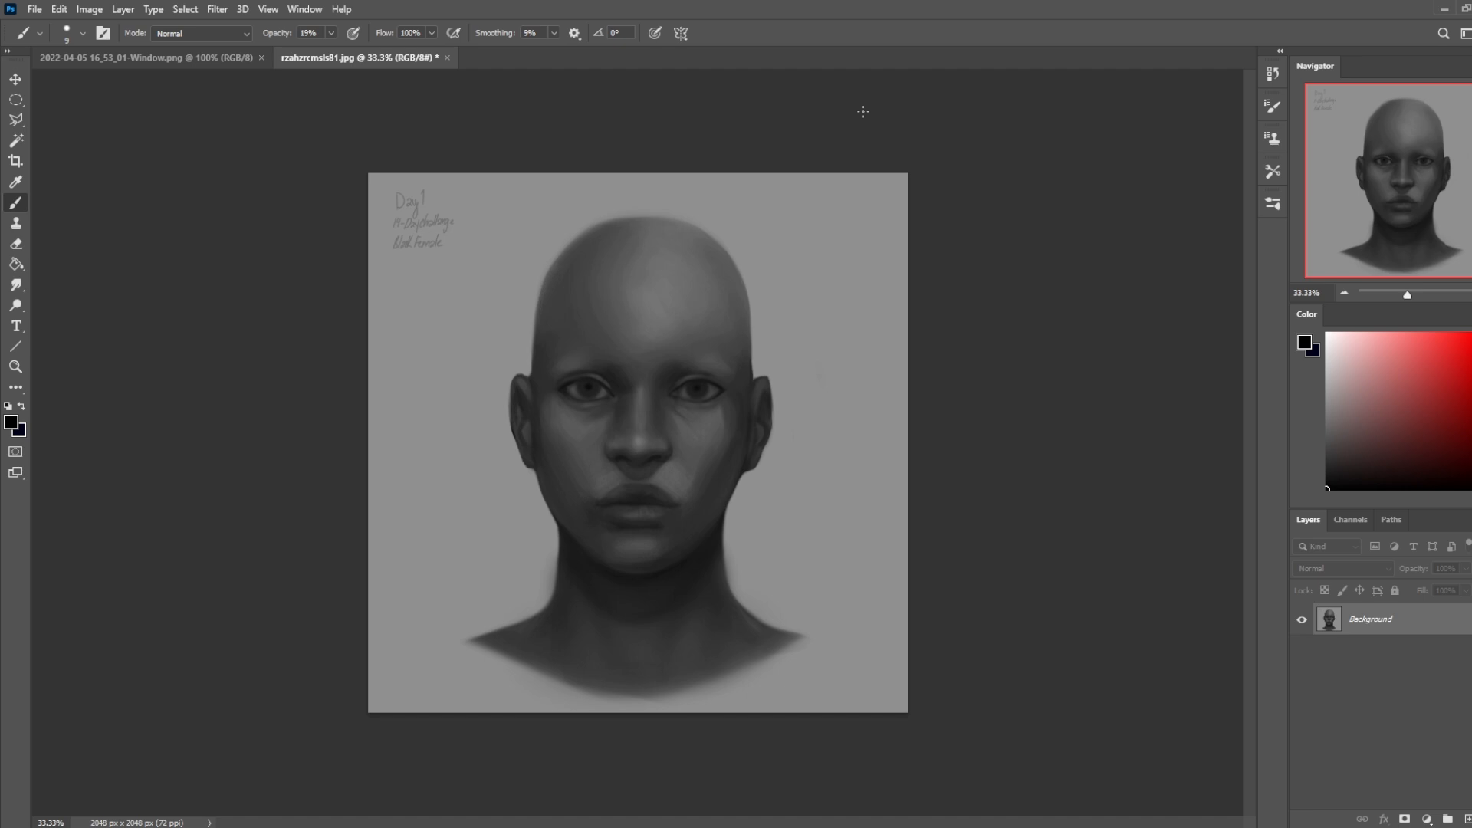
{"action": "mouse_move", "coordinate": [894, 92]}
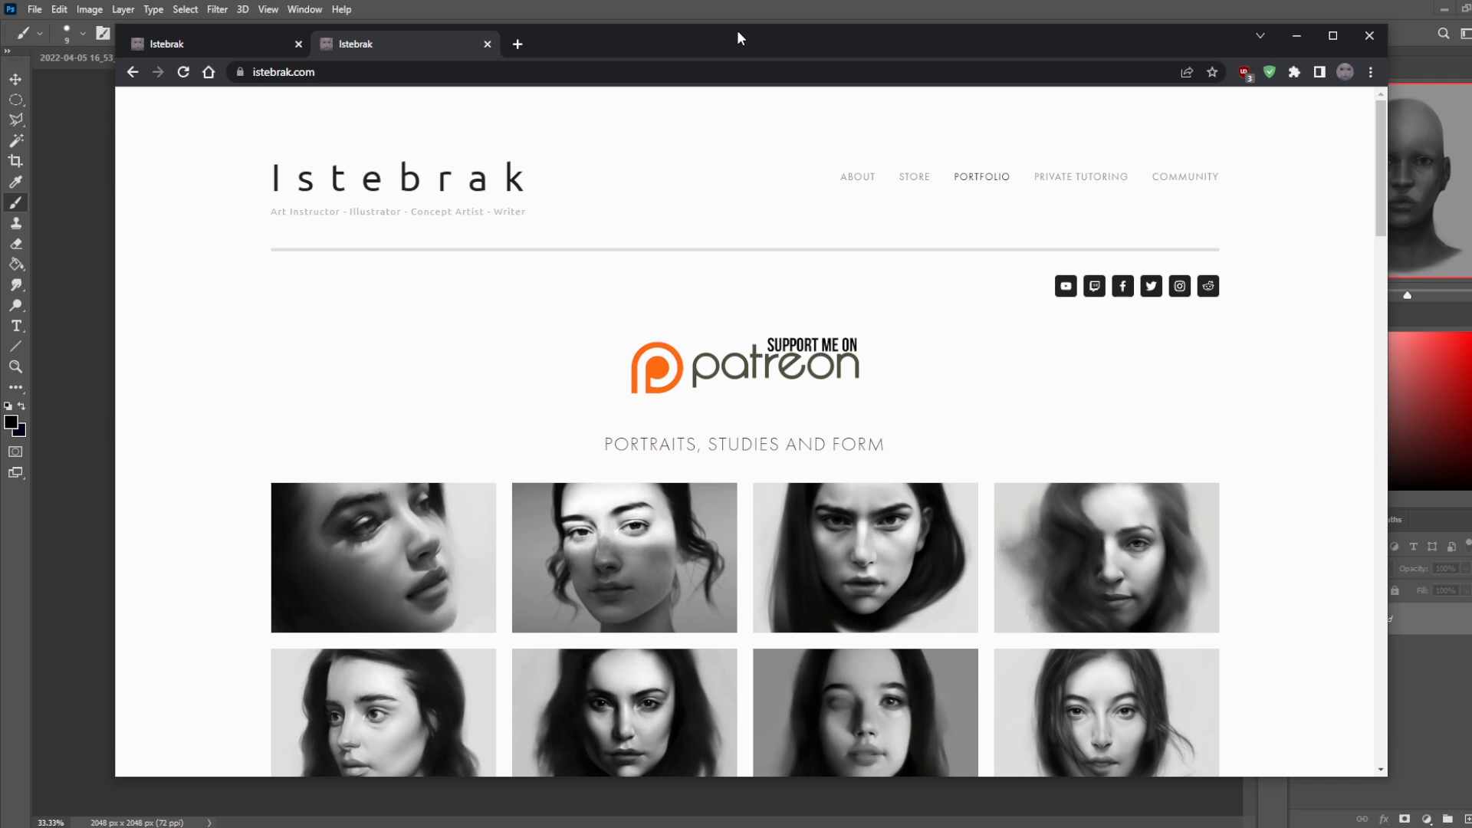
{"action": "mouse_move", "coordinate": [523, 321]}
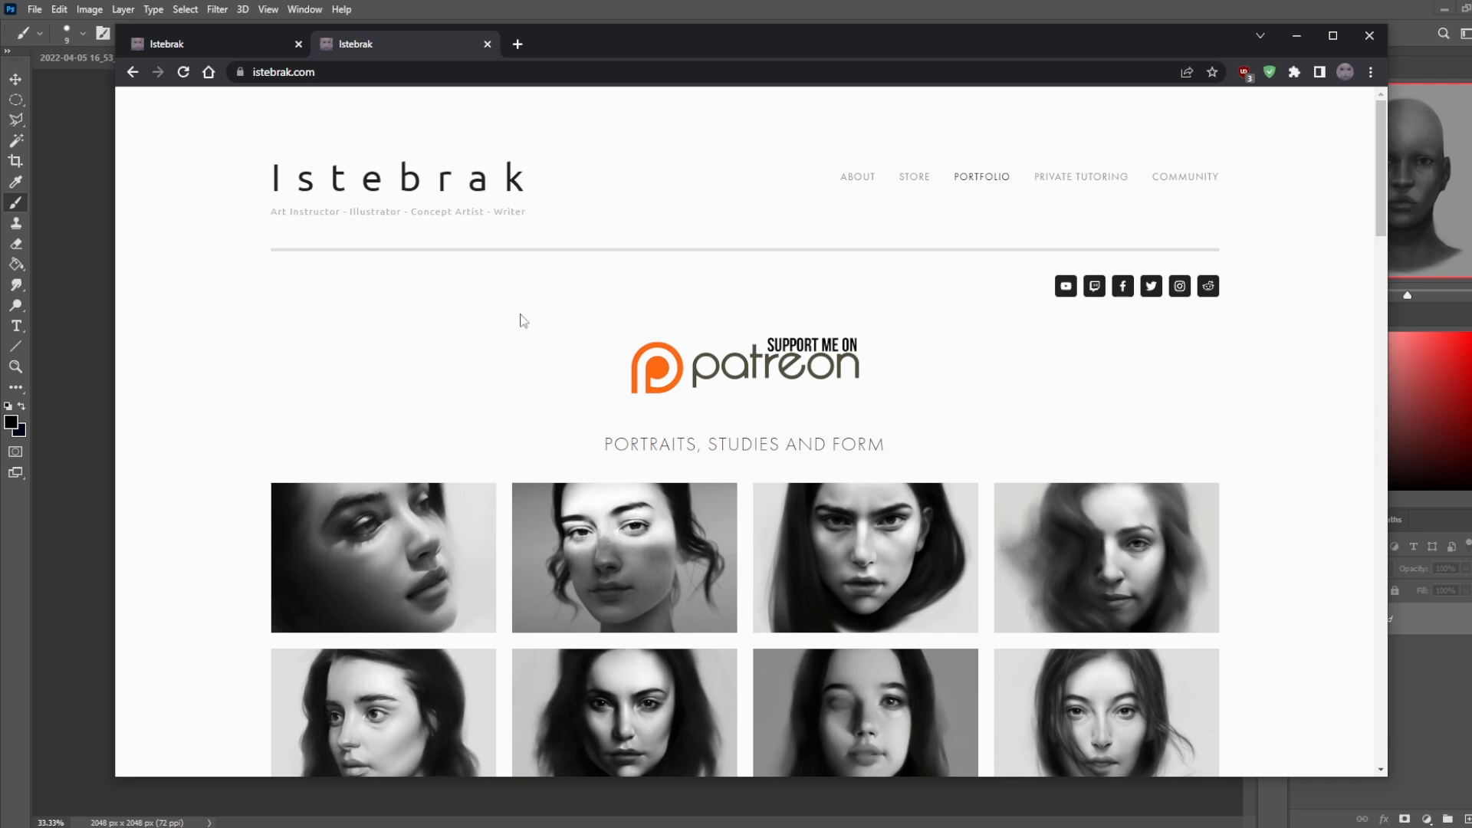
{"action": "mouse_move", "coordinate": [1208, 286]}
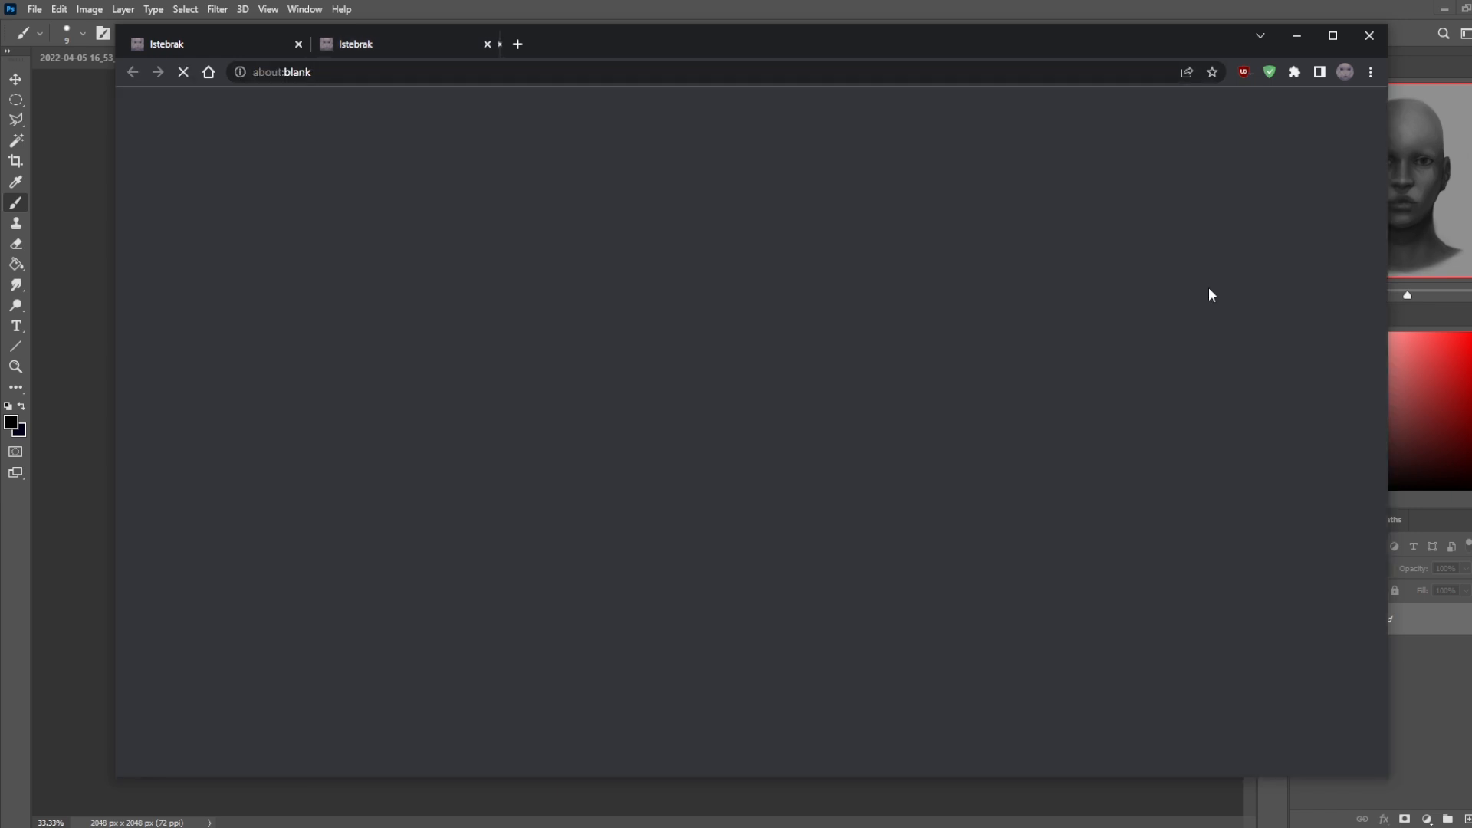
Load the r/istebrak subreddit and scroll past the pinned PortraitStudio post.
{"action": "left_click", "coordinate": [517, 42]}
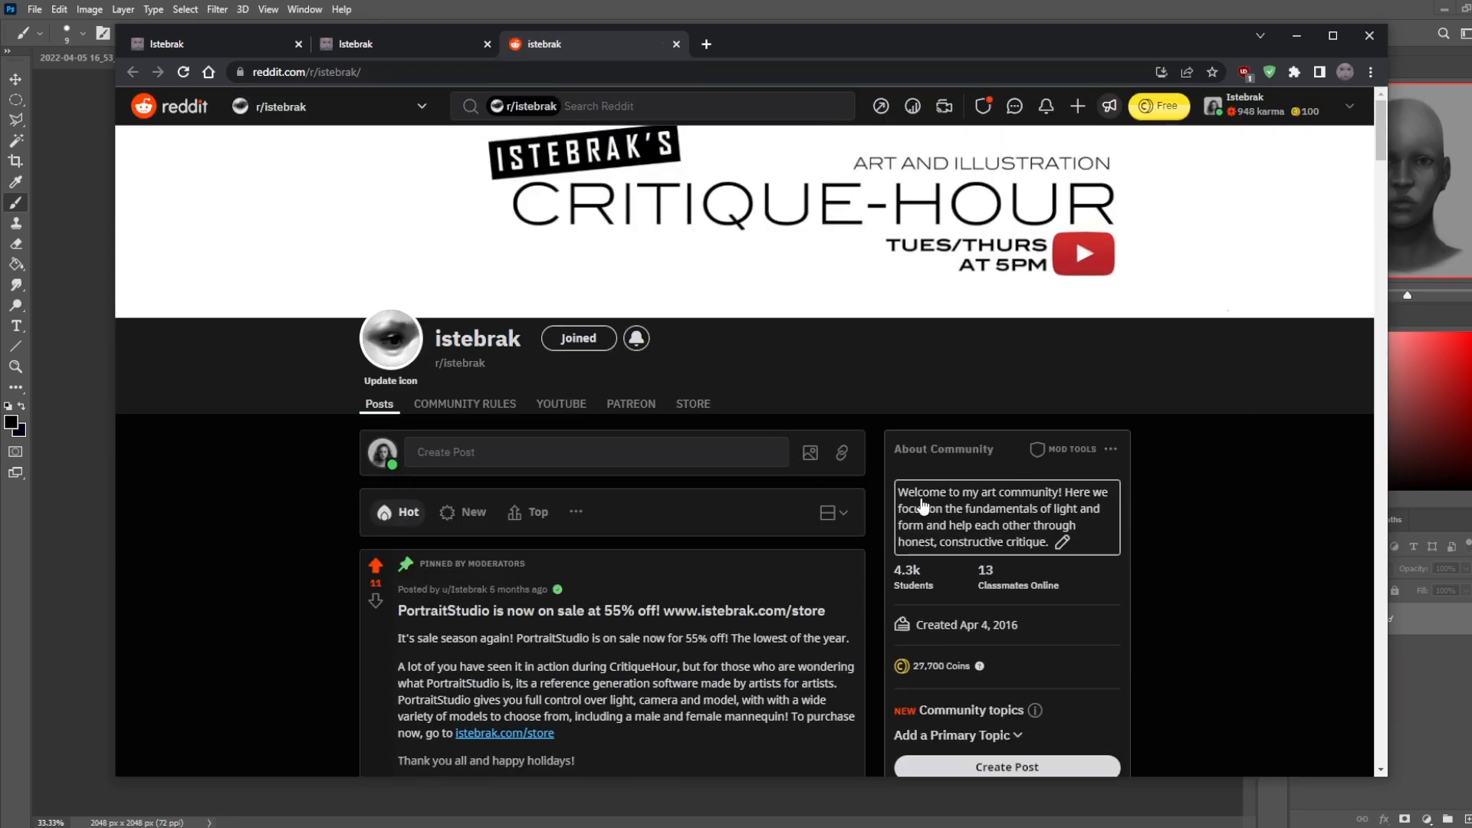
{"action": "scroll", "scroll_direction": "down", "scroll_amount": 3}
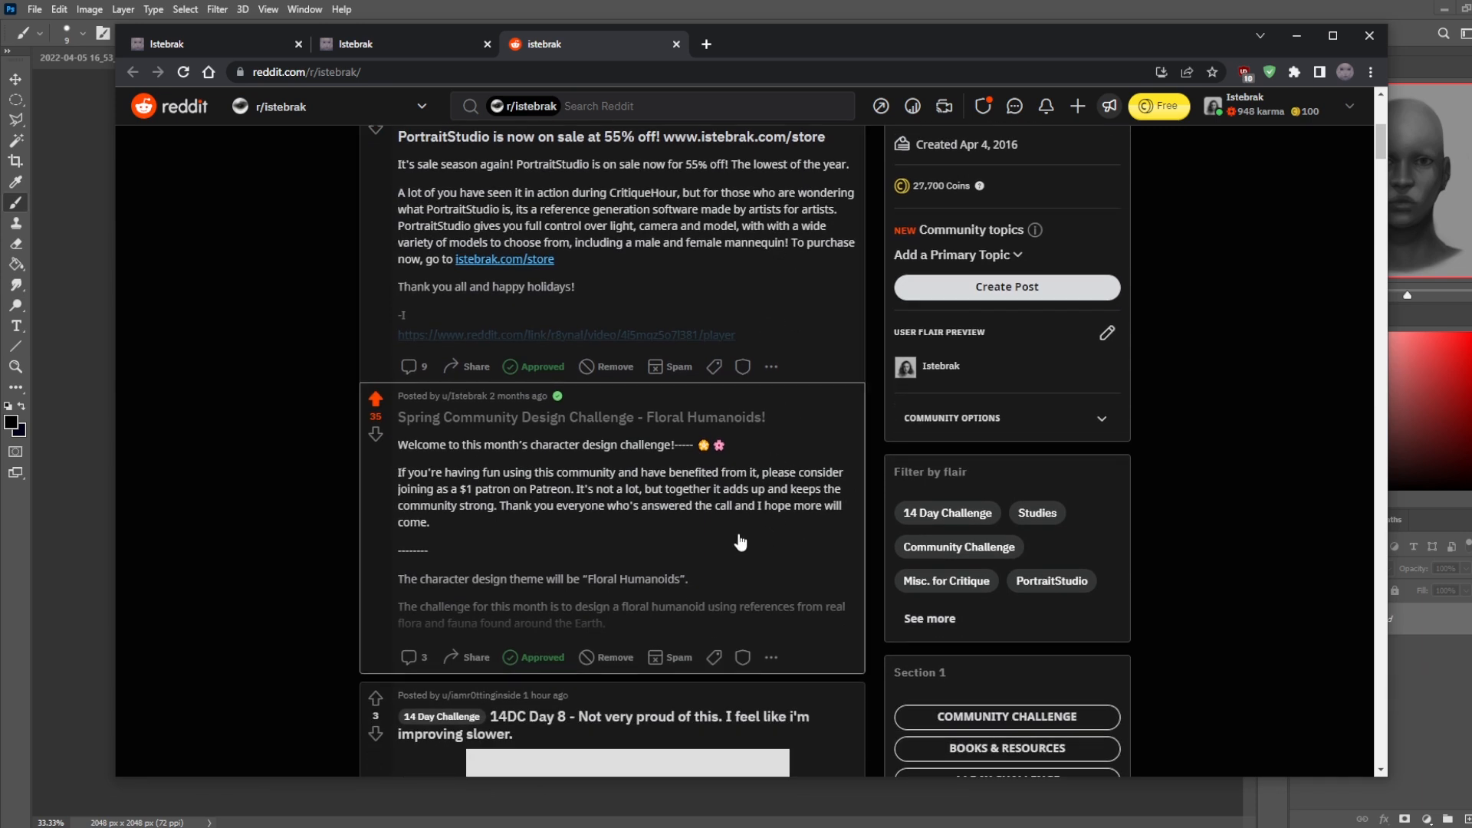
{"action": "mouse_move", "coordinate": [648, 431]}
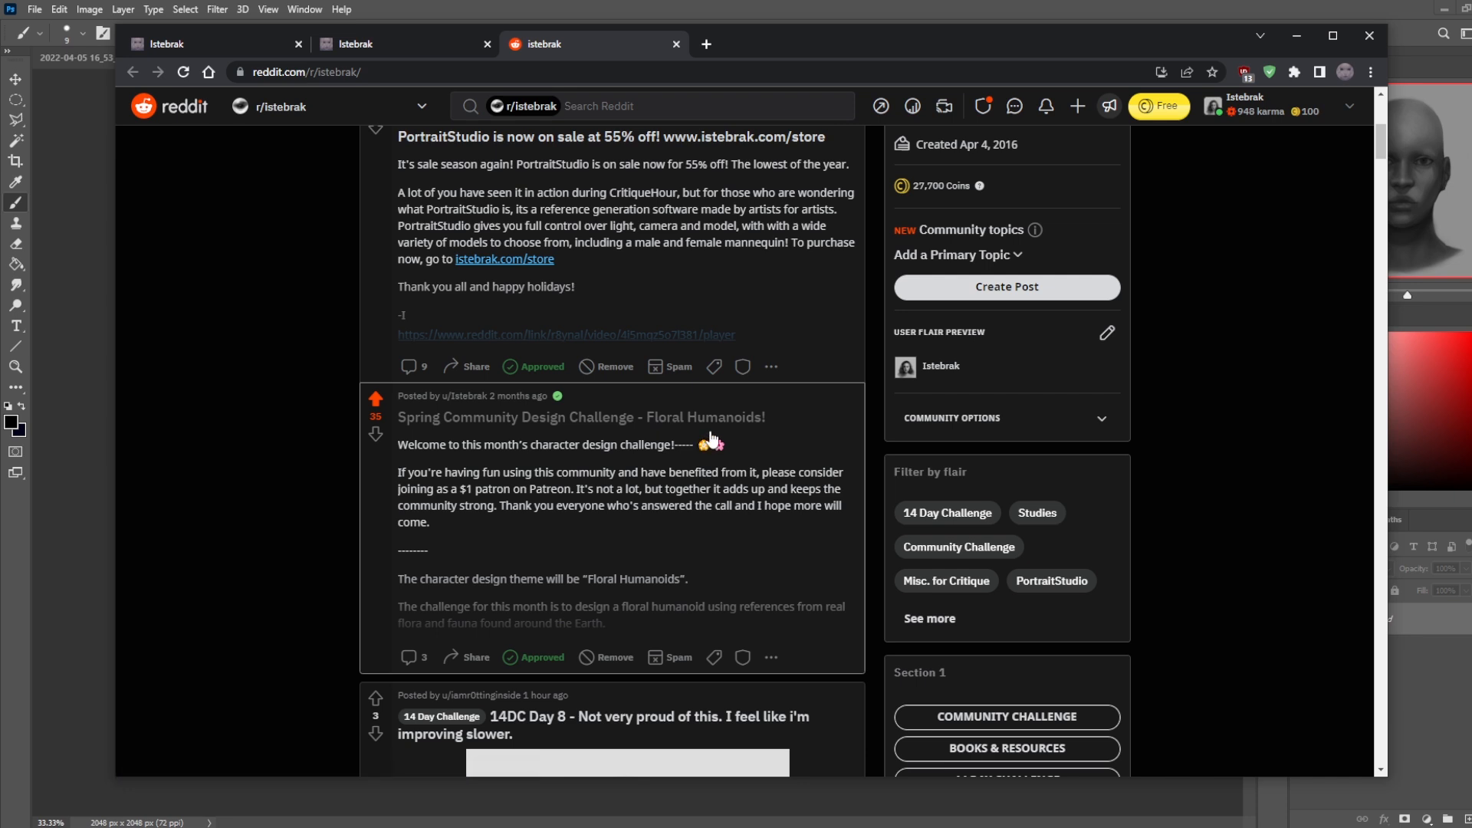
{"action": "mouse_move", "coordinate": [752, 437]}
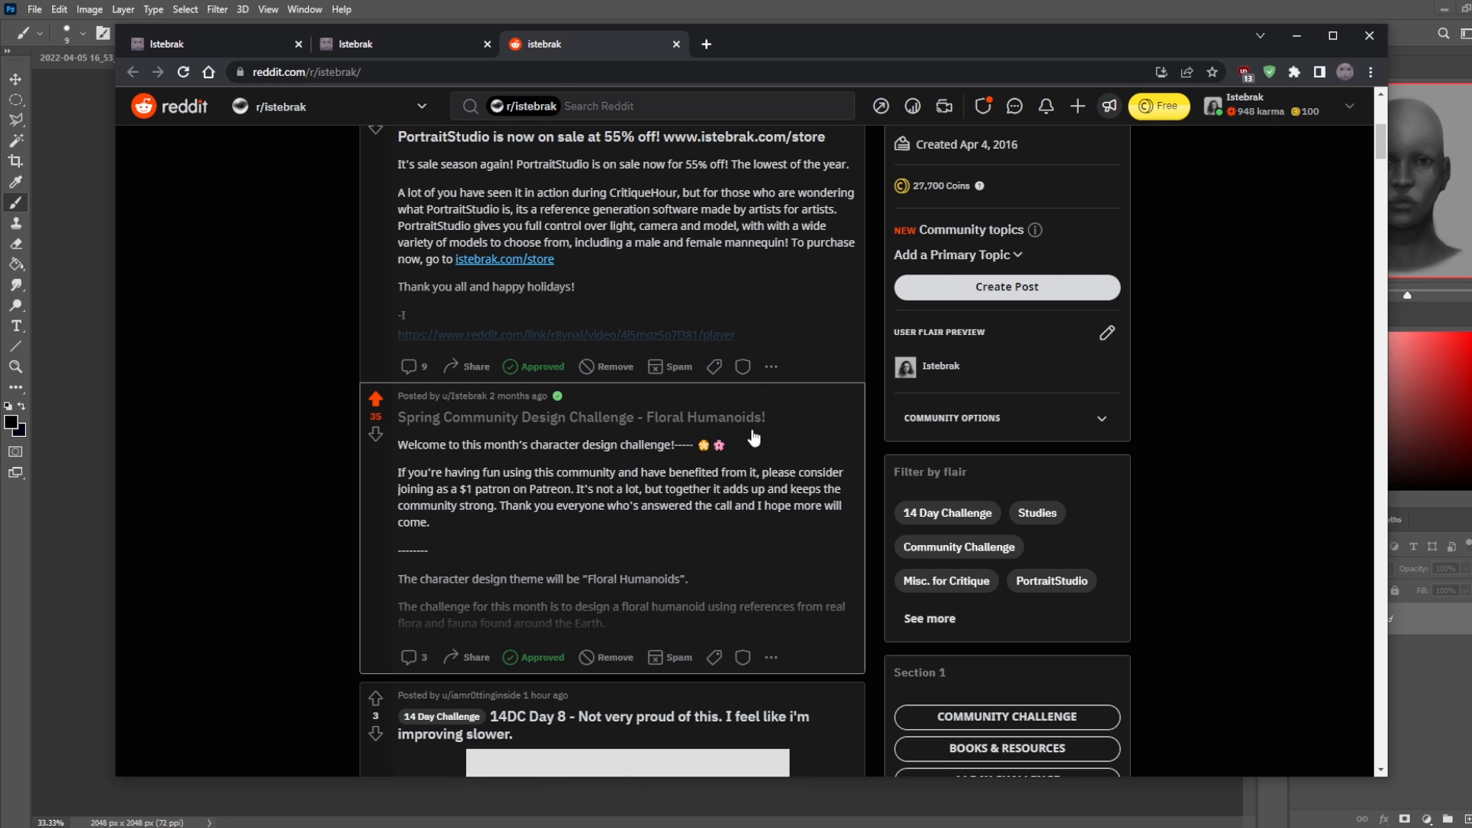
{"action": "mouse_move", "coordinate": [731, 430]}
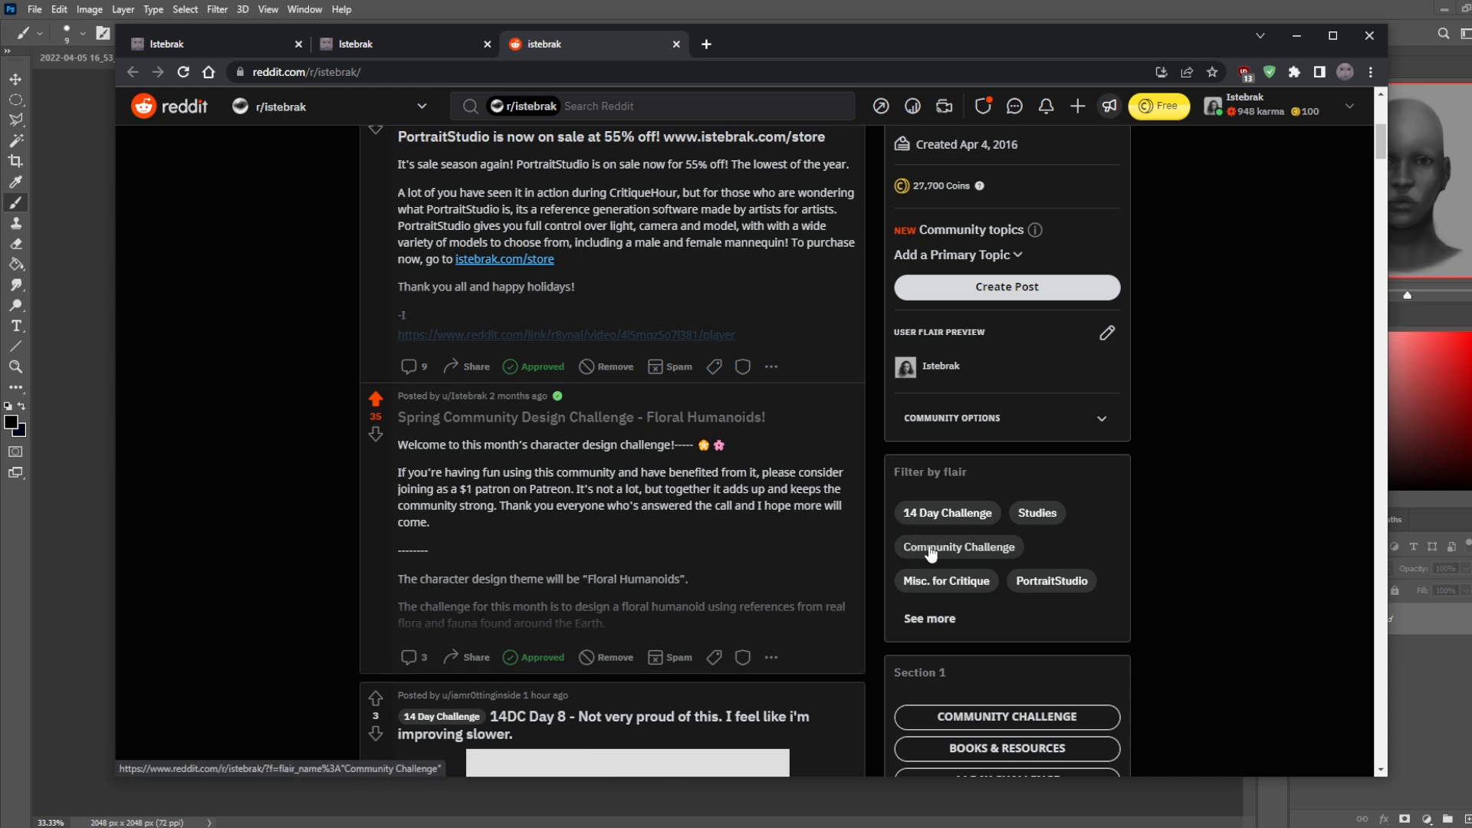
Filter r/istebrak to Community Challenge flair and browse floral humanoid sketches like the thistle shop owner.
{"action": "left_click", "coordinate": [958, 547]}
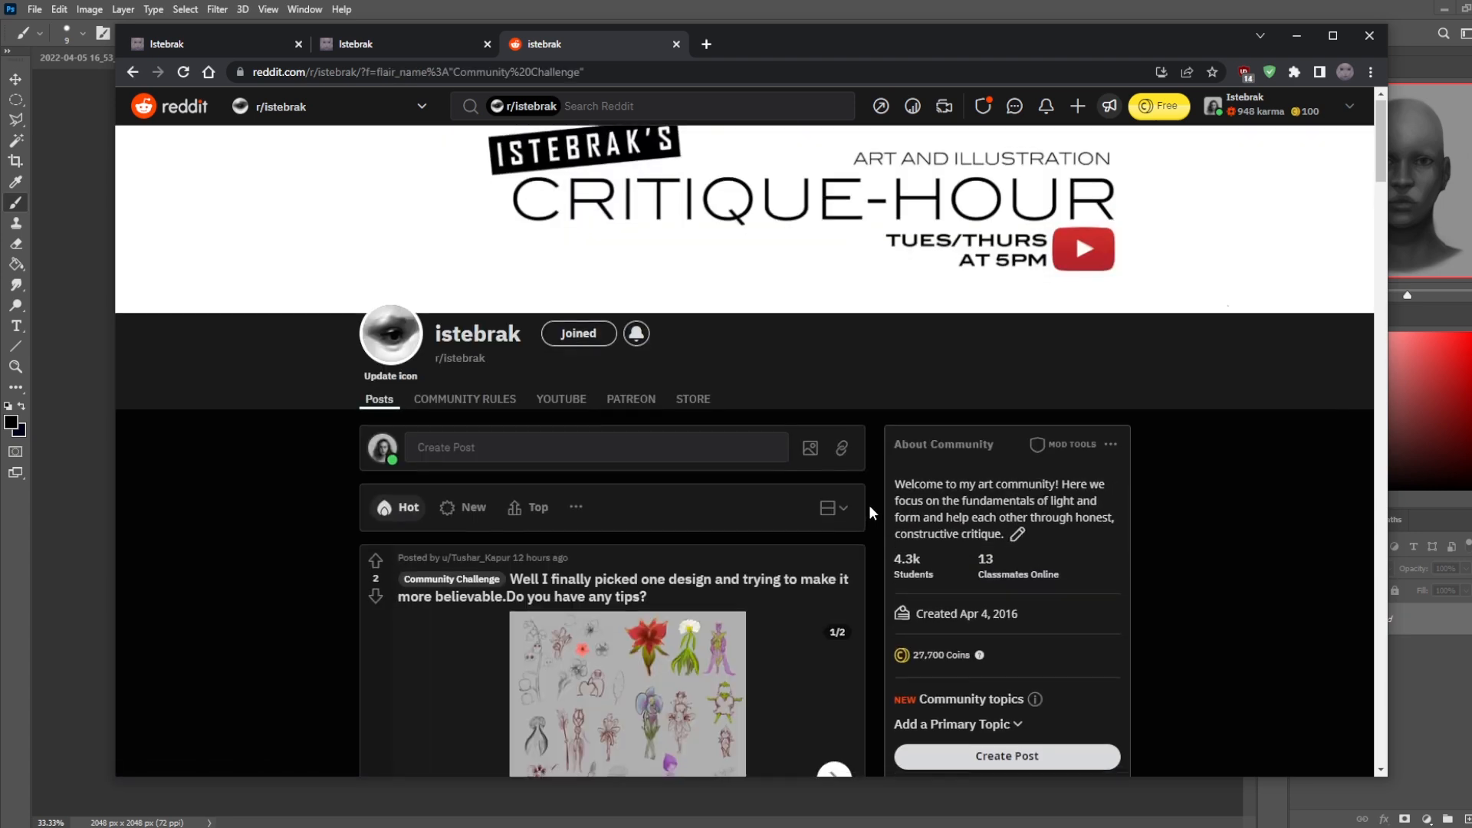
{"action": "scroll", "scroll_direction": "down", "scroll_amount": 3}
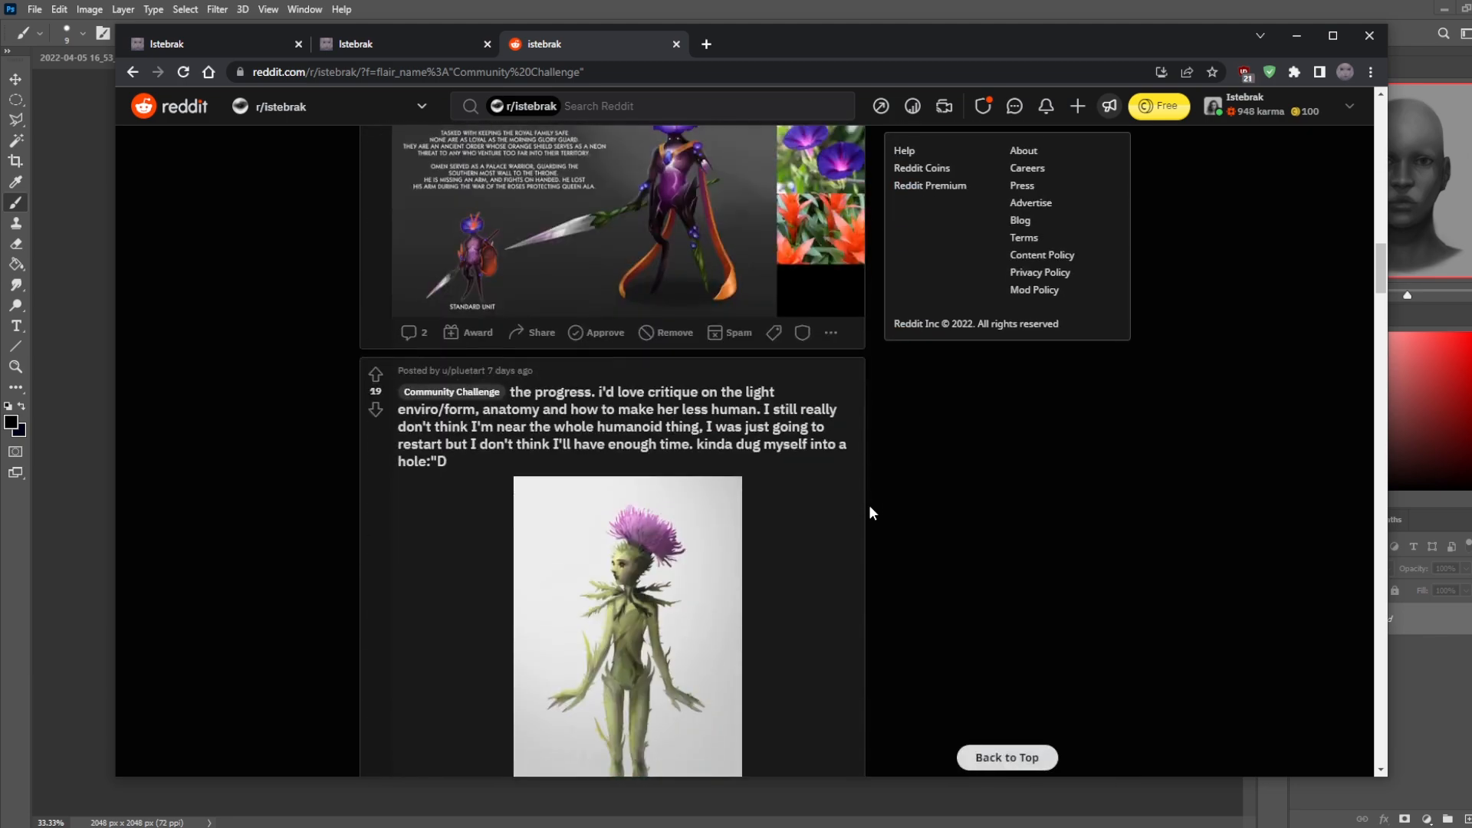
{"action": "scroll", "scroll_direction": "down", "scroll_amount": 3}
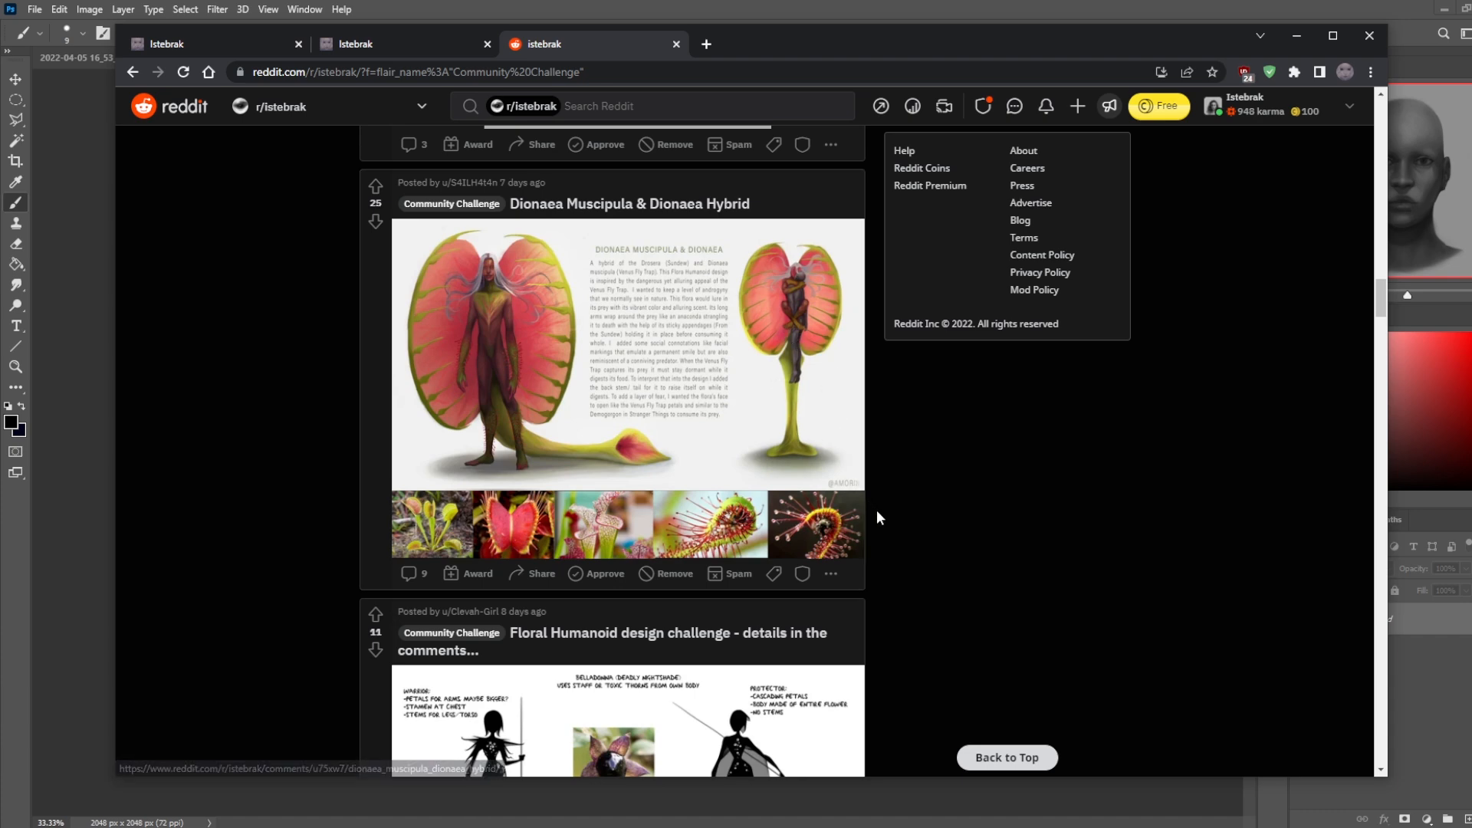
{"action": "scroll", "scroll_direction": "down", "scroll_amount": 3}
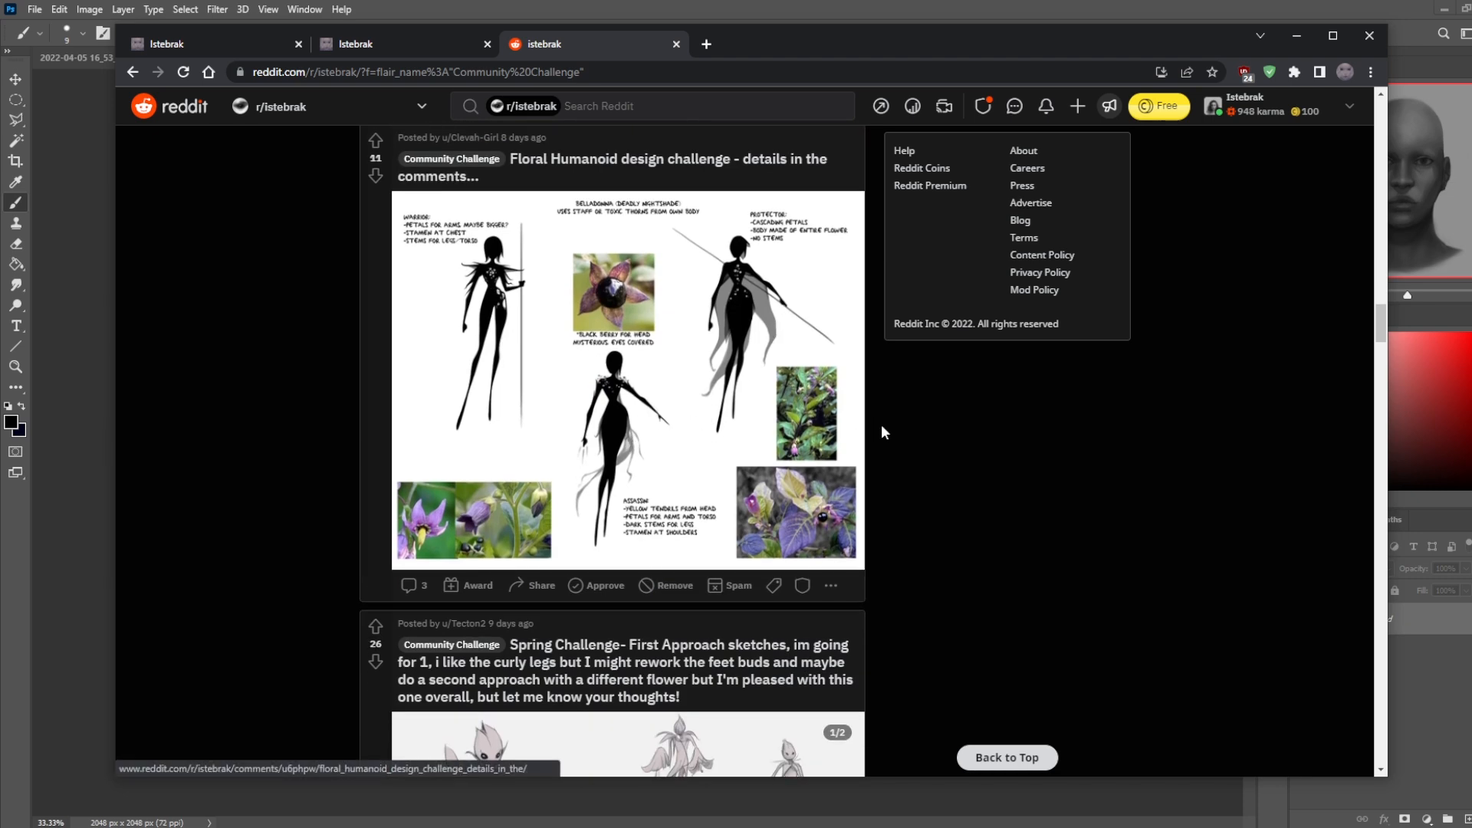
{"action": "scroll", "scroll_direction": "down", "scroll_amount": 3}
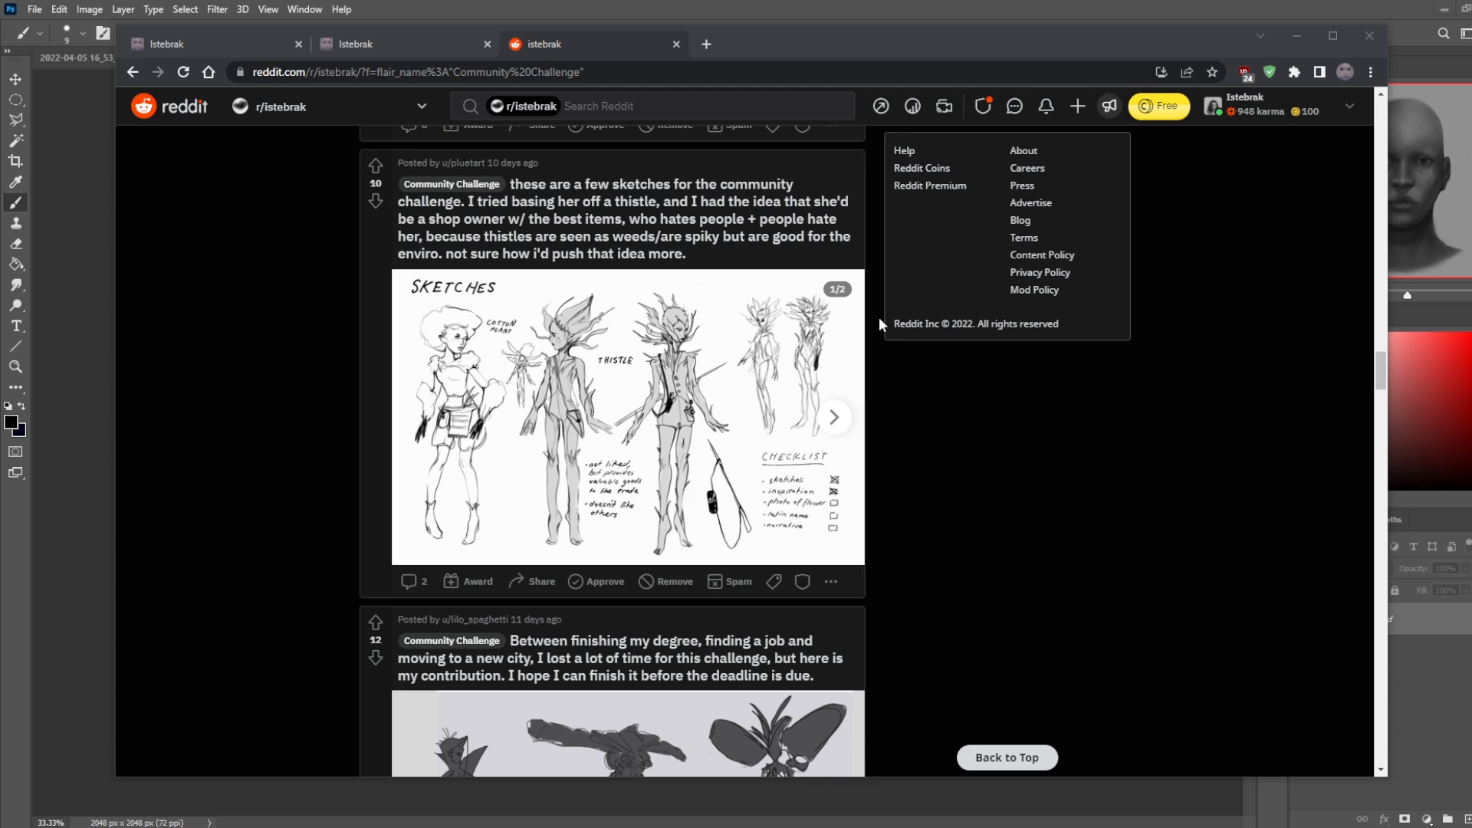
{"action": "mouse_move", "coordinate": [871, 319]}
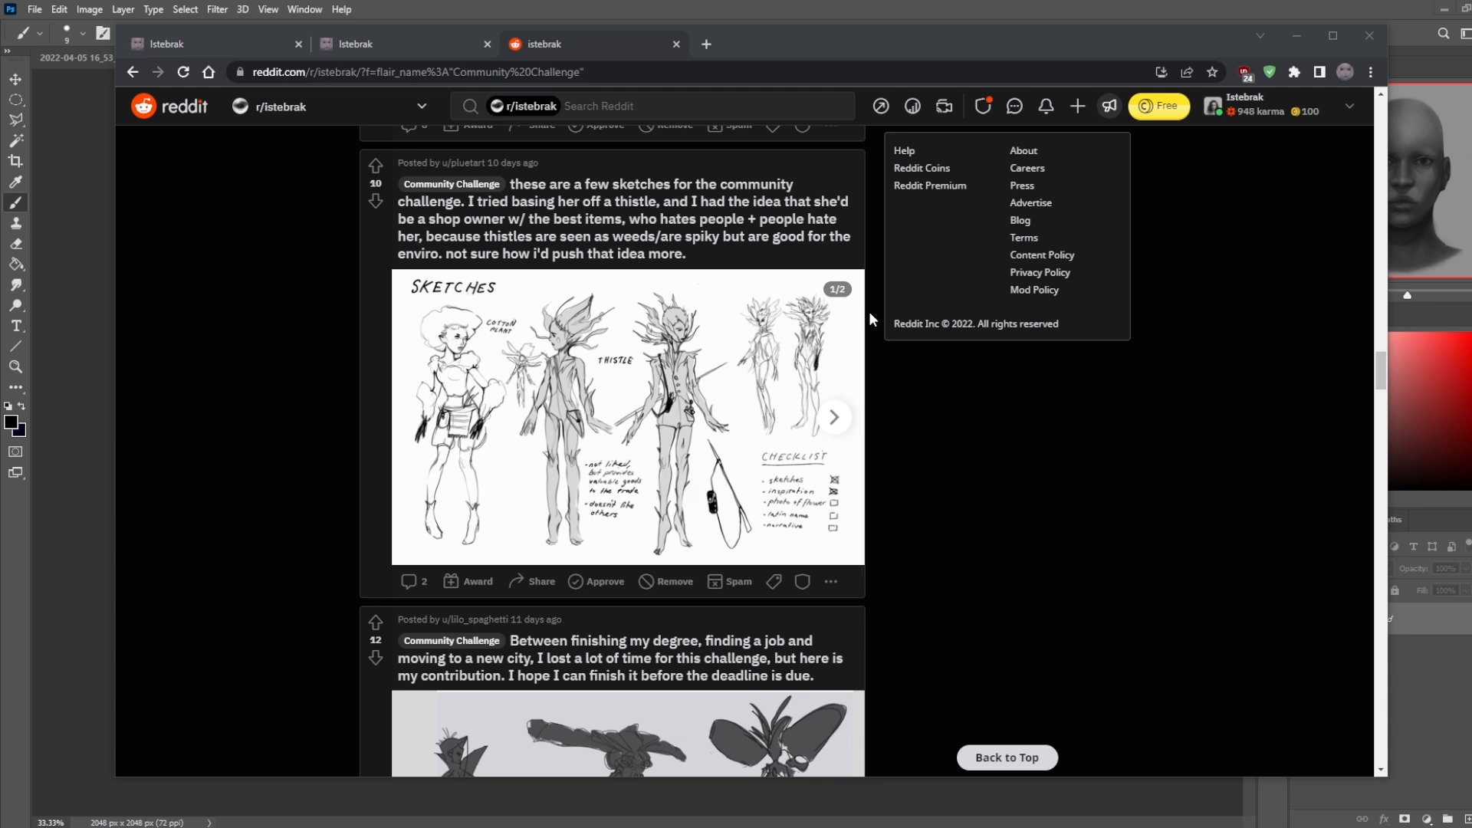
{"action": "mouse_move", "coordinate": [872, 319]}
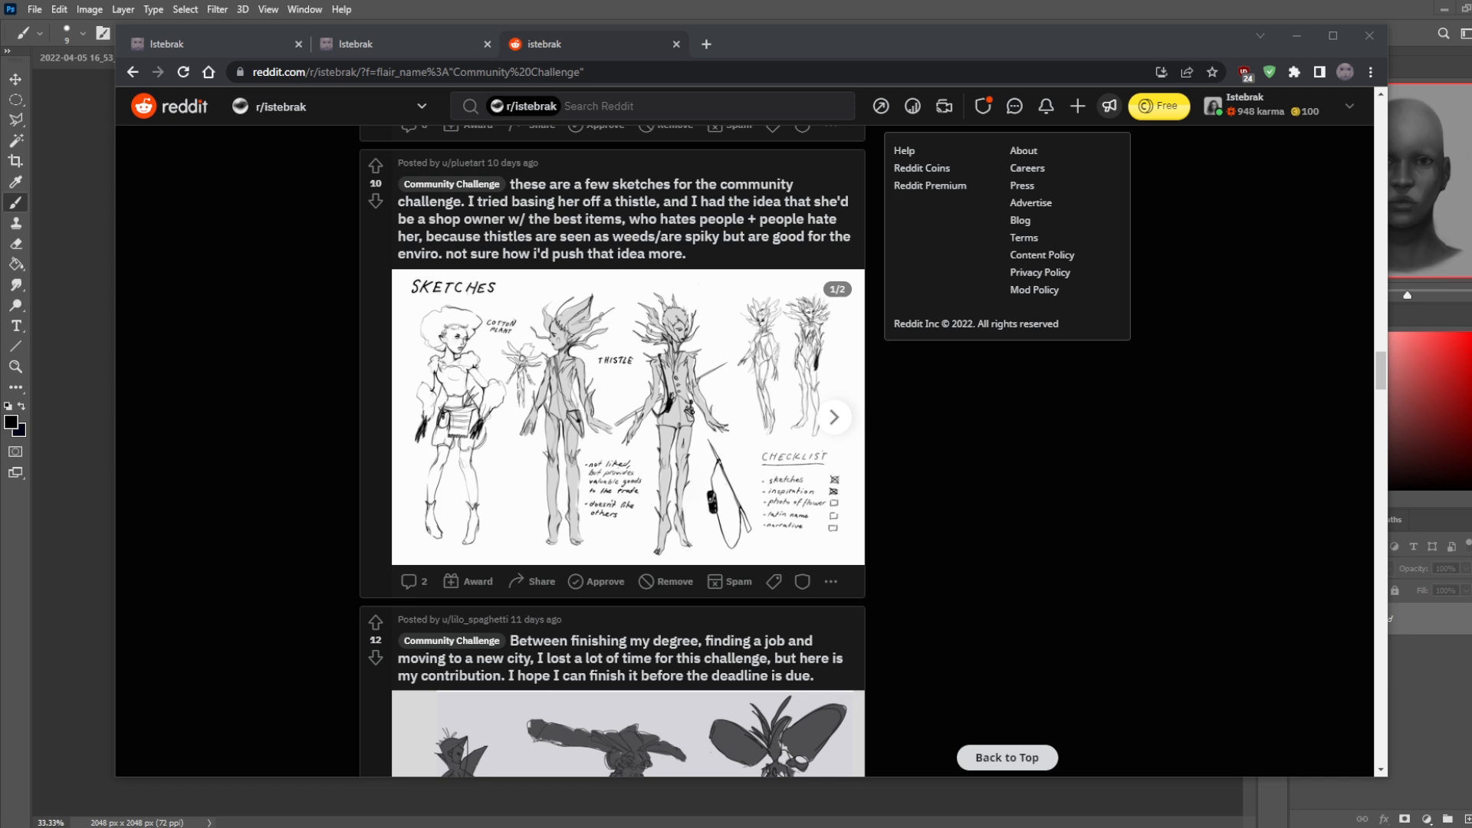
{"action": "mouse_move", "coordinate": [899, 281]}
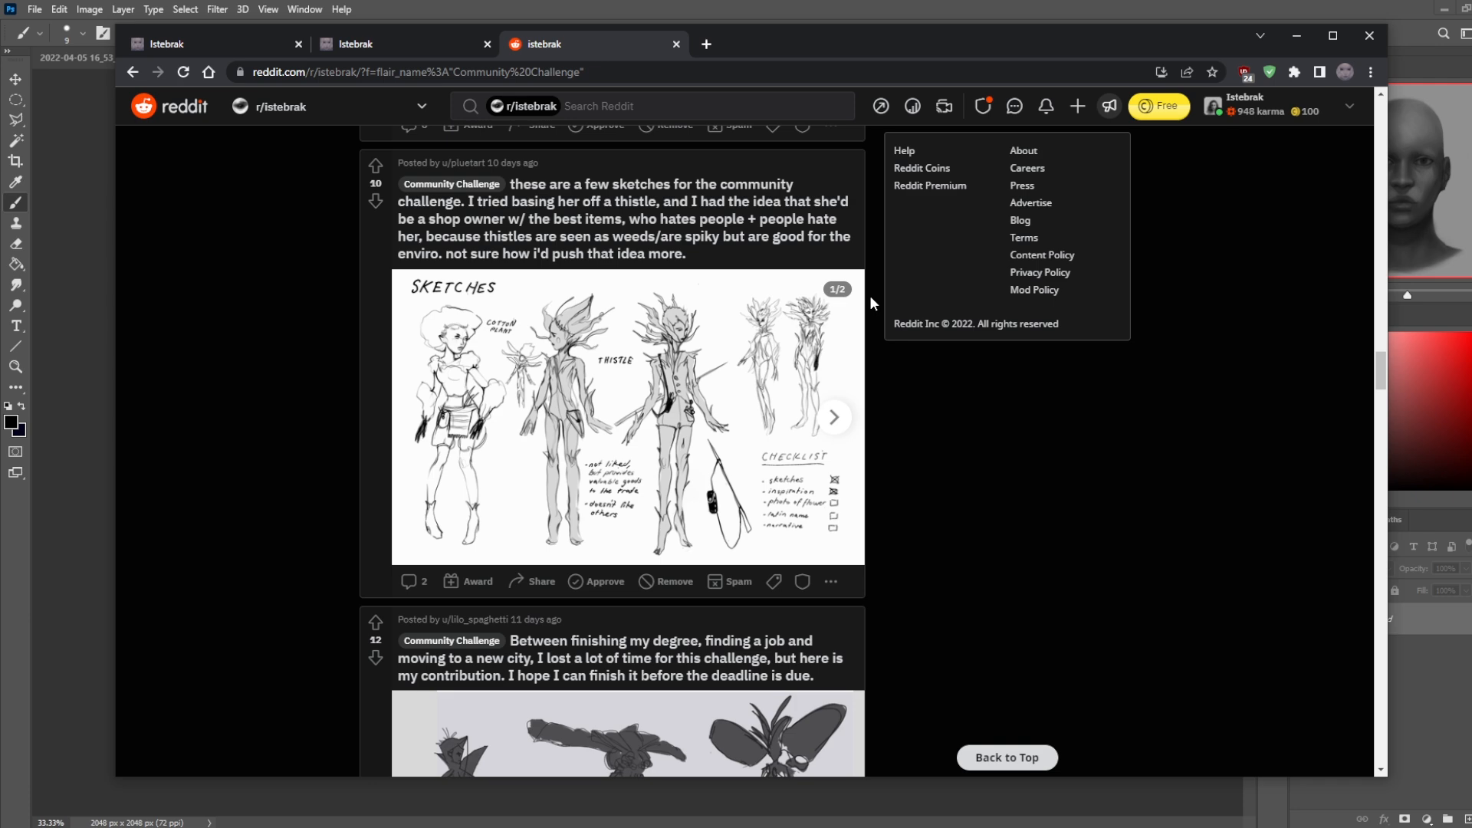
Scroll past the thistle post to the grayscale silhouette sketch with flower photos.
{"action": "scroll", "scroll_direction": "down", "scroll_amount": 3}
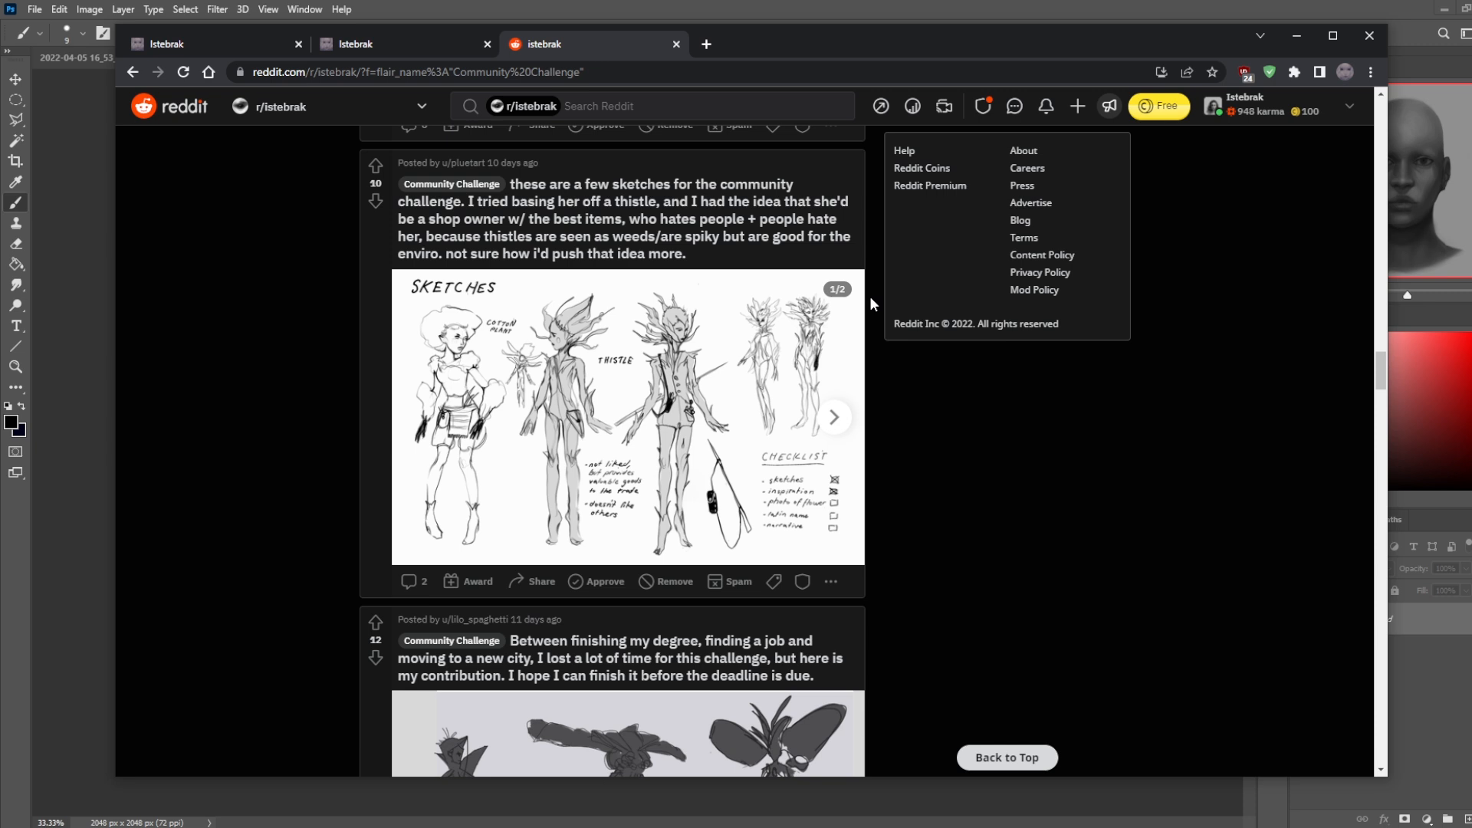
{"action": "mouse_move", "coordinate": [870, 300]}
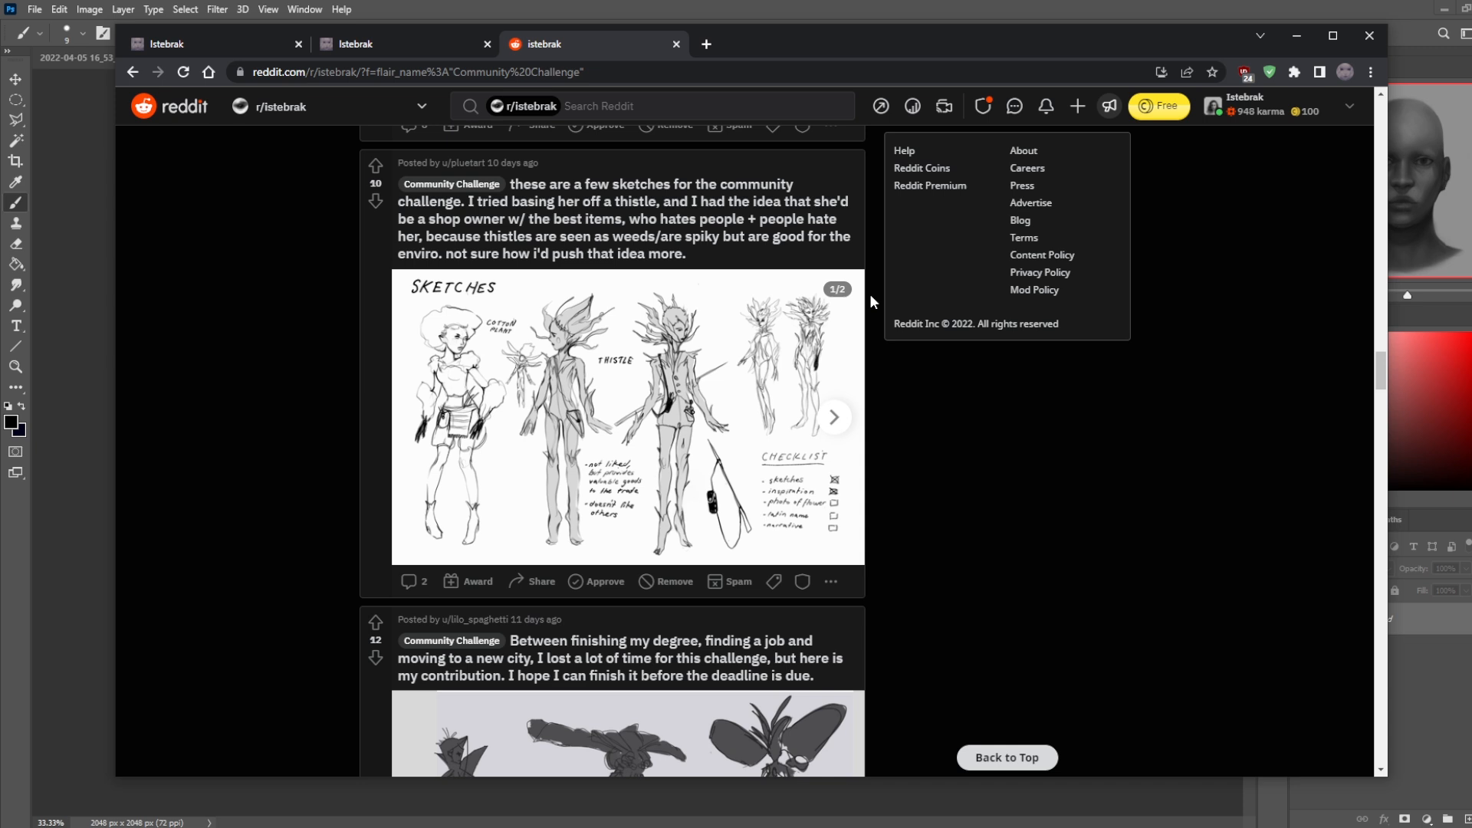
{"action": "scroll", "scroll_direction": "down", "scroll_amount": 3}
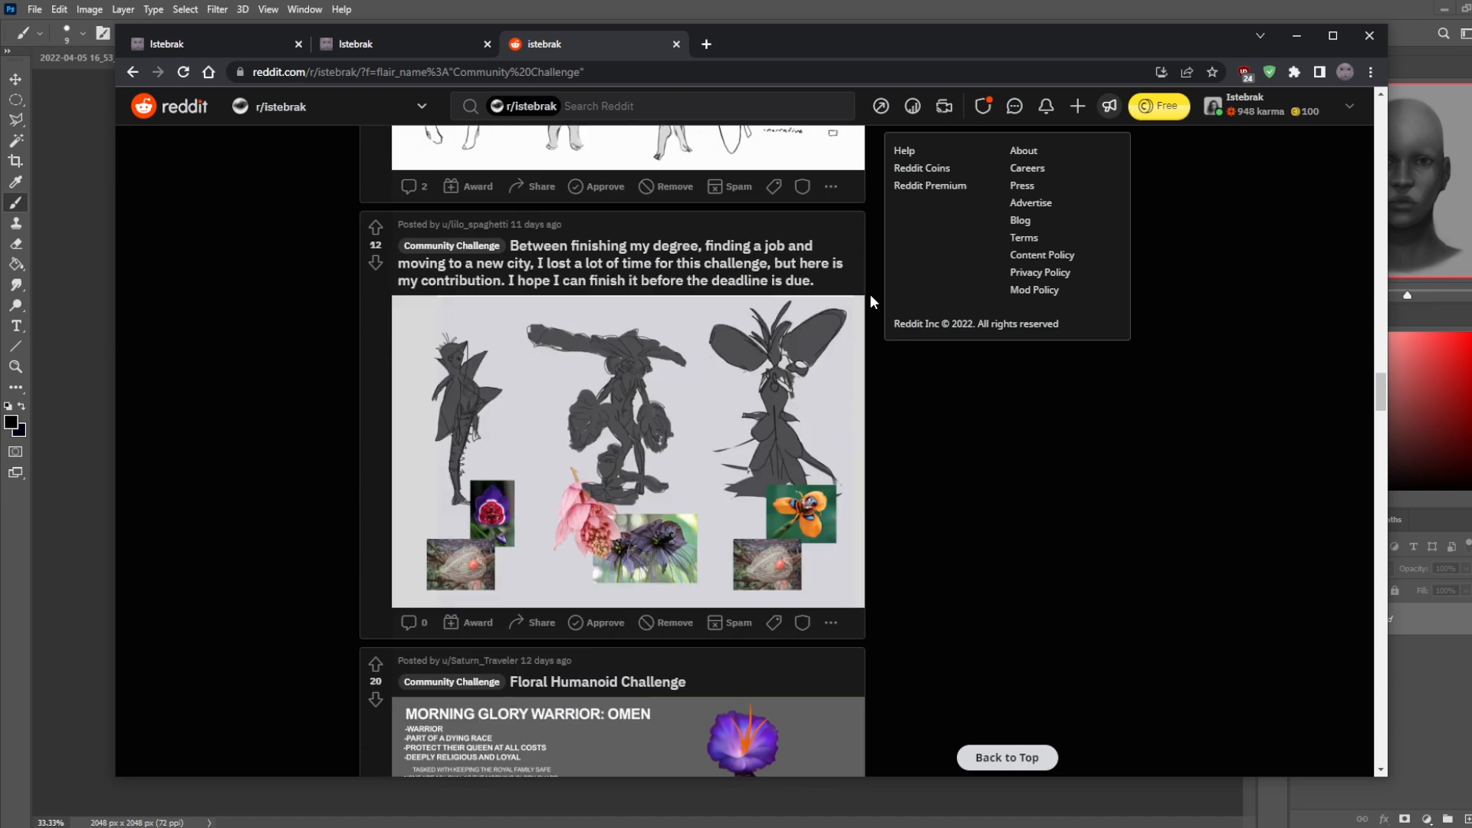
Scroll the r/istebrak page, ending at its Critique-Hour banner and unfiltered Hot feed.
{"action": "scroll", "scroll_direction": "down", "scroll_amount": 3}
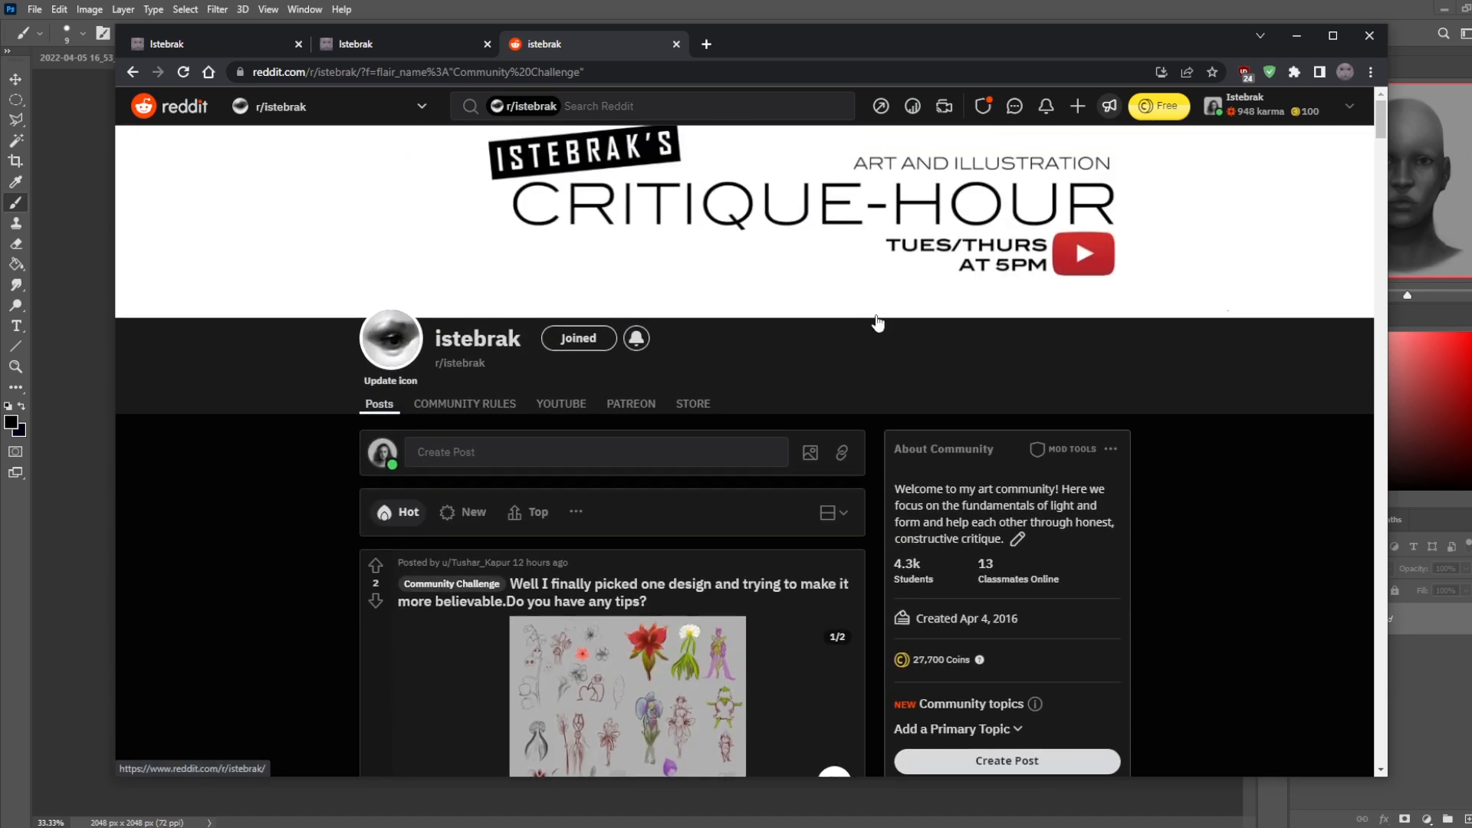
{"action": "mouse_move", "coordinate": [873, 452]}
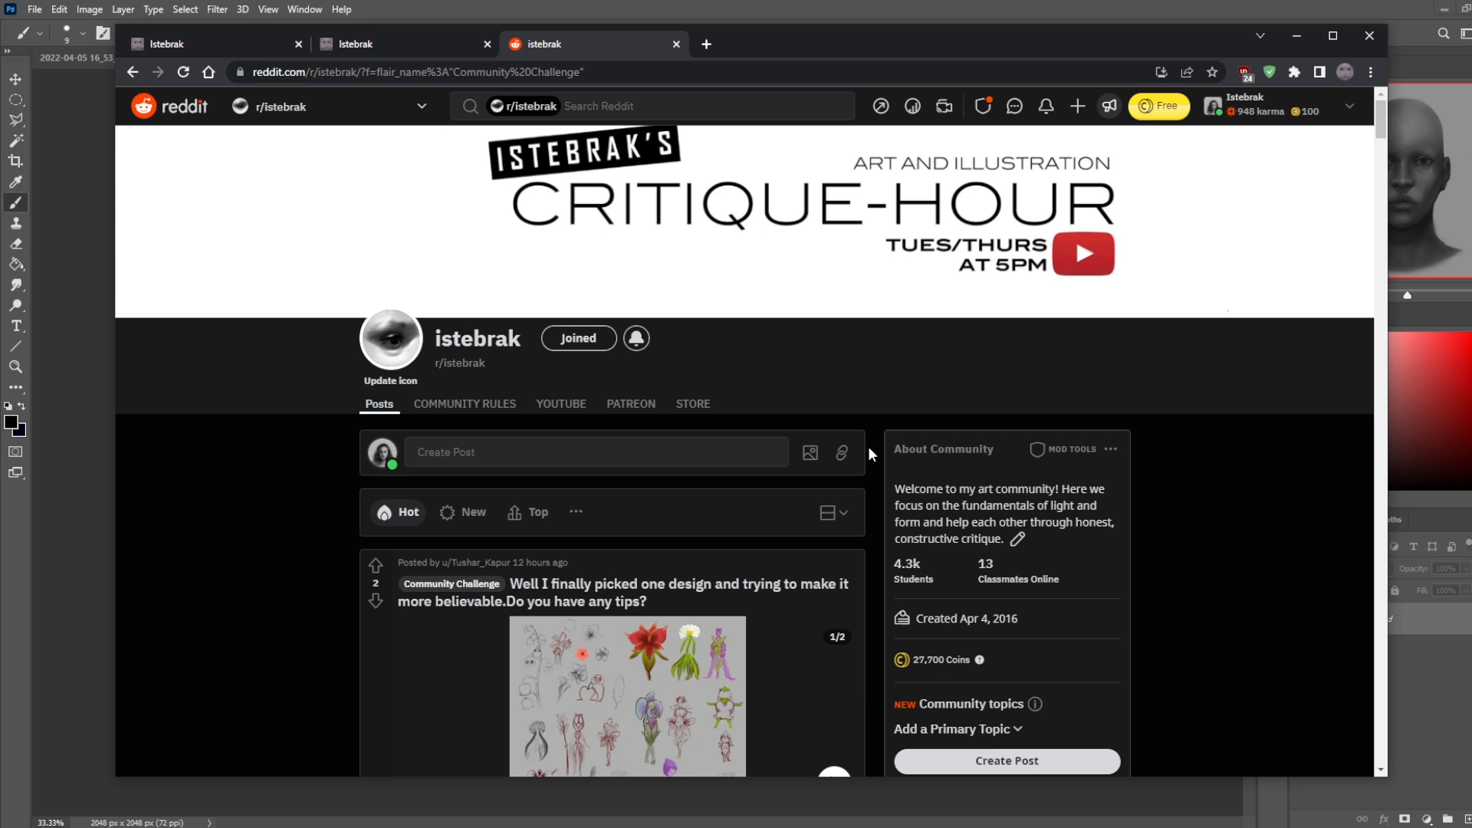
{"action": "mouse_move", "coordinate": [871, 452]}
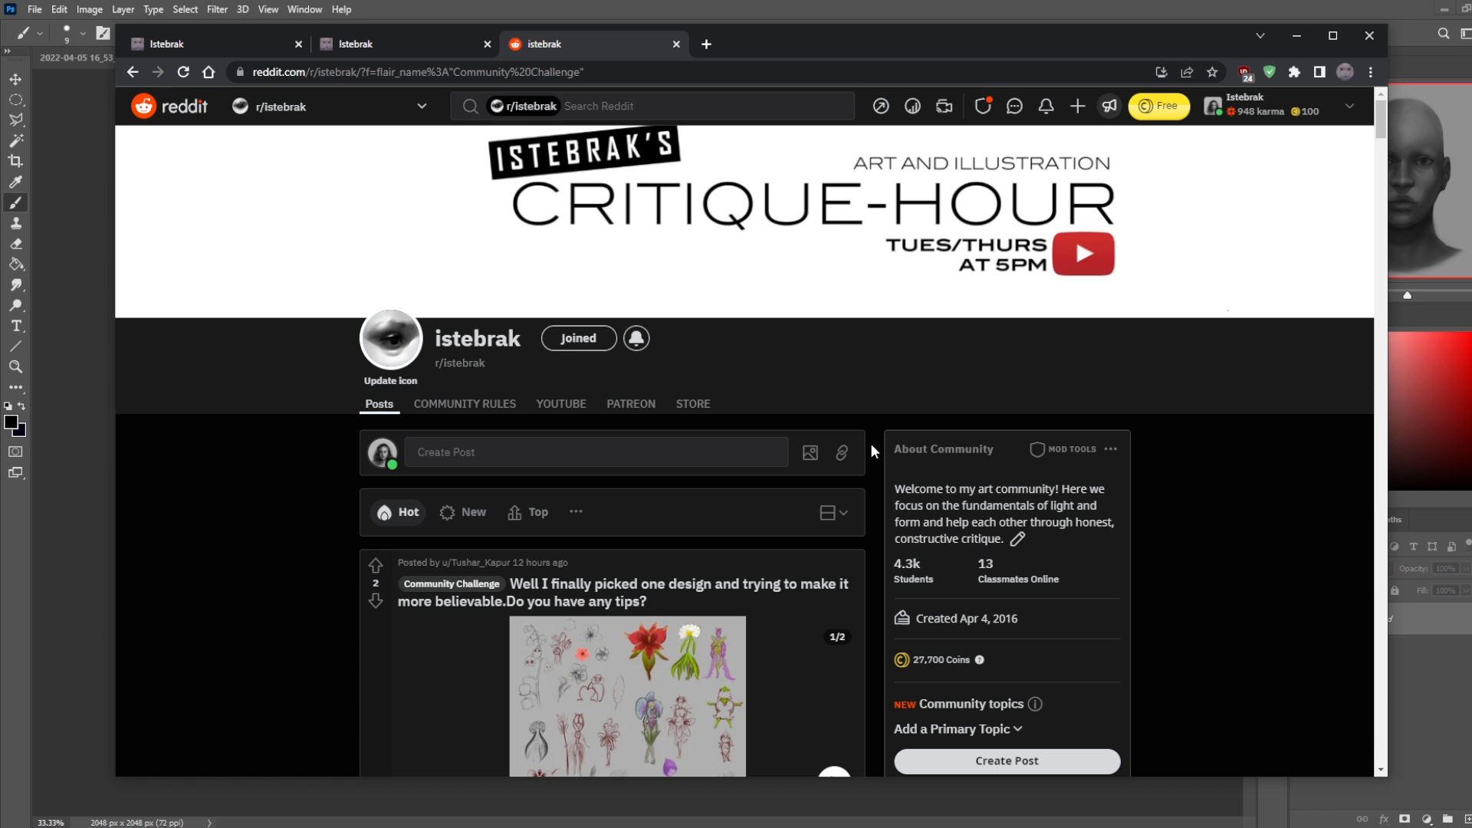
{"action": "mouse_move", "coordinate": [873, 452]}
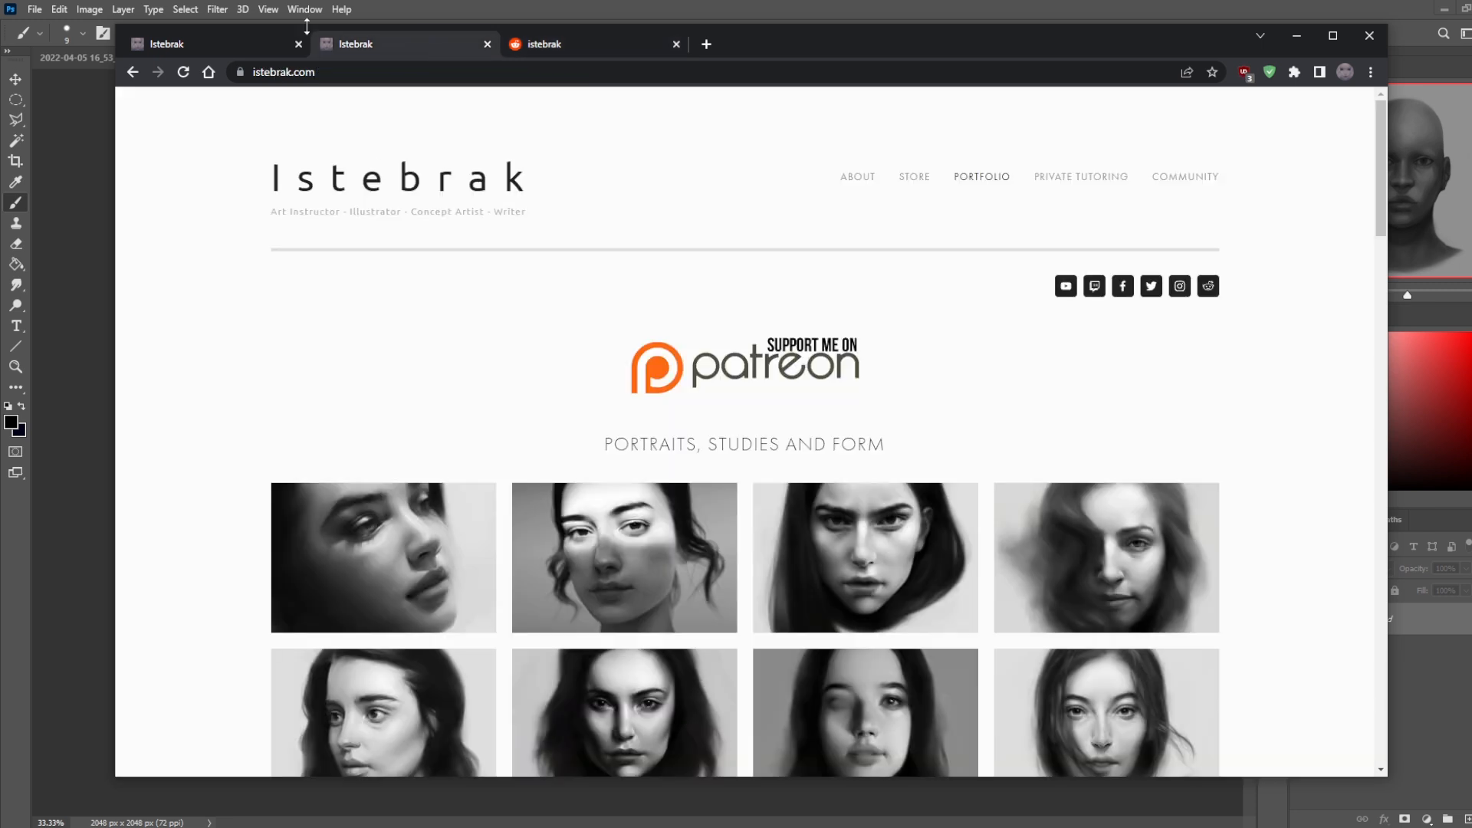
Switch to the istebrak.com tab showing the Portraits, Studies and Form gallery.
{"action": "left_click", "coordinate": [197, 43]}
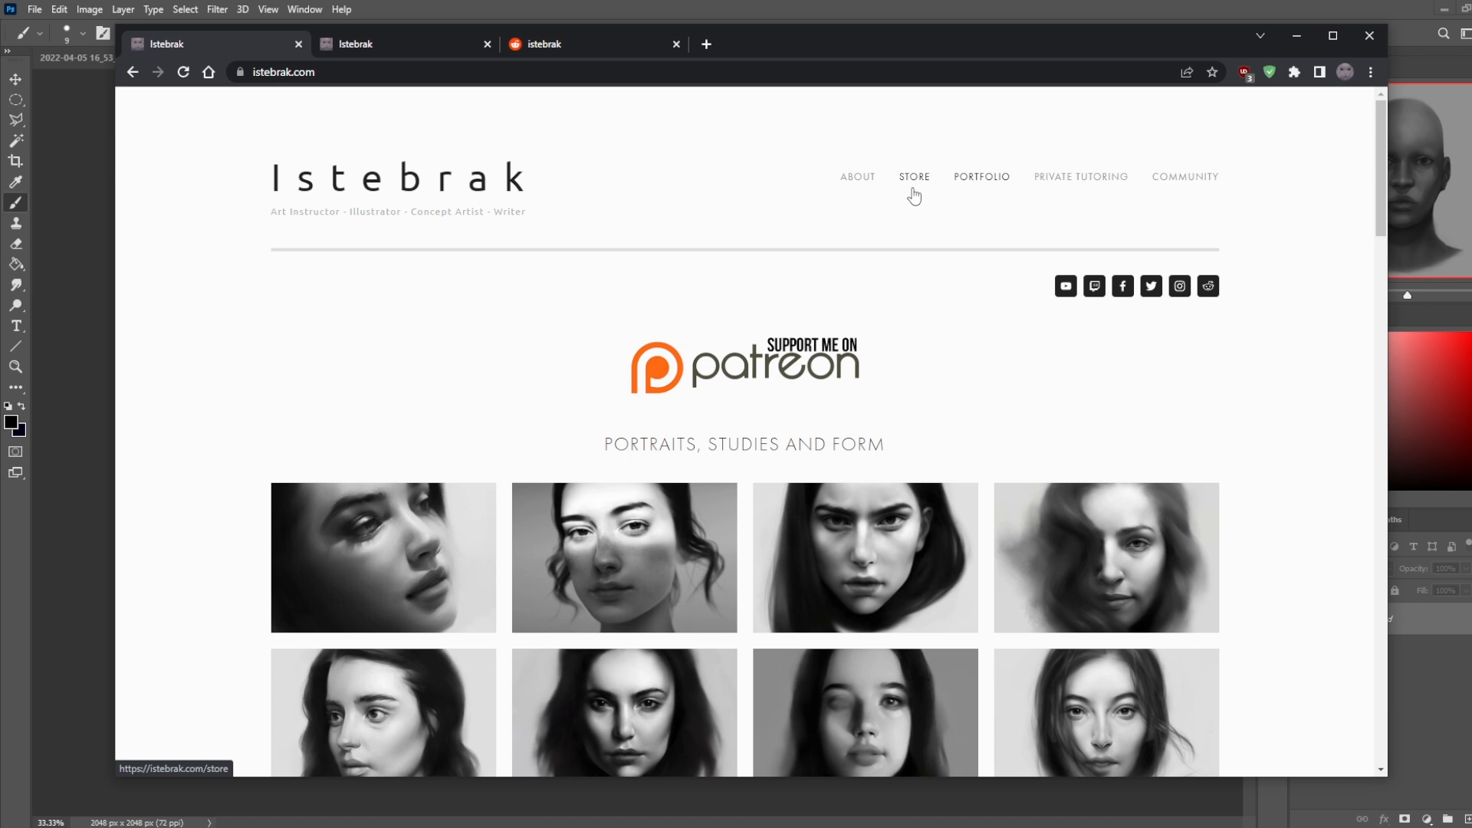
{"action": "mouse_move", "coordinate": [913, 194]}
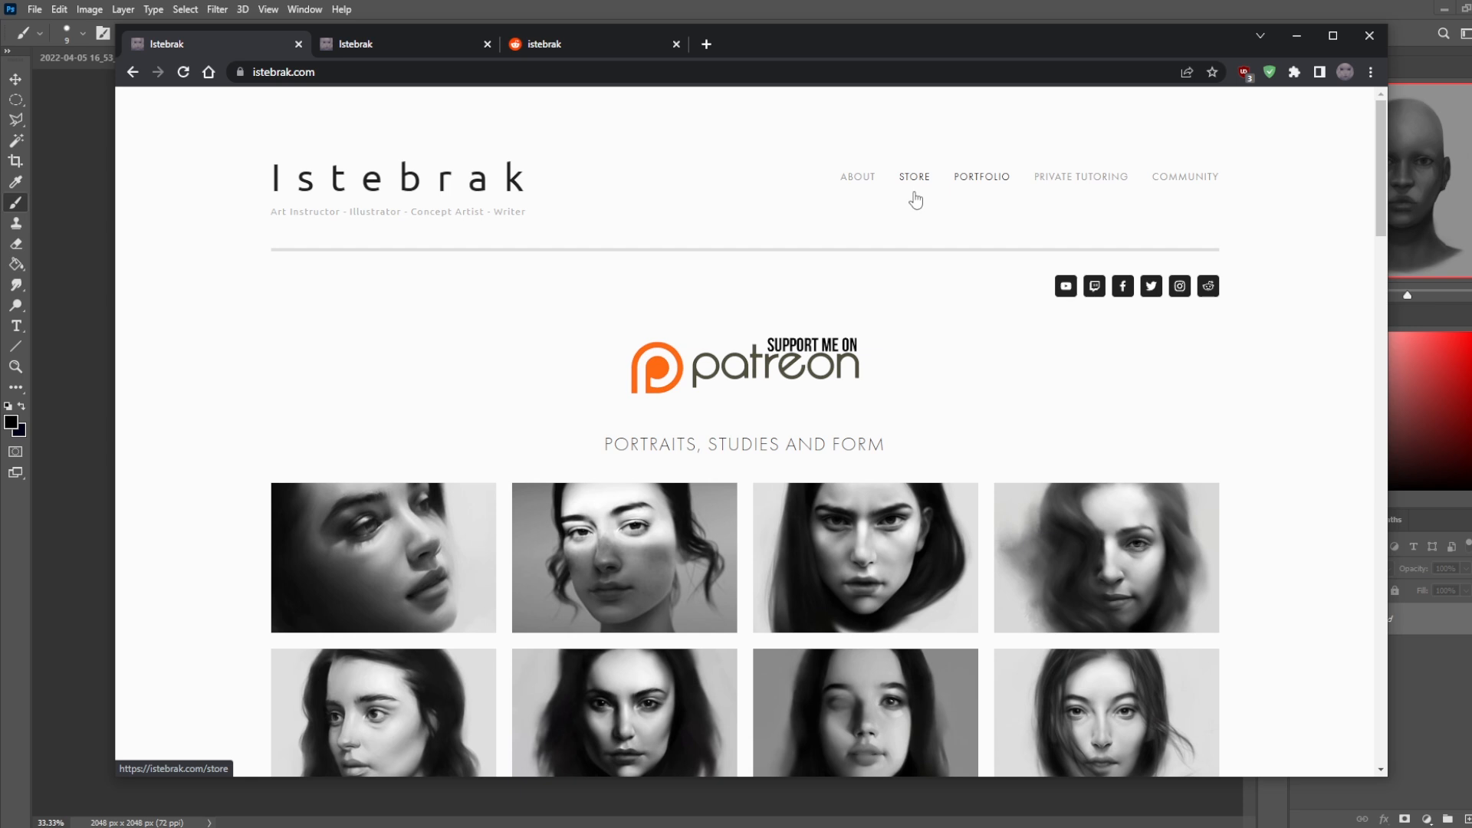
{"action": "mouse_move", "coordinate": [915, 194]}
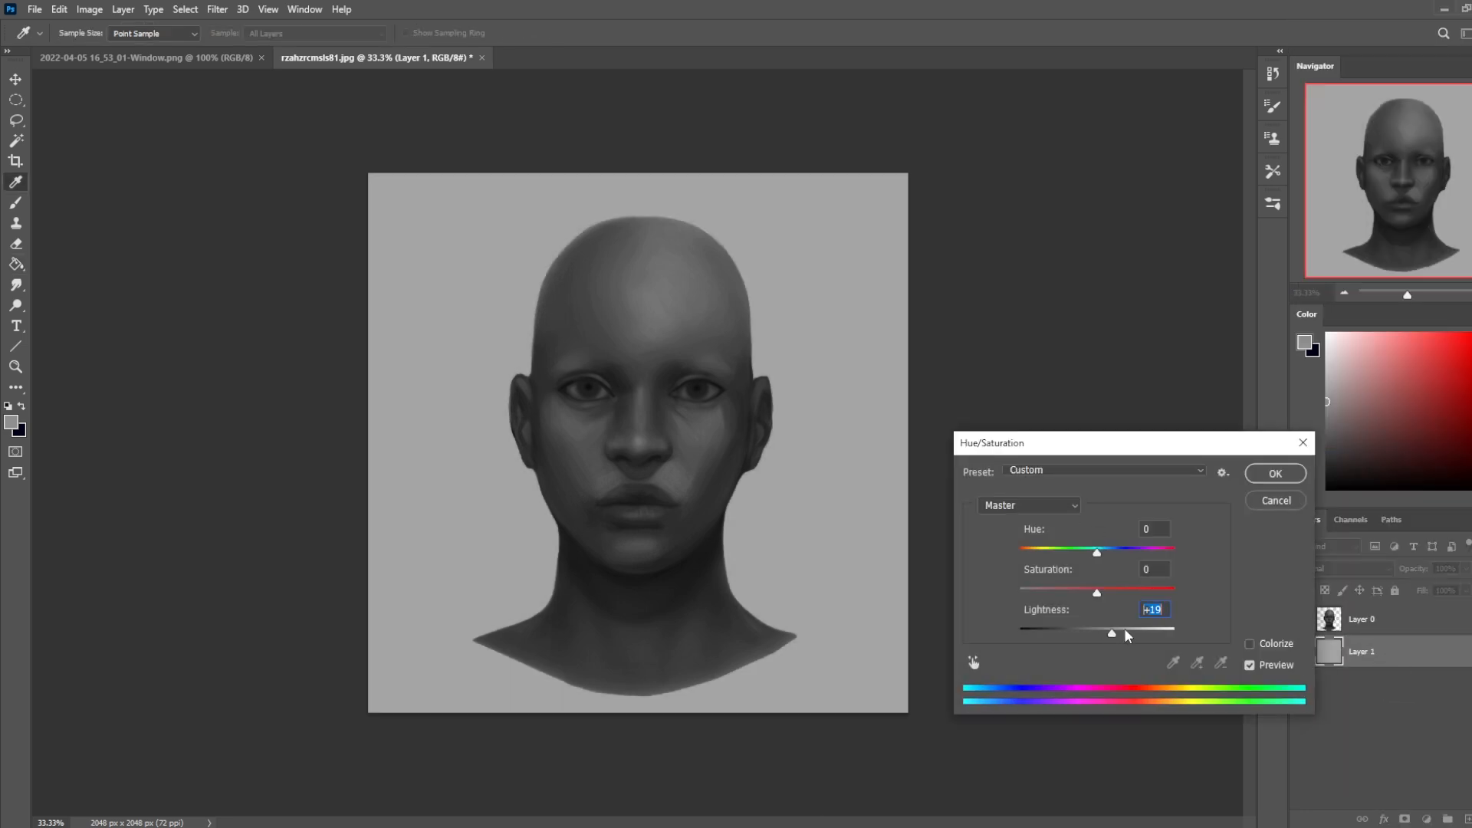
Raise Hue/Saturation Lightness to +35 on Layer 1 to brighten the grey background.
{"action": "left_click_drag", "start_coordinate": [1111, 635], "coordinate": [1132, 634]}
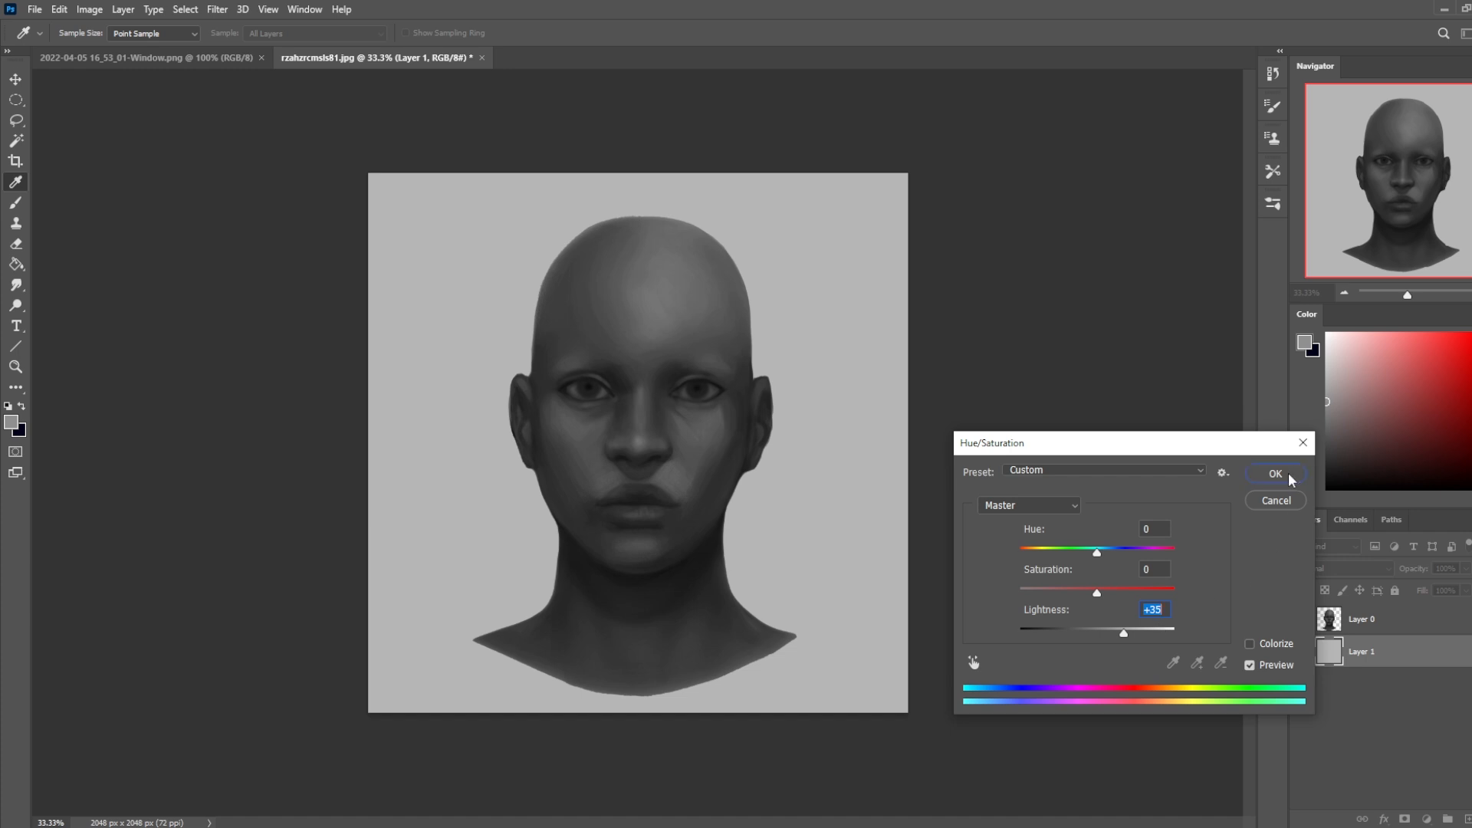
{"action": "left_click", "coordinate": [1275, 473]}
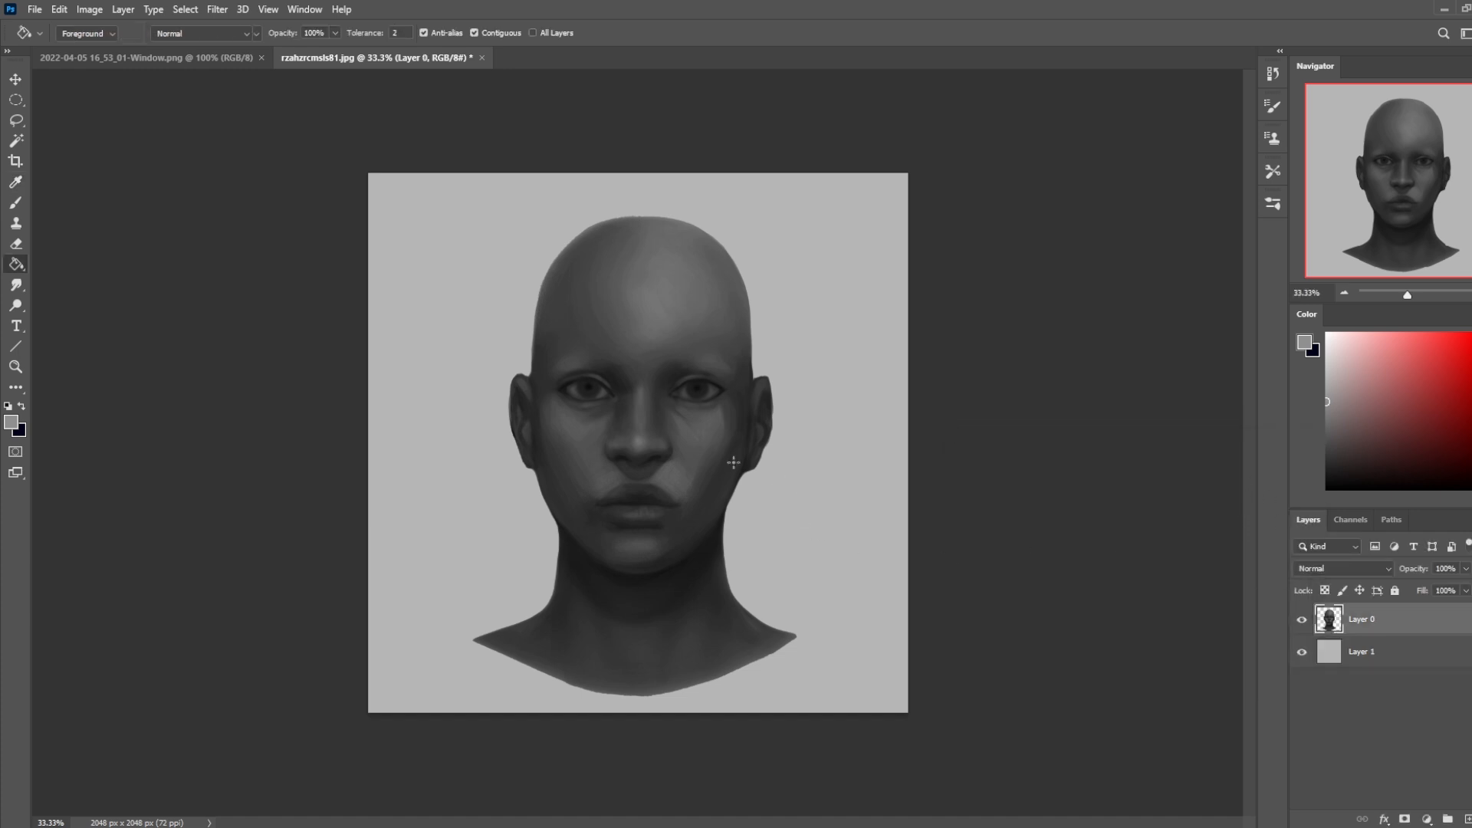
Paint lighter tones over both eyes on a new layer with a resized brush.
{"action": "right_click", "coordinate": [732, 462]}
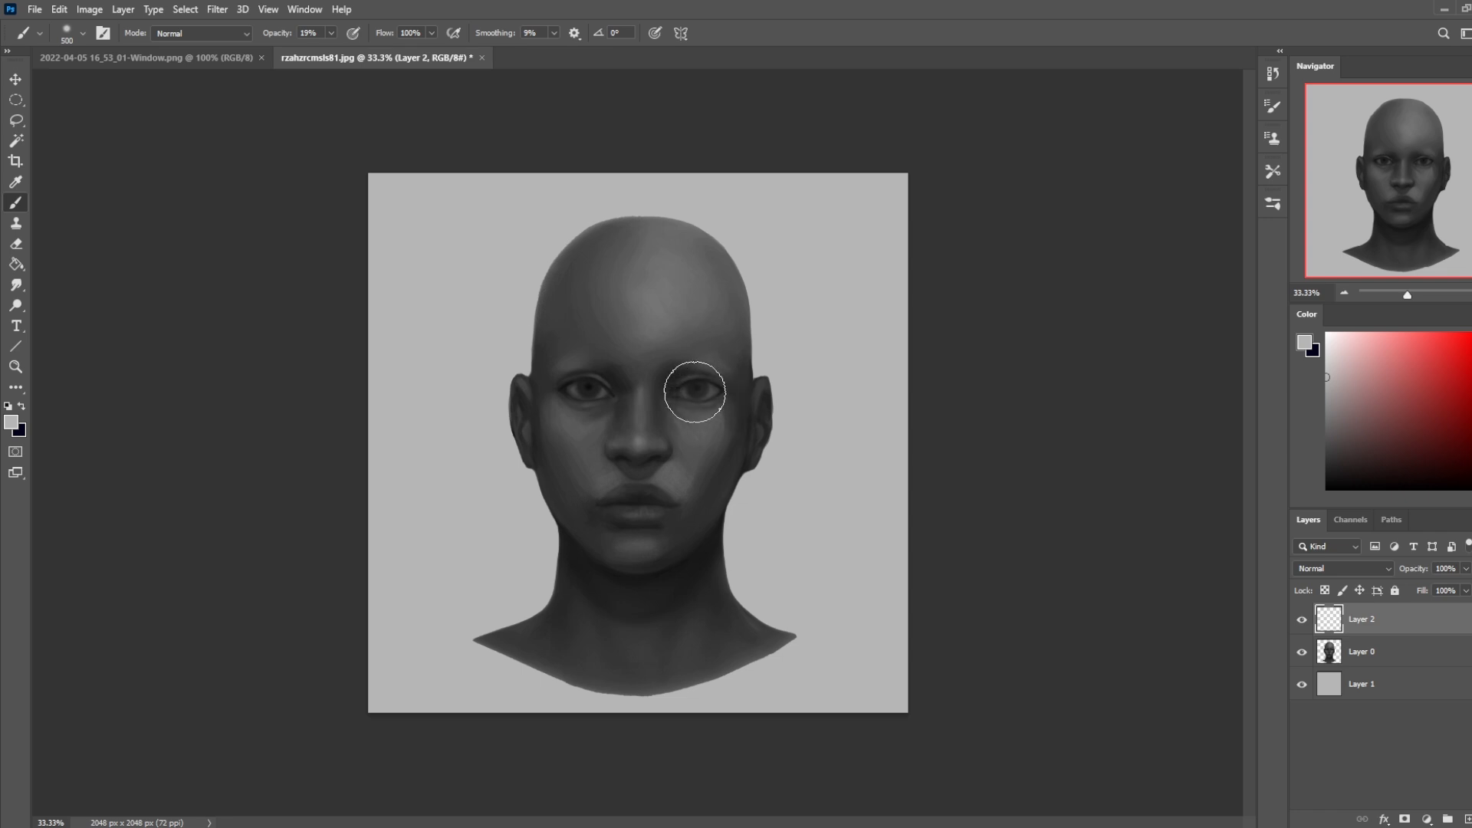
{"action": "left_click_drag", "start_coordinate": [694, 392], "coordinate": [601, 395]}
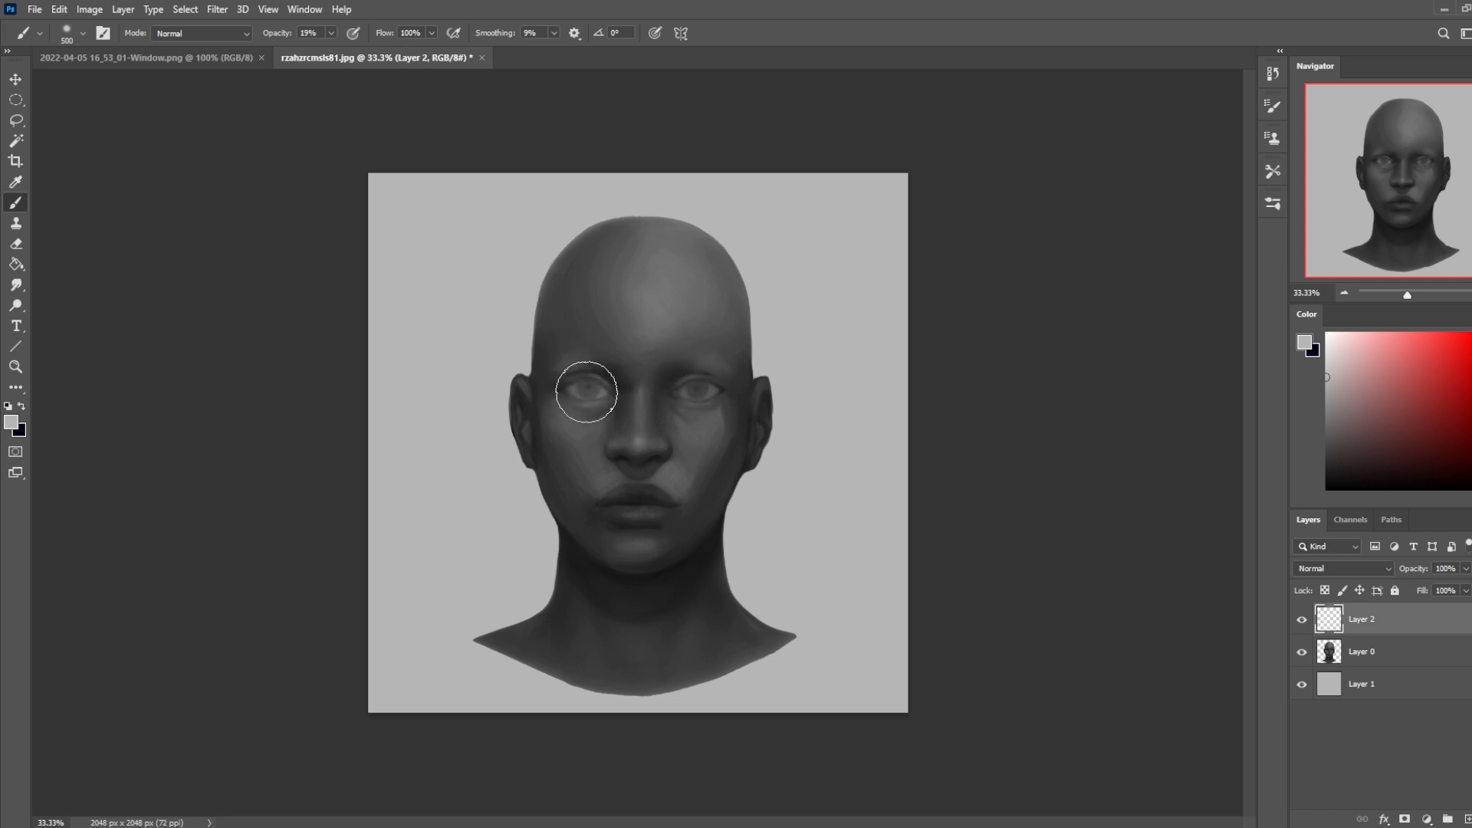
{"action": "left_click", "coordinate": [16, 225]}
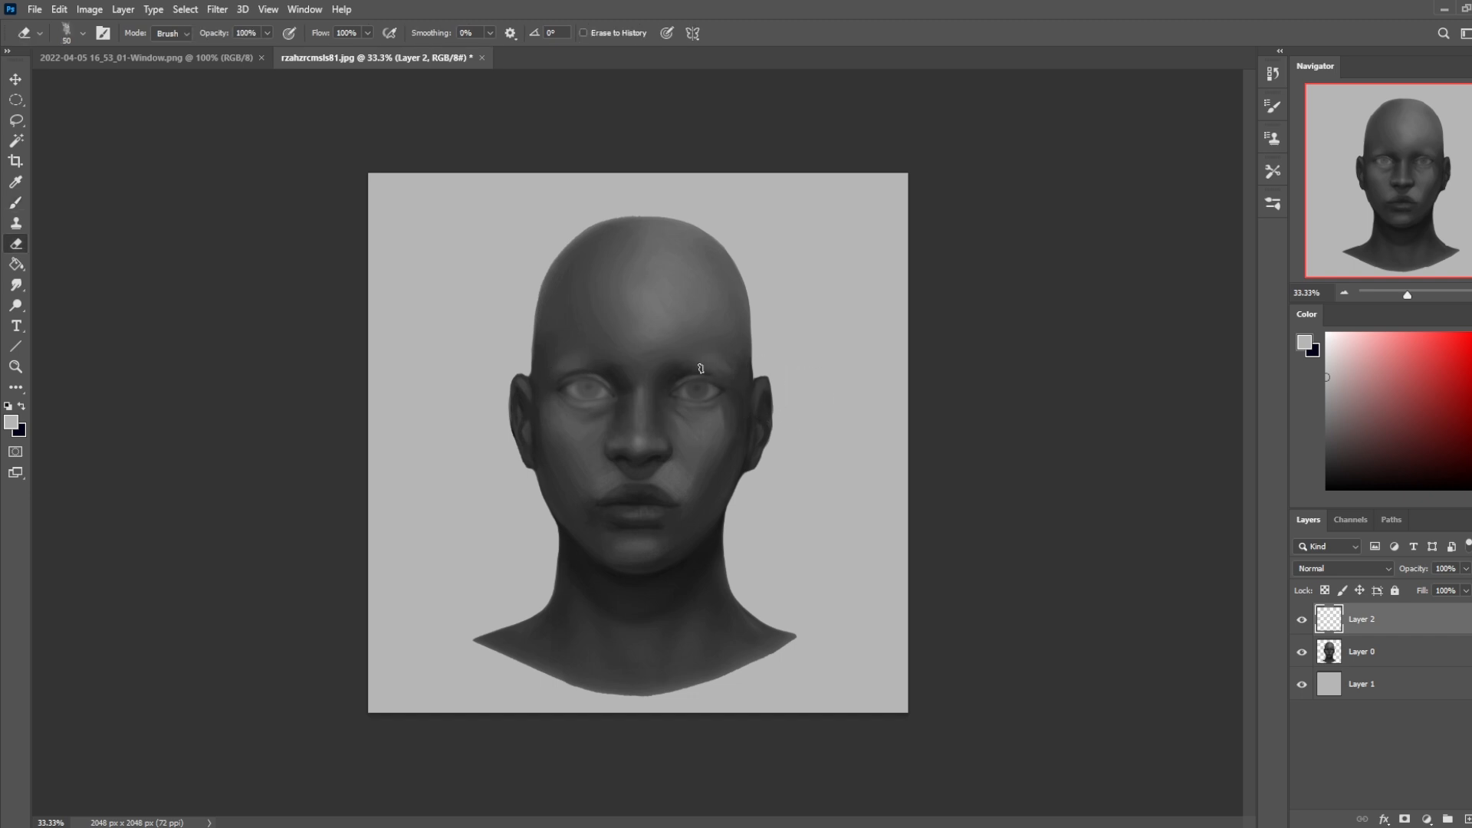
{"action": "mouse_move", "coordinate": [658, 394]}
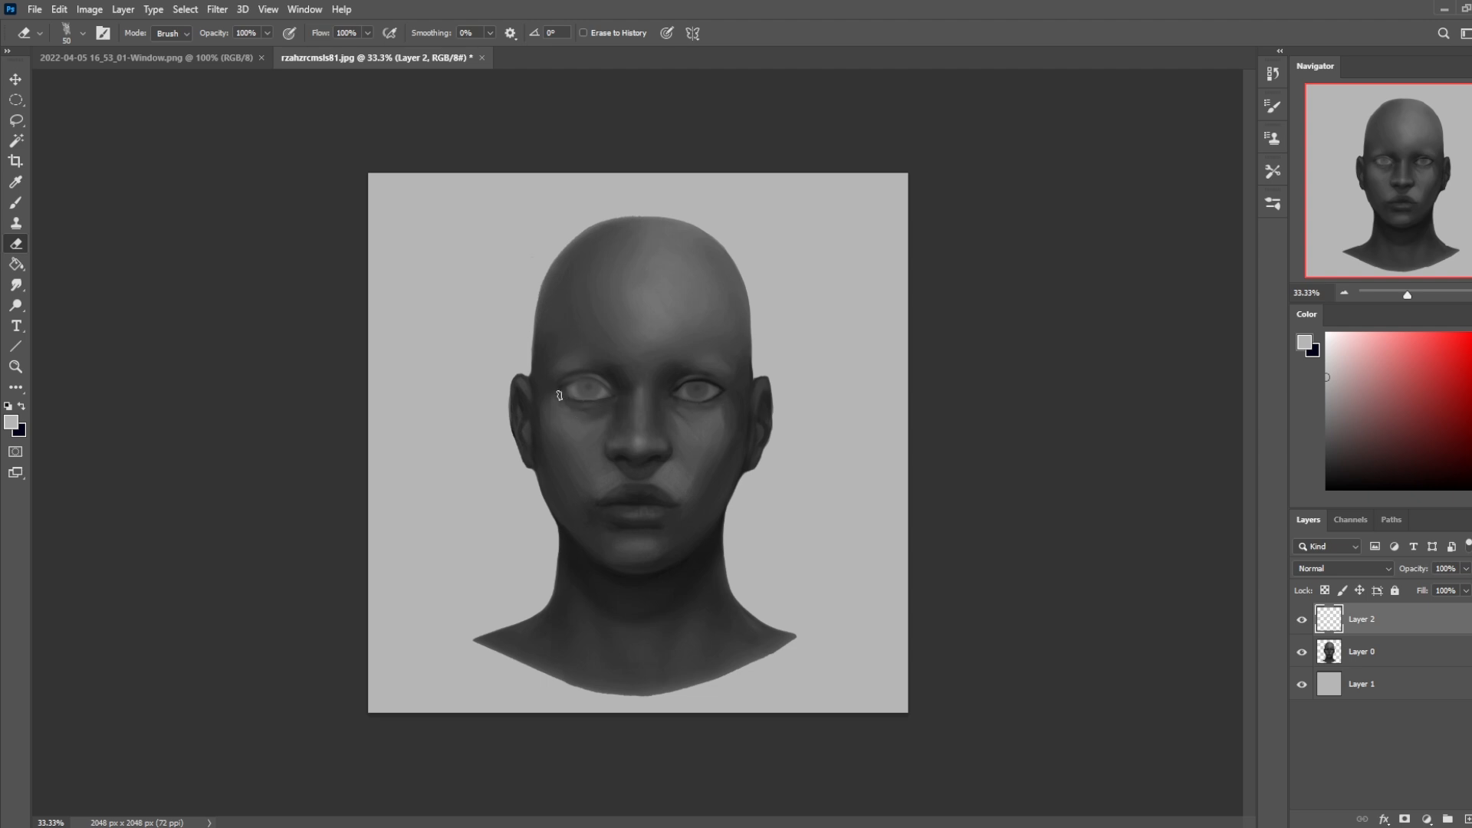
{"action": "mouse_move", "coordinate": [601, 405]}
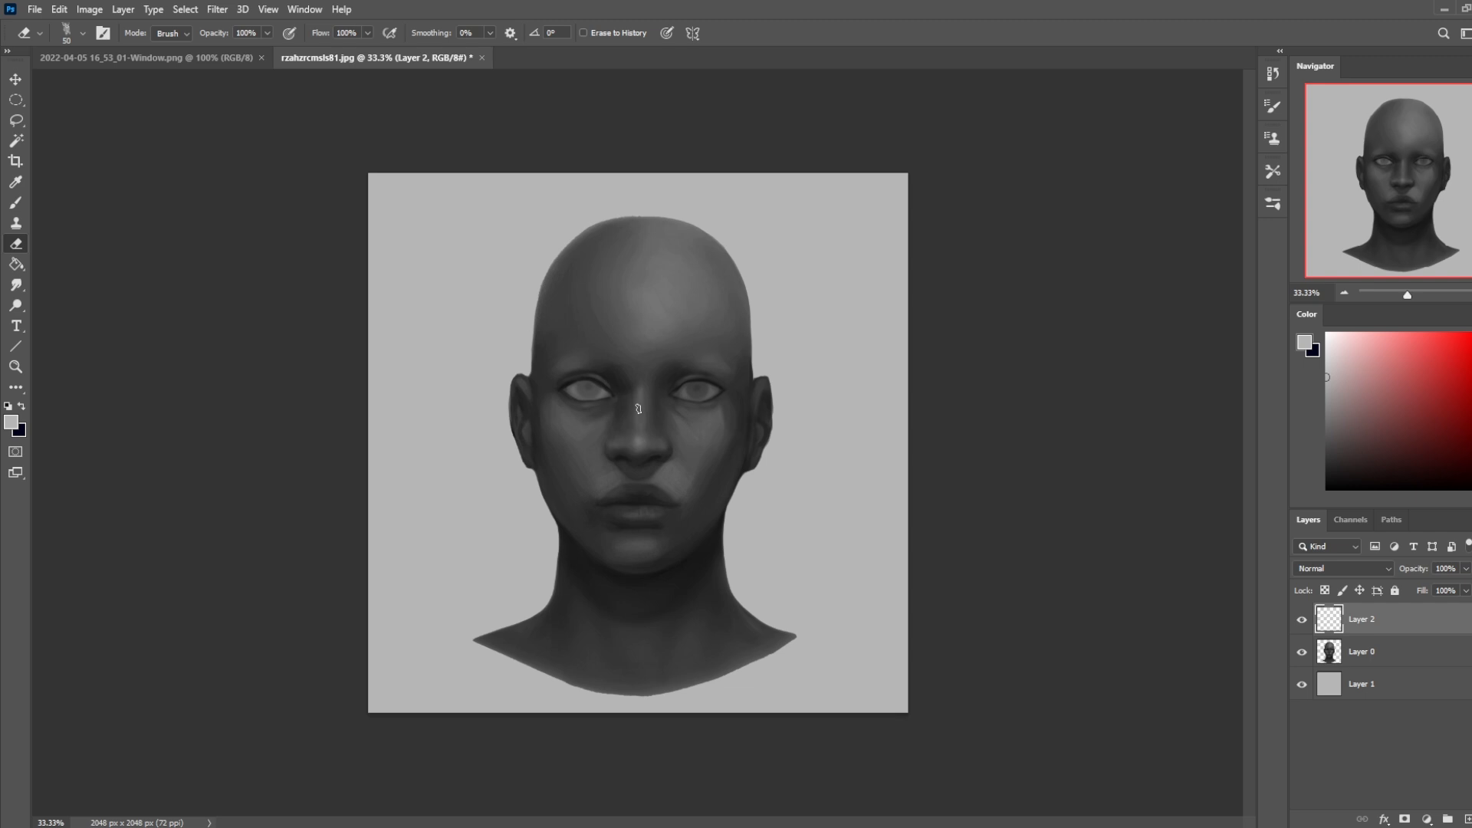
{"action": "mouse_move", "coordinate": [632, 404]}
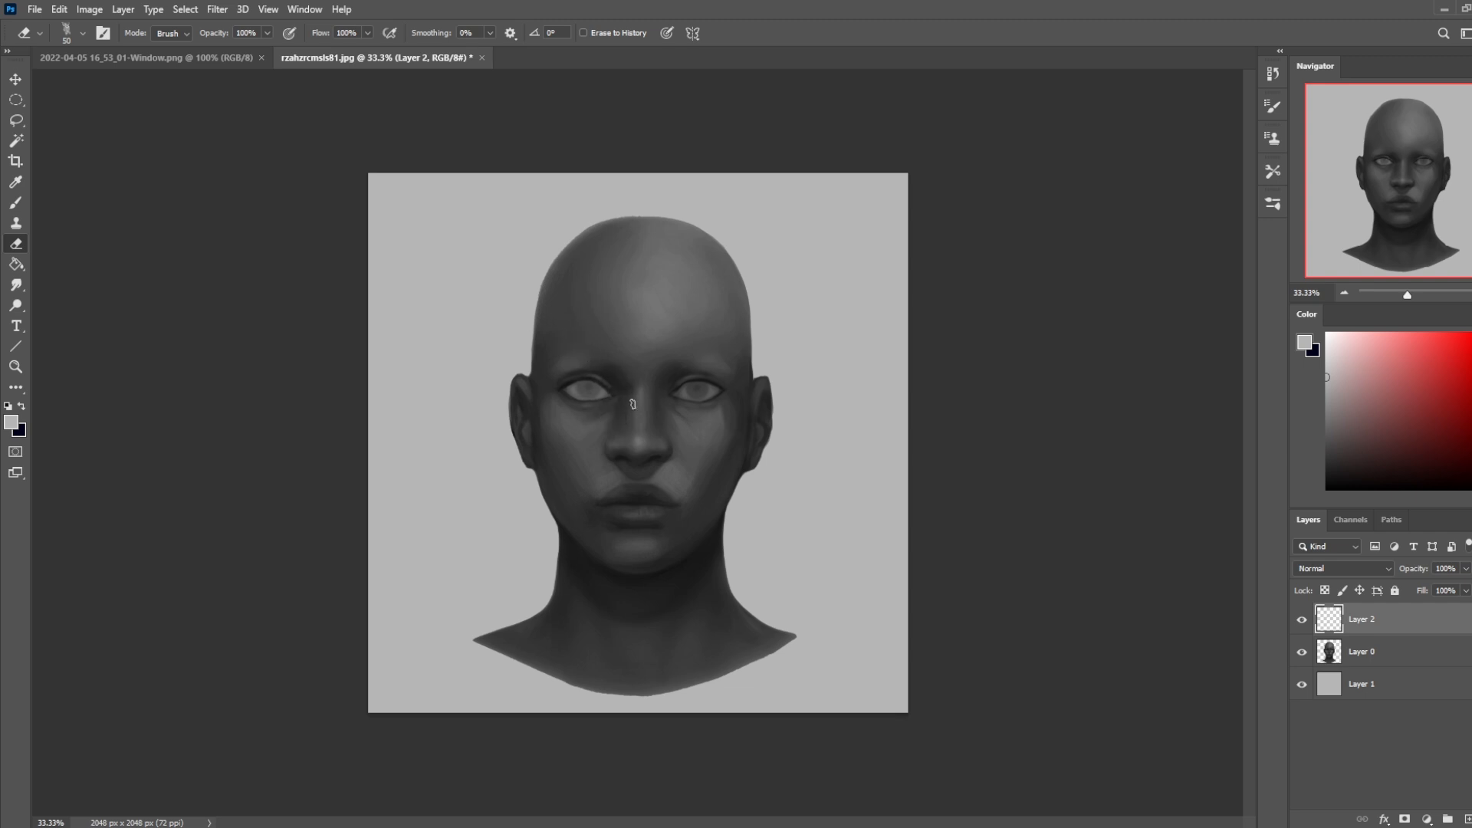
{"action": "mouse_move", "coordinate": [601, 373]}
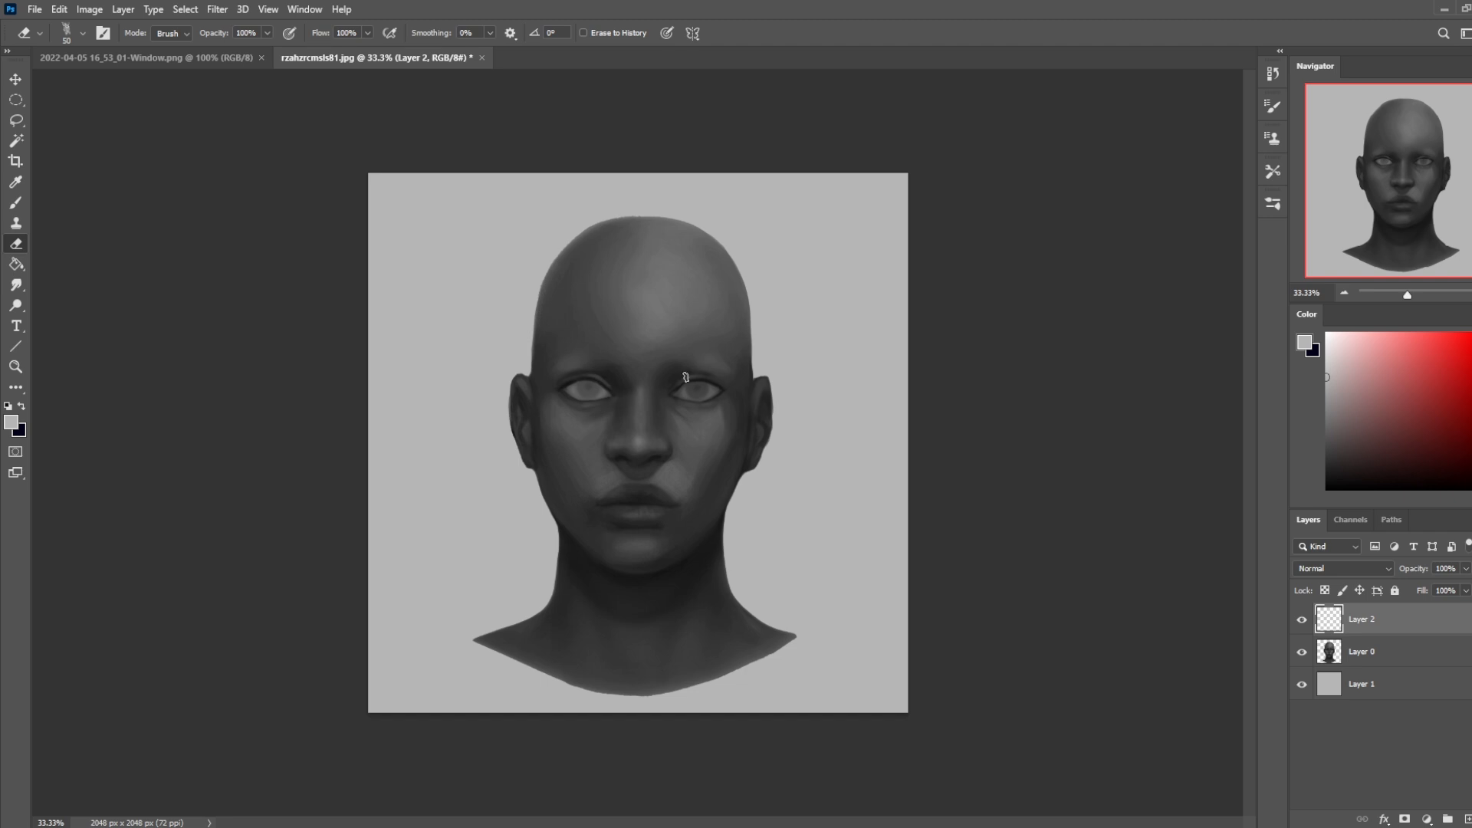
{"action": "mouse_move", "coordinate": [640, 397]}
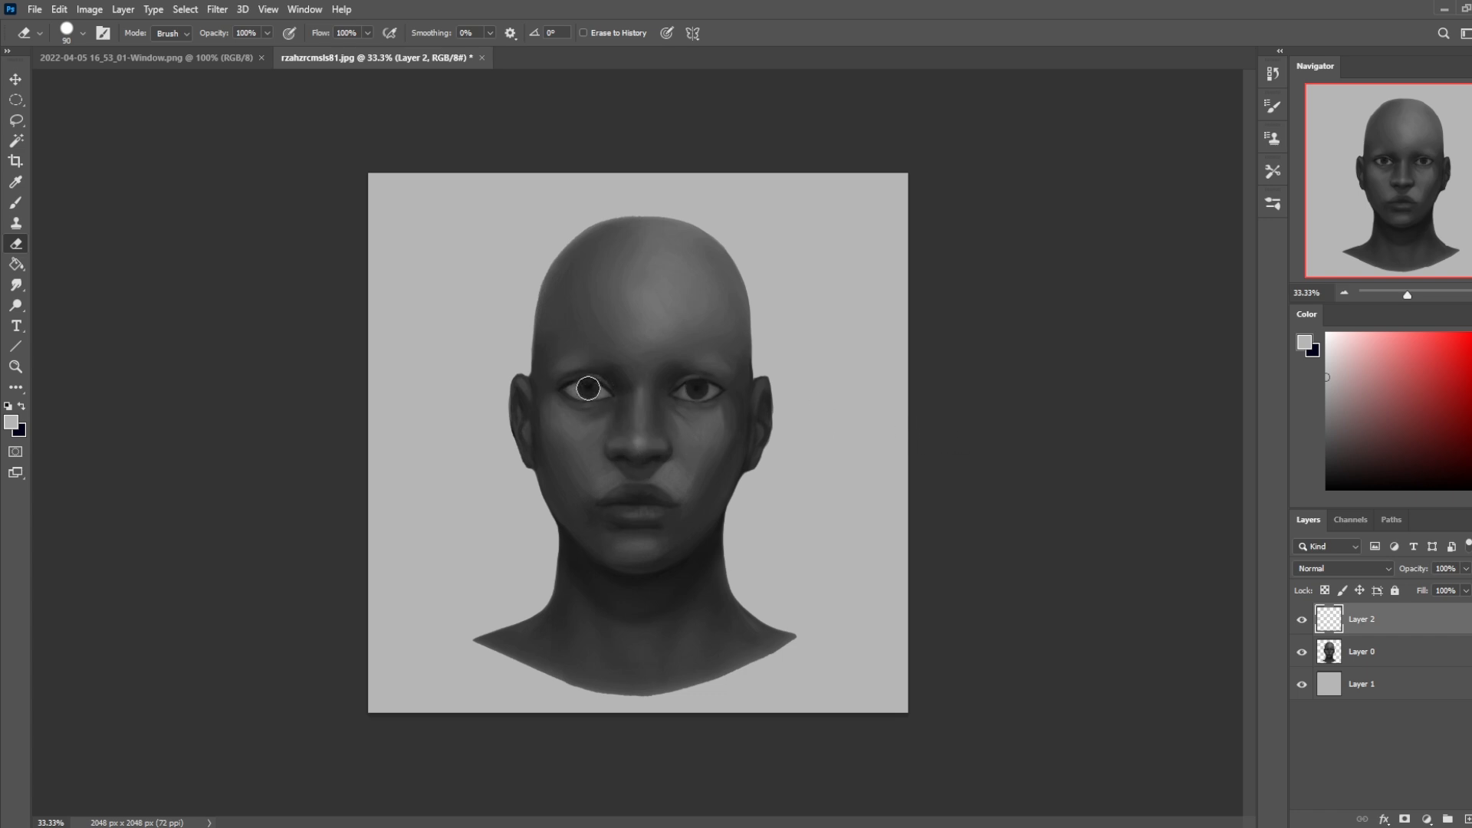
{"action": "mouse_move", "coordinate": [1136, 505]}
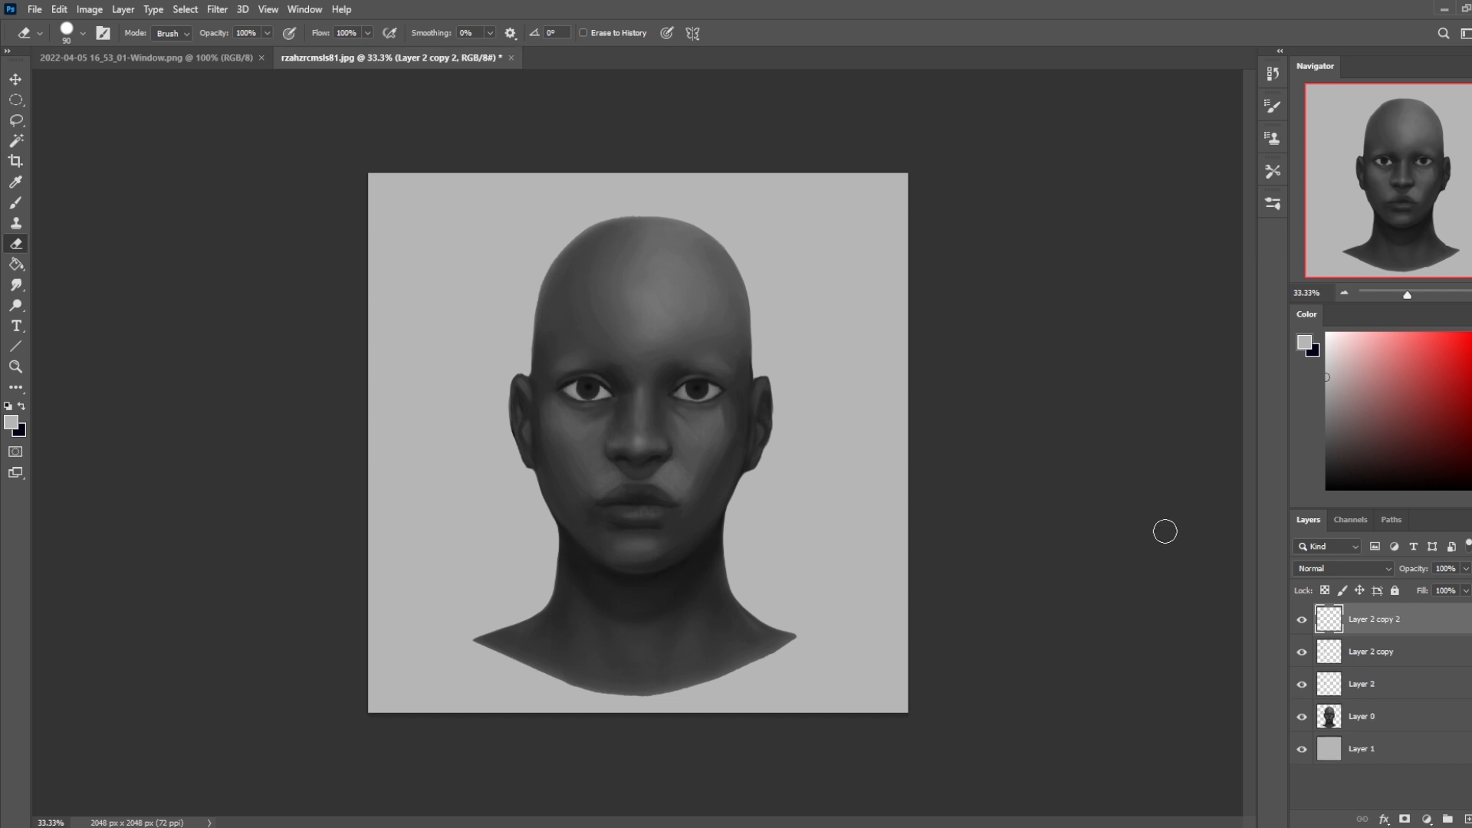
Merge the eye layers and toggle the merged layer to compare before and after.
{"action": "right_click", "coordinate": [1372, 618]}
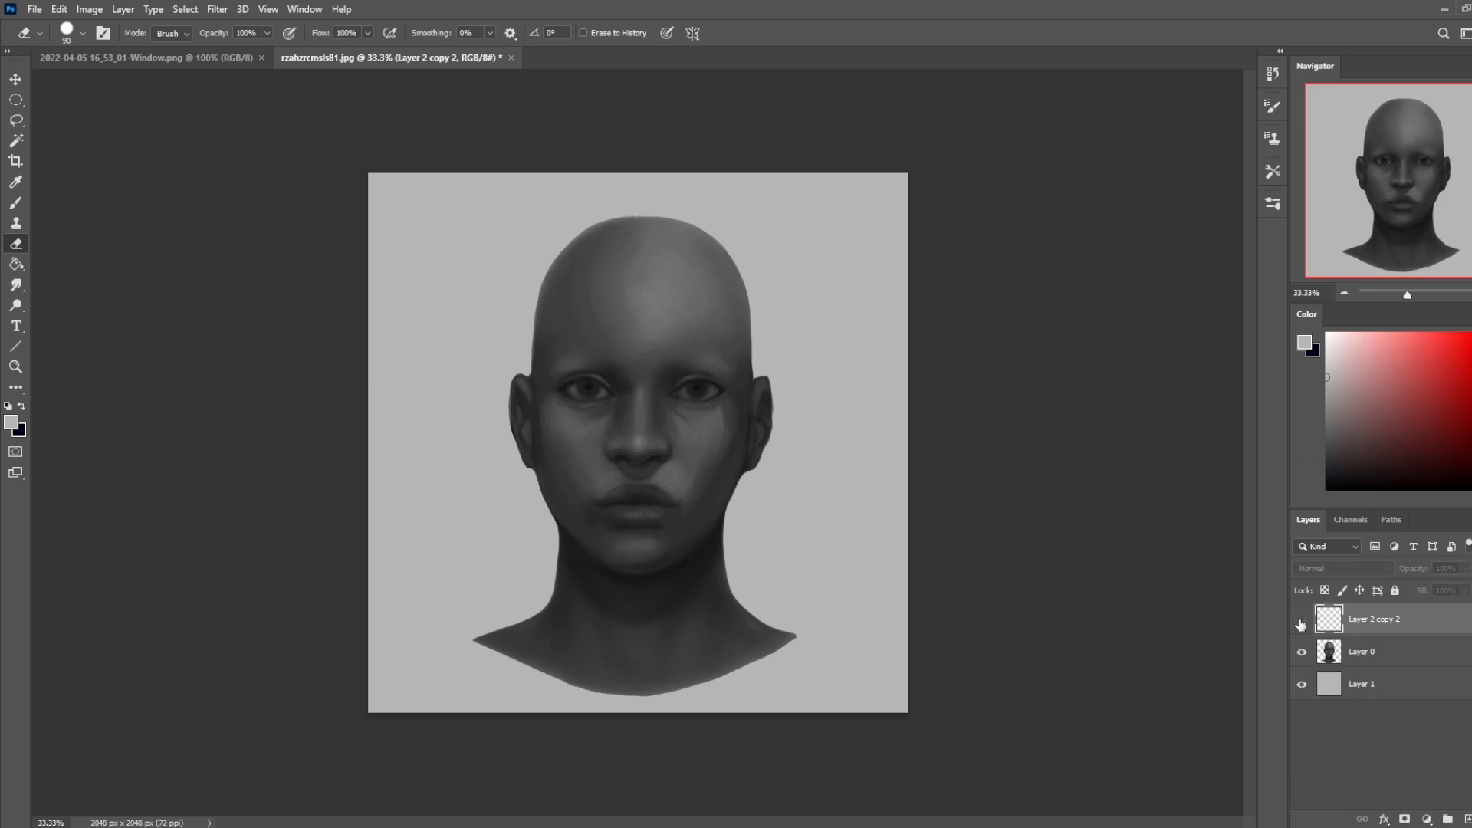
{"action": "mouse_move", "coordinate": [1300, 625]}
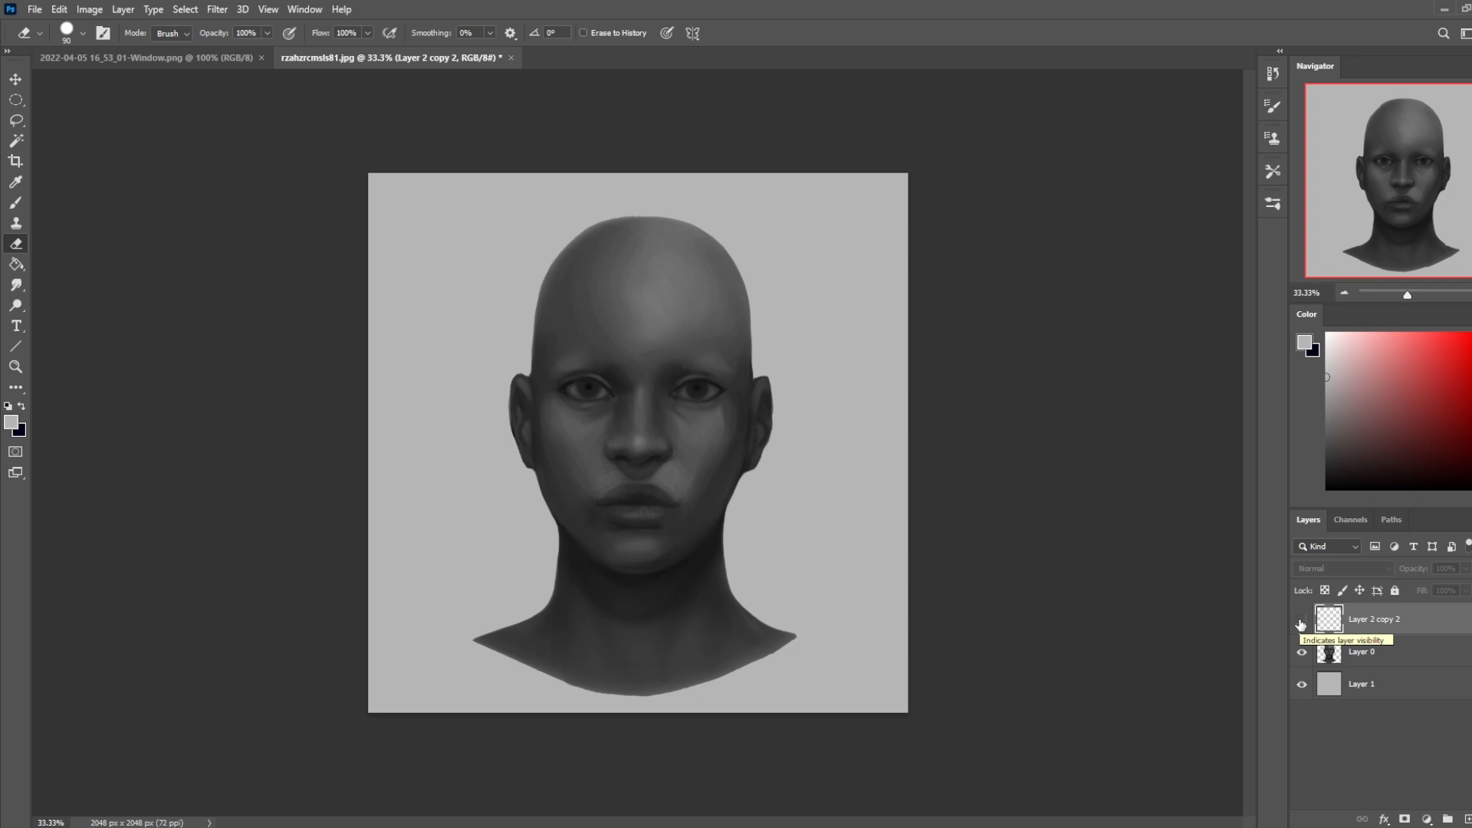
{"action": "left_click", "coordinate": [1301, 622]}
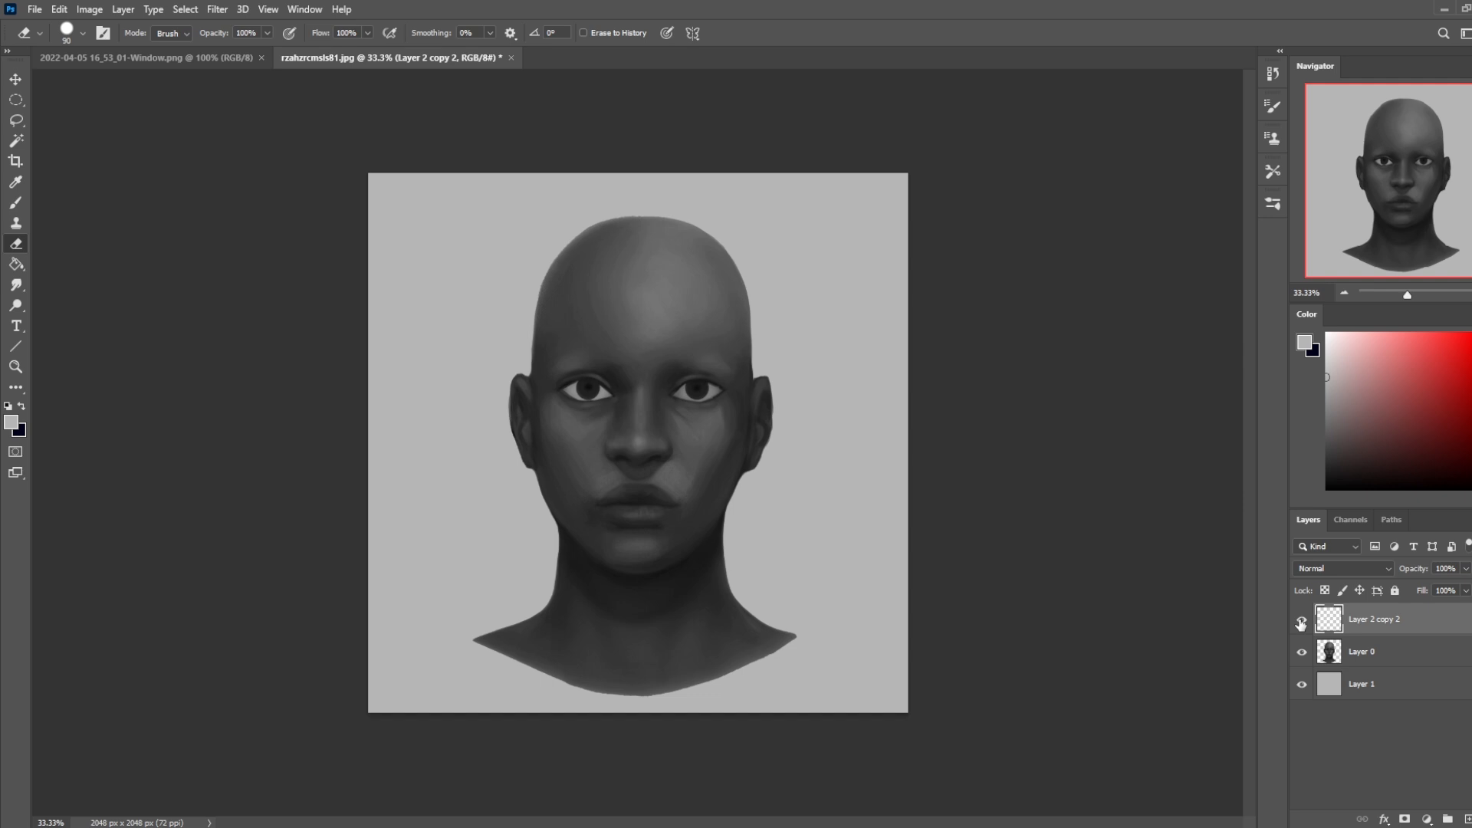
{"action": "left_click", "coordinate": [1301, 624]}
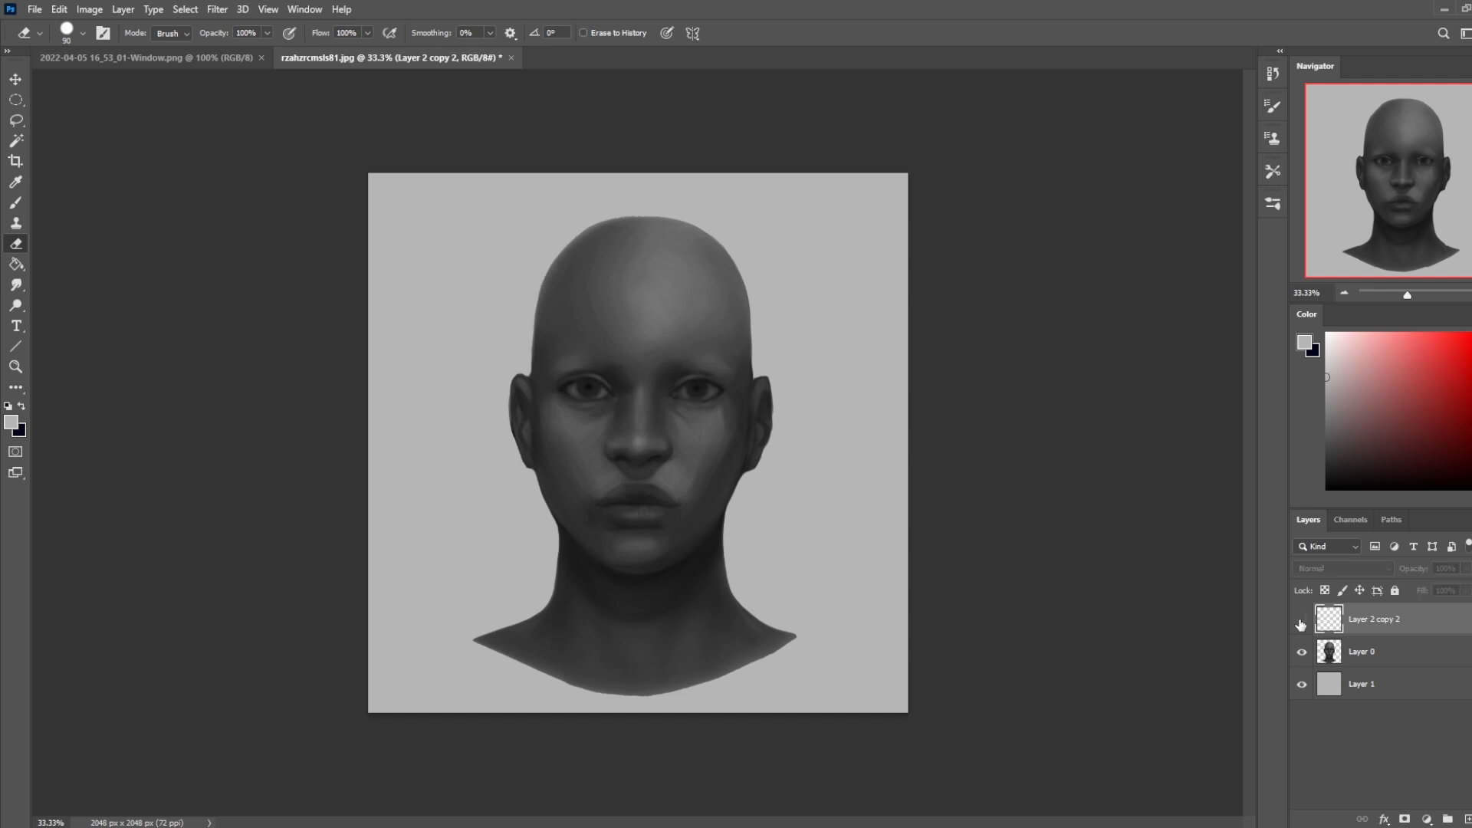
{"action": "left_click", "coordinate": [1300, 625]}
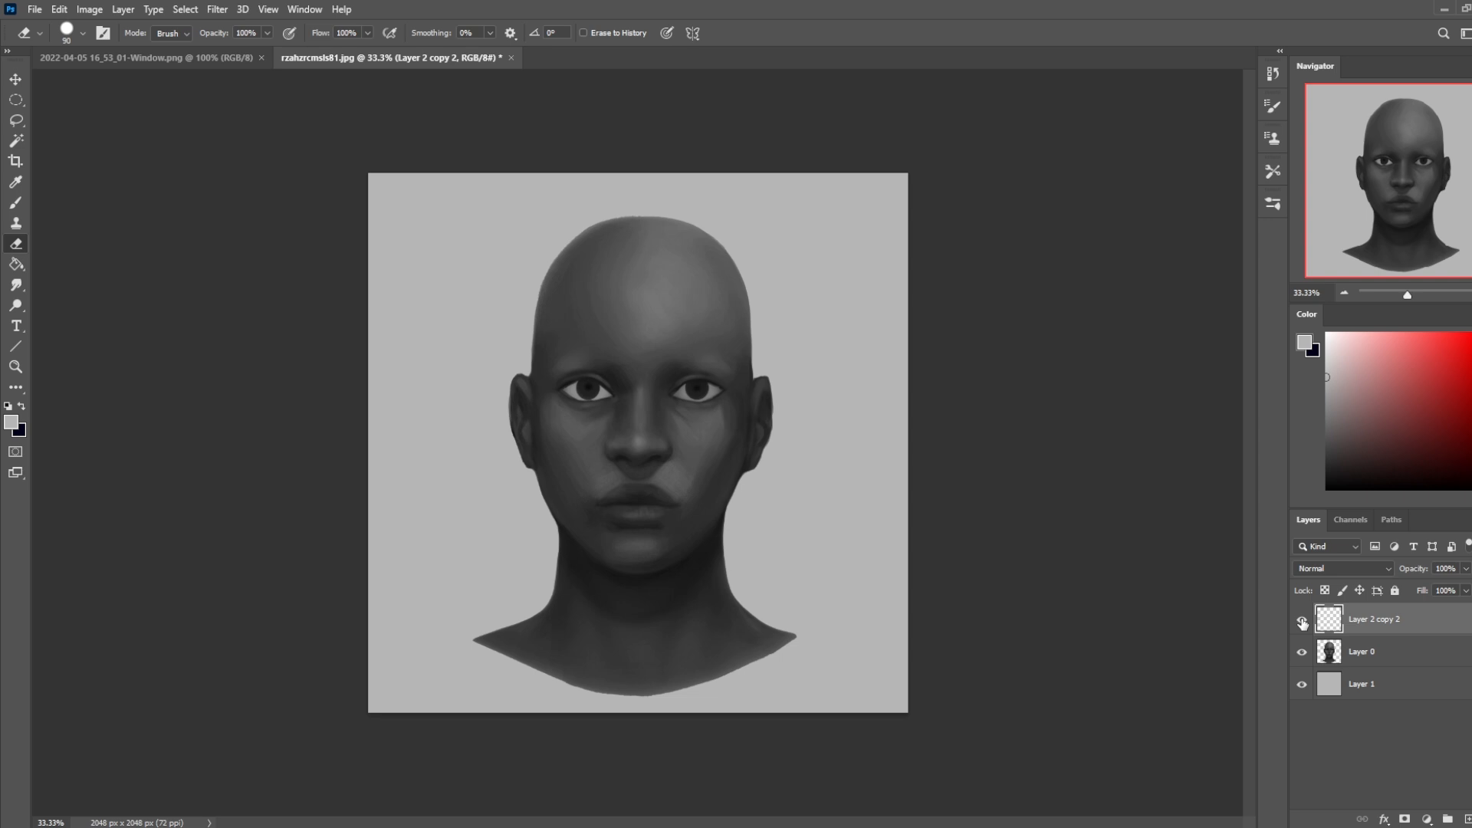
Slightly nudge Layer 1's background Lightness and show the painted eyes again.
{"action": "left_click", "coordinate": [1362, 683]}
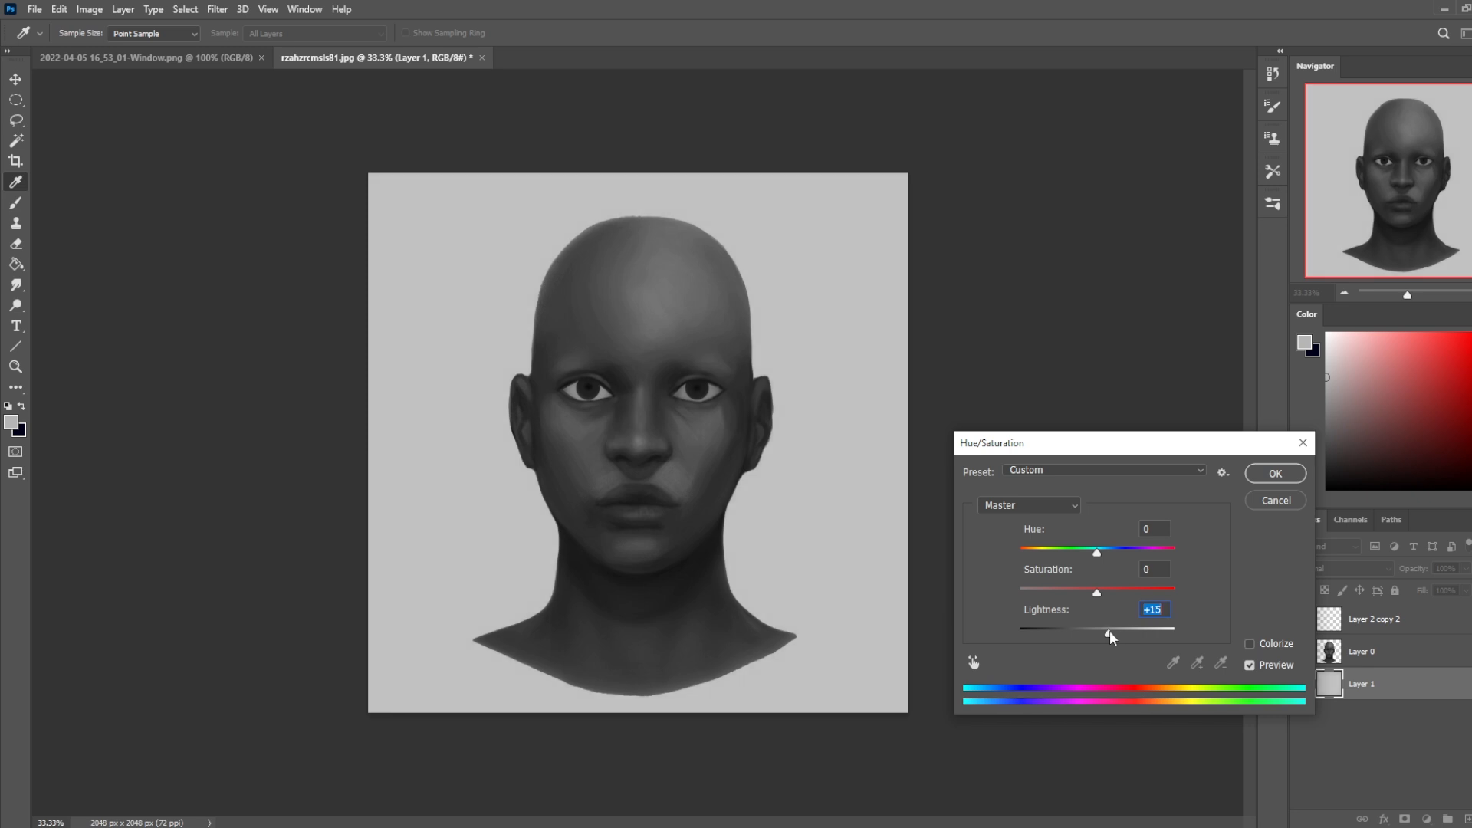
{"action": "left_click_drag", "start_coordinate": [1107, 634], "coordinate": [1104, 634]}
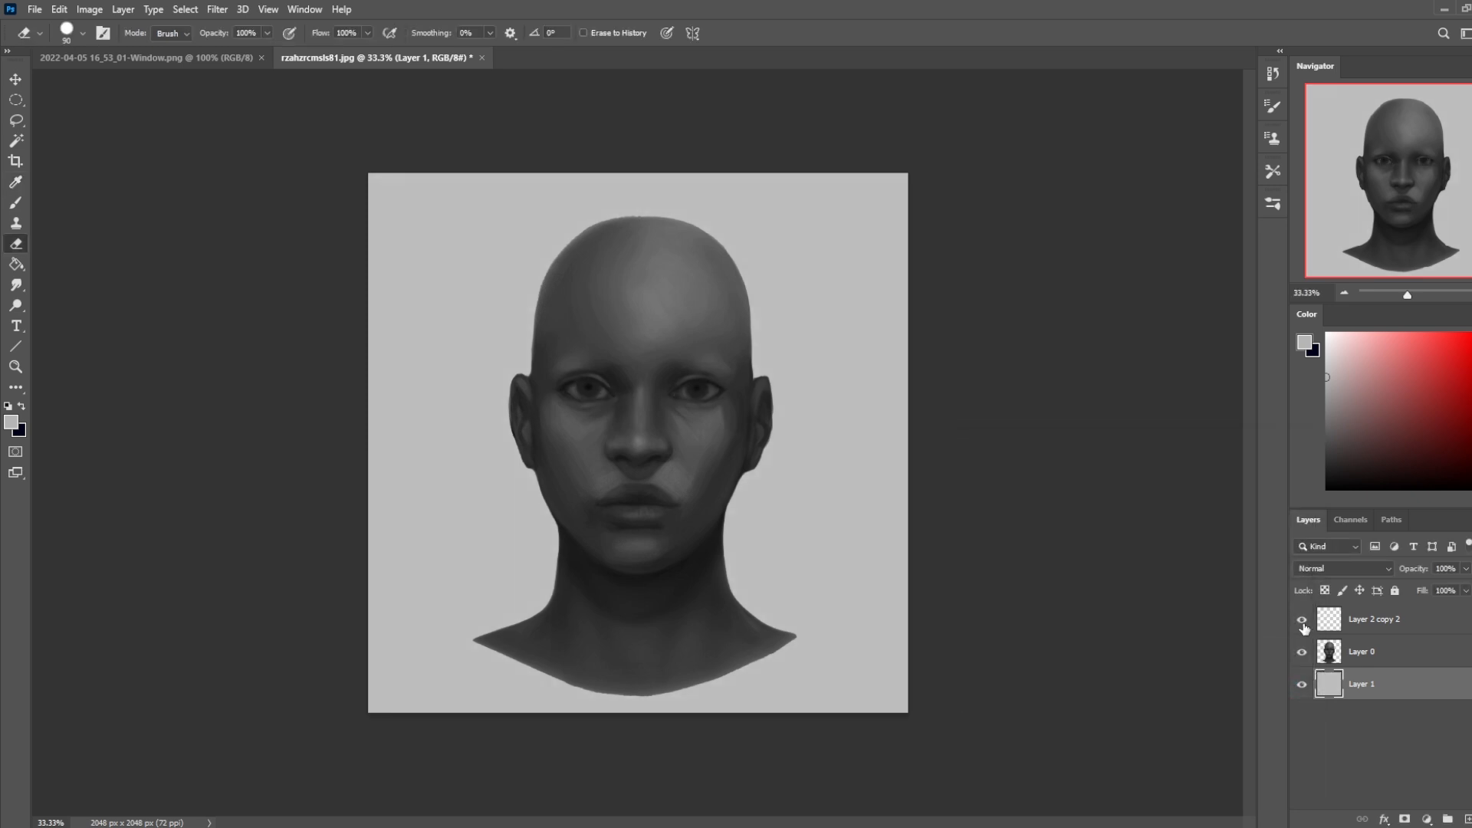
{"action": "left_click", "coordinate": [1371, 618]}
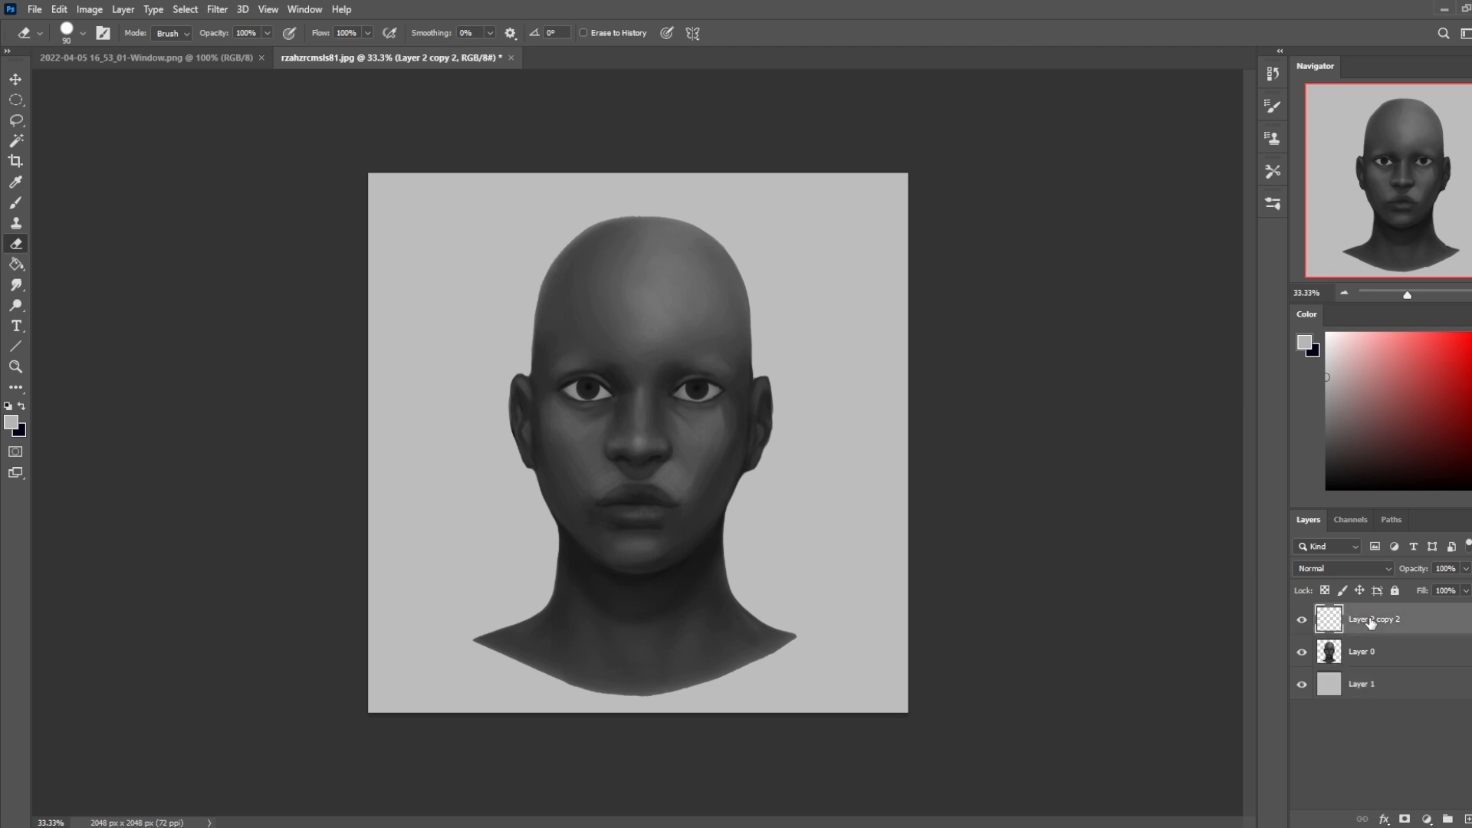
Set the eraser brush size for cleaning stray paint around the eyes on Layer 2 copy 2.
{"action": "right_click", "coordinate": [1051, 194]}
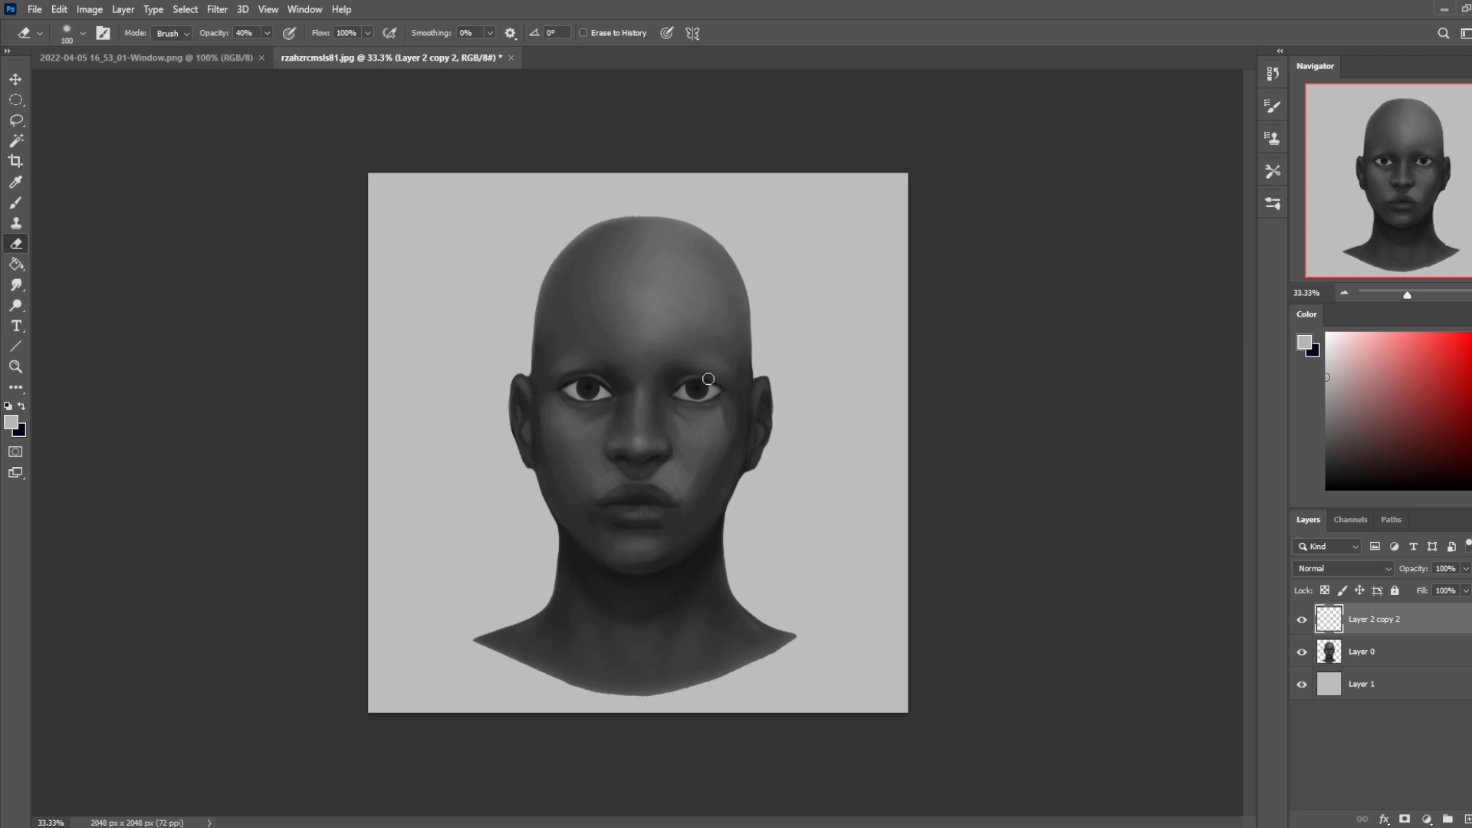
{"action": "mouse_move", "coordinate": [674, 385]}
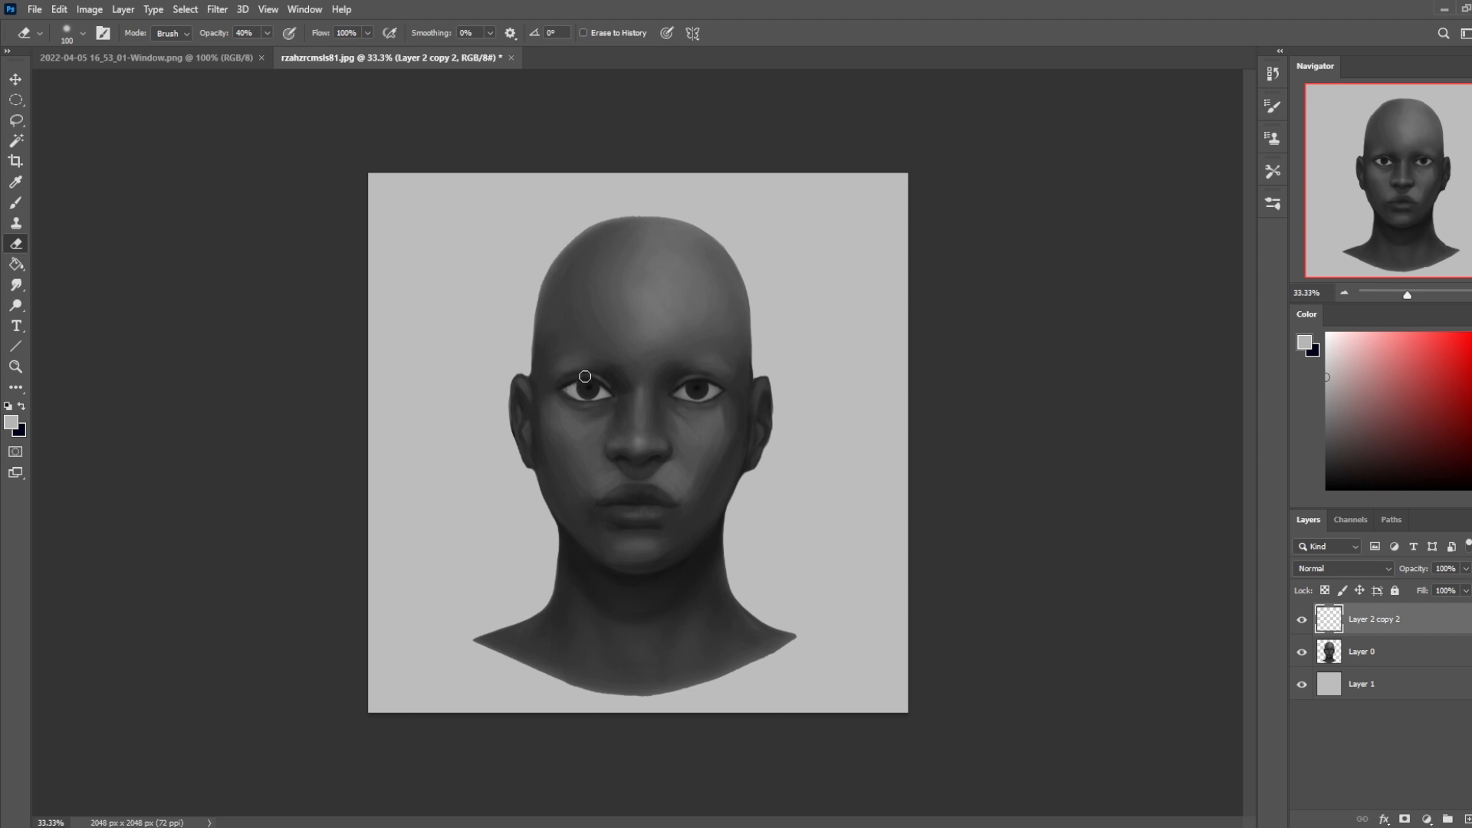
{"action": "mouse_move", "coordinate": [608, 382]}
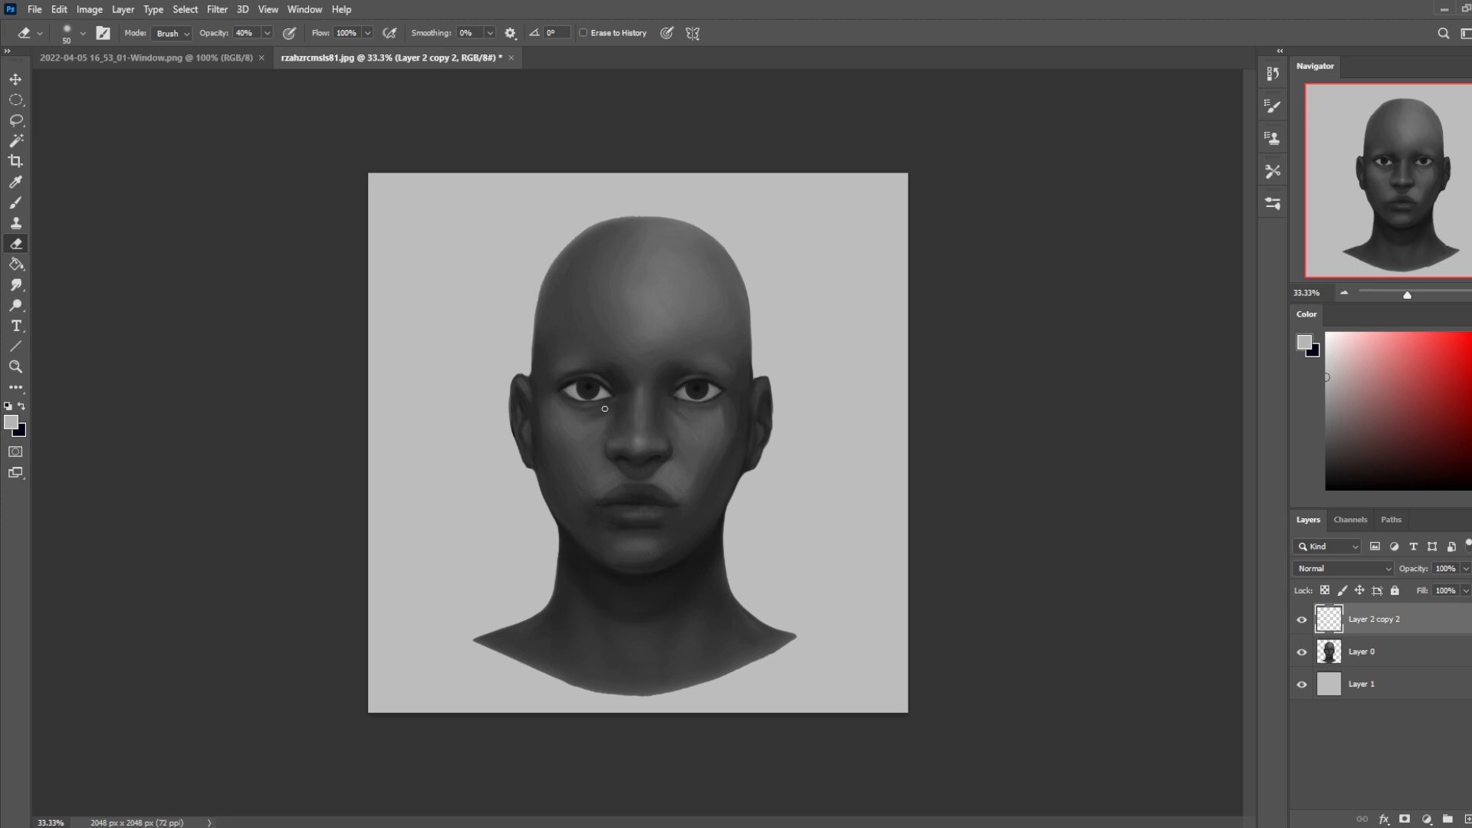
{"action": "mouse_move", "coordinate": [589, 406]}
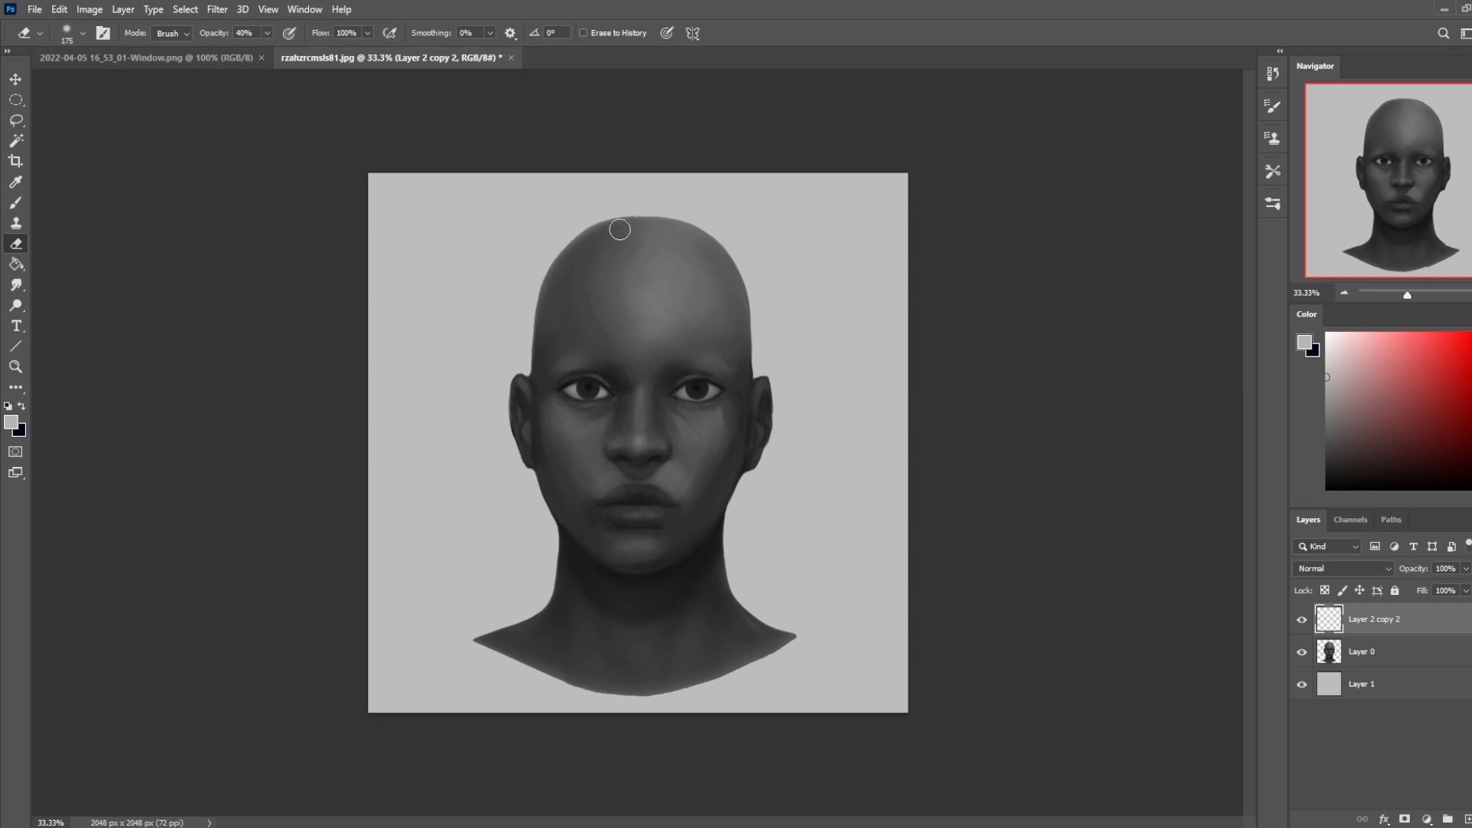
{"action": "mouse_move", "coordinate": [616, 394]}
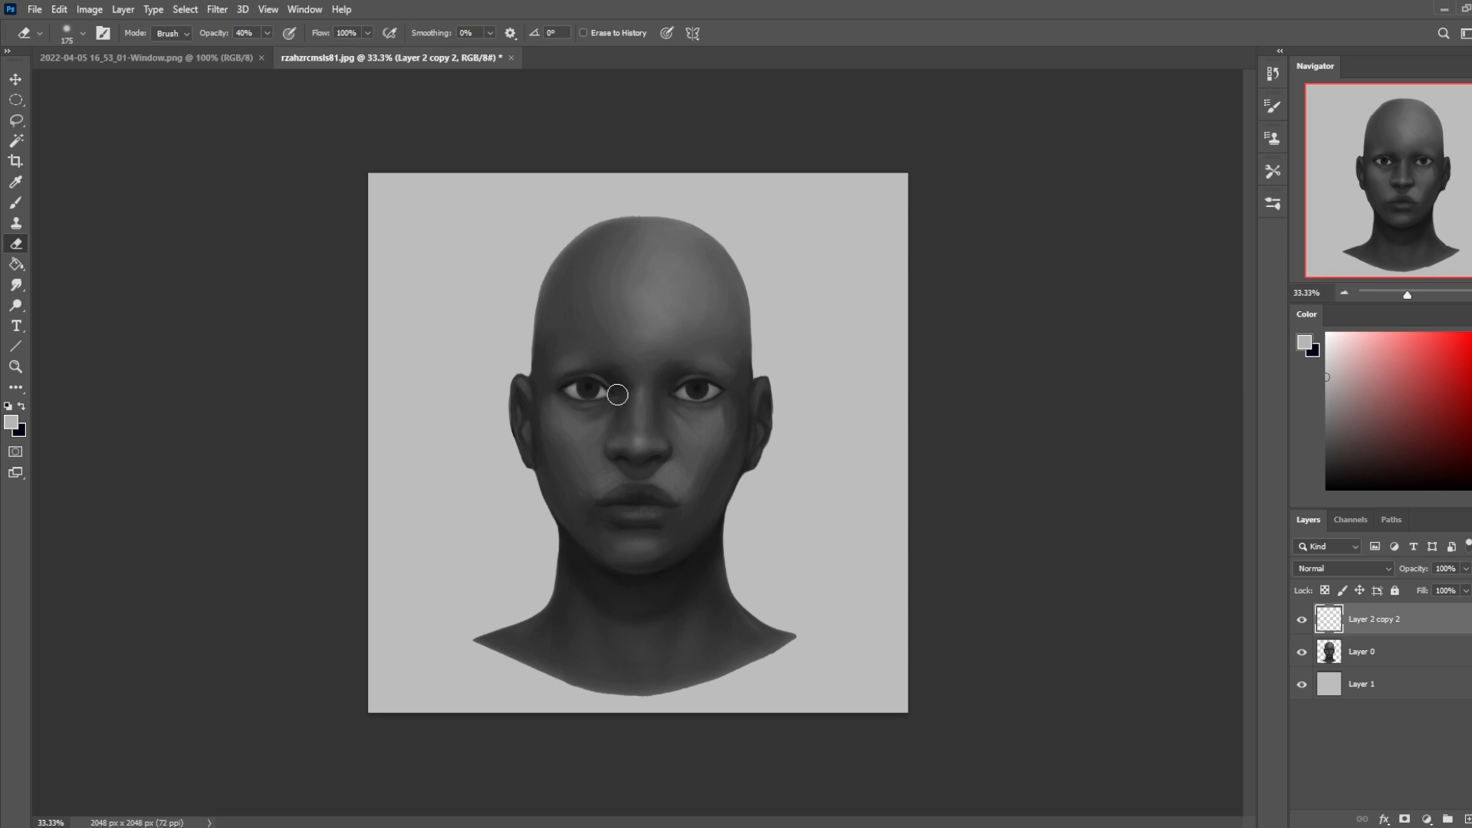
{"action": "mouse_move", "coordinate": [683, 431]}
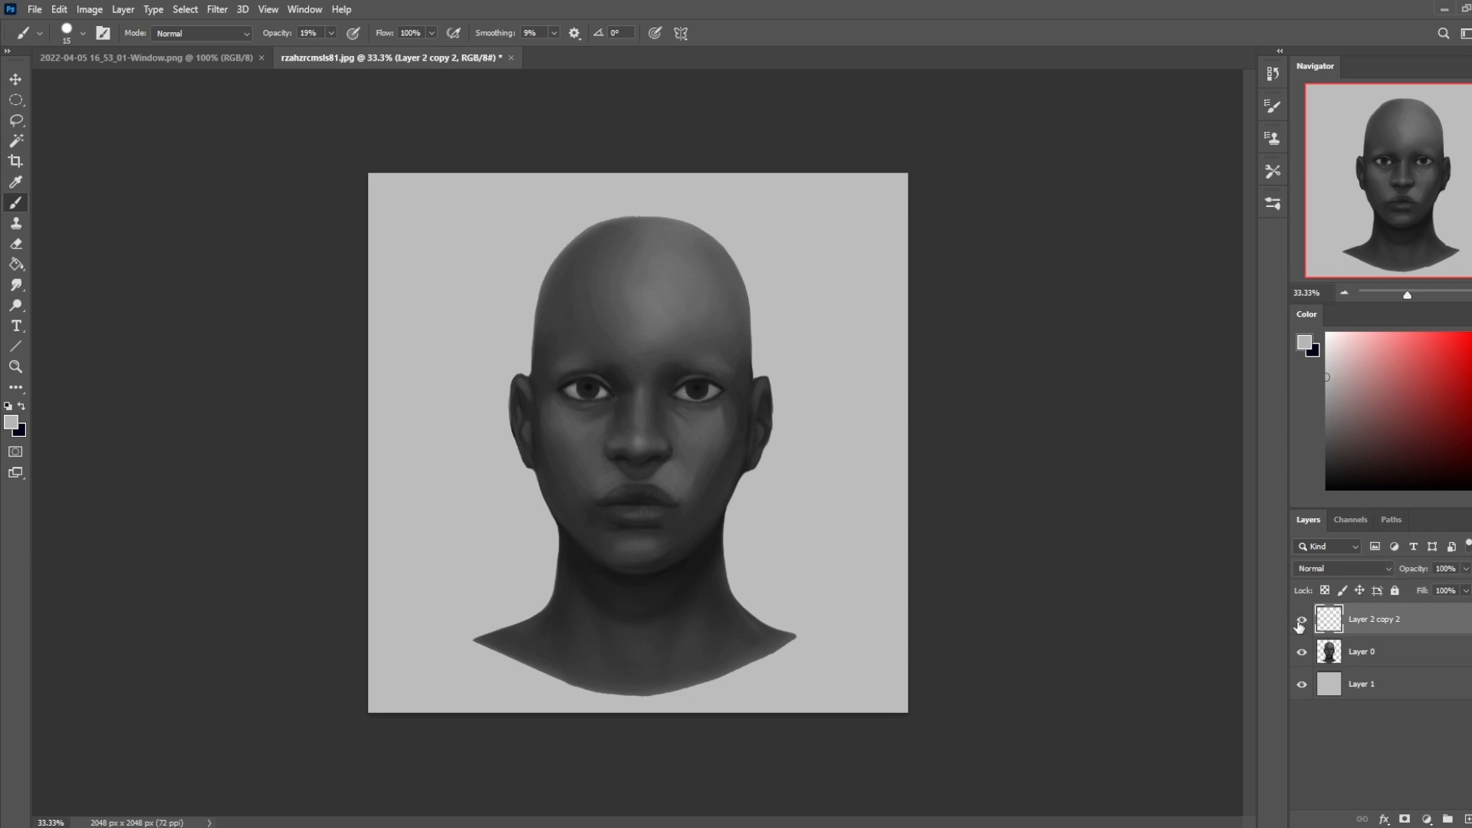
Dab small white catchlight dots into both irises on Layer 2 copy 2.
{"action": "left_click", "coordinate": [1301, 622]}
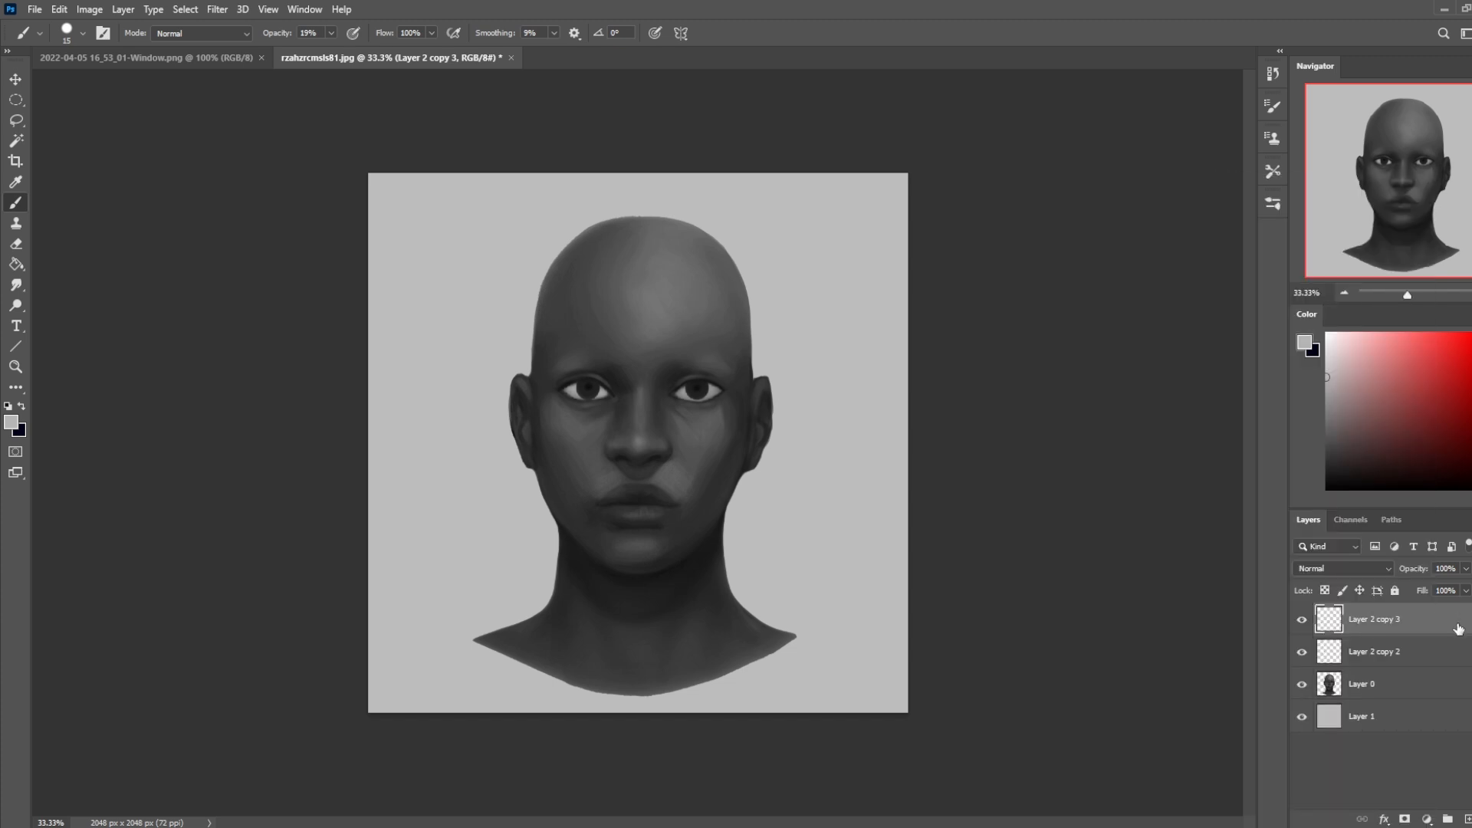
{"action": "mouse_move", "coordinate": [1416, 633]}
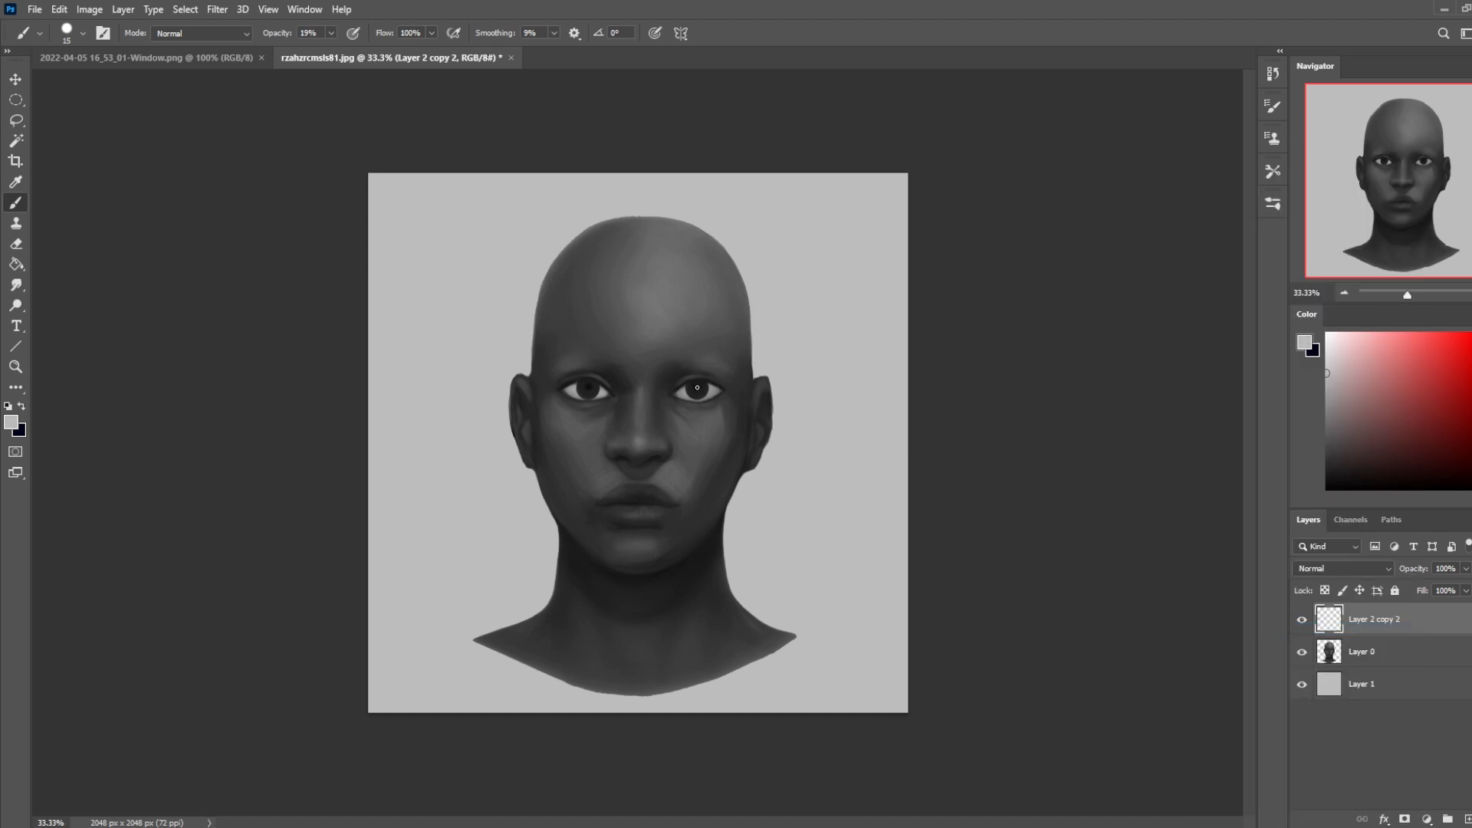
{"action": "mouse_move", "coordinate": [830, 362]}
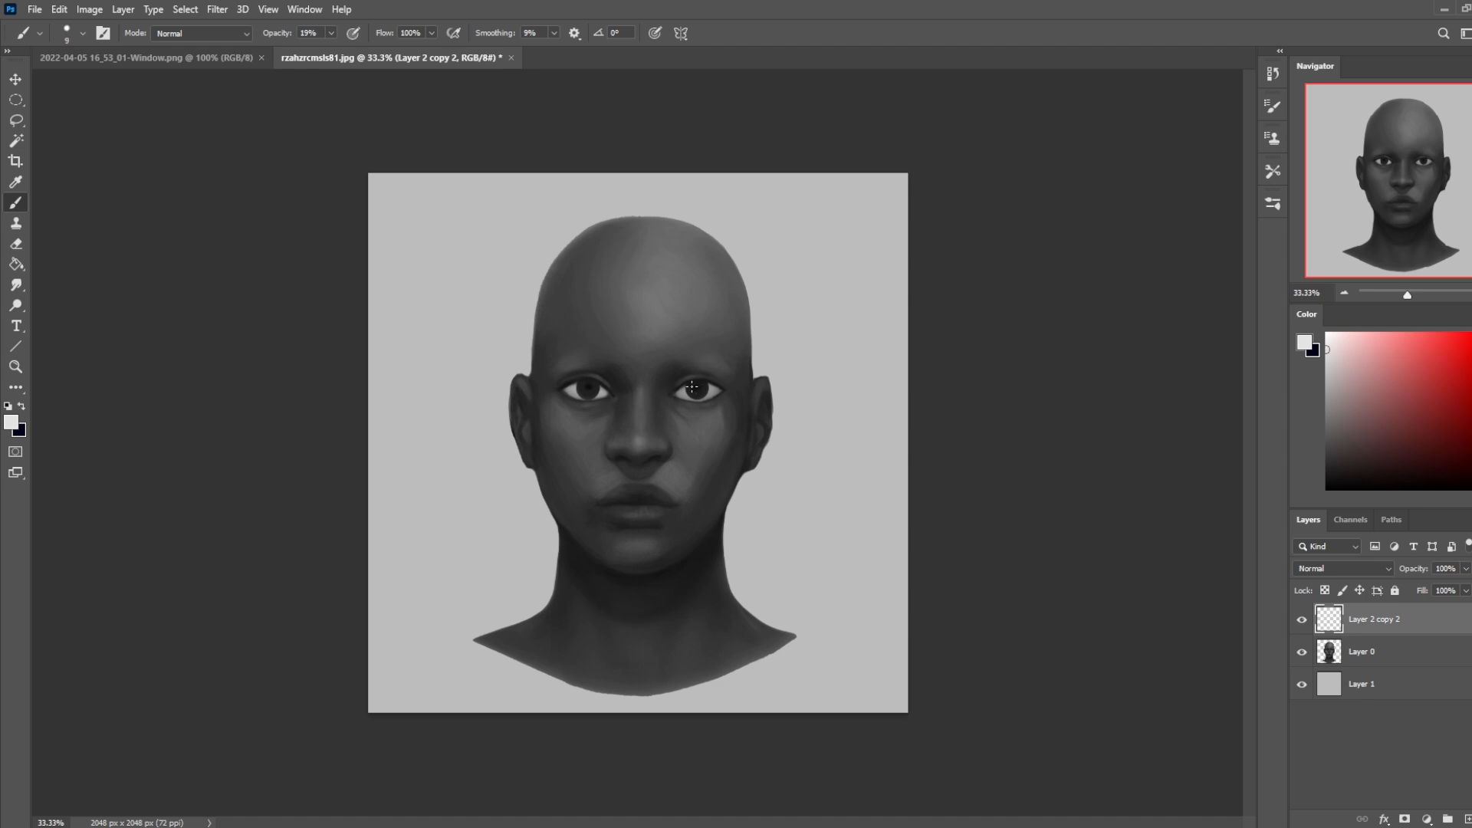
{"action": "mouse_move", "coordinate": [330, 71]}
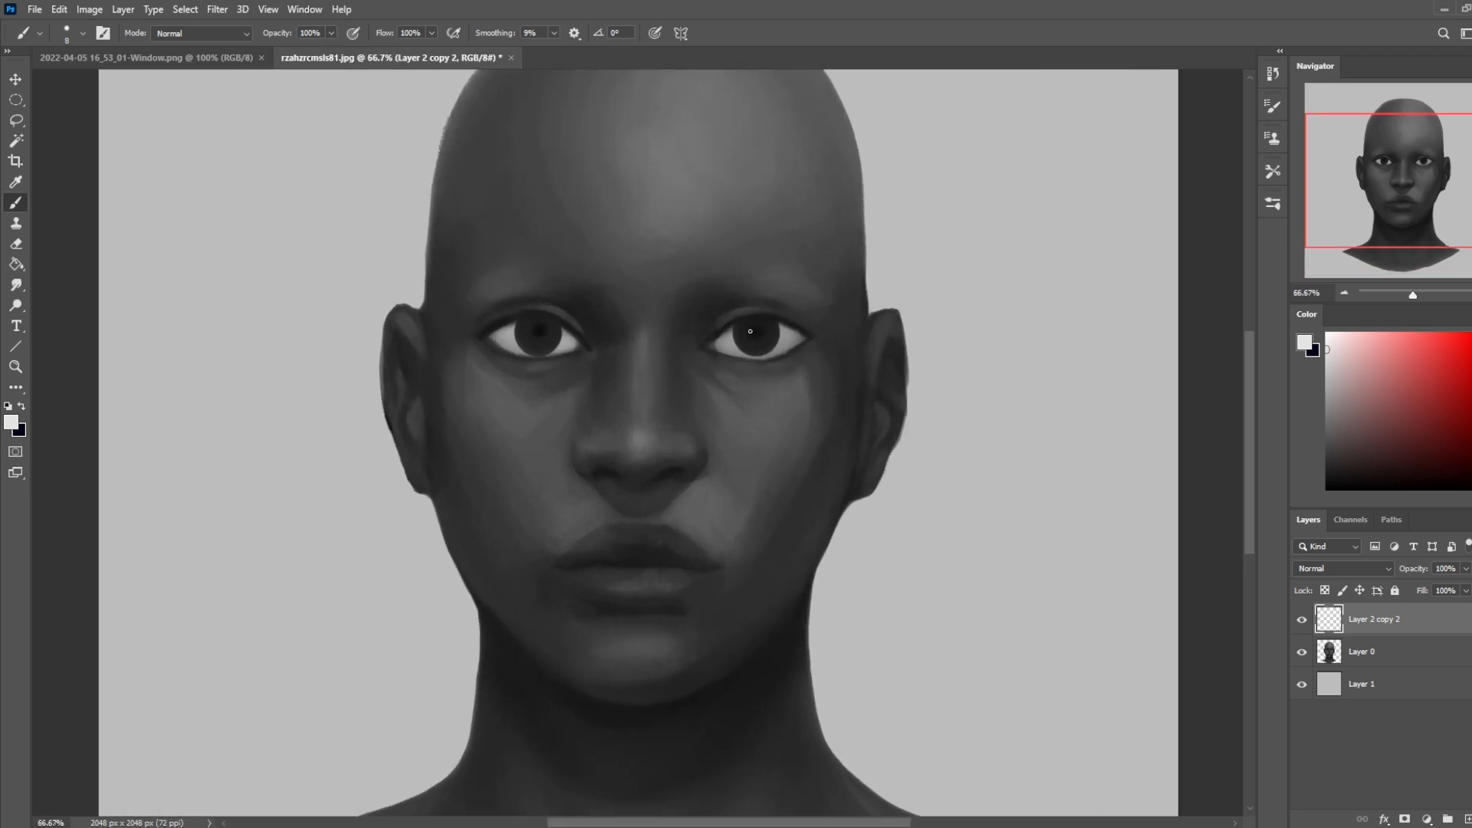
{"action": "mouse_move", "coordinate": [865, 388]}
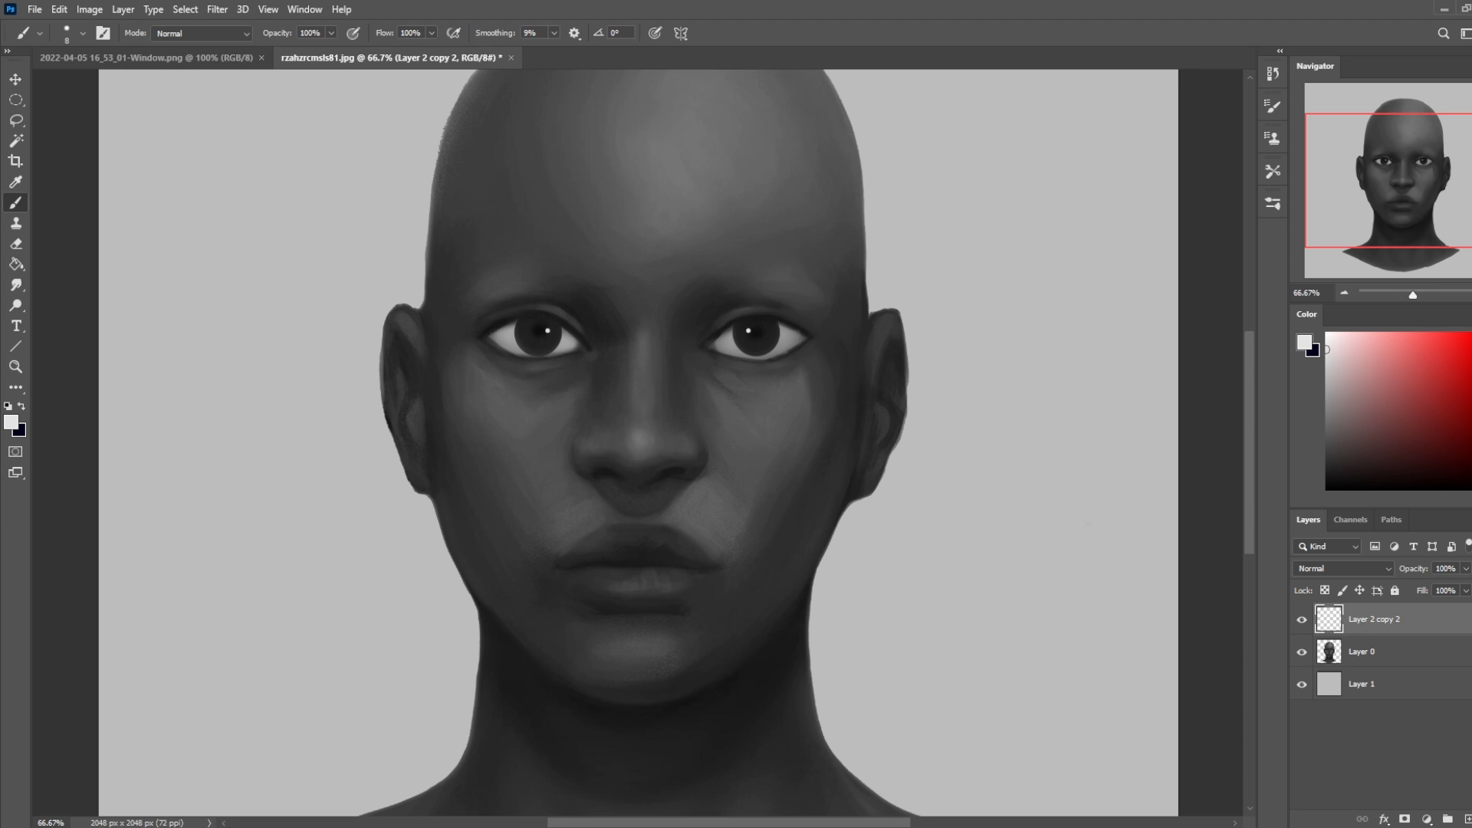
{"action": "left_click", "coordinate": [548, 329]}
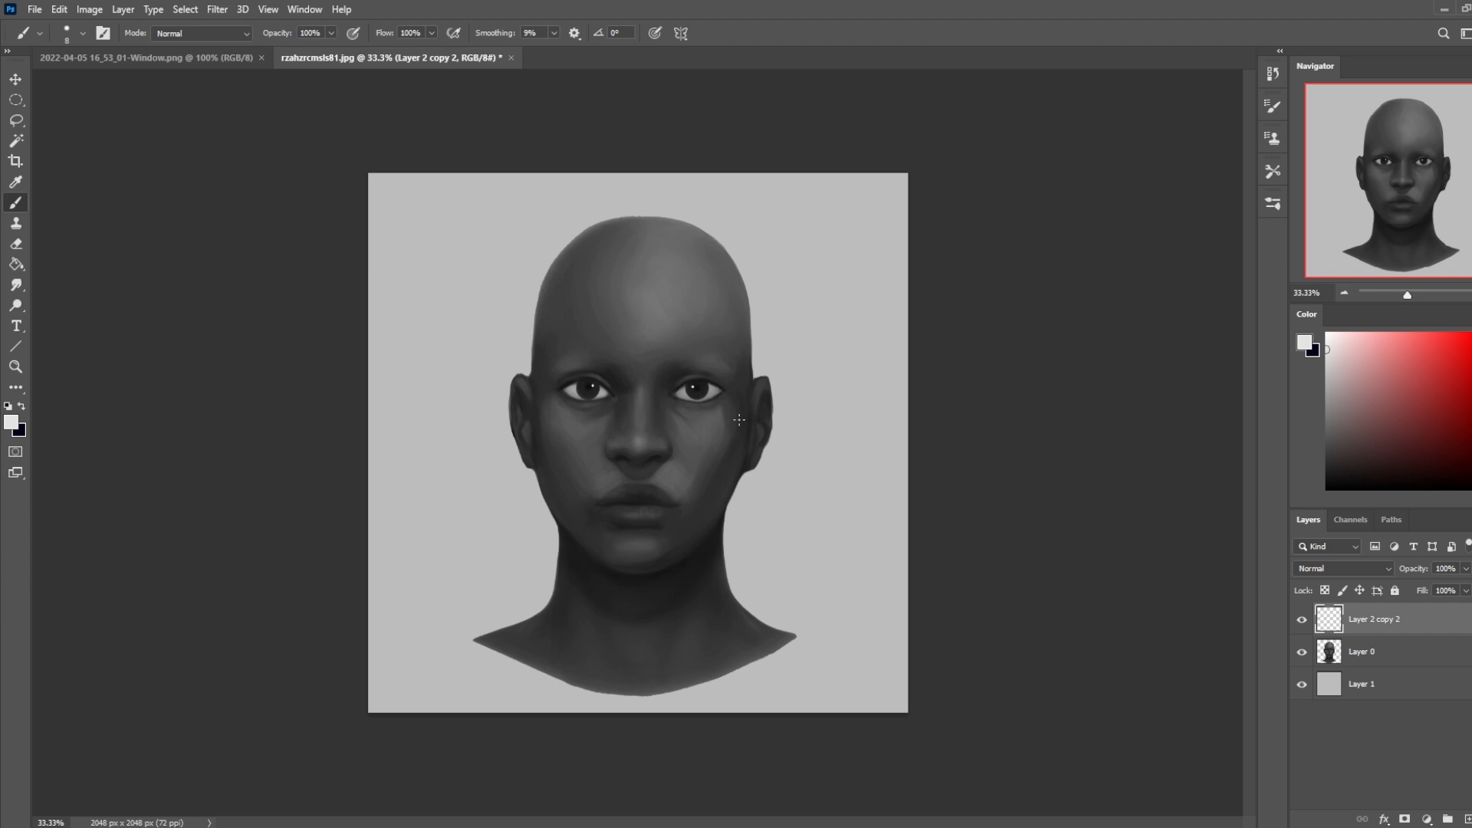
Eyedrop the dark skin tone below the right eye, then bring up the paint layer's options.
{"action": "right_click", "coordinate": [739, 420]}
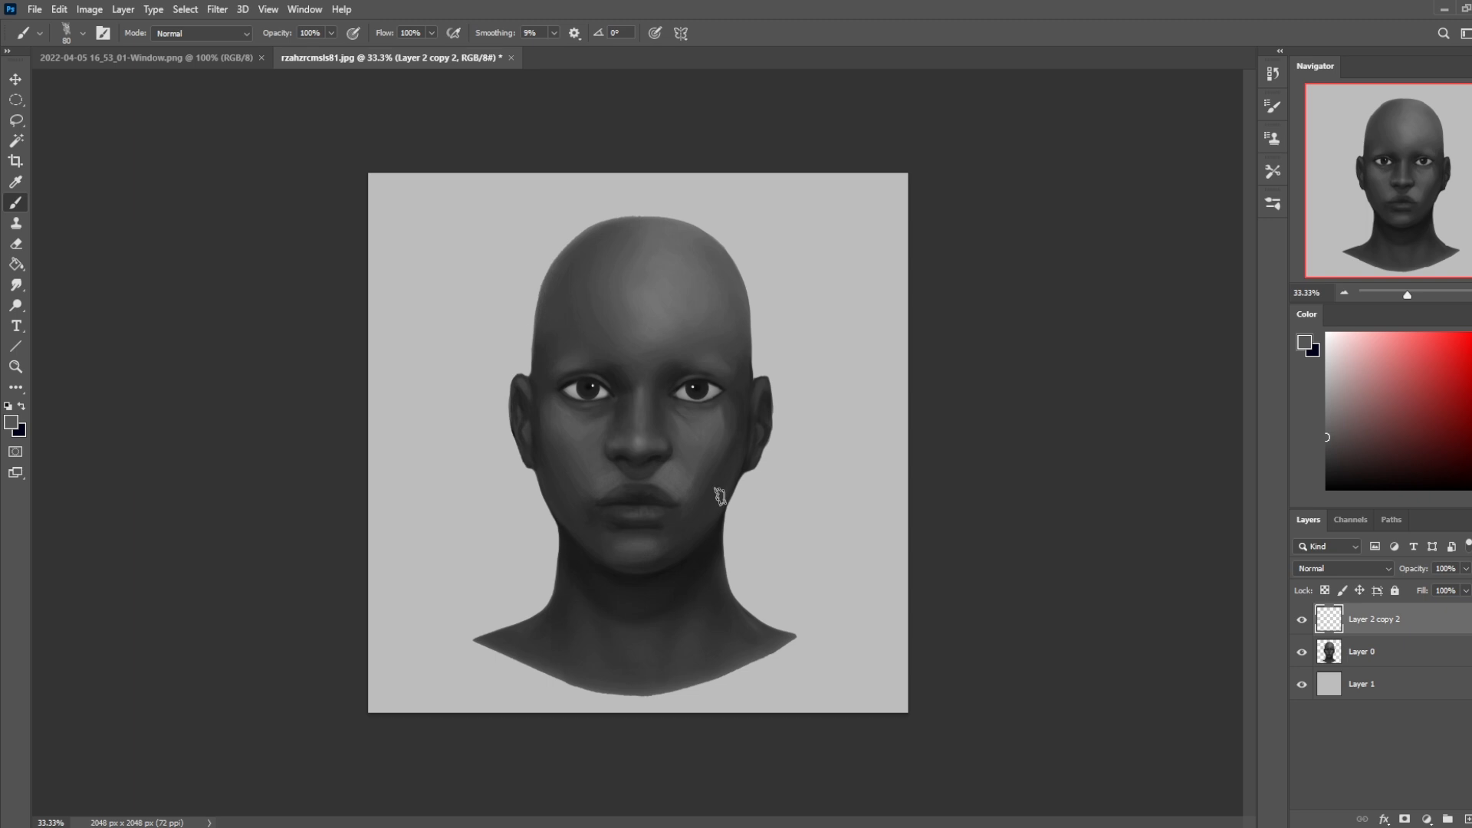
{"action": "mouse_move", "coordinate": [547, 409]}
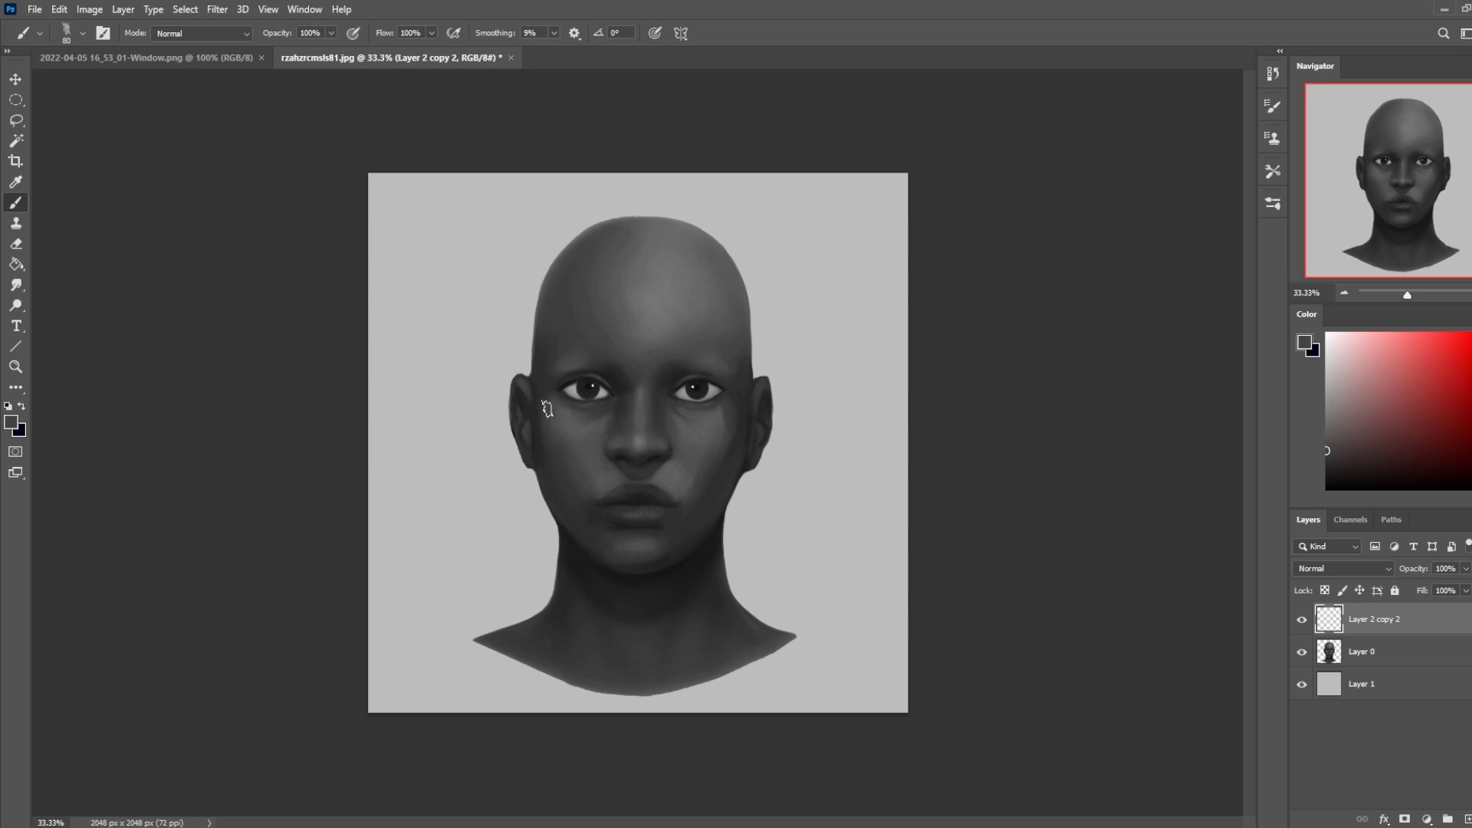
{"action": "mouse_move", "coordinate": [711, 406]}
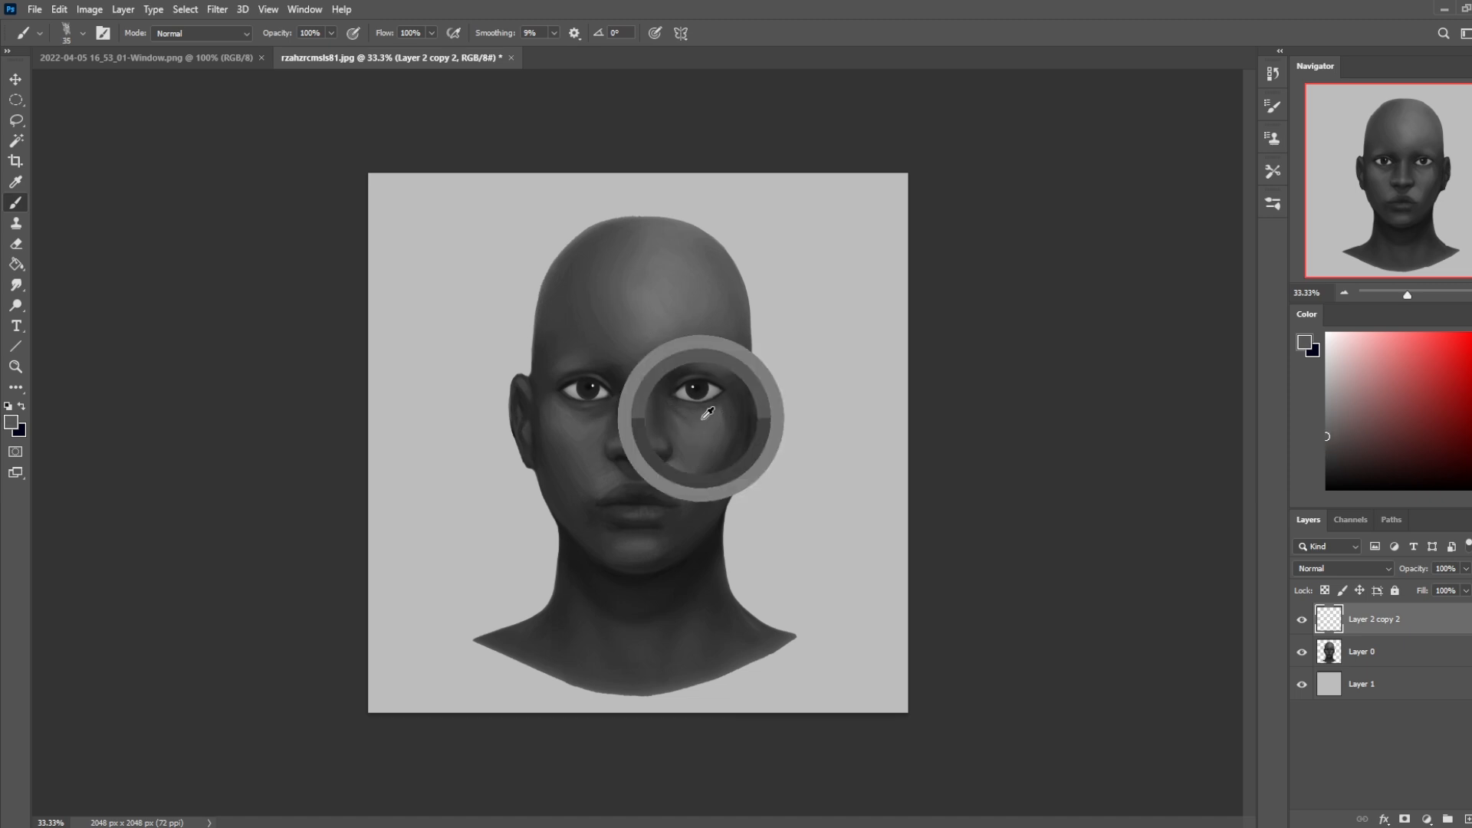
{"action": "right_click", "coordinate": [1372, 619]}
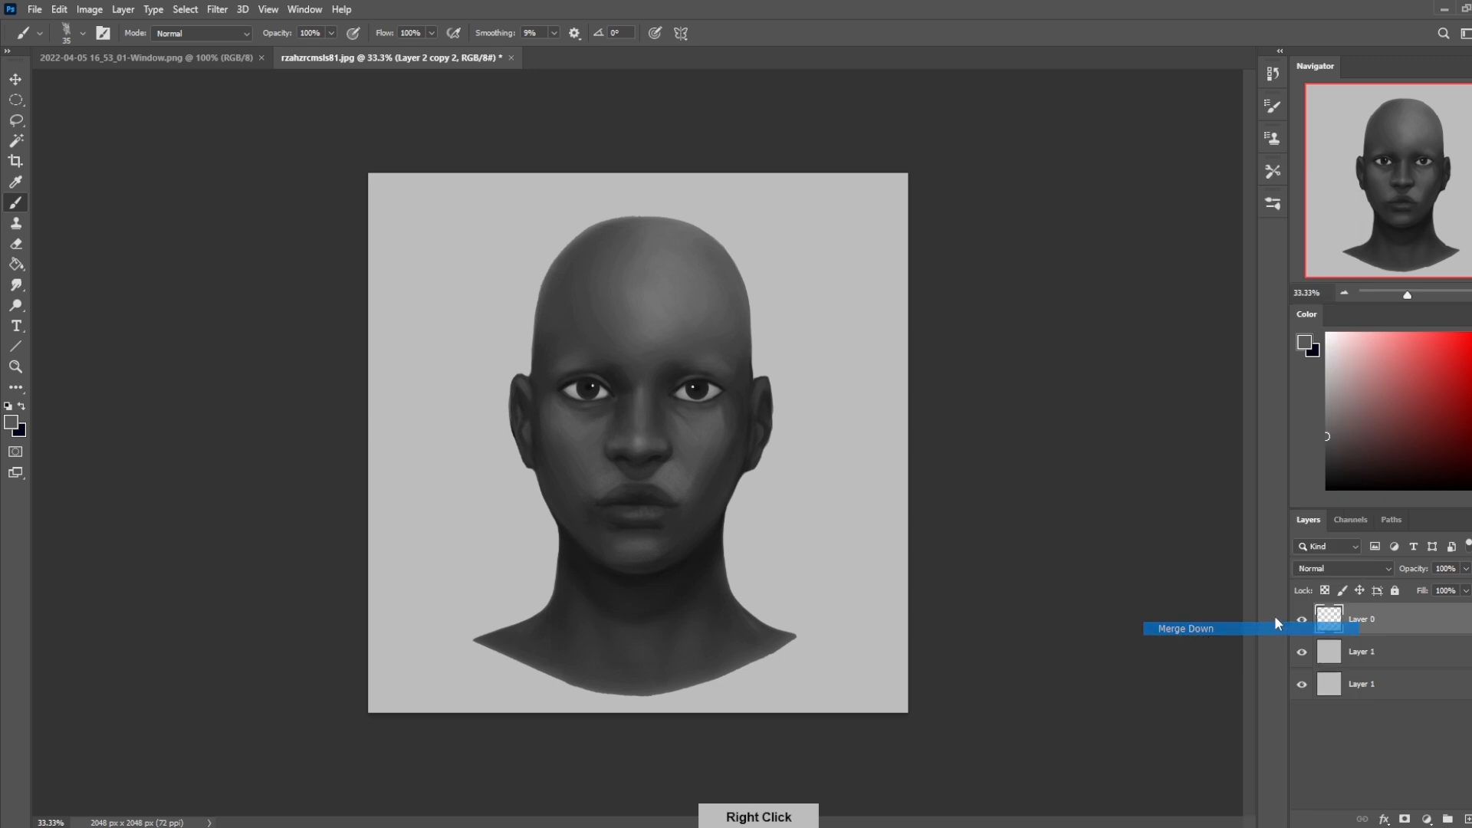
Merge Layer 2 copy 2 down, leaving only the portrait and background layers.
{"action": "left_click", "coordinate": [1184, 628]}
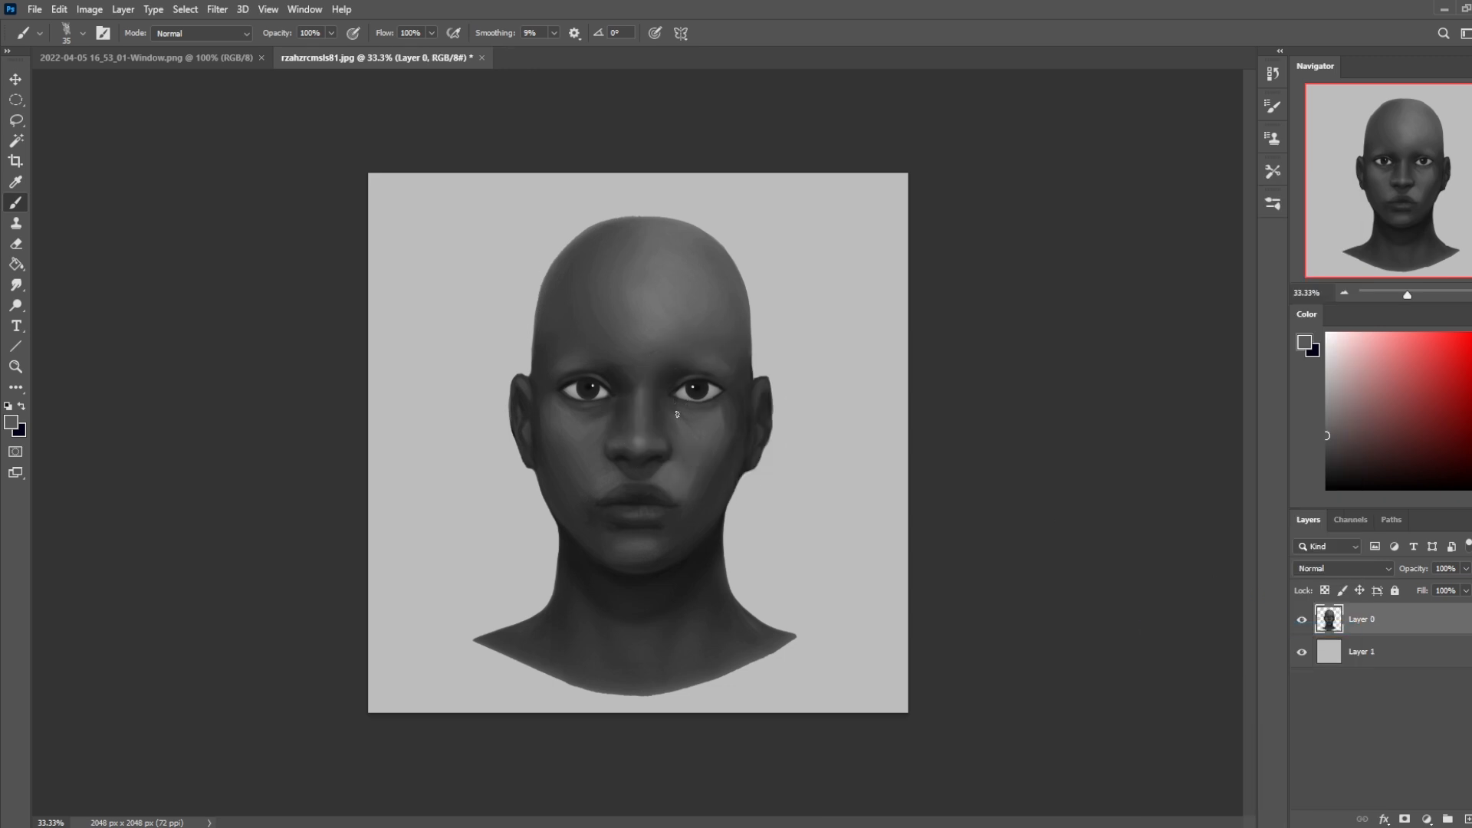
{"action": "mouse_move", "coordinate": [664, 402]}
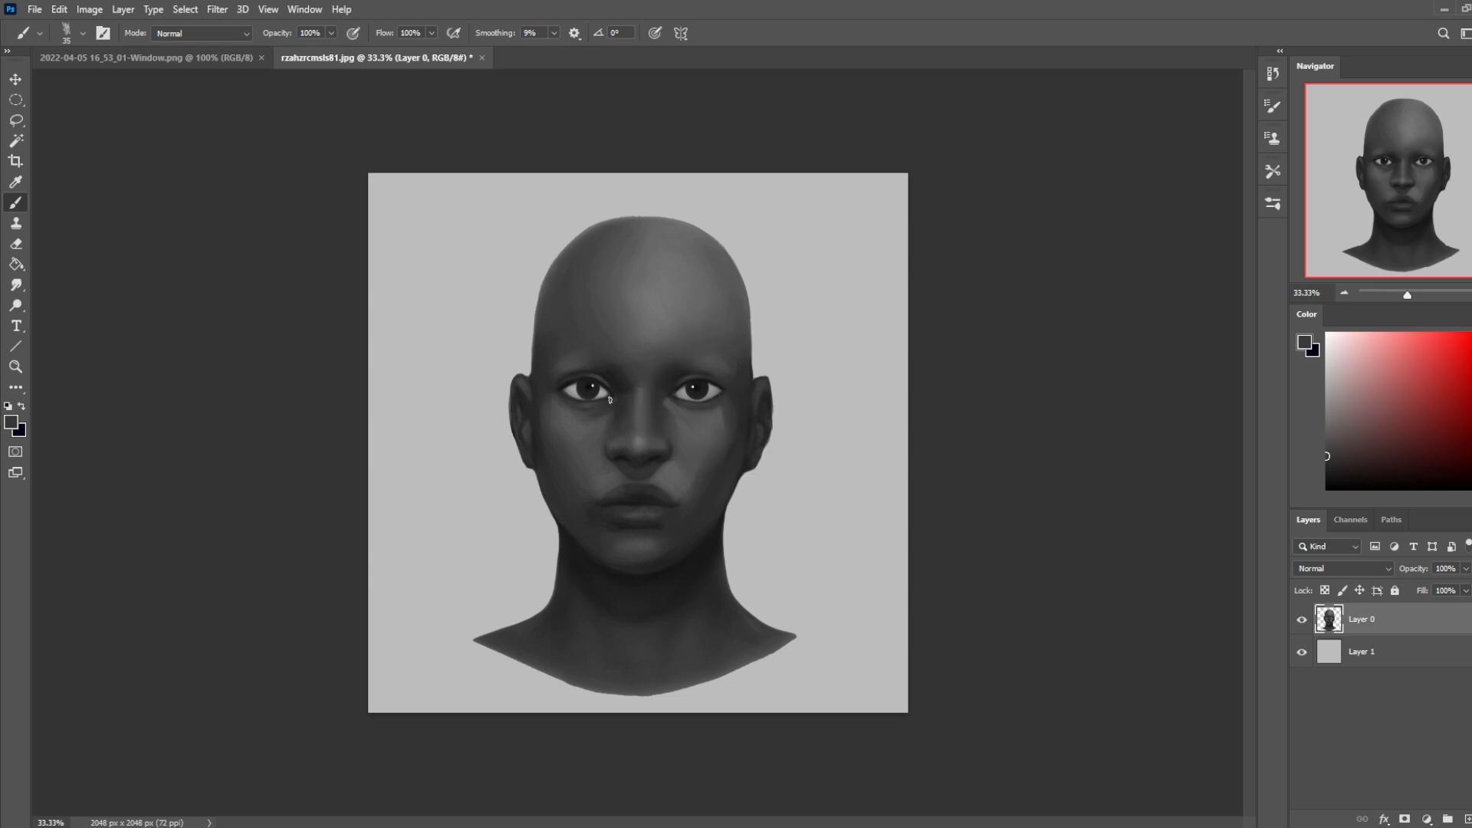
{"action": "mouse_move", "coordinate": [608, 410]}
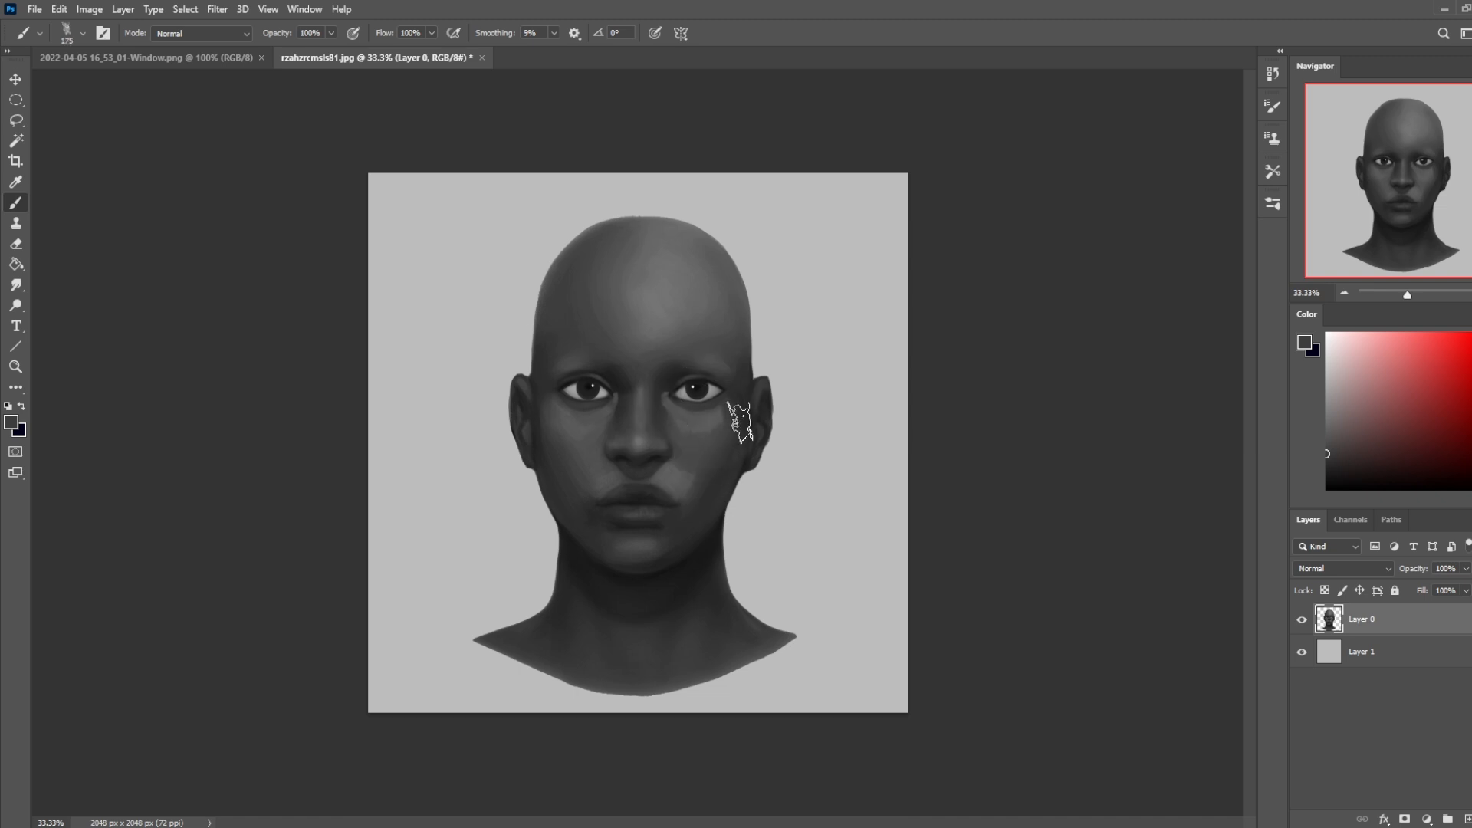
Shade the right cheek with a 40% Darken-mode brush, then restore Normal mode.
{"action": "left_click", "coordinate": [201, 33]}
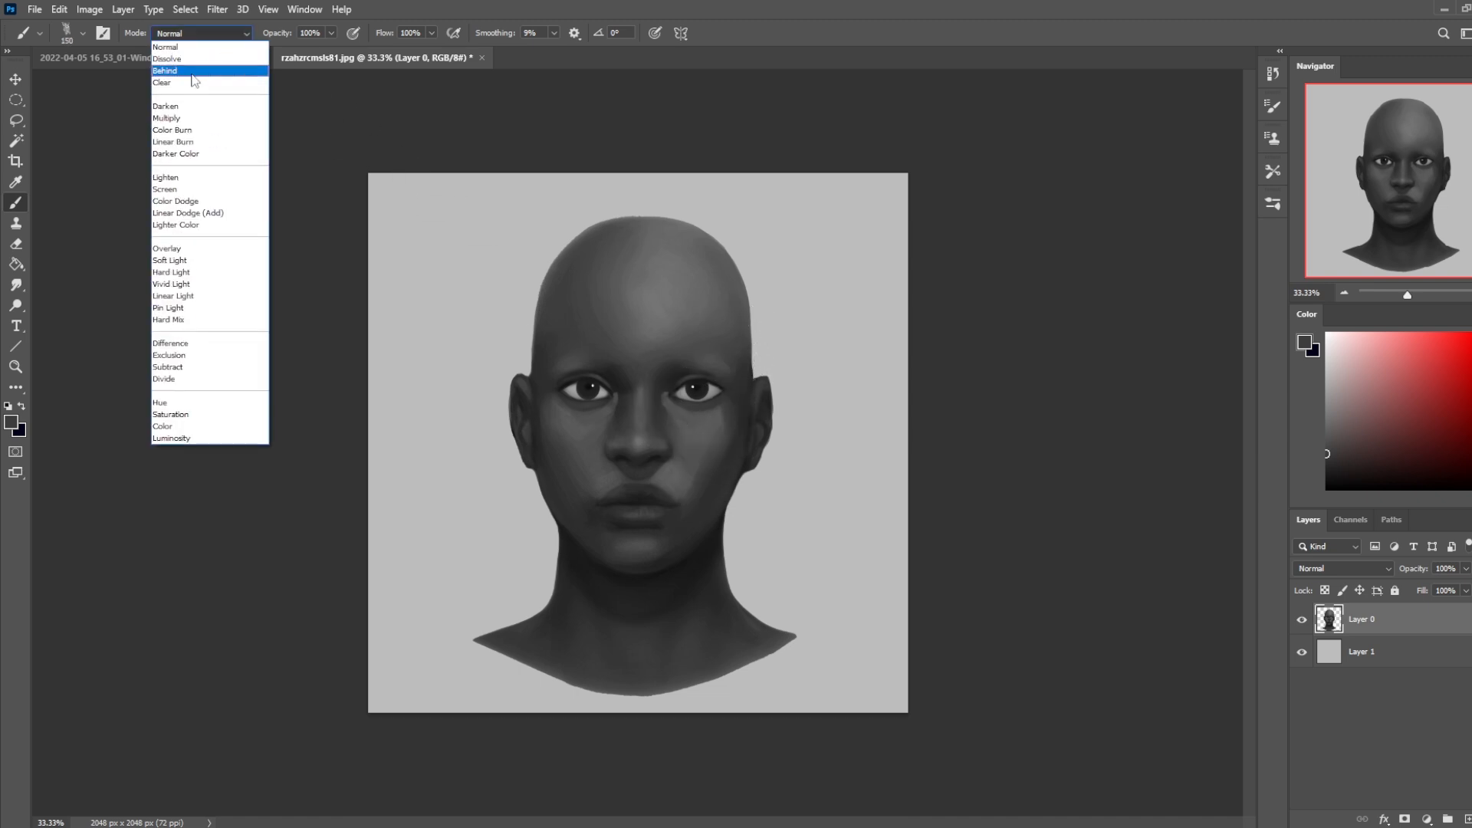
{"action": "left_click", "coordinate": [165, 105]}
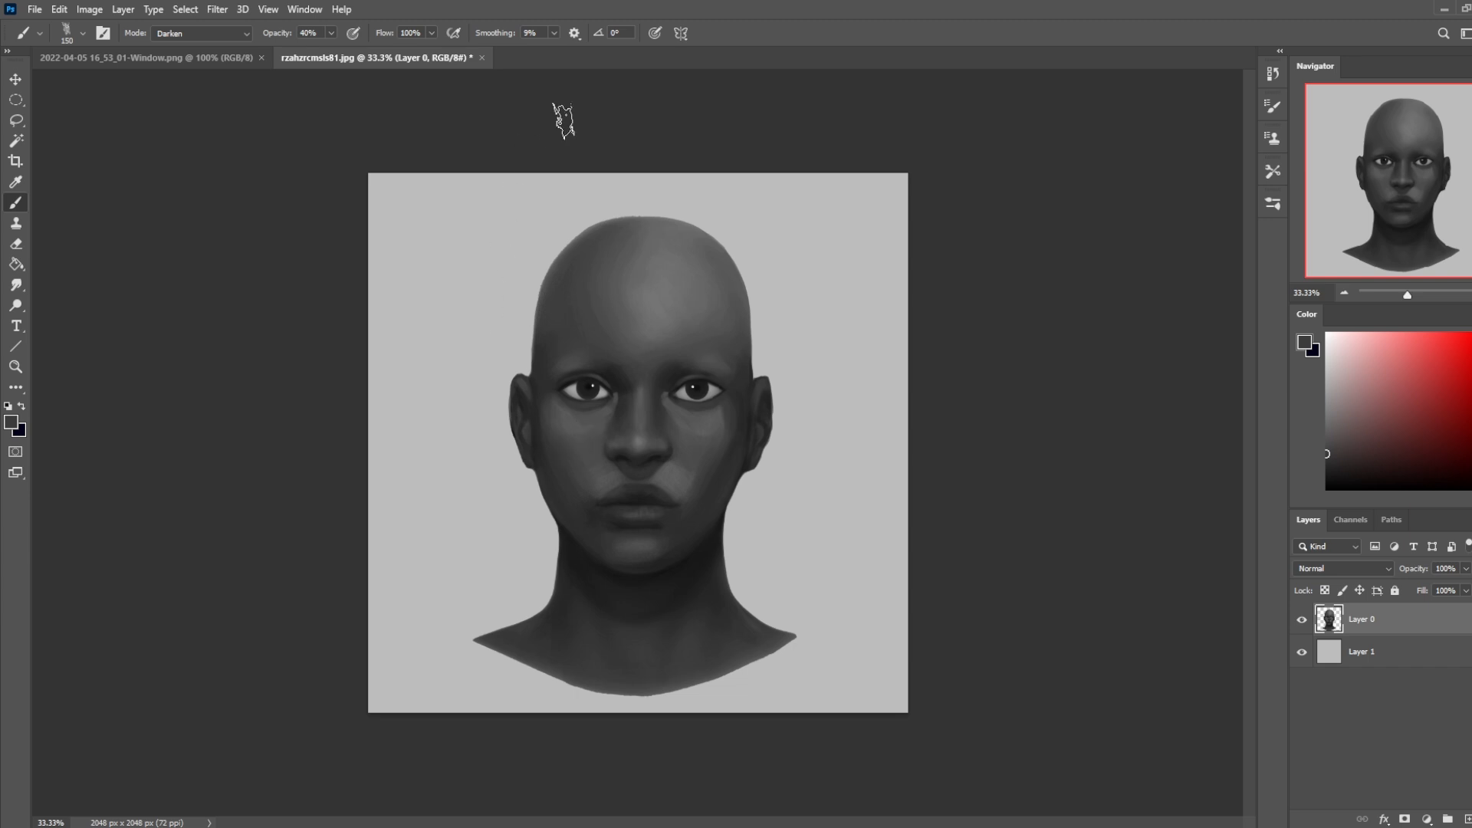
{"action": "mouse_move", "coordinate": [711, 465]}
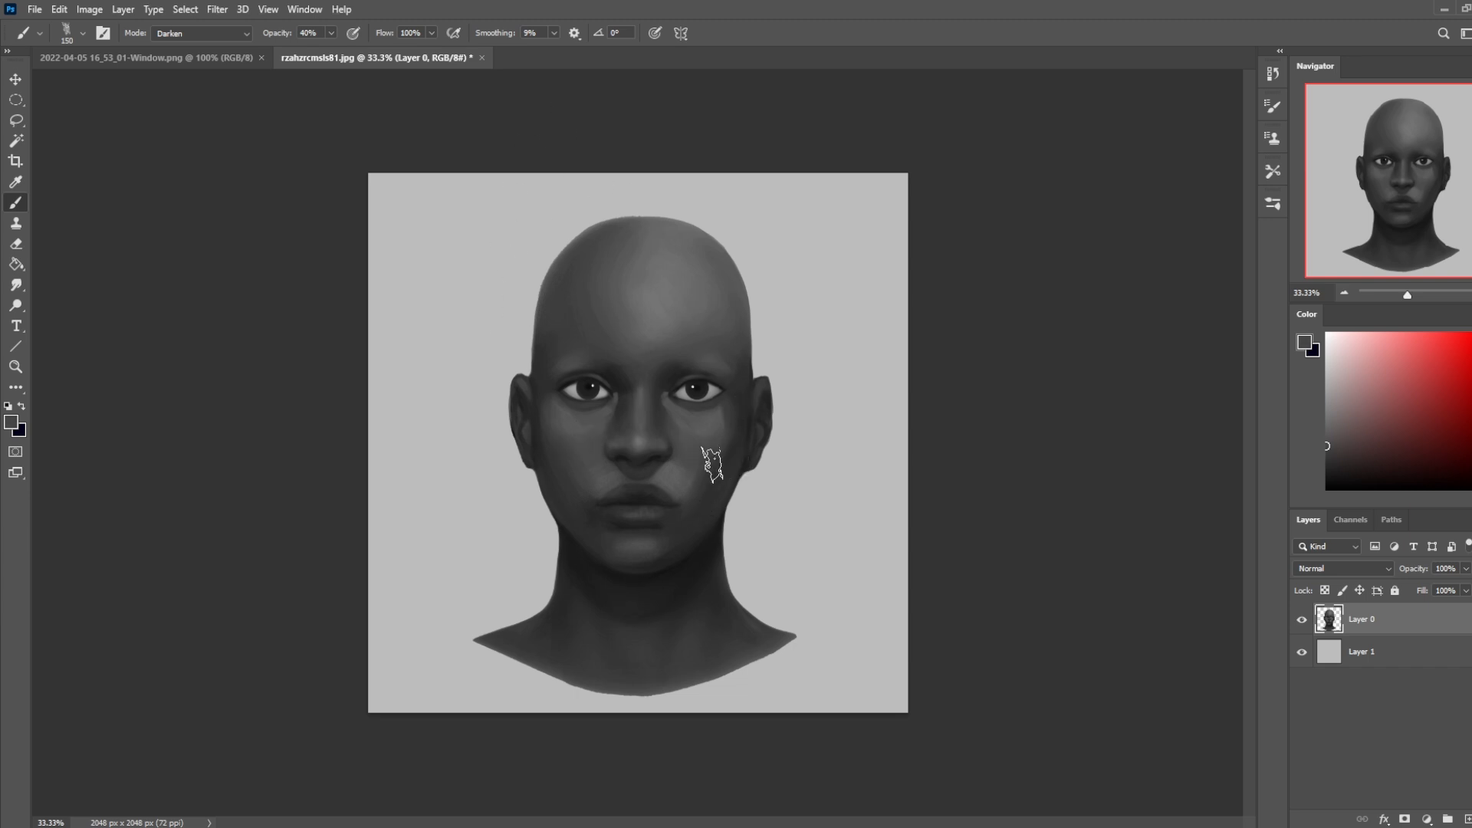
{"action": "mouse_move", "coordinate": [619, 564]}
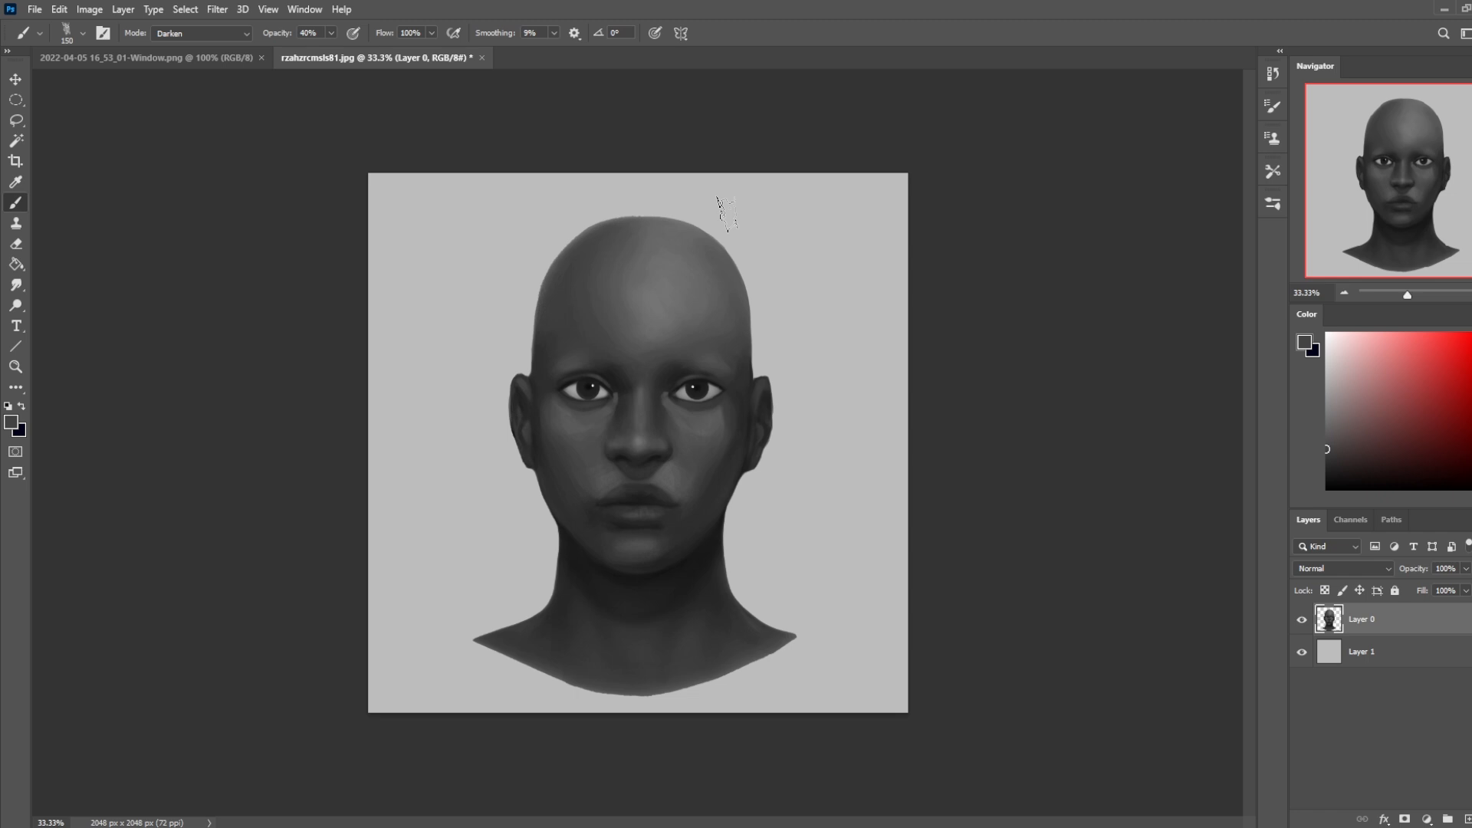
{"action": "mouse_move", "coordinate": [727, 451]}
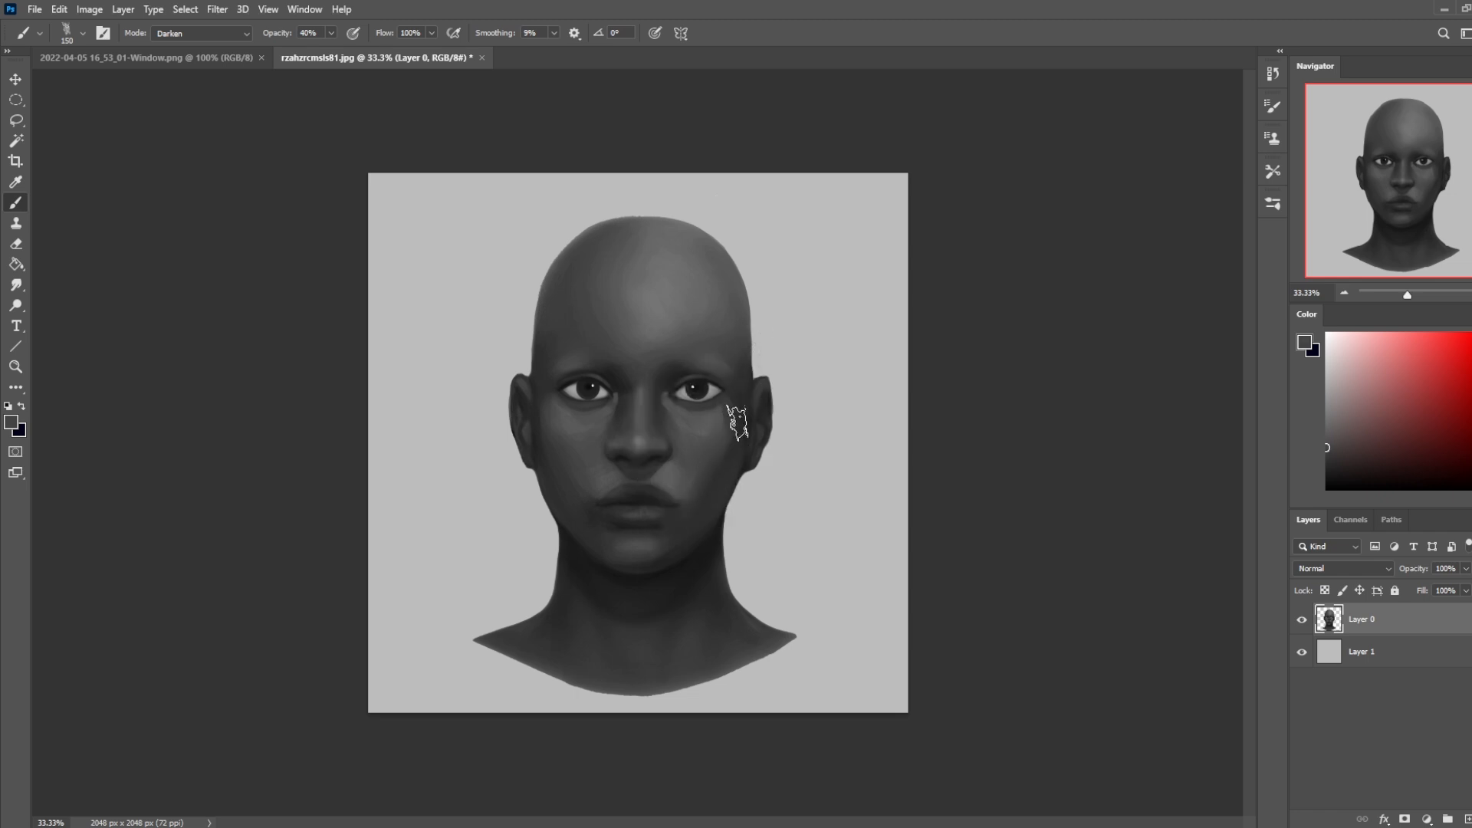
{"action": "left_click", "coordinate": [200, 33]}
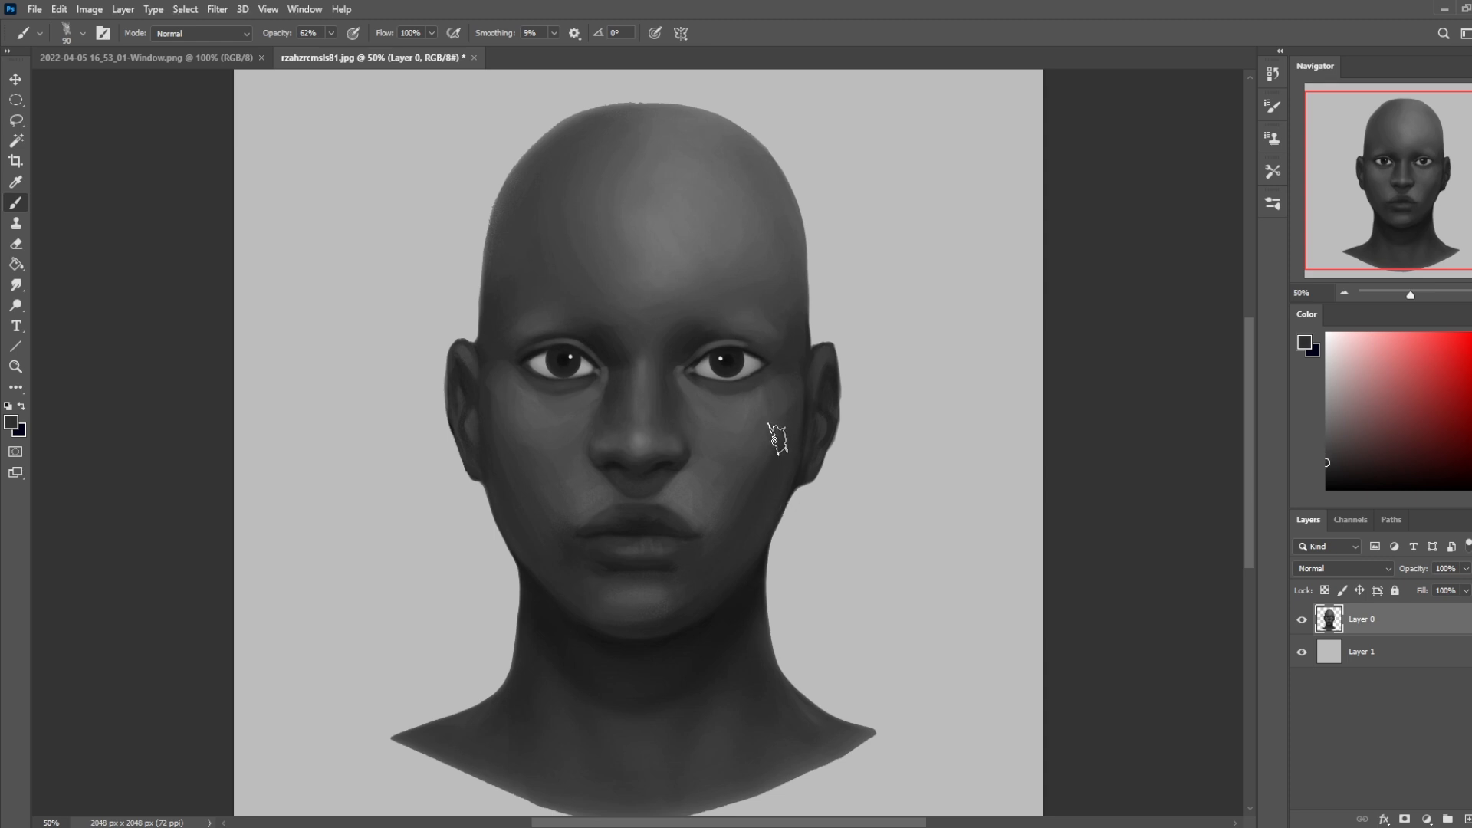
{"action": "mouse_move", "coordinate": [951, 361]}
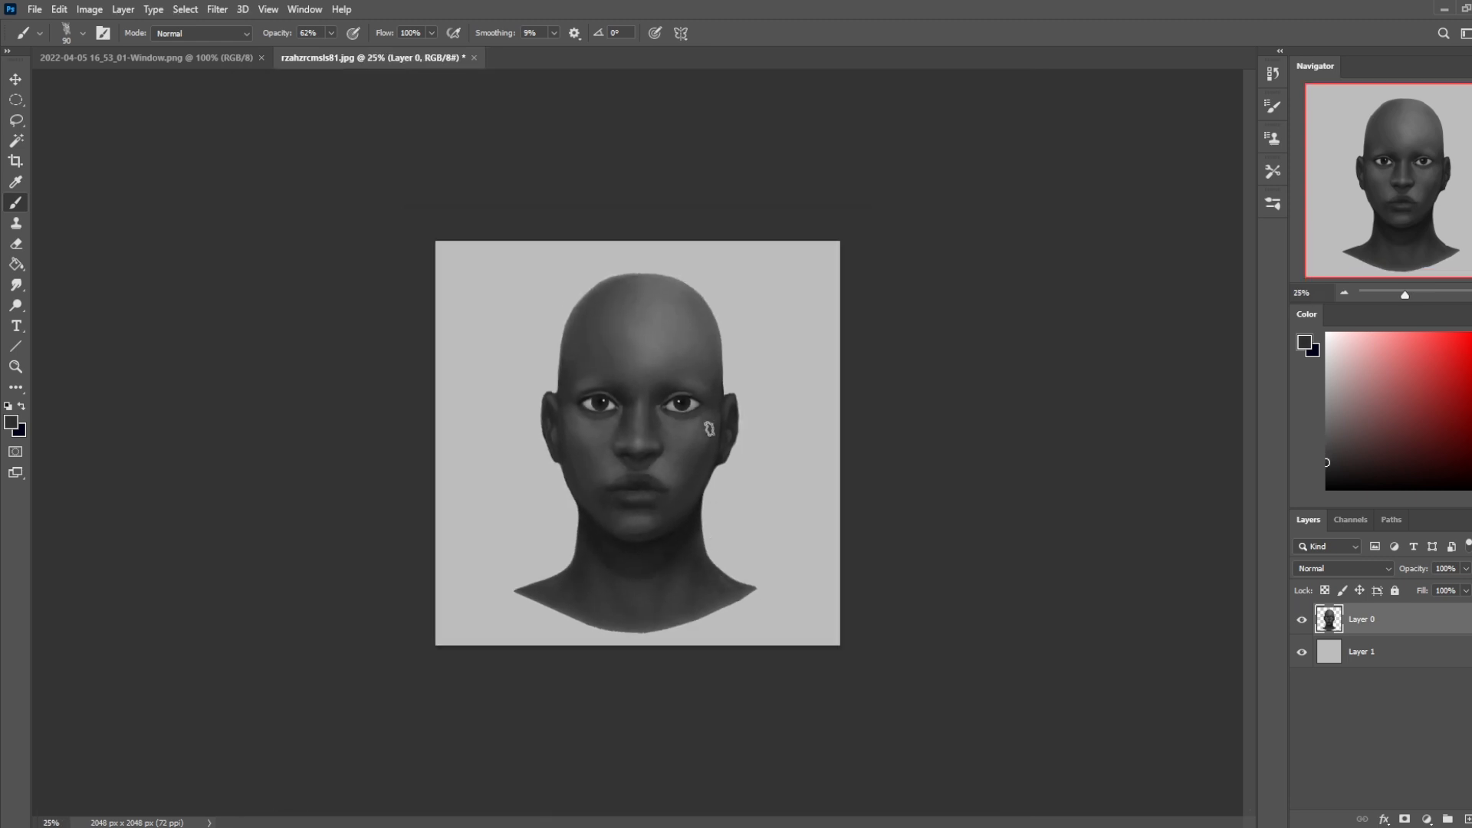
{"action": "mouse_move", "coordinate": [692, 453]}
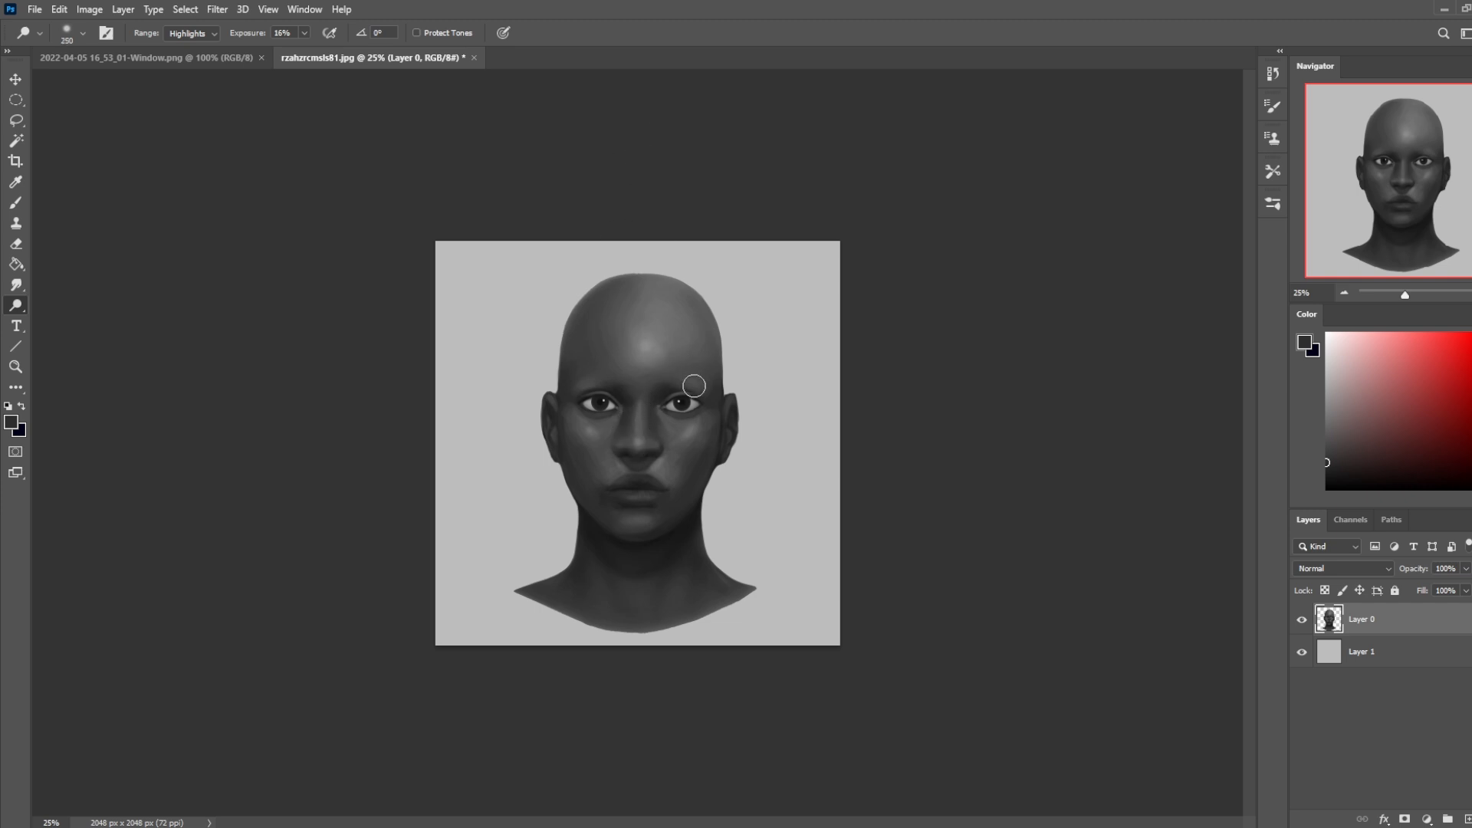
{"action": "mouse_move", "coordinate": [604, 394]}
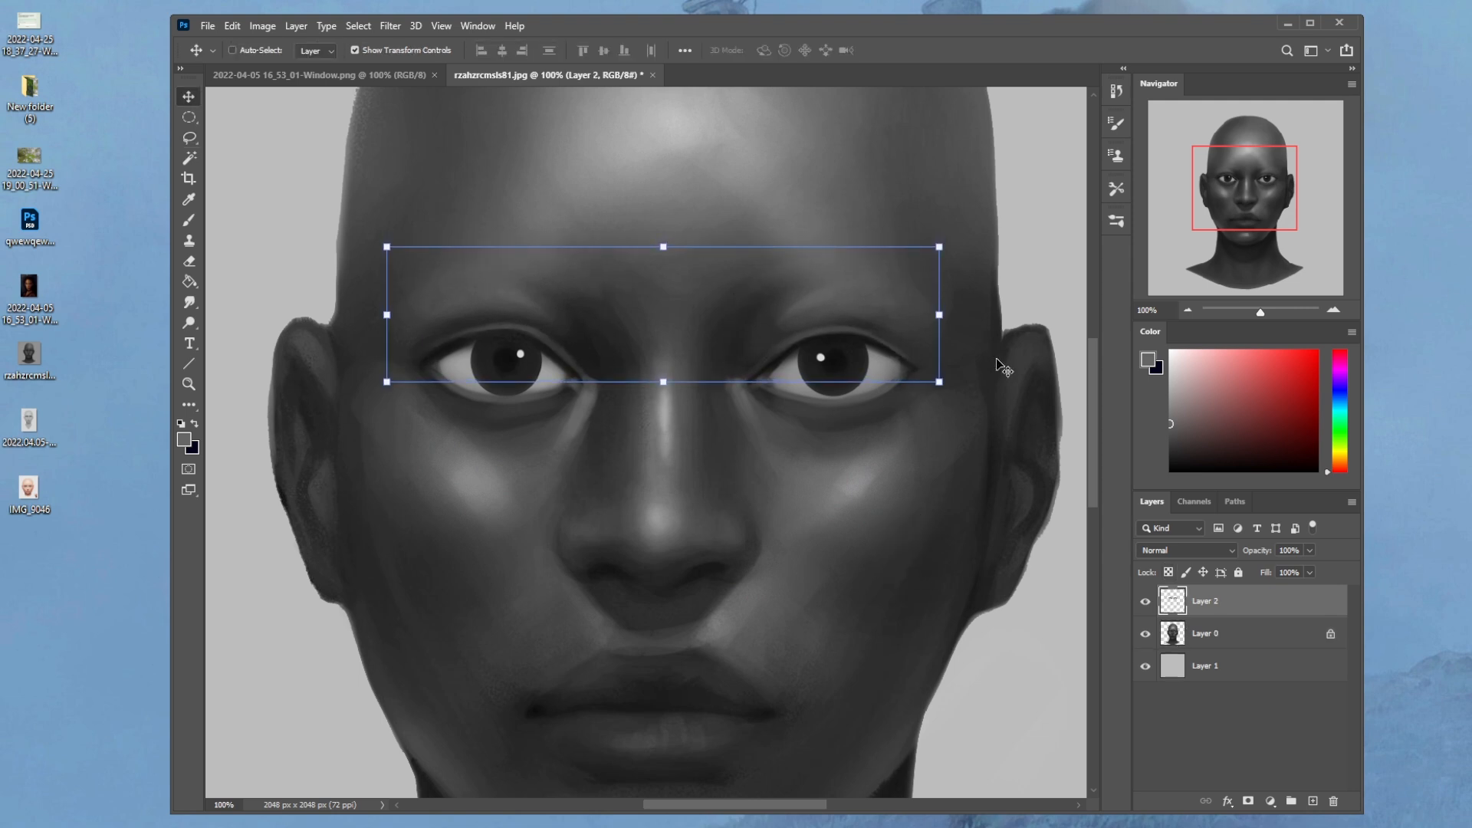
Commit the eye-region transform and switch to the Eraser on that layer.
{"action": "left_click", "coordinate": [189, 261]}
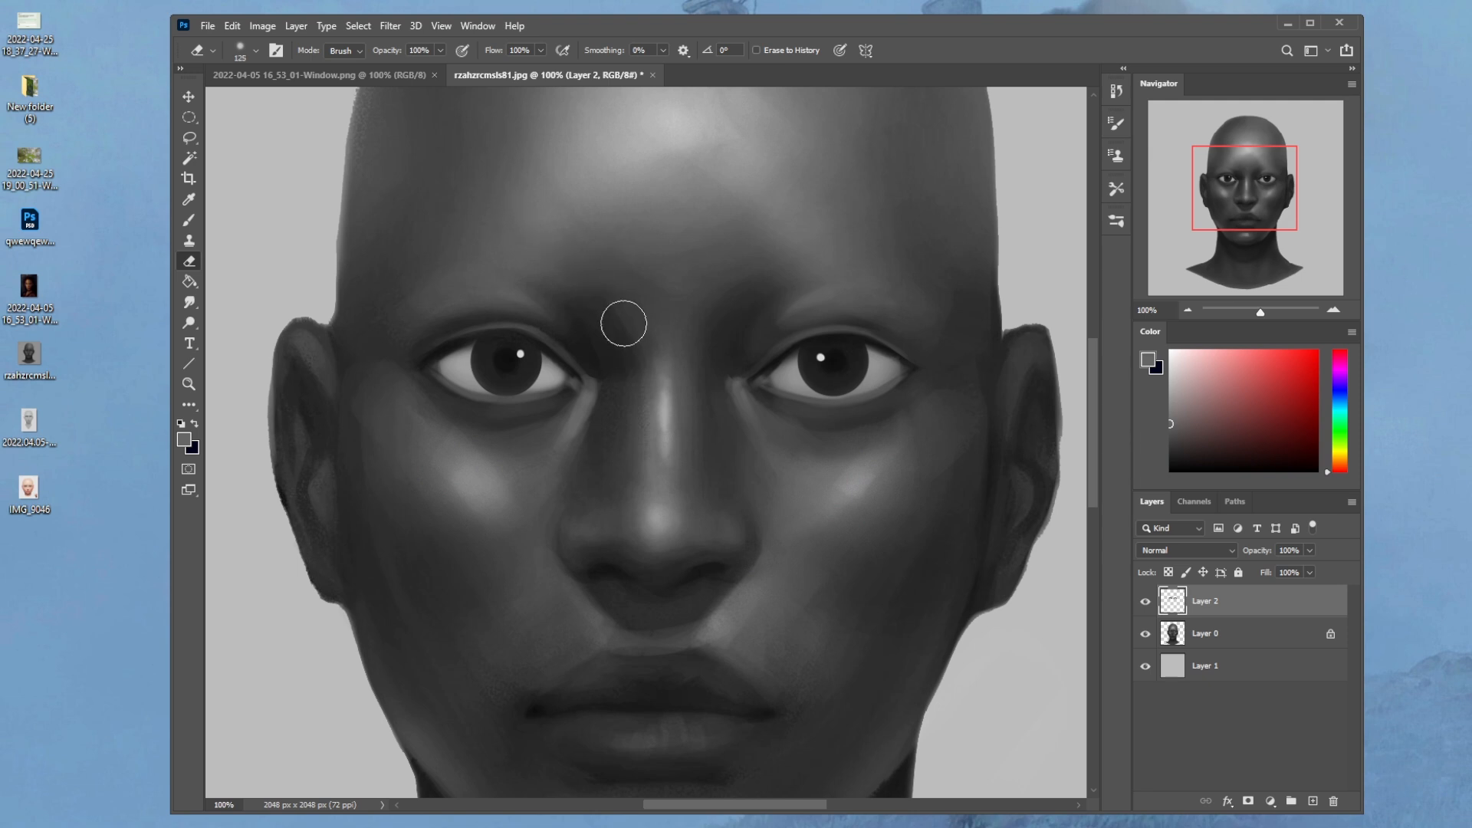
{"action": "mouse_move", "coordinate": [845, 380]}
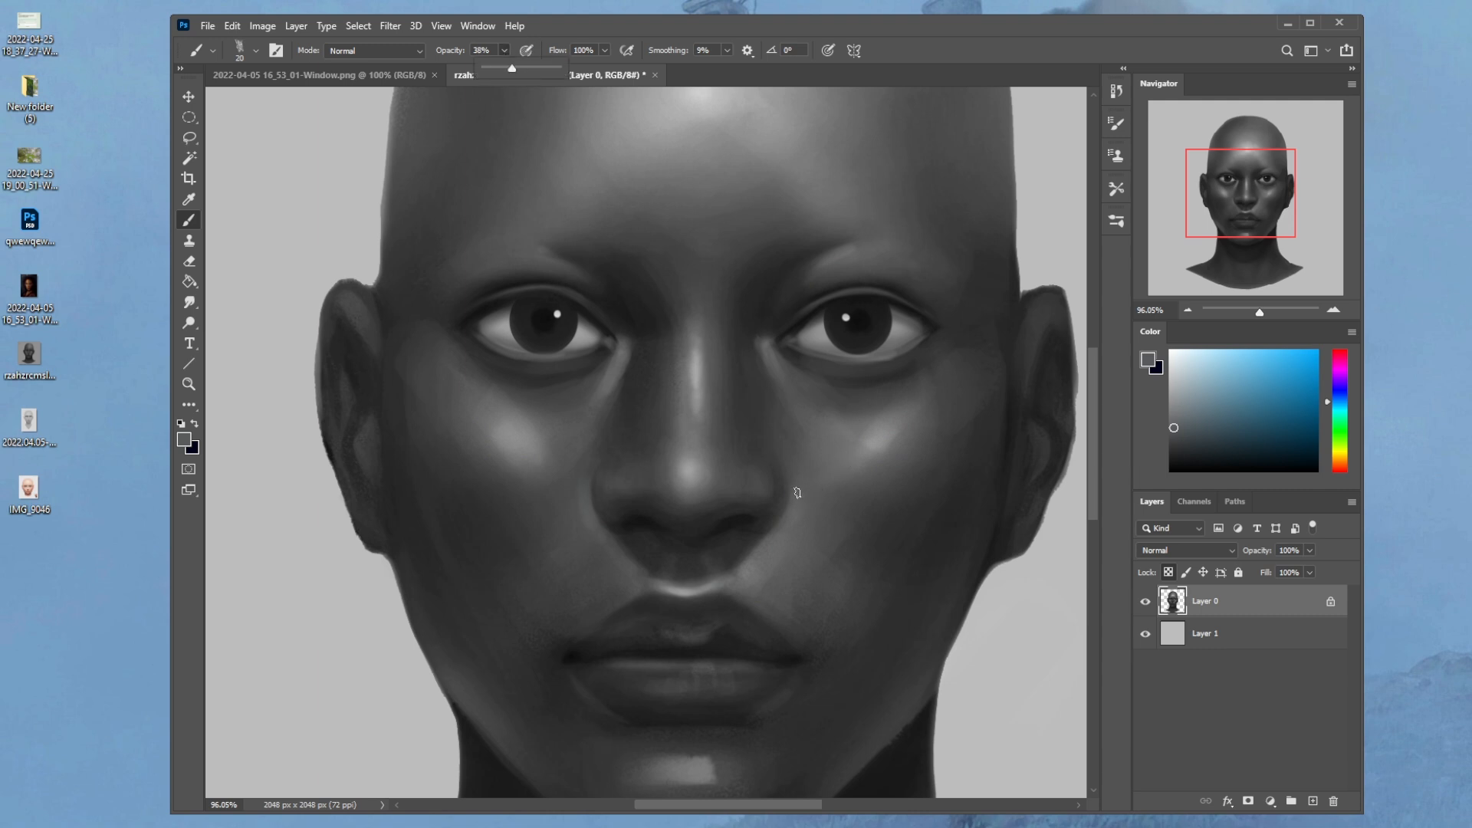
Paint lighter tones onto the face and right cheek, checking them at 50% and 33% zoom.
{"action": "left_click", "coordinate": [507, 75]}
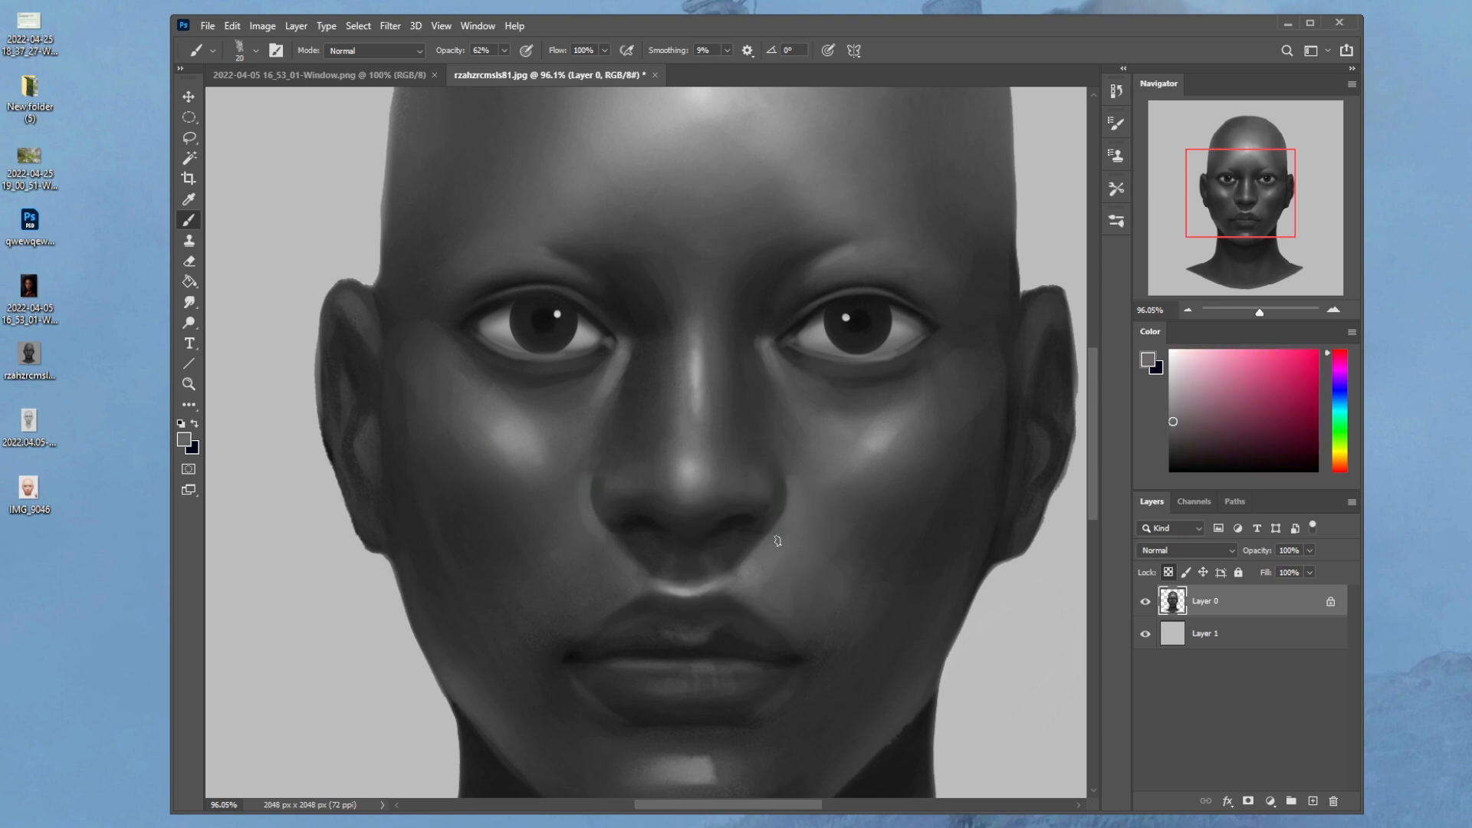
{"action": "mouse_move", "coordinate": [831, 136]}
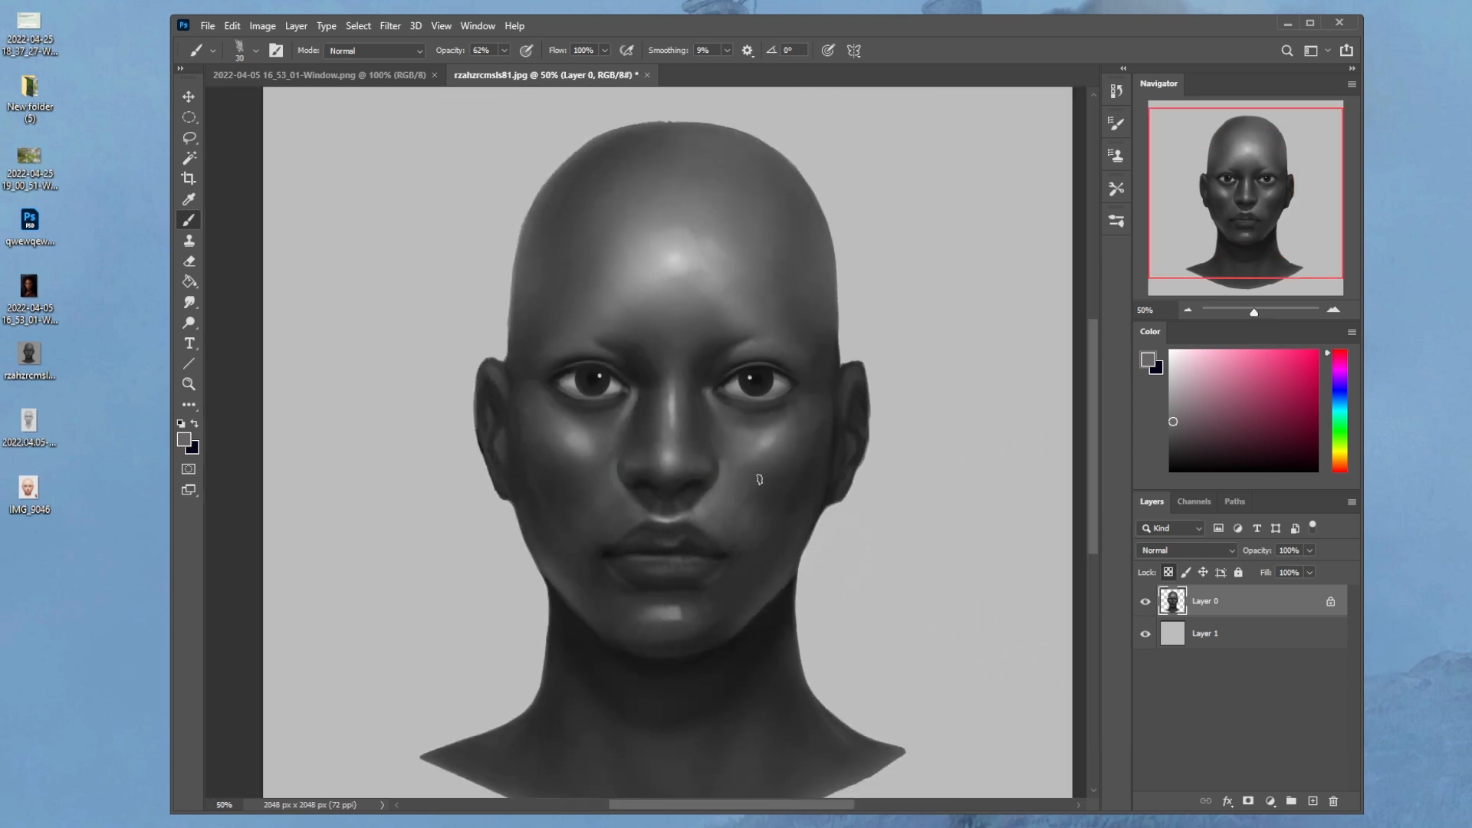
{"action": "left_click", "coordinate": [189, 303]}
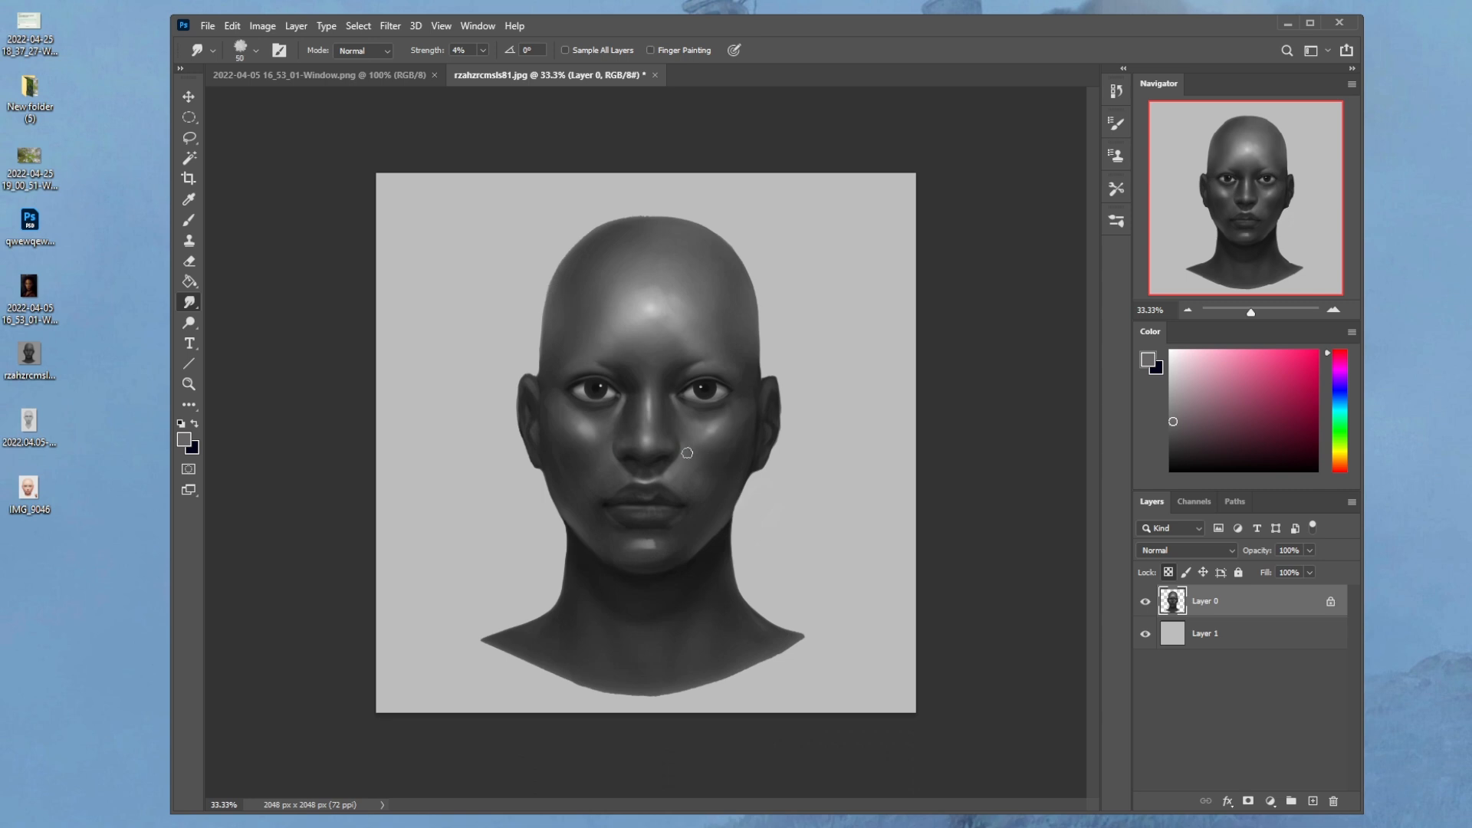
Alternate the Brush and 4% Smudge tool to shade and blend around the mouth and cheeks.
{"action": "left_click", "coordinate": [188, 220]}
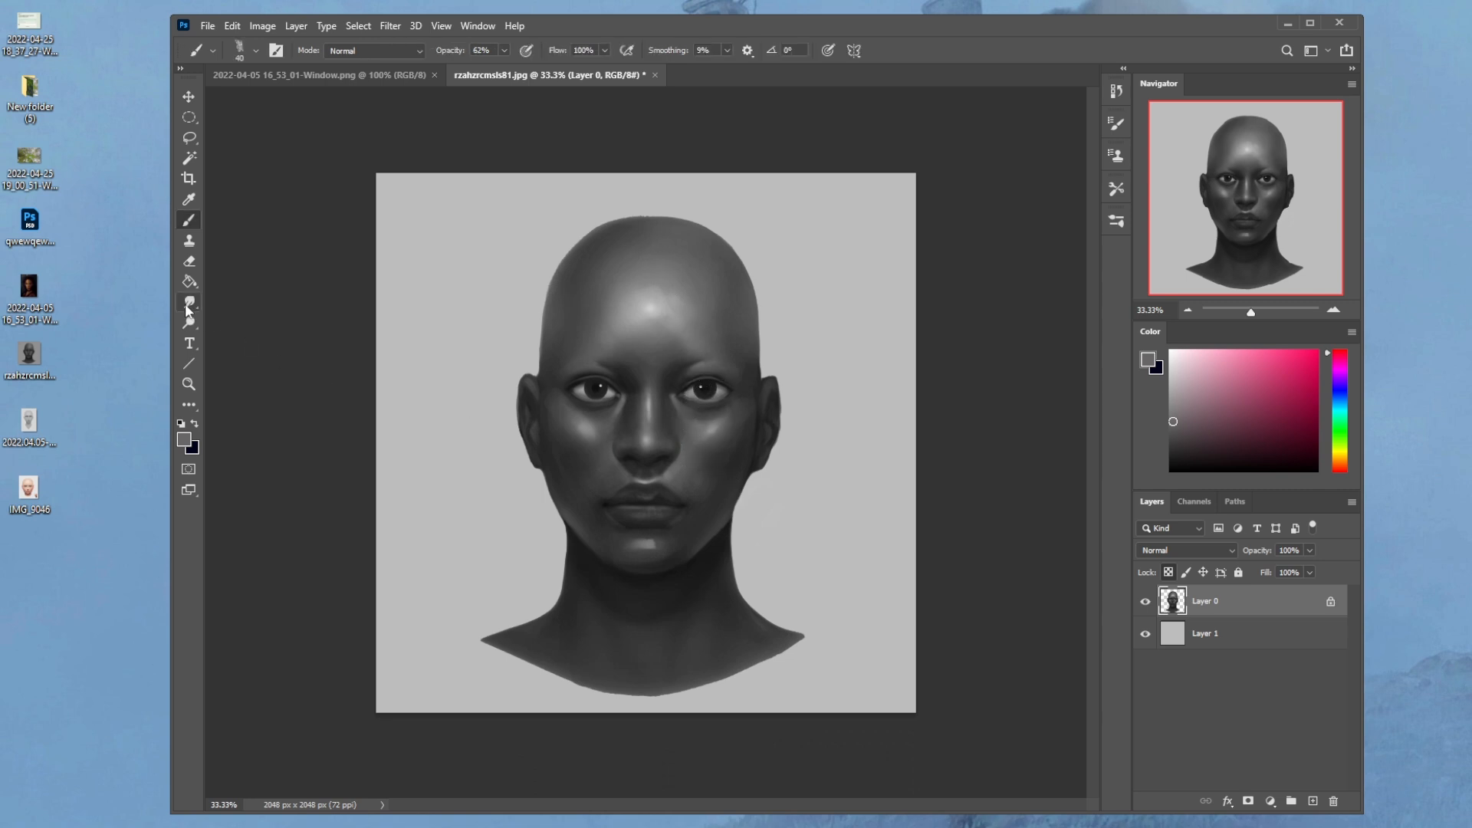
{"action": "left_click", "coordinate": [188, 302]}
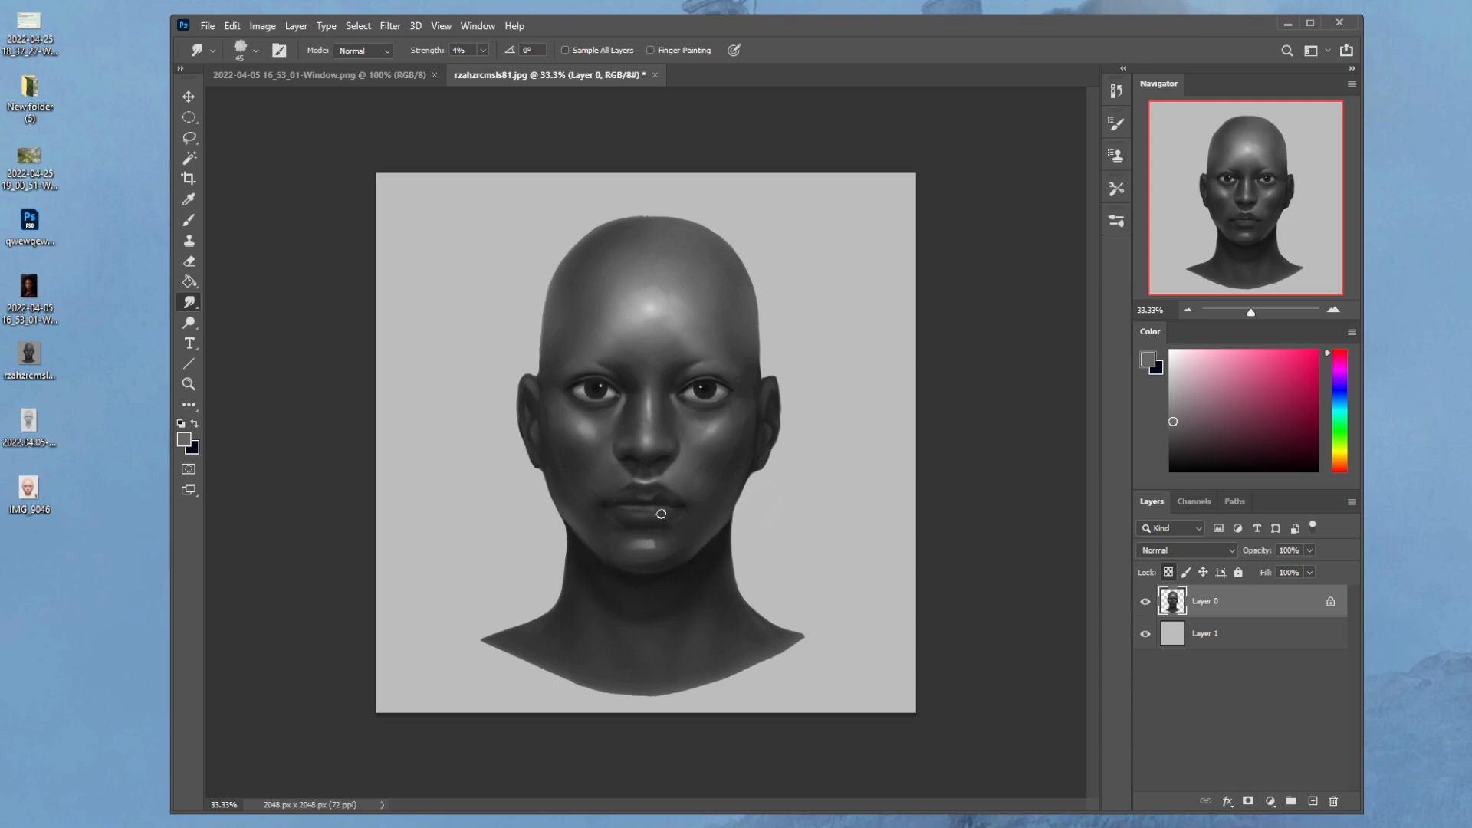
{"action": "left_click", "coordinate": [189, 220]}
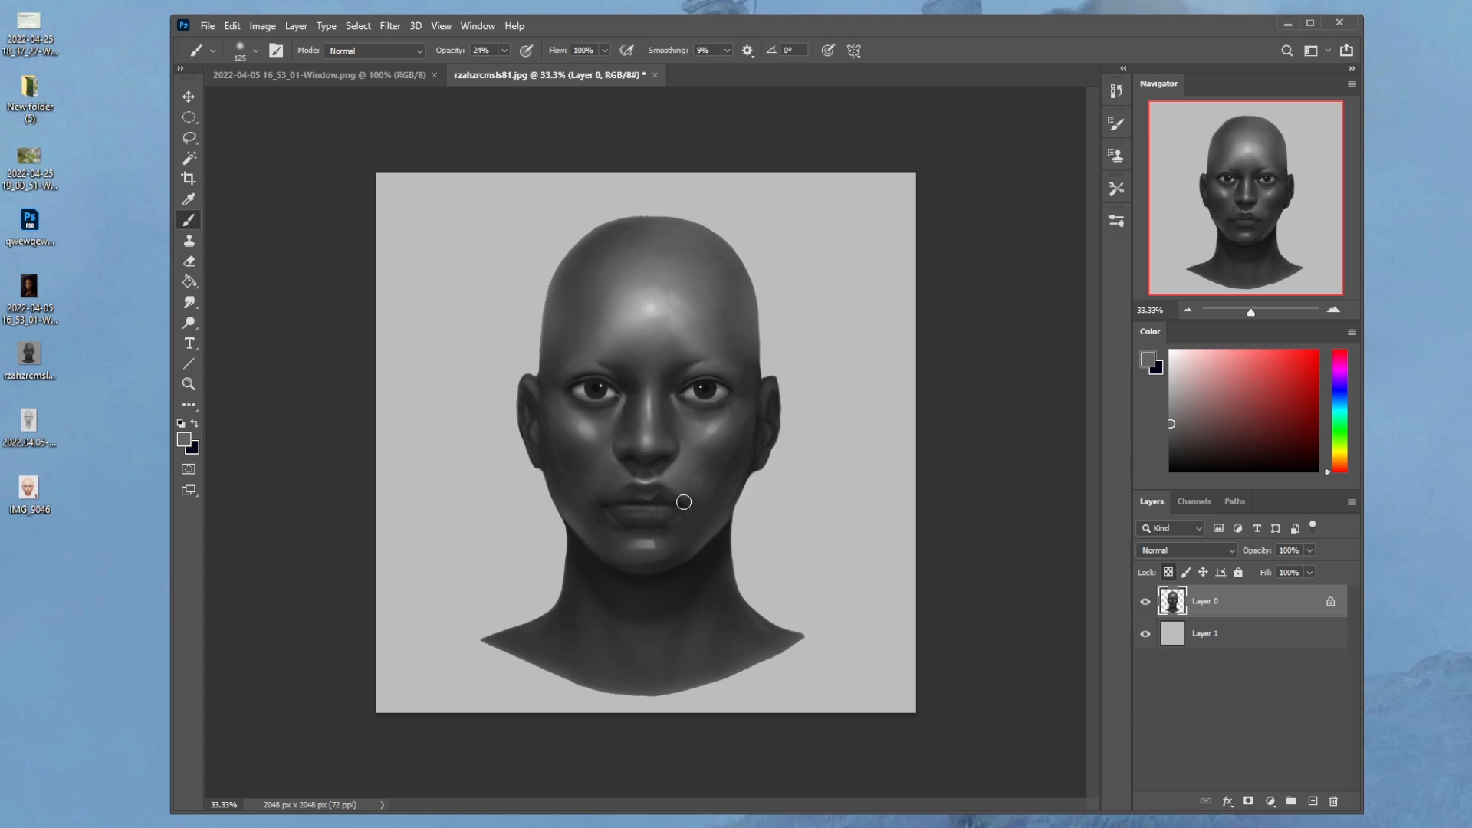
{"action": "mouse_move", "coordinate": [620, 484]}
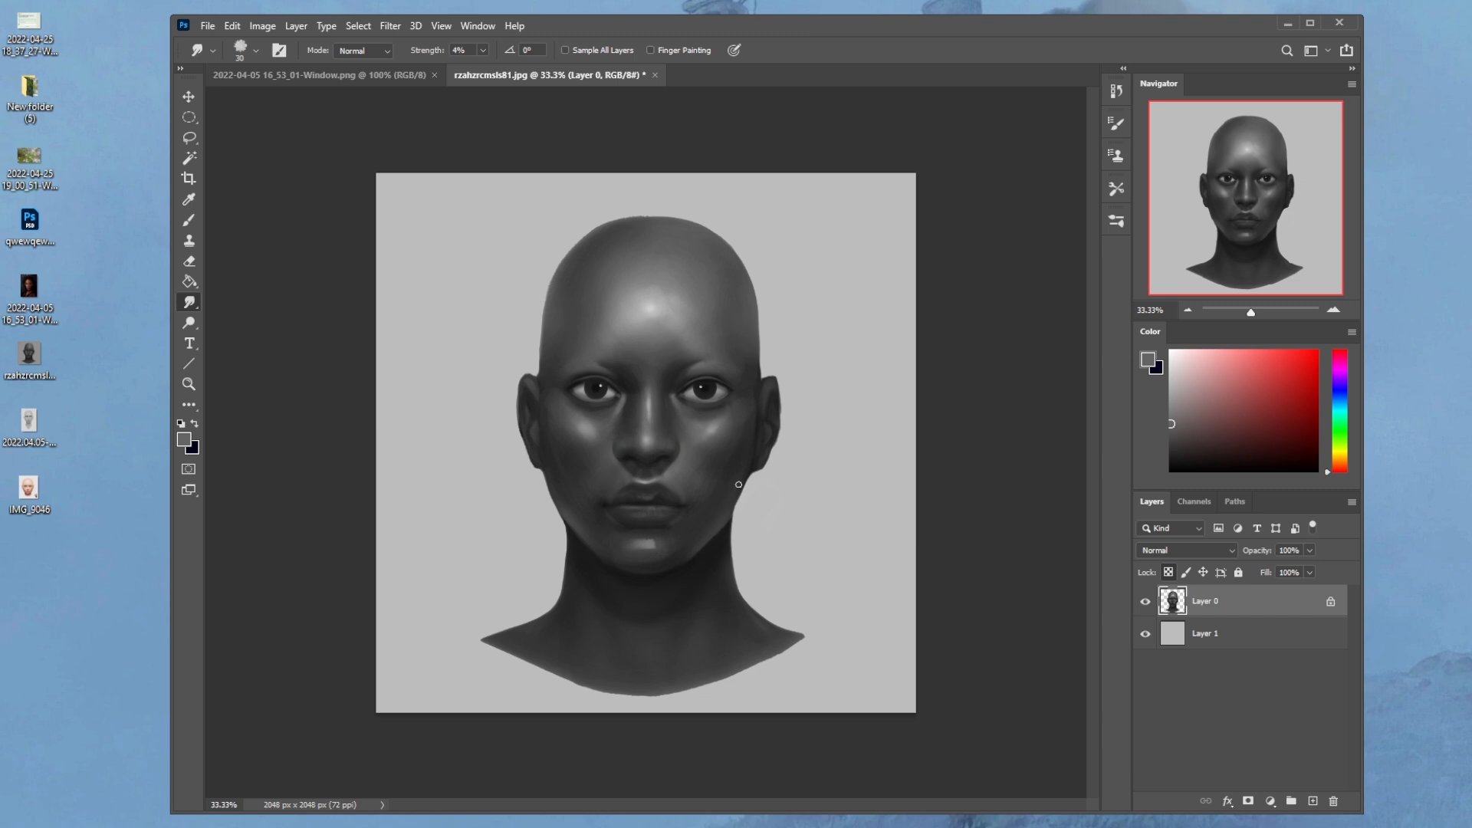
{"action": "mouse_move", "coordinate": [644, 430]}
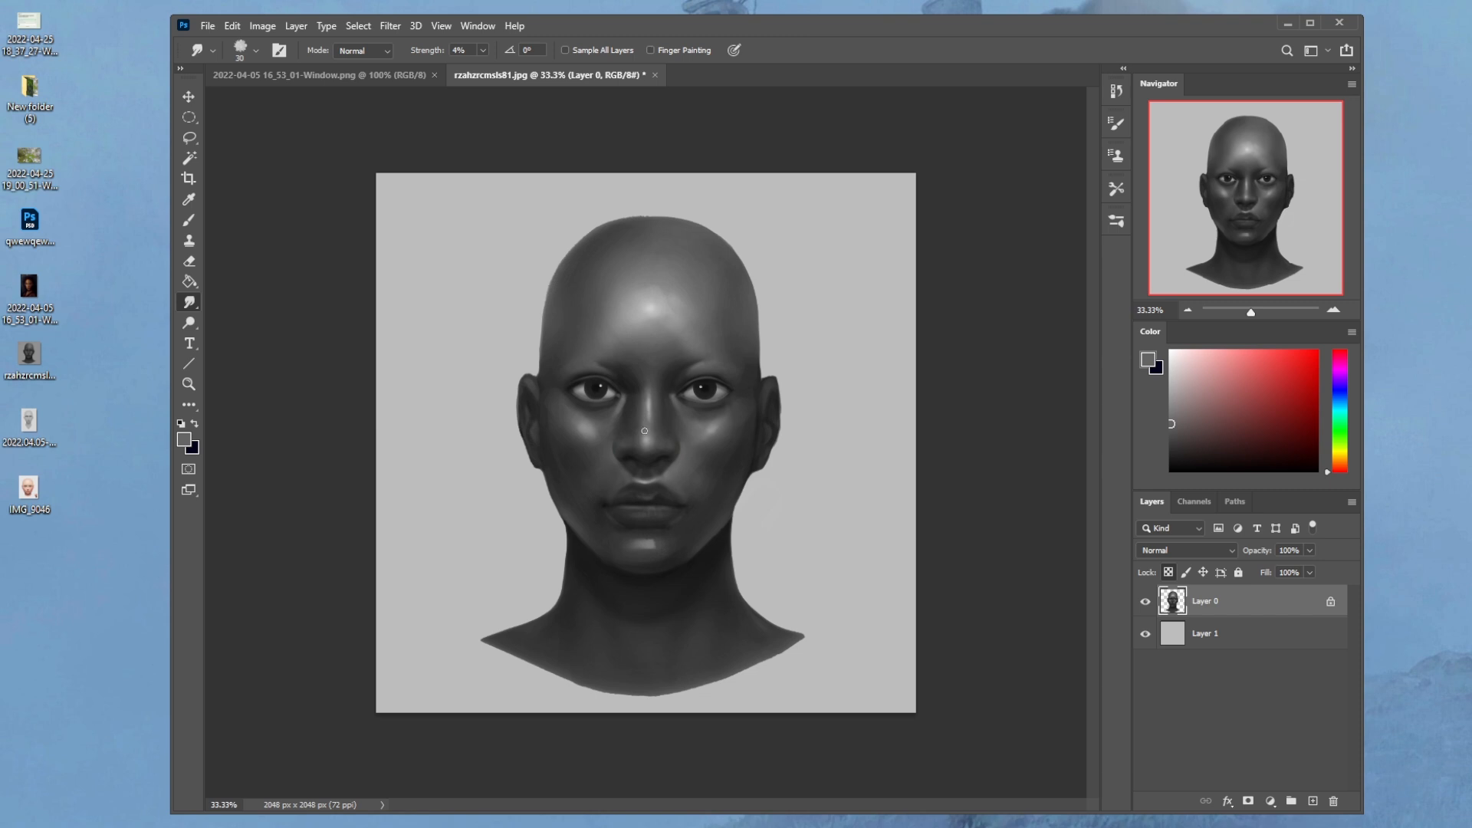
{"action": "mouse_move", "coordinate": [672, 505]}
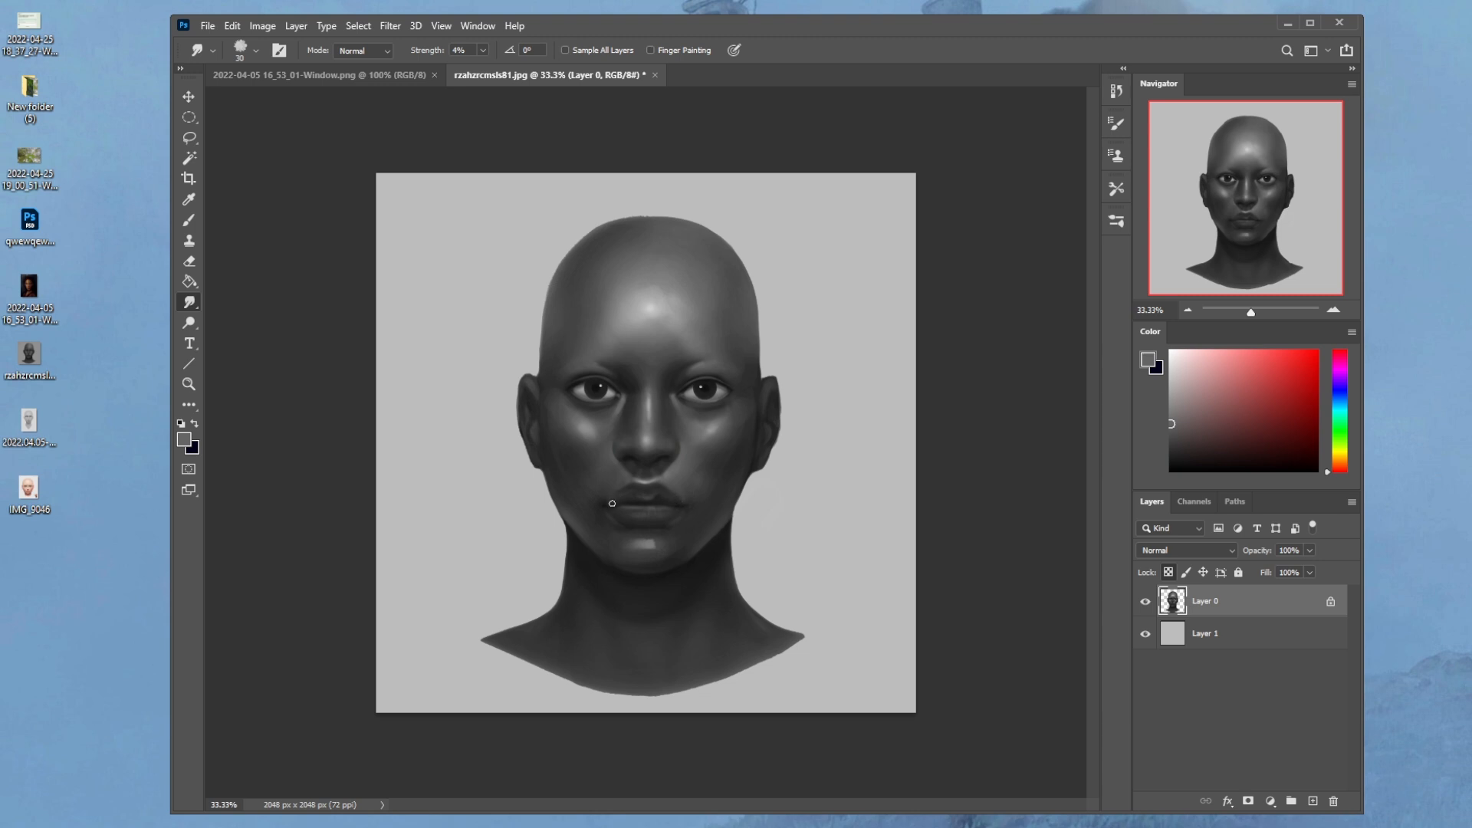
Paint black shadows on the chin and lips with a large 24–82% opacity brush.
{"action": "left_click", "coordinate": [189, 220]}
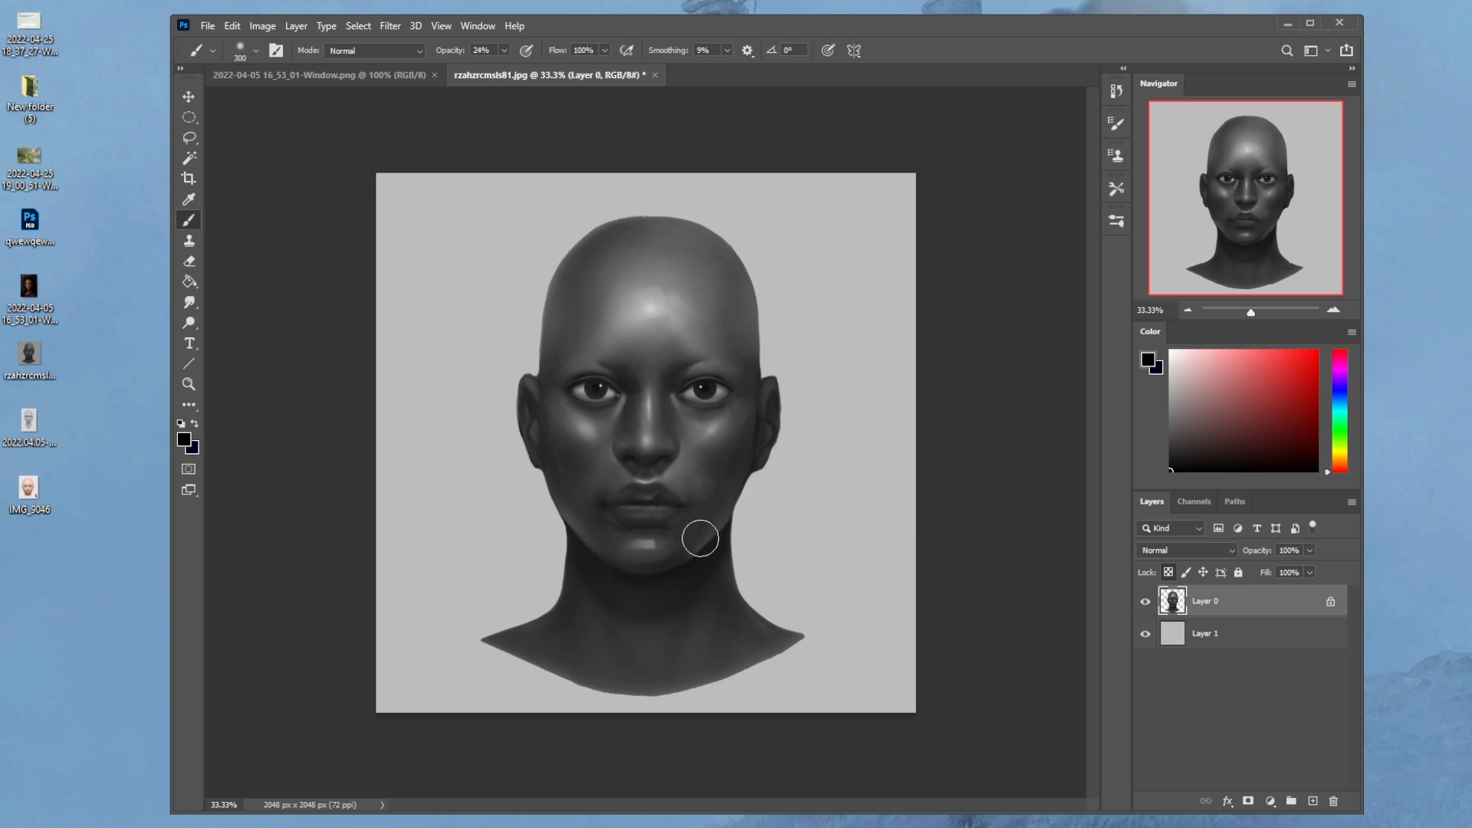
{"action": "mouse_move", "coordinate": [811, 376]}
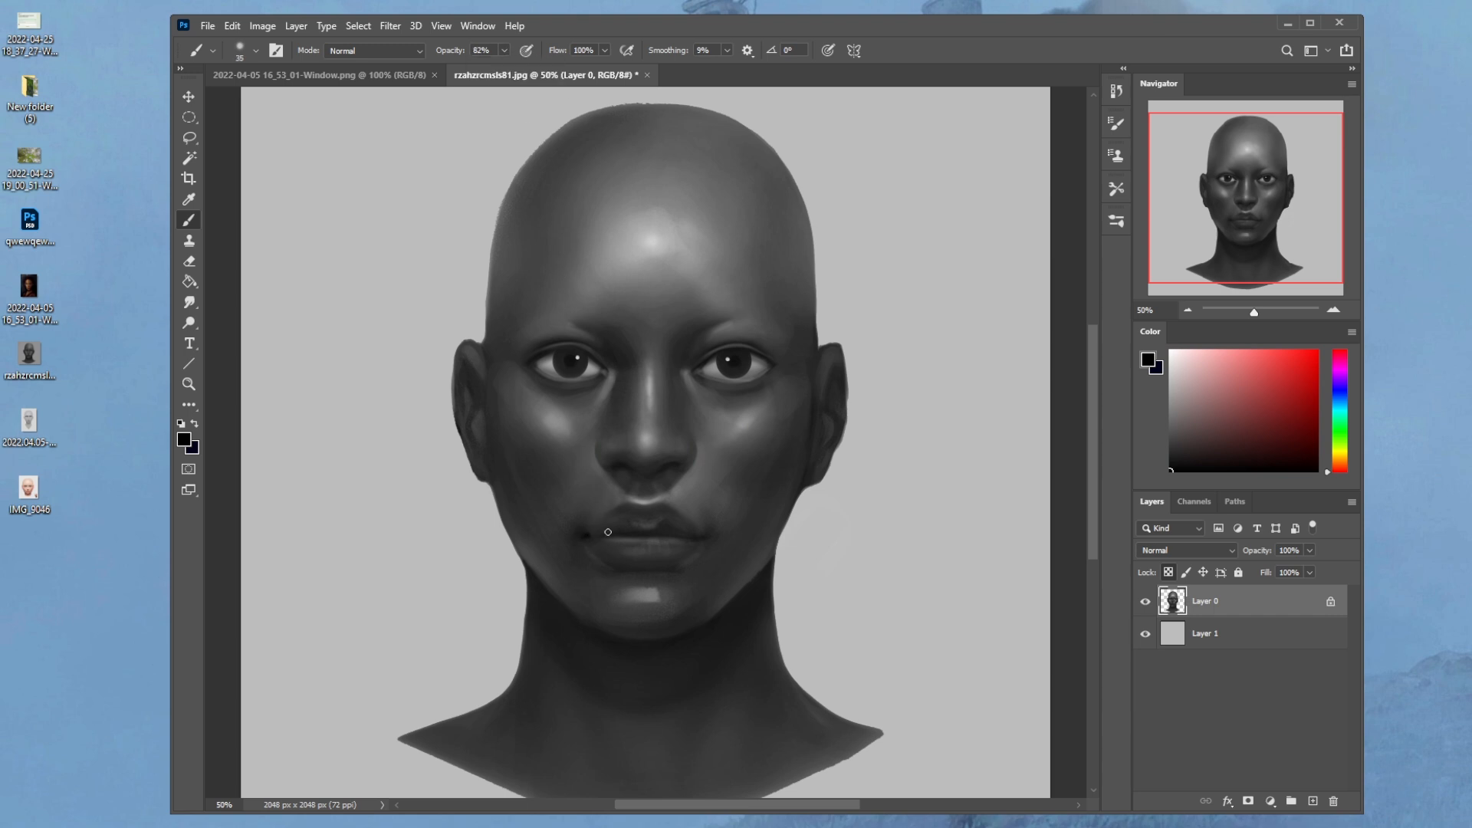
{"action": "mouse_move", "coordinate": [598, 536]}
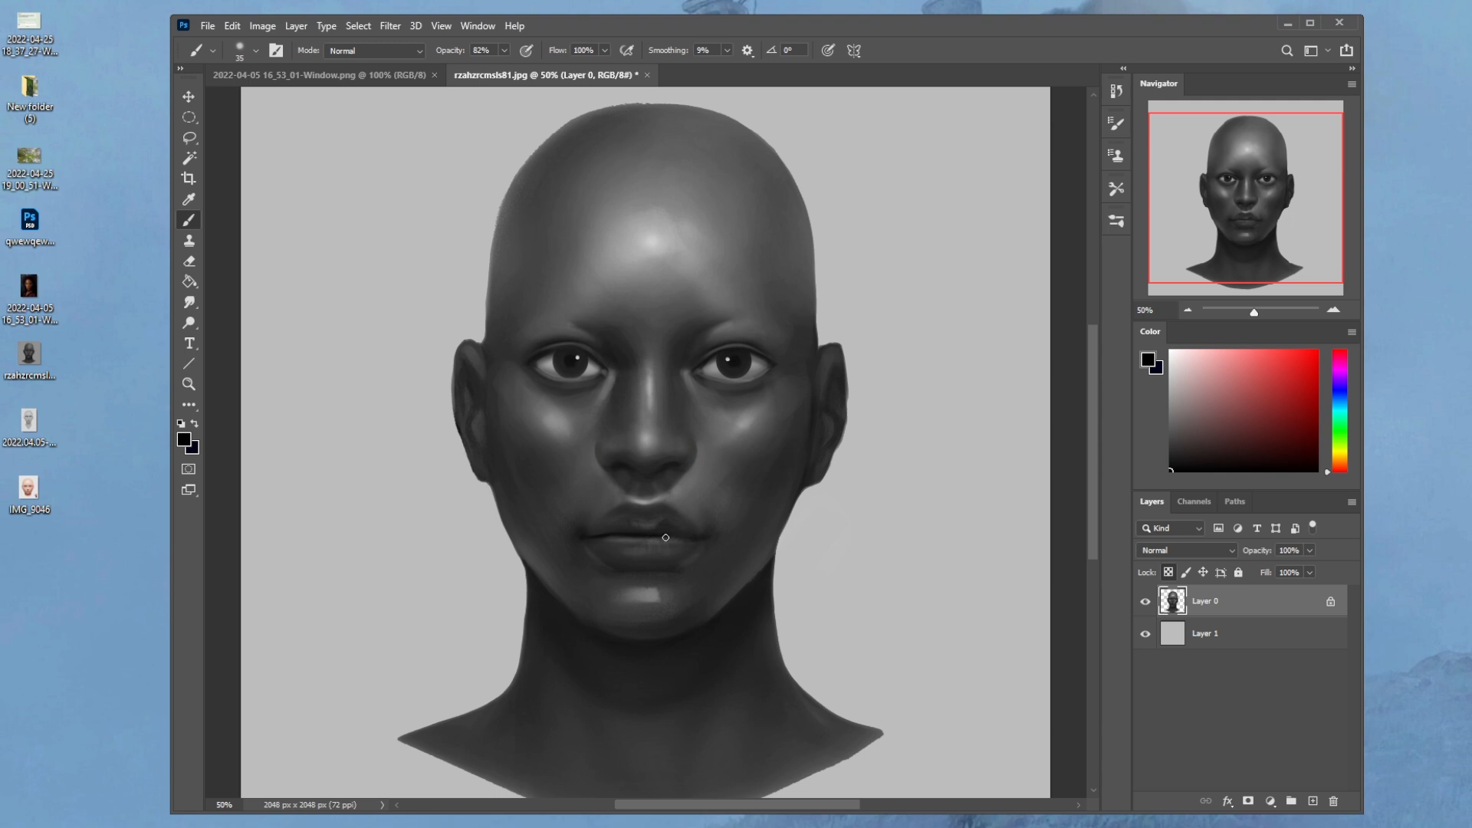
{"action": "mouse_move", "coordinate": [696, 539]}
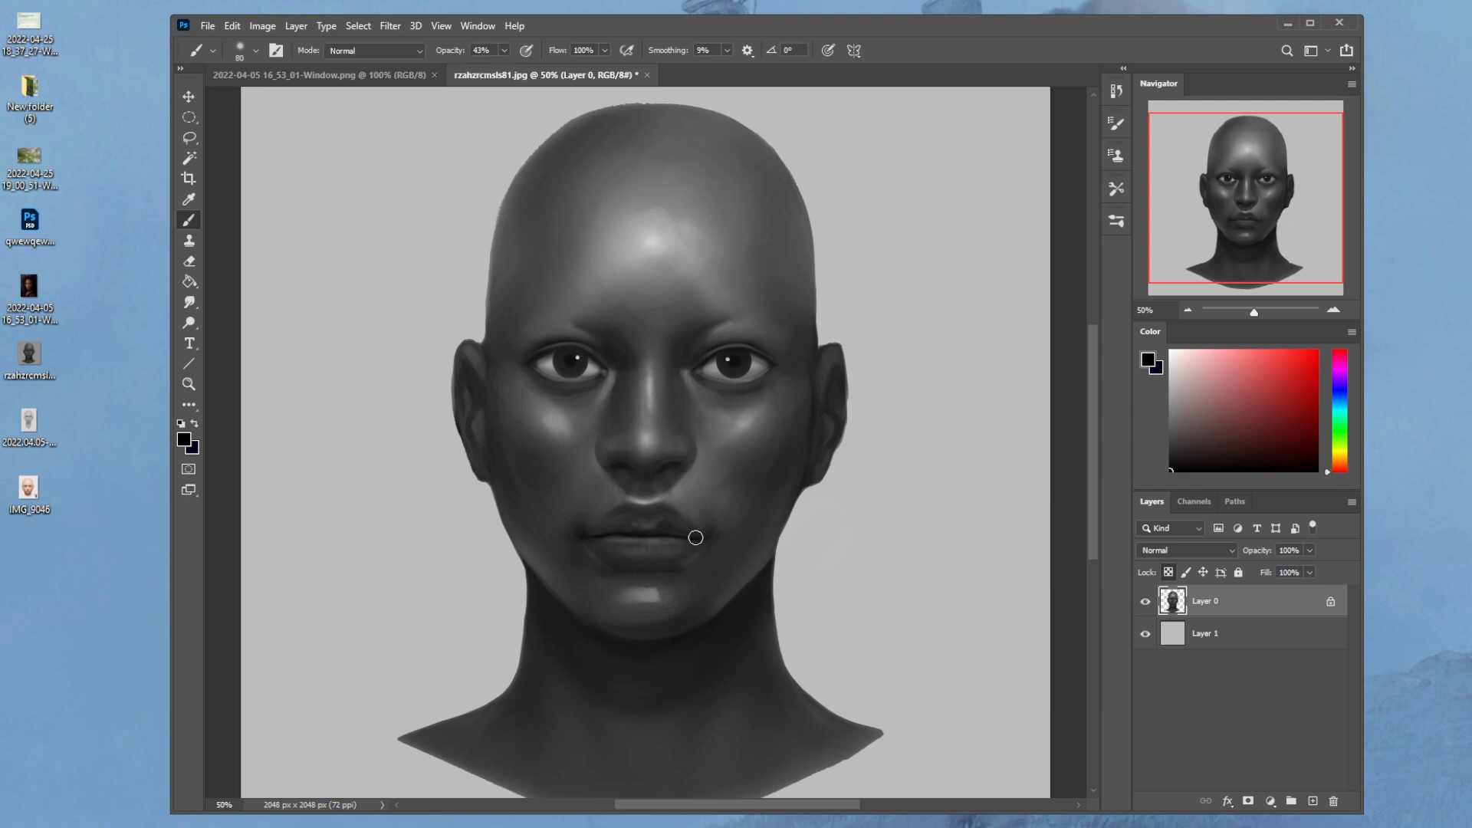
{"action": "mouse_move", "coordinate": [603, 535]}
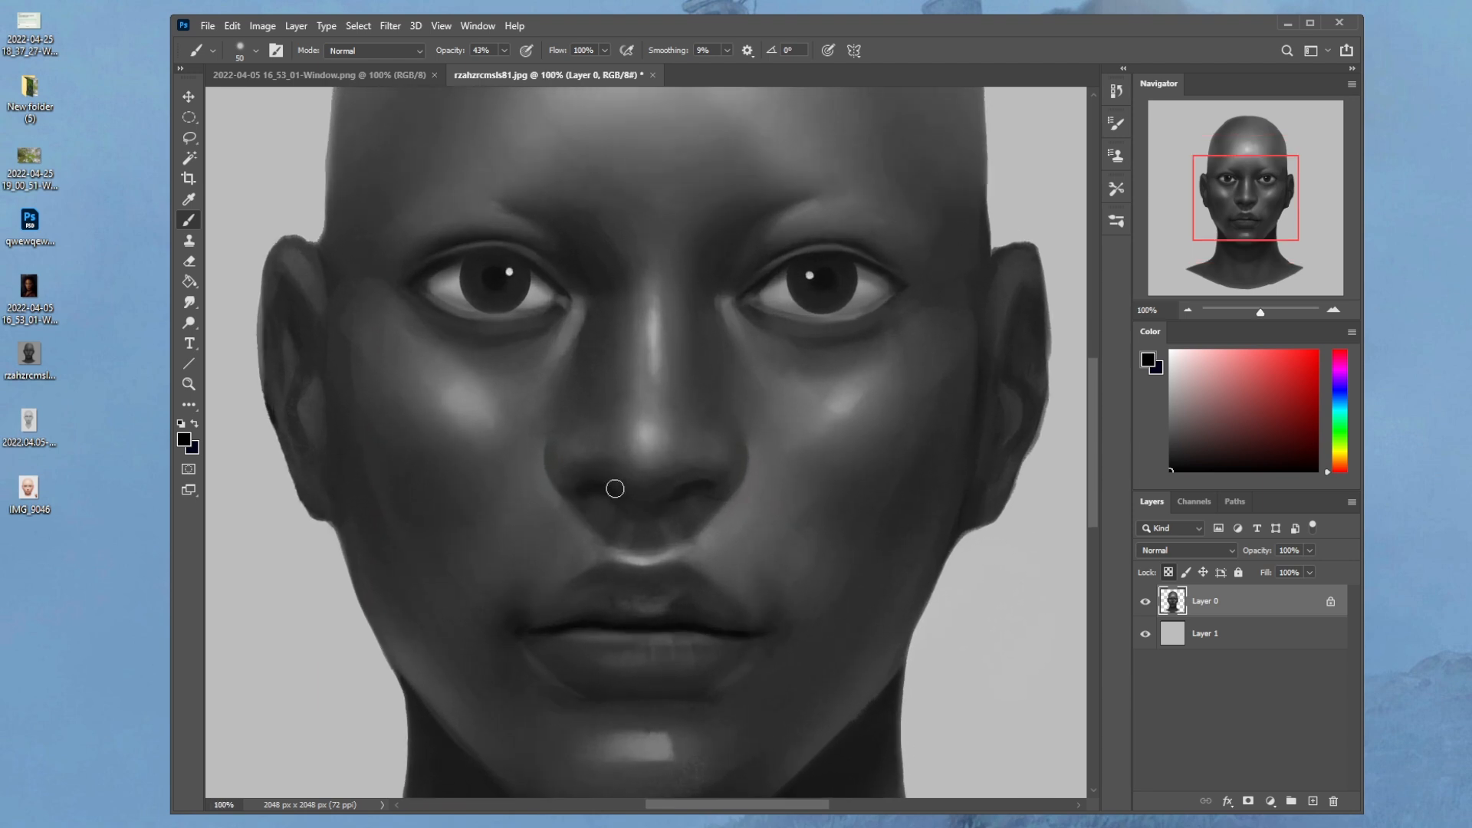
Smudge the lower lip edges soft, view the whole face at 25%, and open Filter.
{"action": "left_click", "coordinate": [188, 302]}
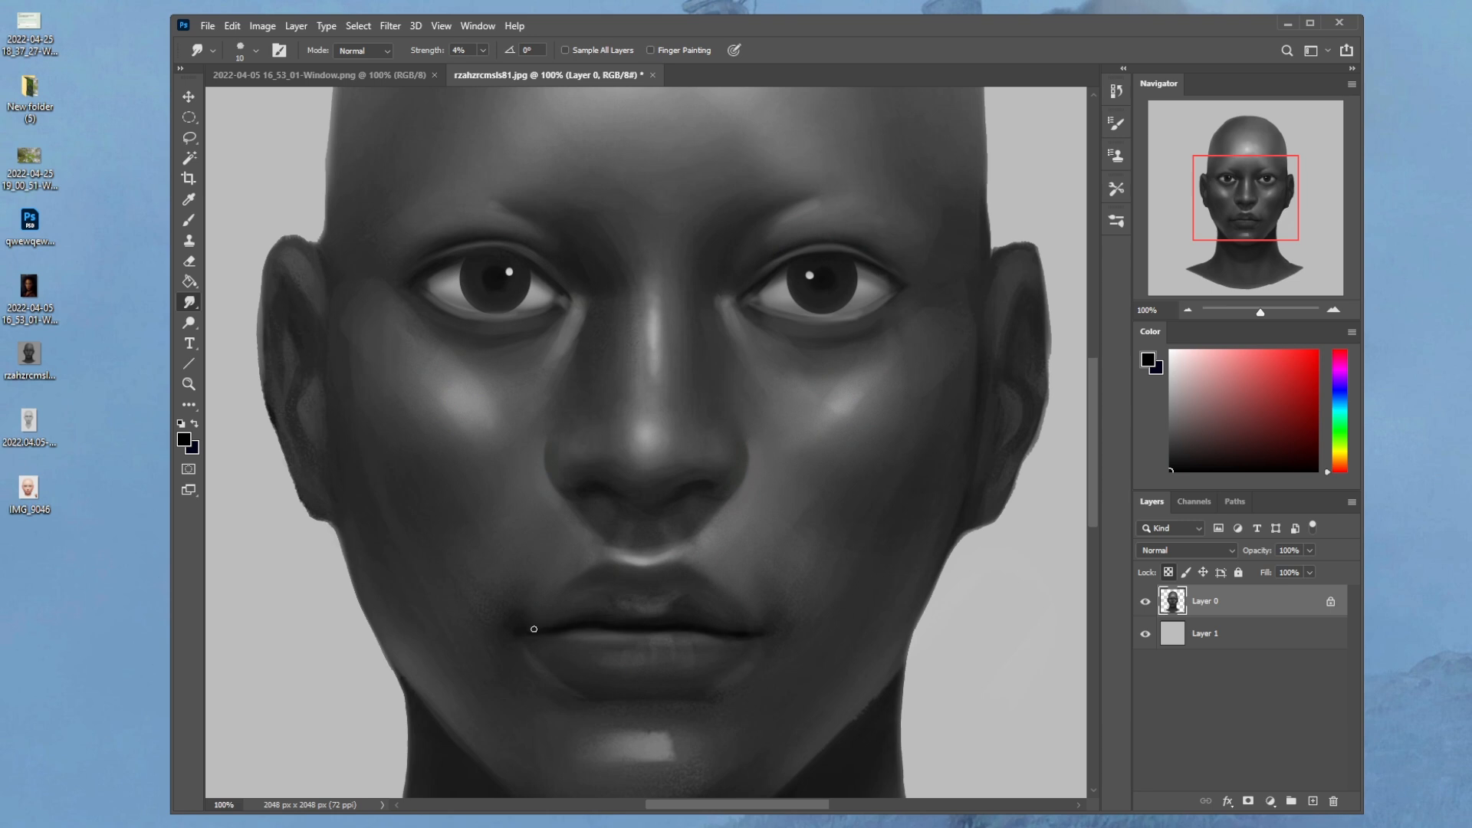
{"action": "mouse_move", "coordinate": [723, 631]}
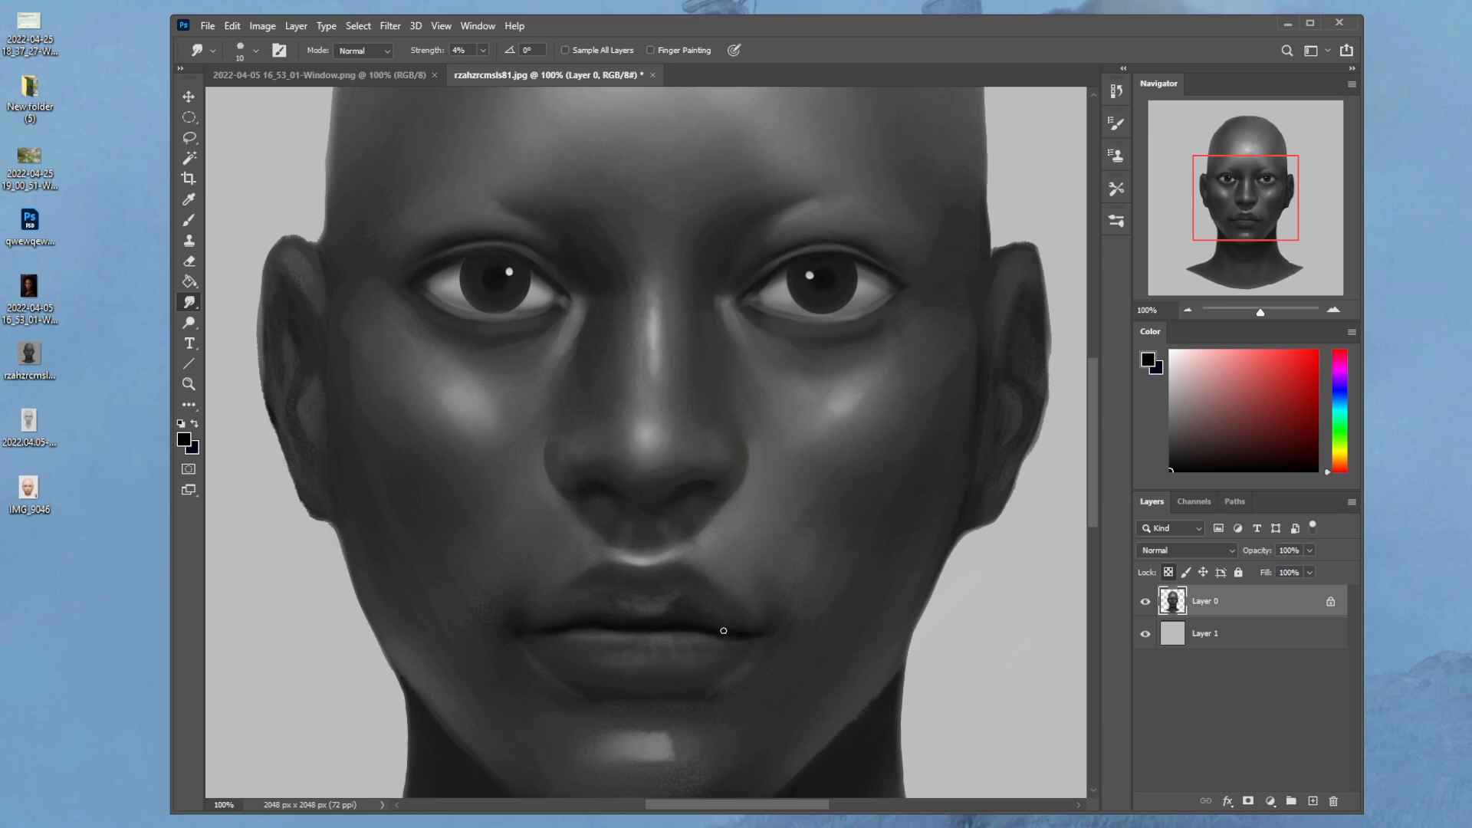
{"action": "left_click", "coordinate": [189, 220]}
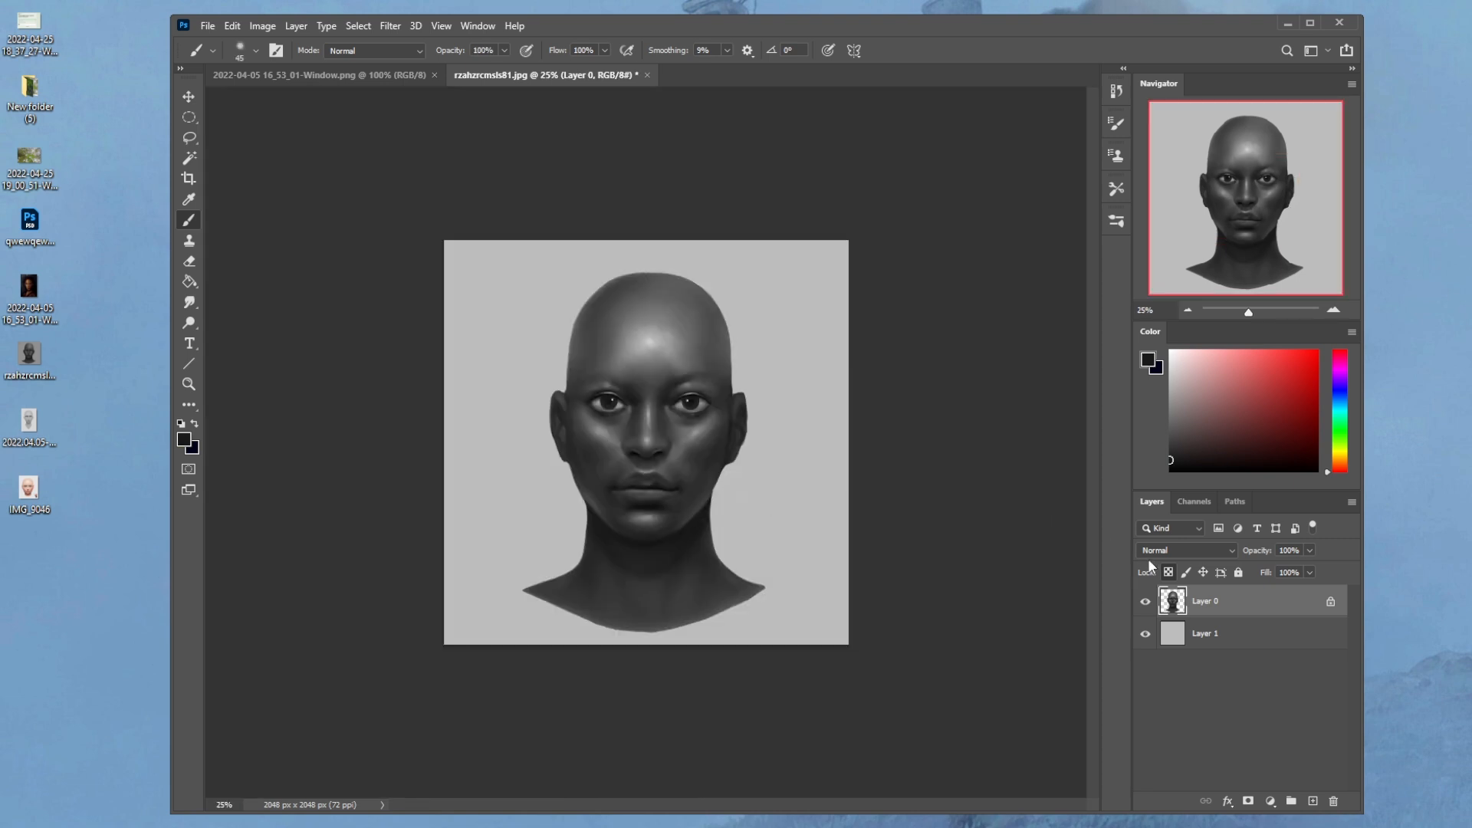
{"action": "left_click", "coordinate": [389, 25]}
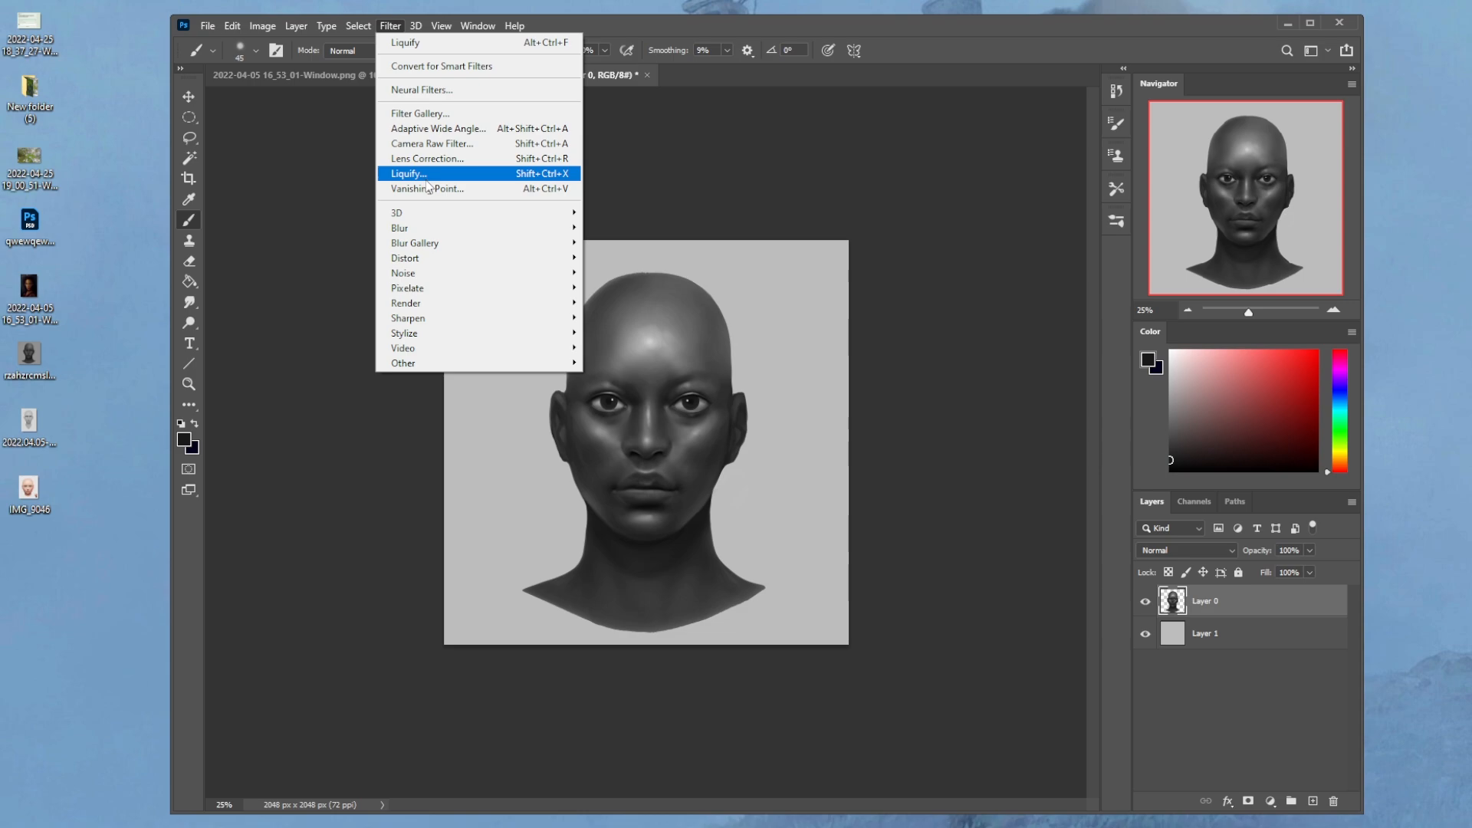
In Liquify, push the side of the head and the neck inward with Forward Warp.
{"action": "left_click", "coordinate": [407, 174]}
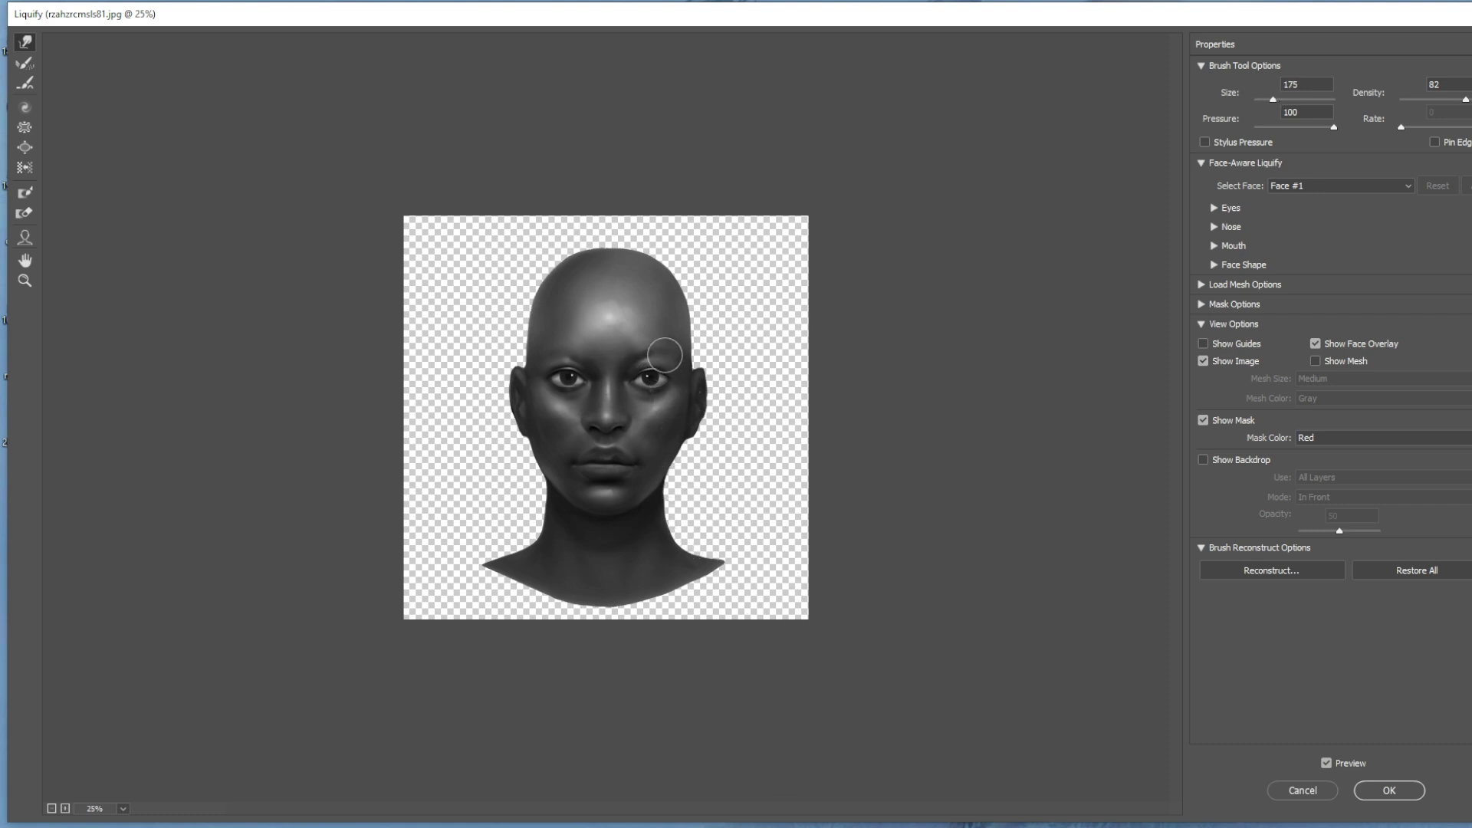
{"action": "left_click_drag", "start_coordinate": [665, 355], "coordinate": [646, 494]}
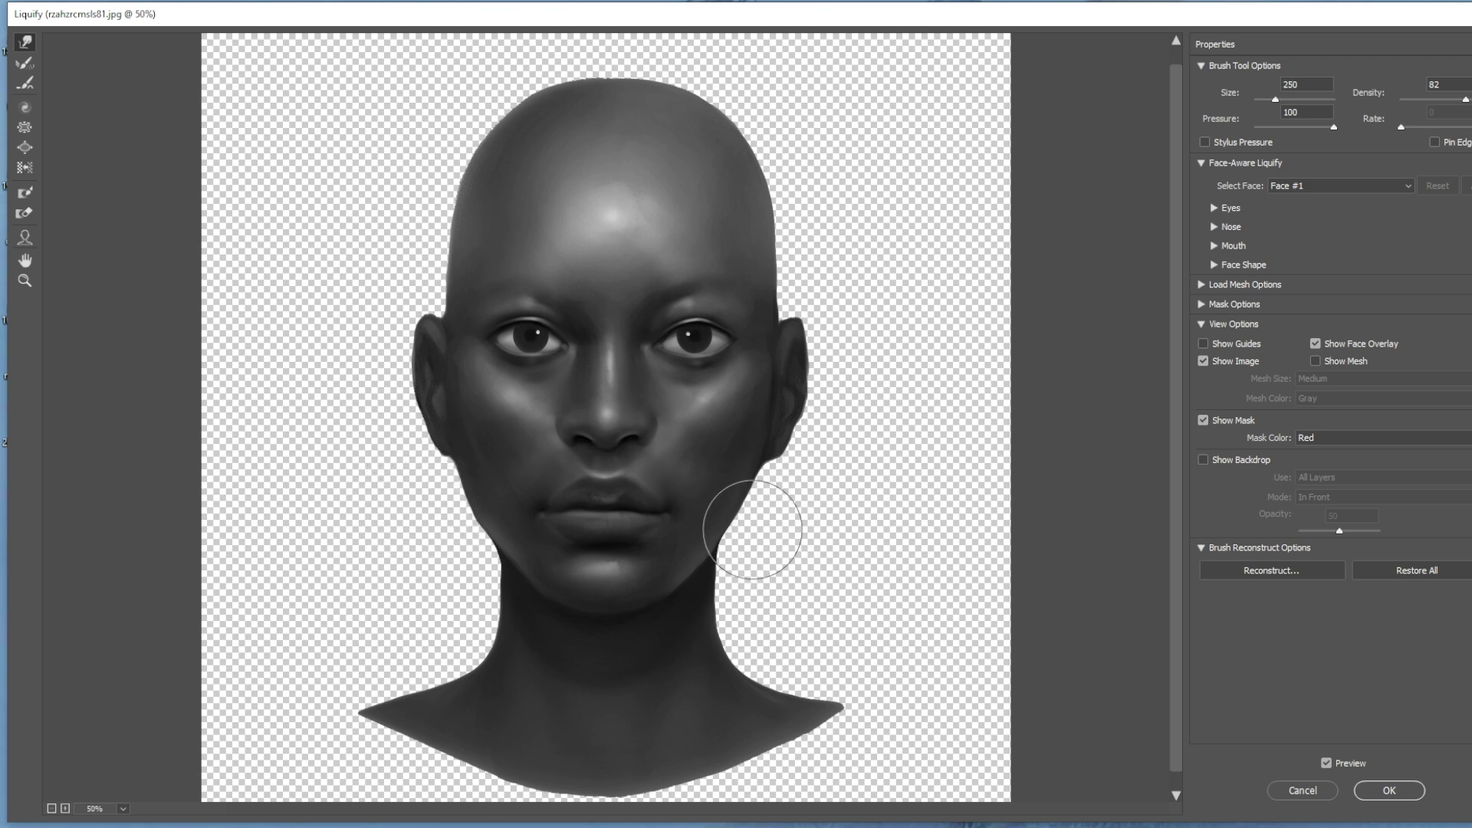
{"action": "left_click_drag", "start_coordinate": [751, 531], "coordinate": [768, 479]}
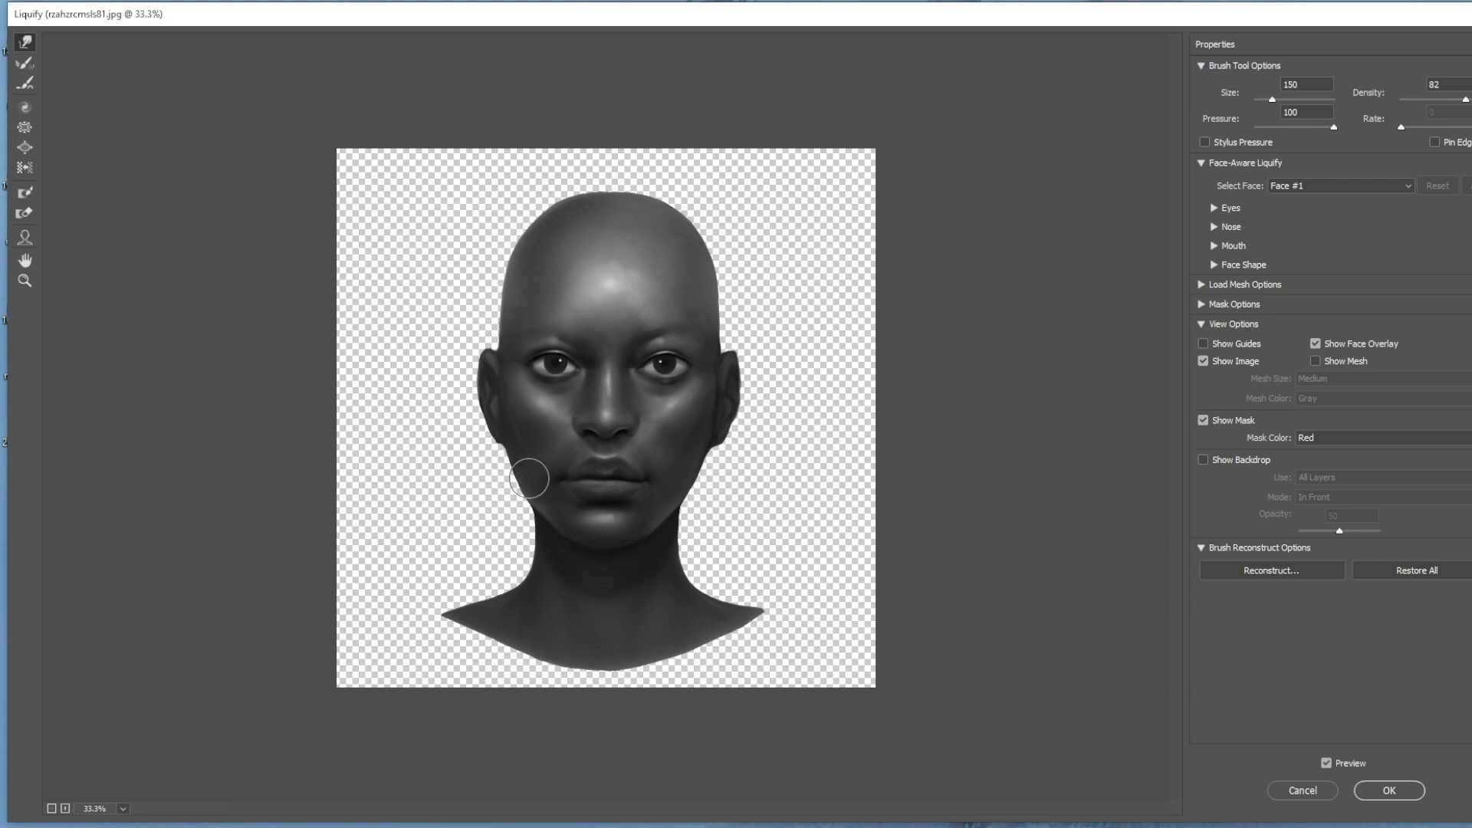
{"action": "mouse_move", "coordinate": [507, 499]}
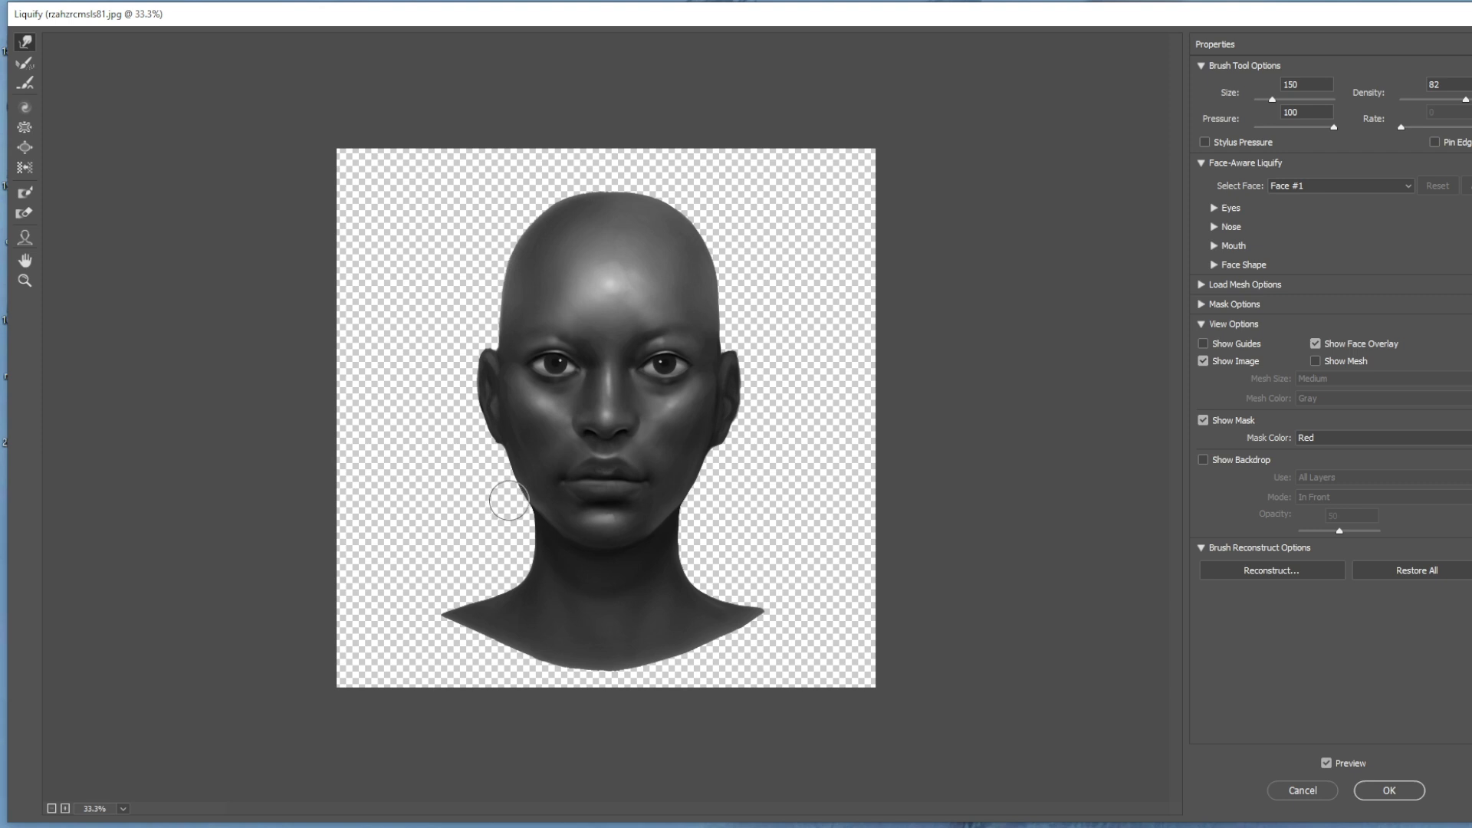
{"action": "mouse_move", "coordinate": [514, 496]}
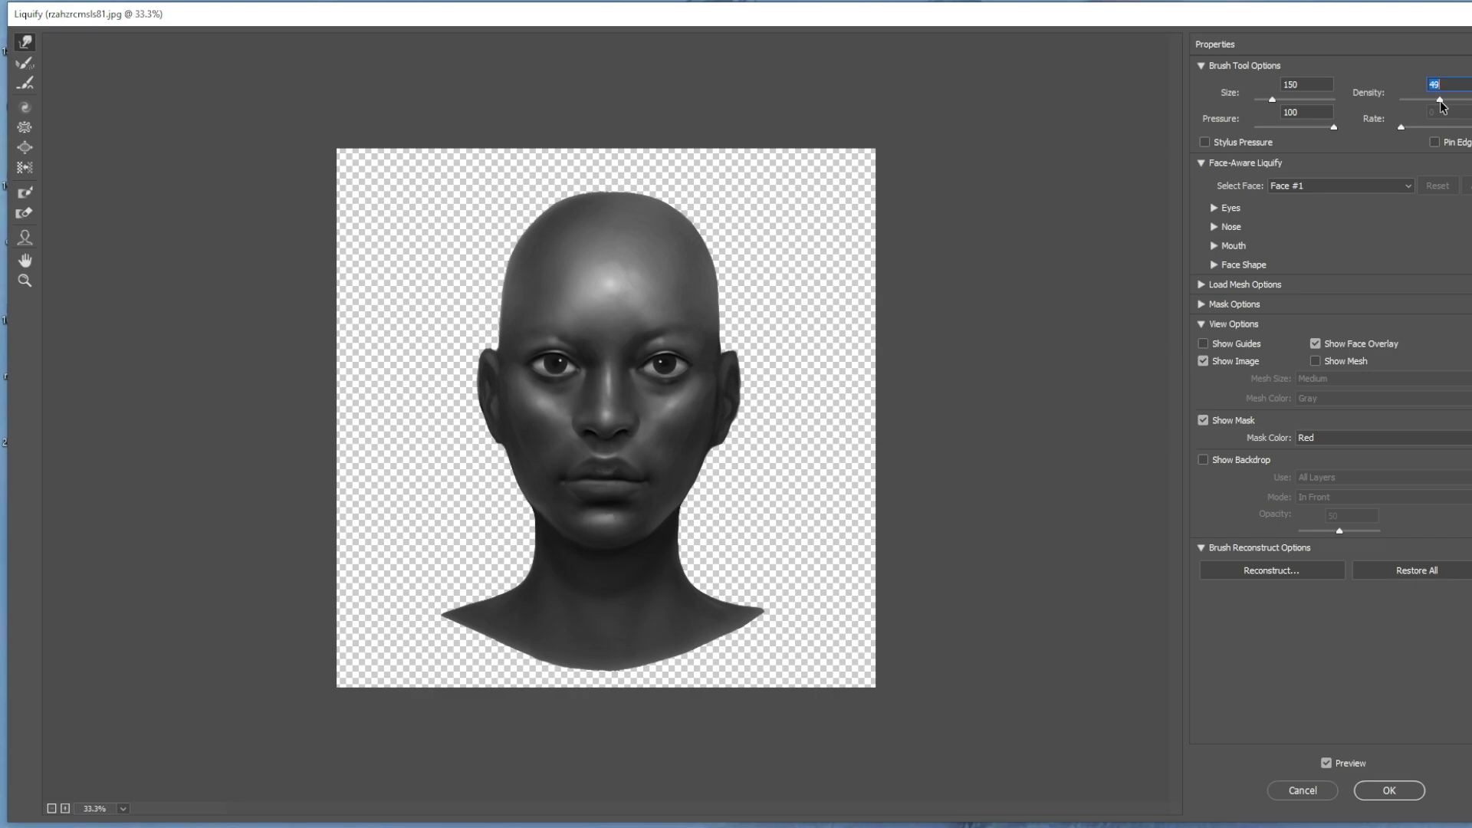
{"action": "left_click", "coordinate": [1387, 790]}
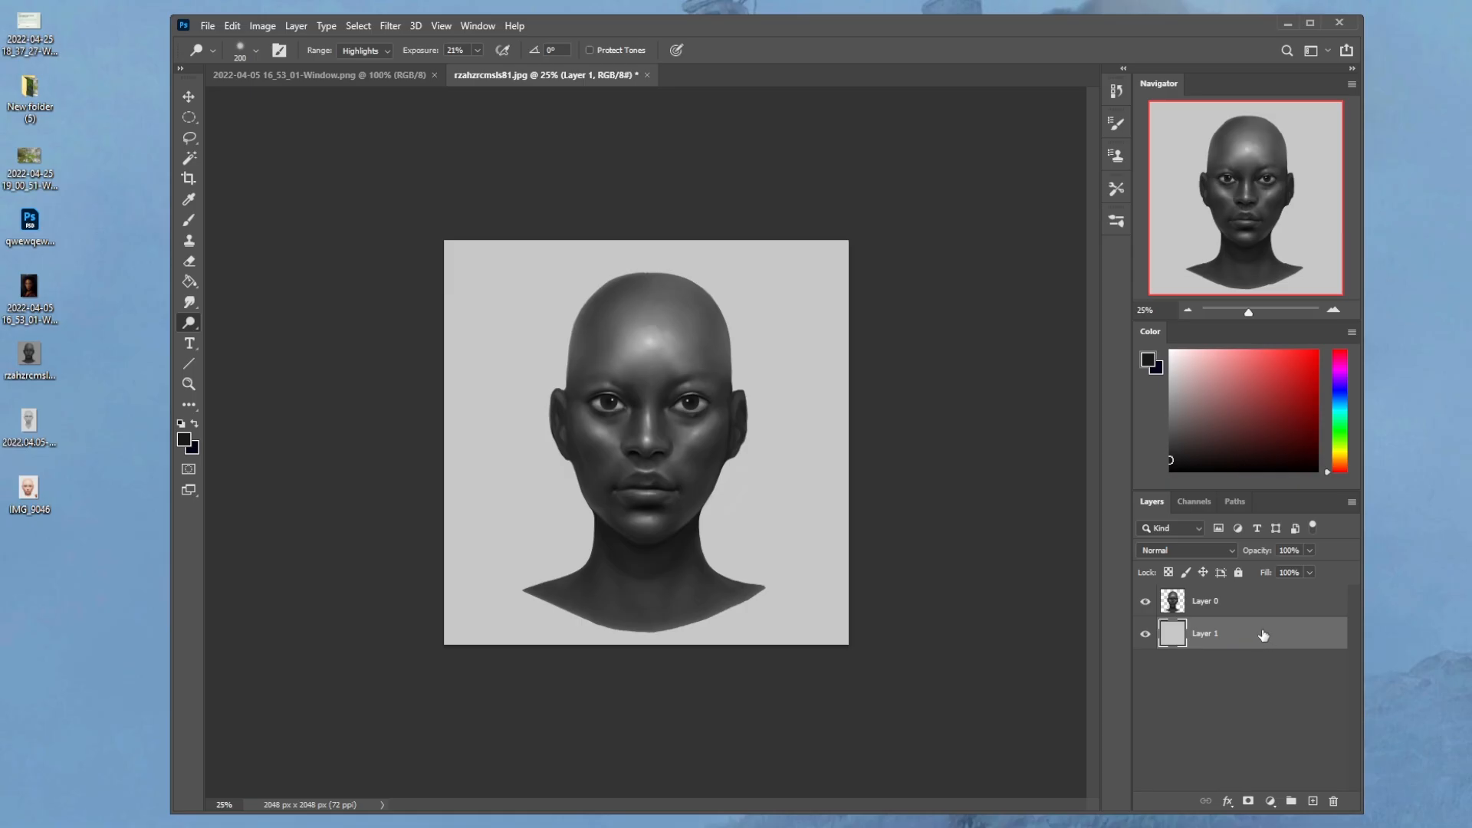
{"action": "mouse_move", "coordinate": [1257, 639]}
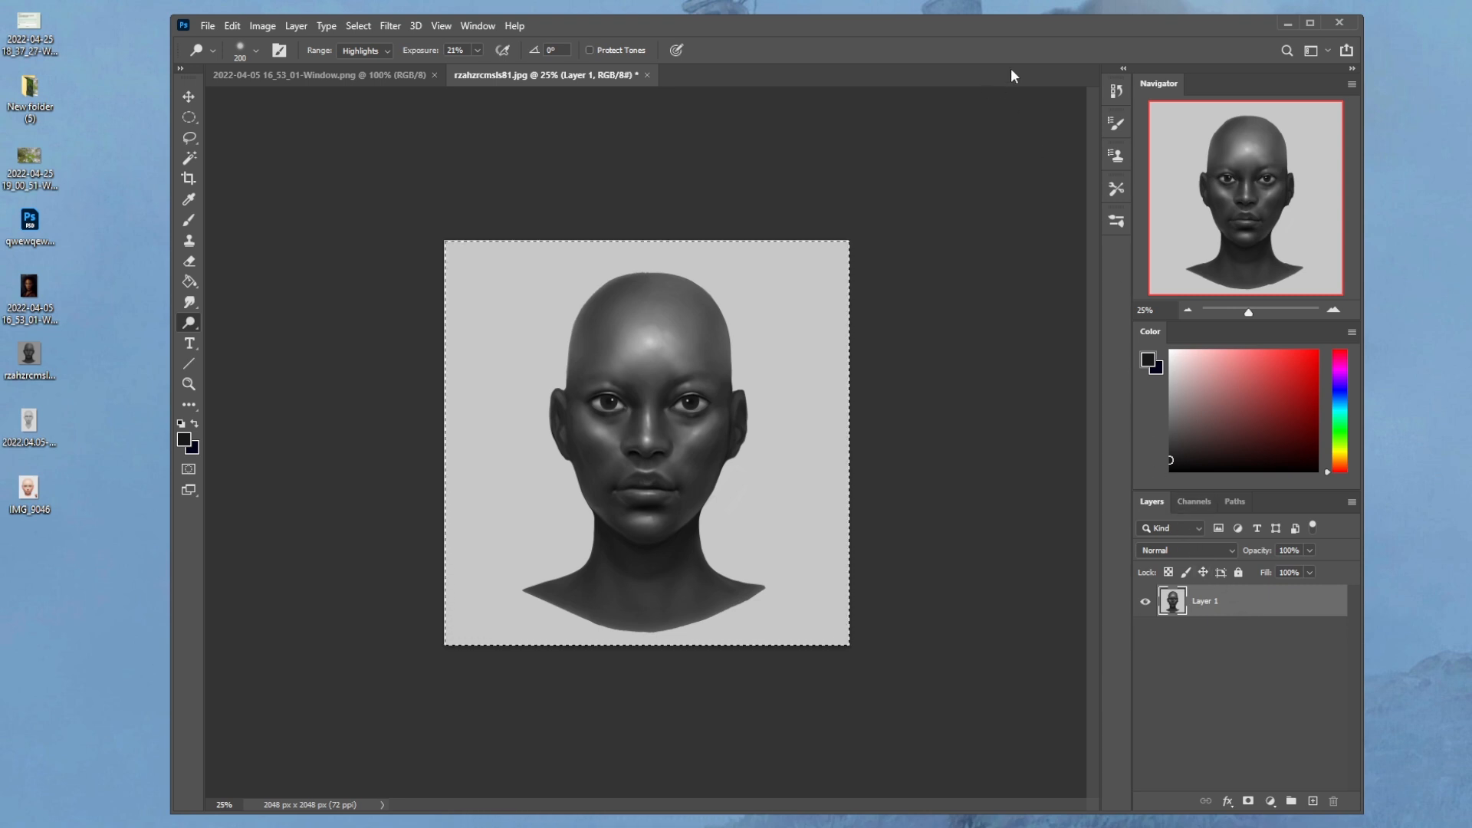
{"action": "mouse_move", "coordinate": [1111, 109]}
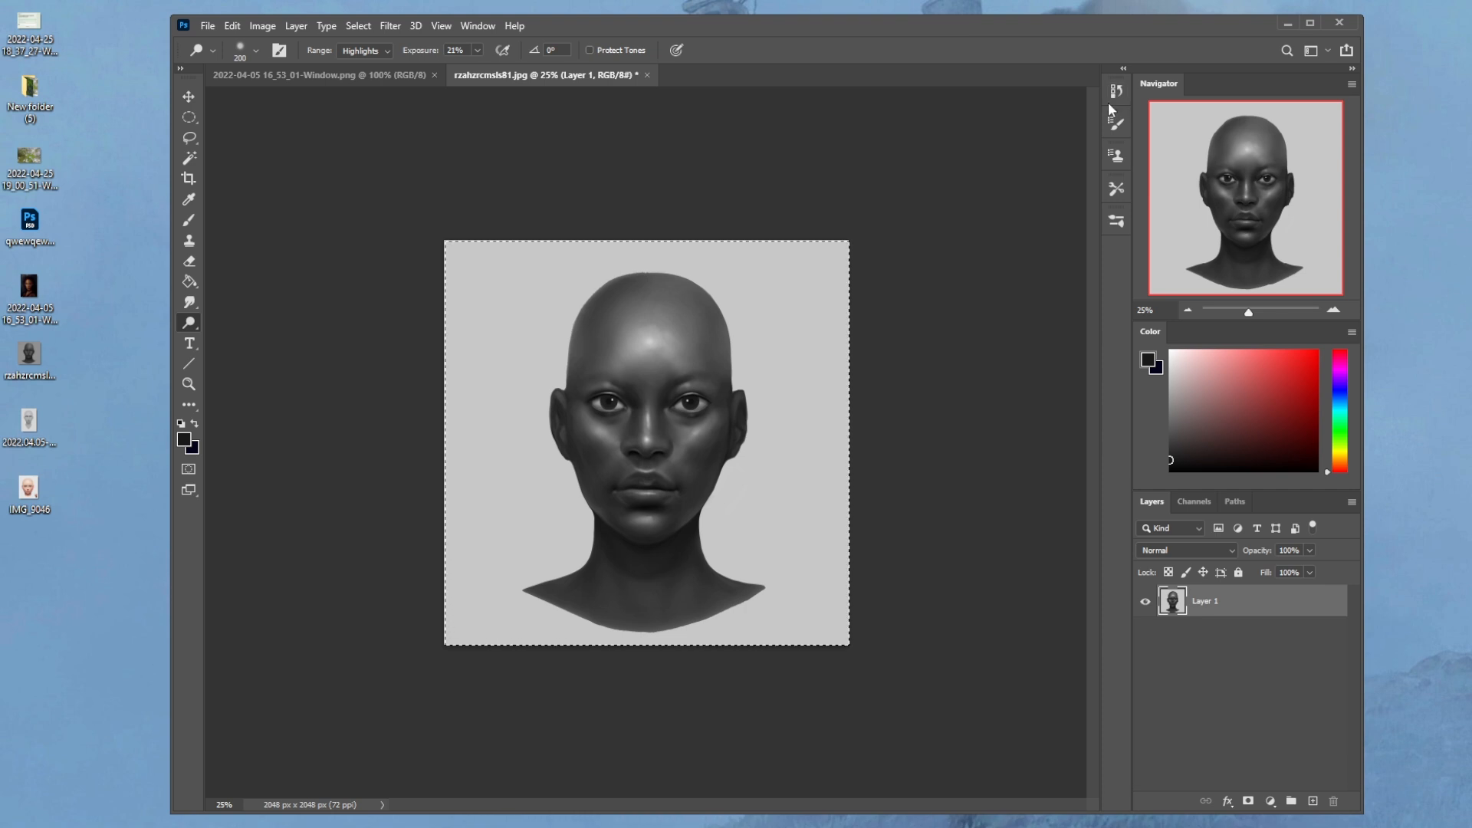
{"action": "mouse_move", "coordinate": [1117, 91]}
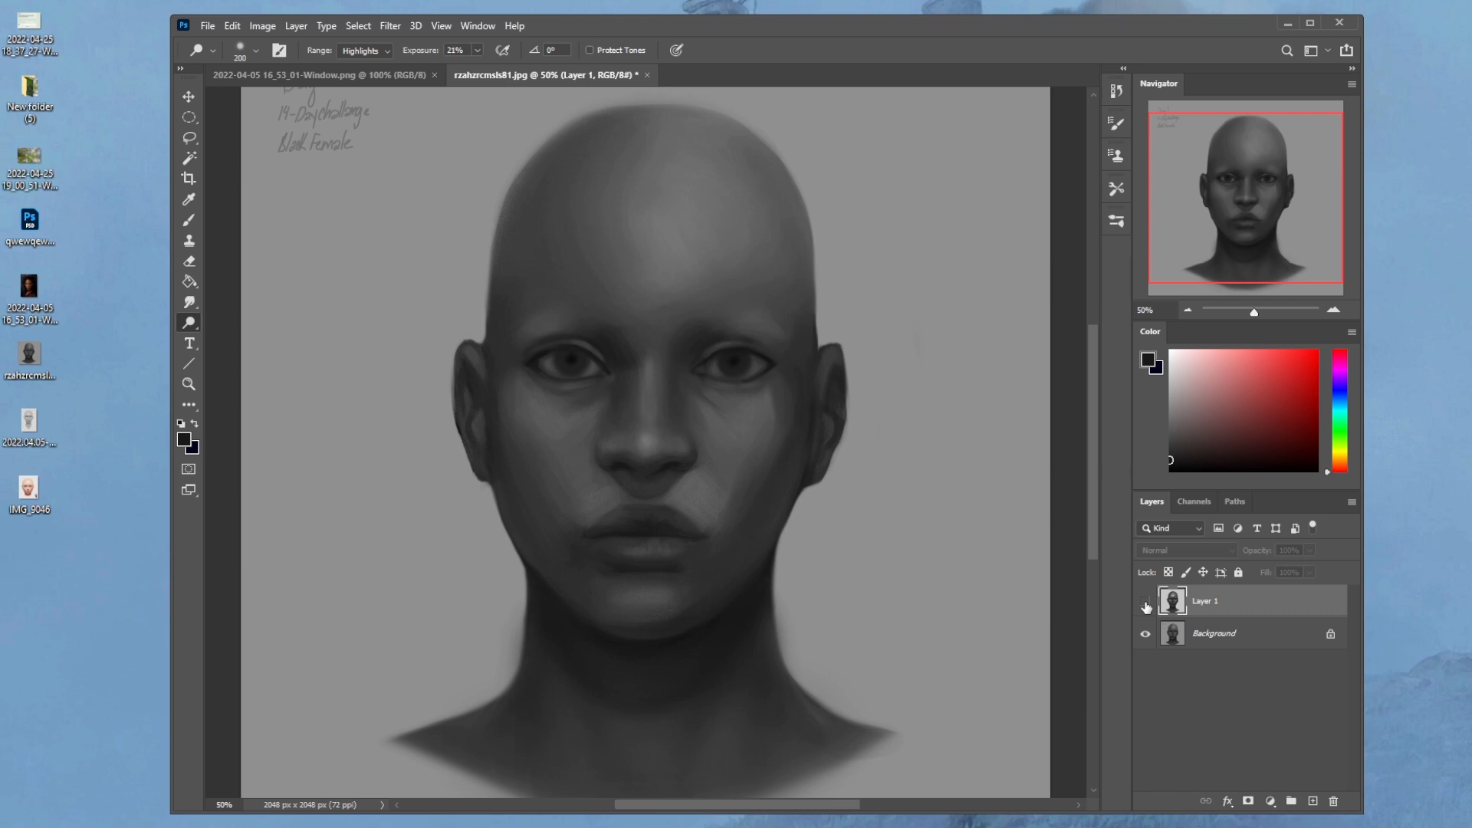
{"action": "mouse_move", "coordinate": [1145, 606]}
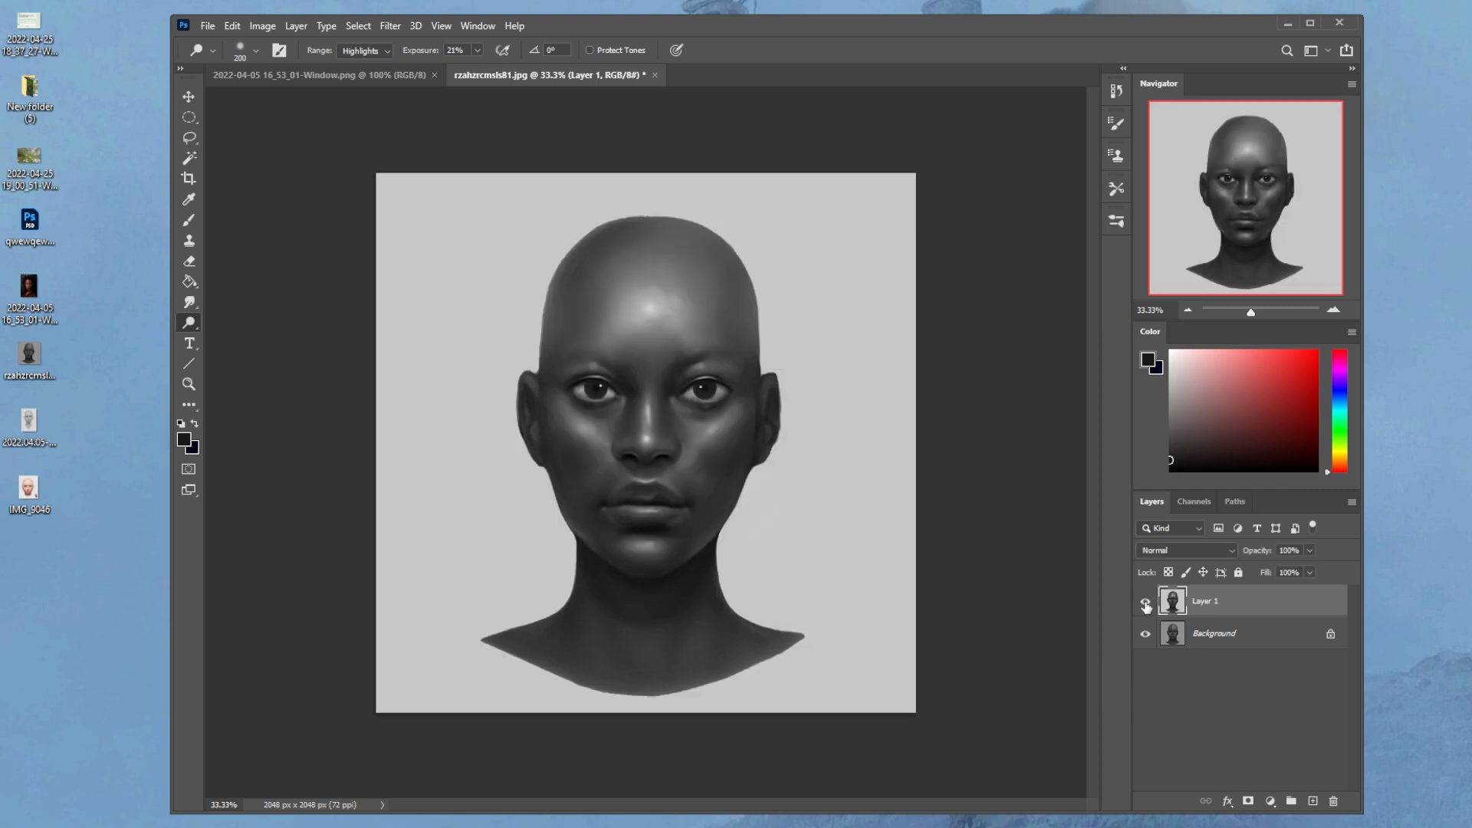
On new Layer 2, dab textured-brush highlights on the face, then erase excess on the cheek.
{"action": "left_click", "coordinate": [1145, 601]}
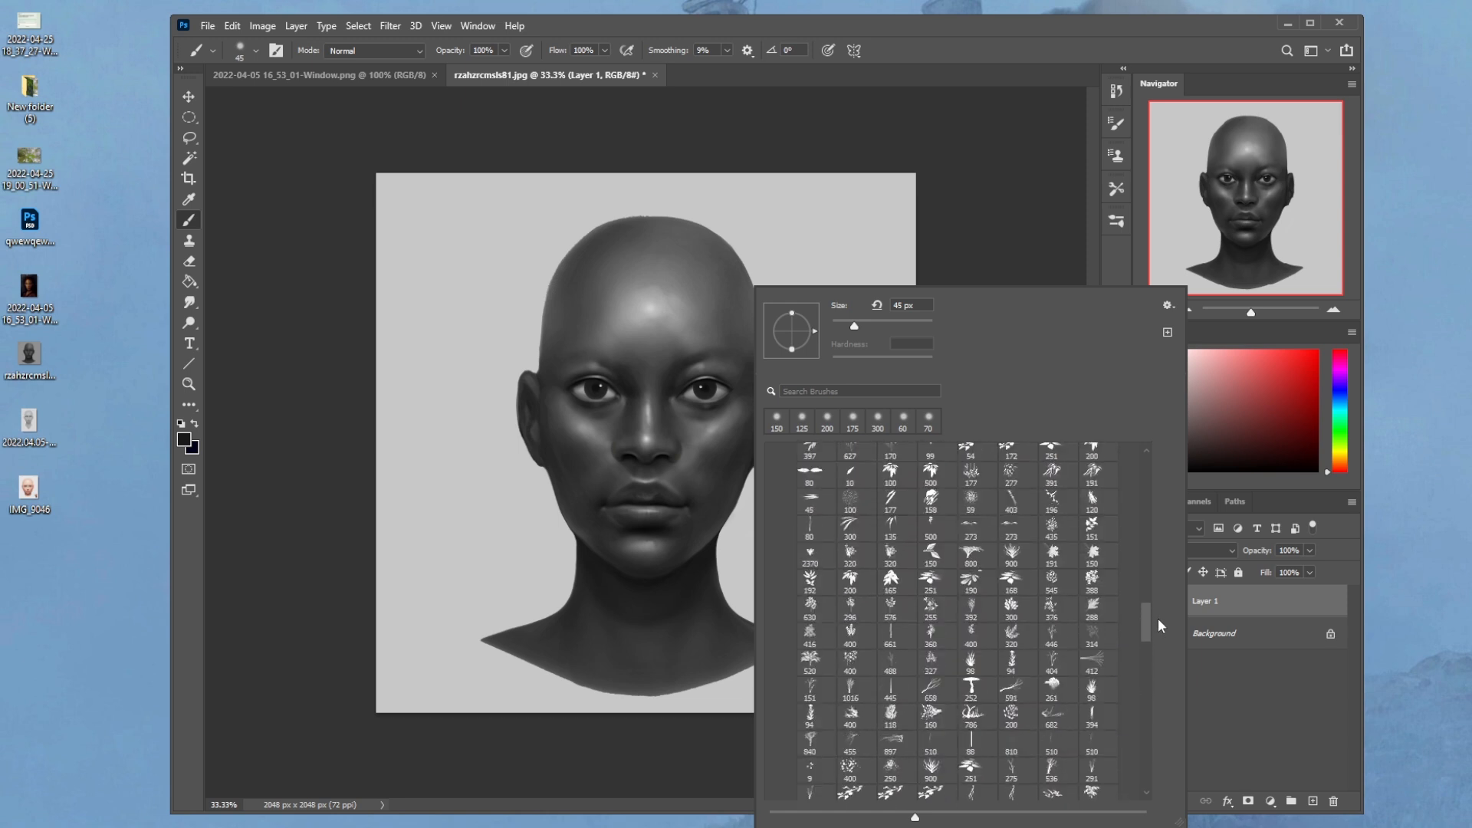
{"action": "left_click", "coordinate": [890, 592]}
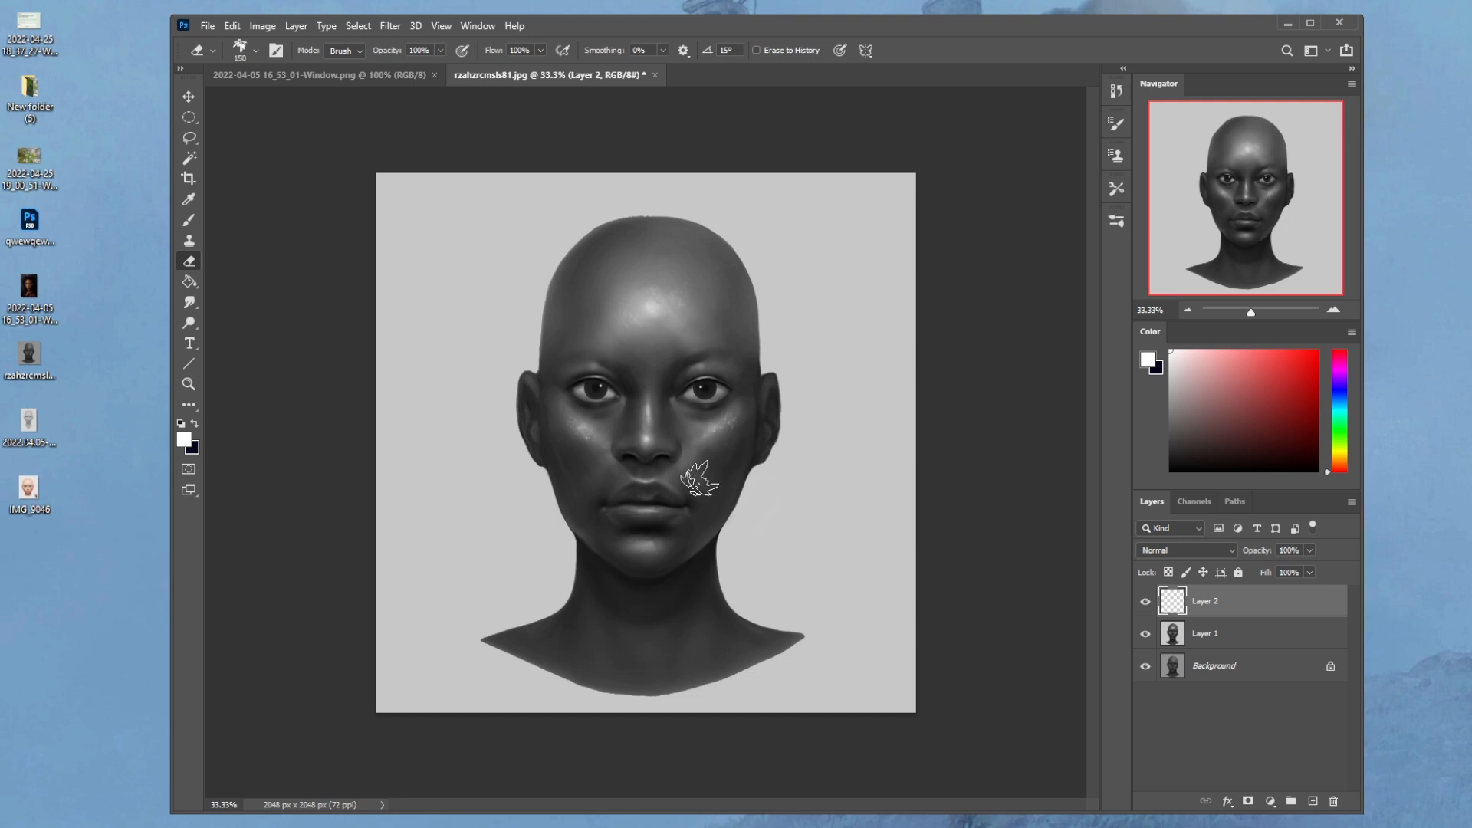
{"action": "left_click", "coordinate": [188, 302]}
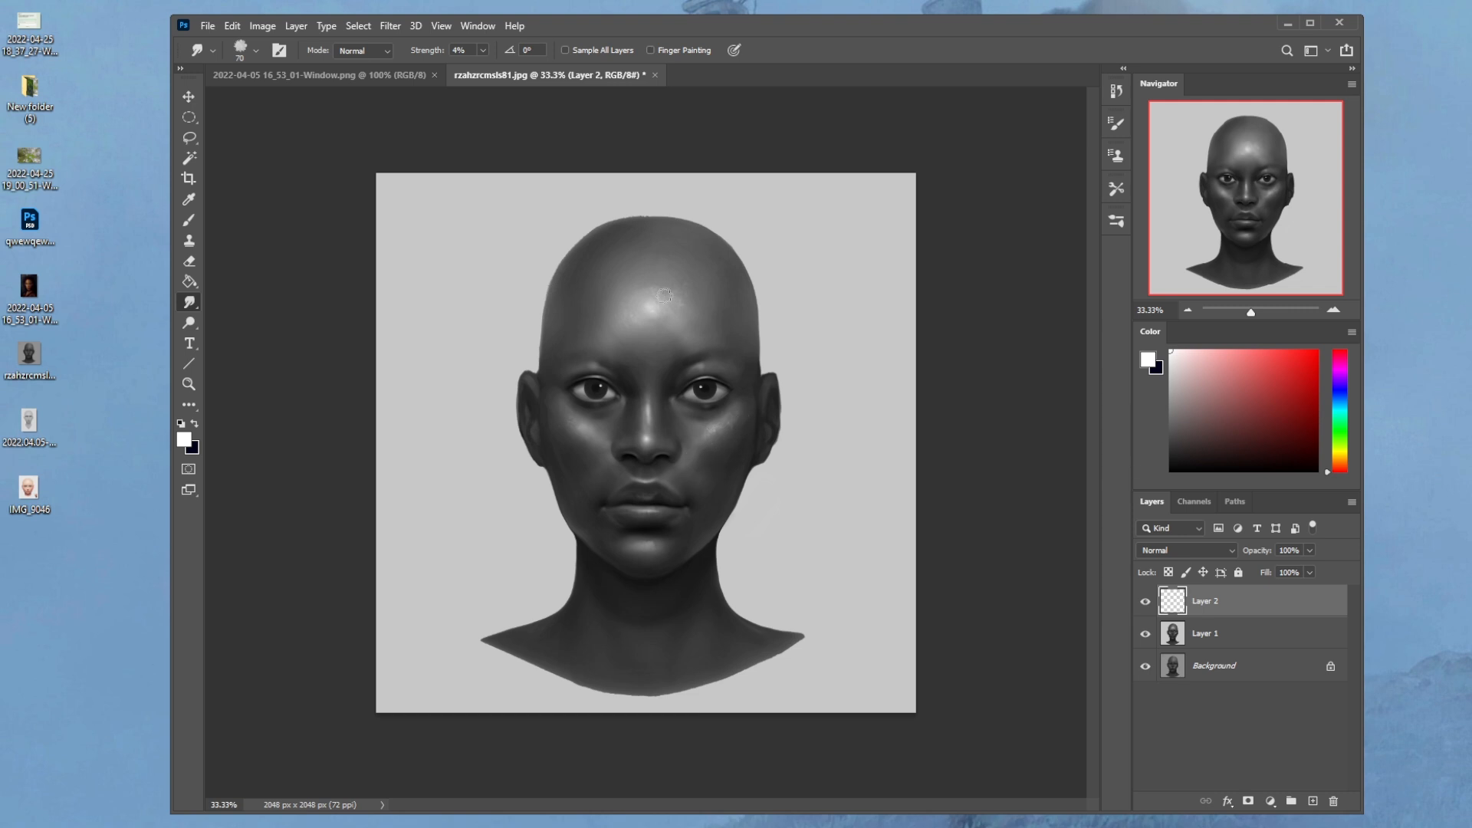
{"action": "left_click", "coordinate": [189, 301]}
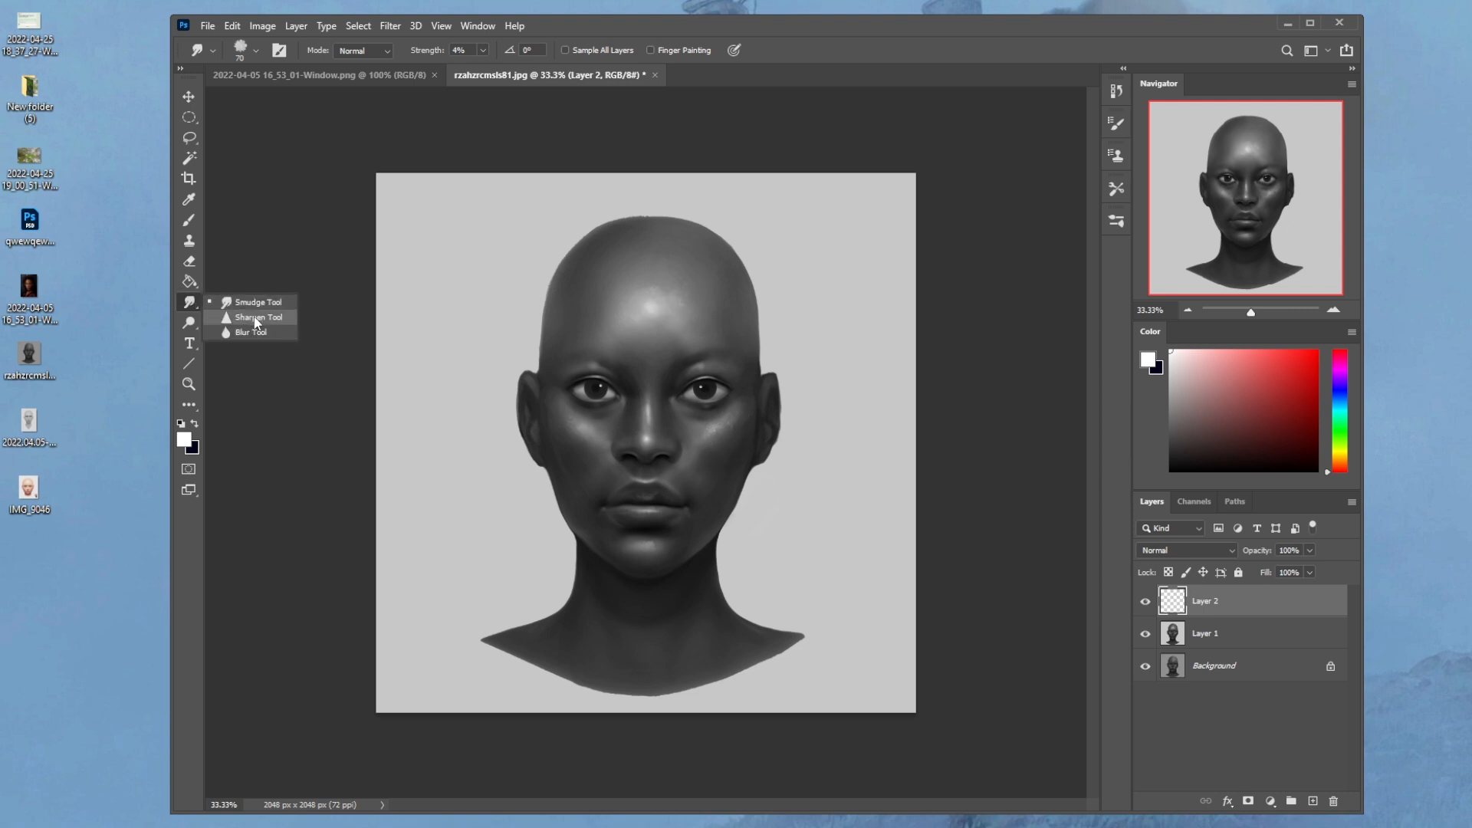
Sharpen the cheek details and paint soft dark shading around the mouth and neck.
{"action": "right_click", "coordinate": [1205, 601]}
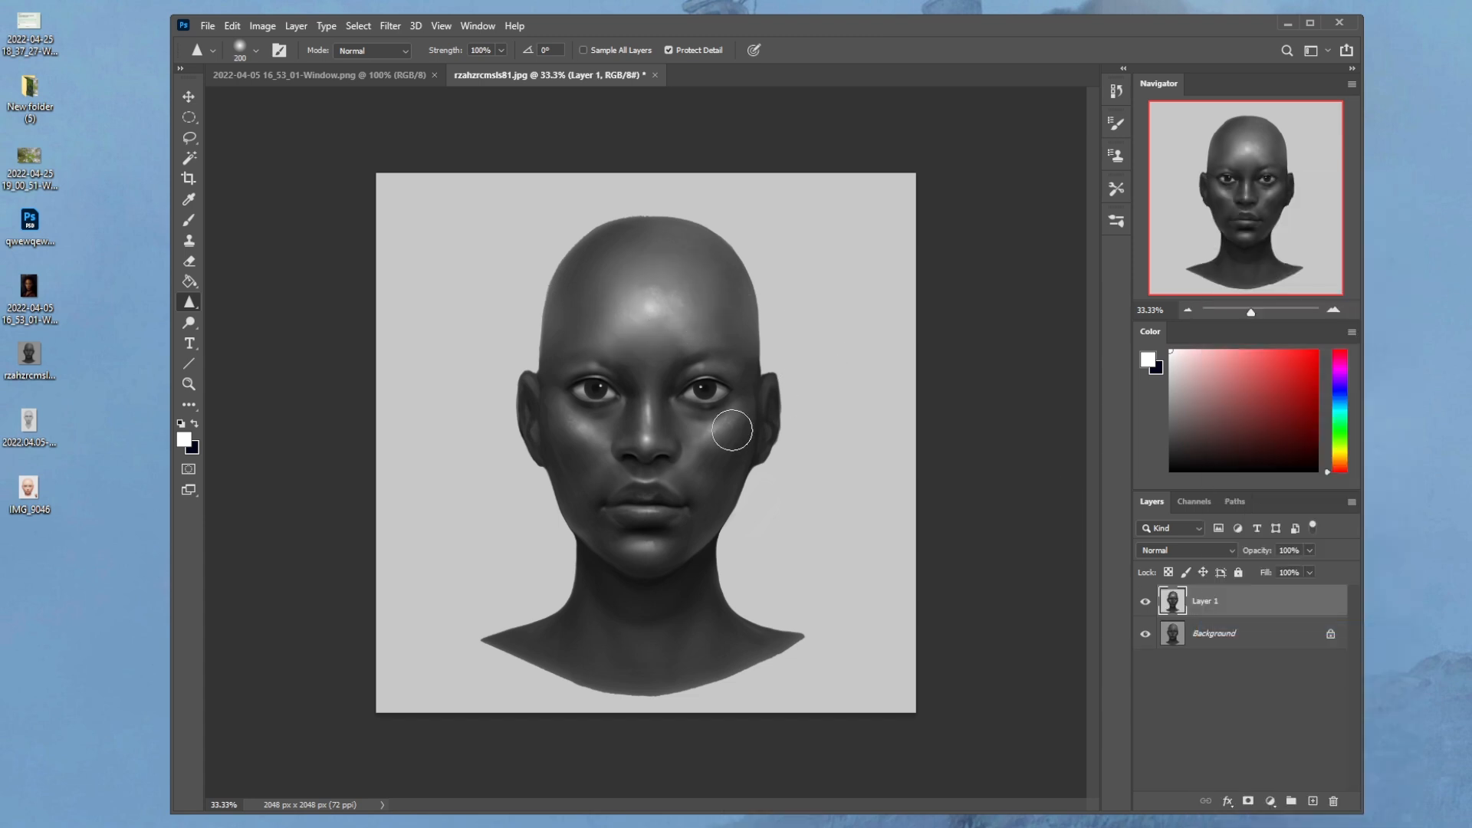
{"action": "mouse_move", "coordinate": [159, 373]}
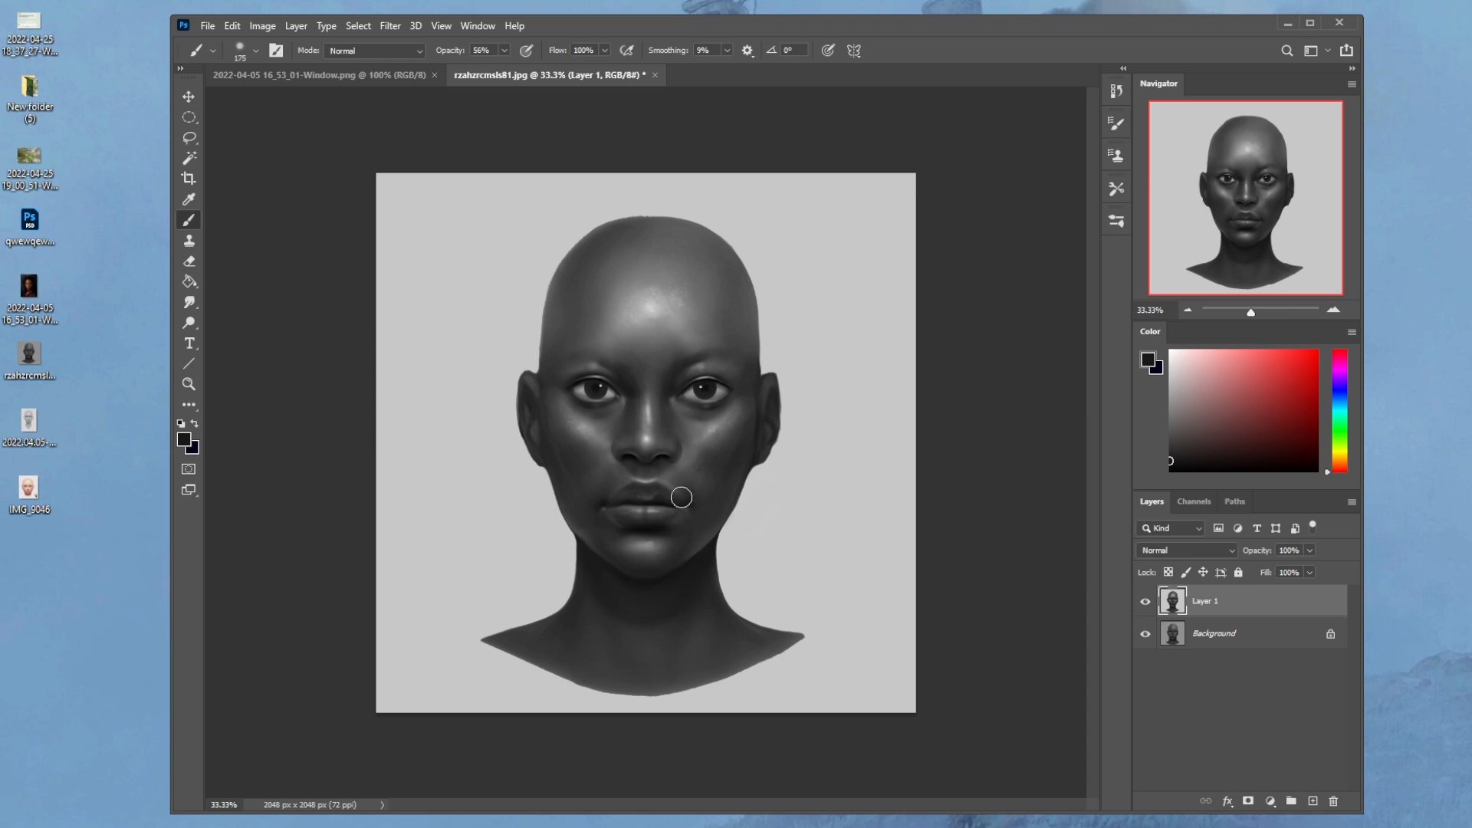
{"action": "mouse_move", "coordinate": [645, 511]}
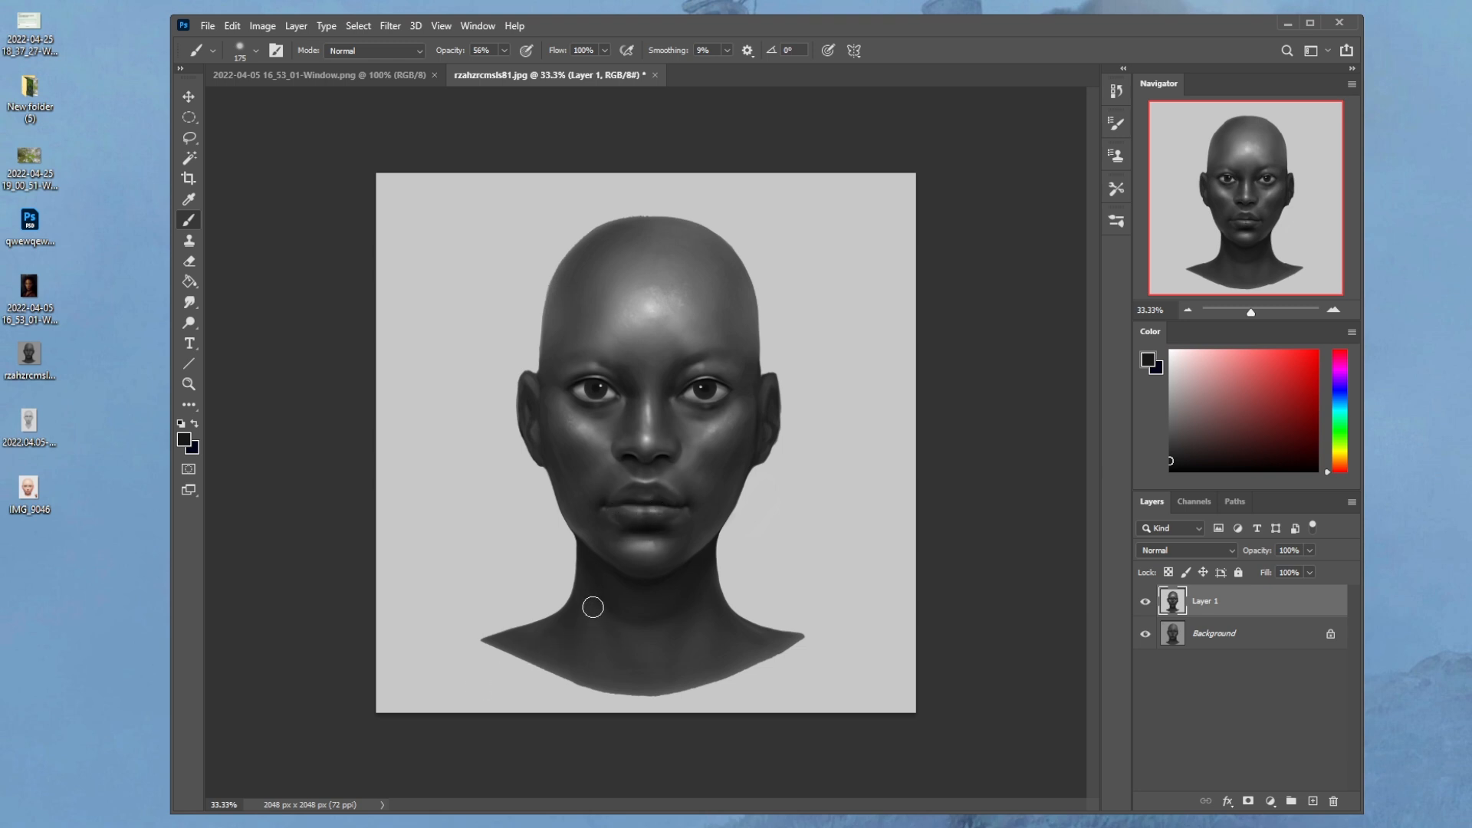
{"action": "left_click", "coordinate": [188, 302]}
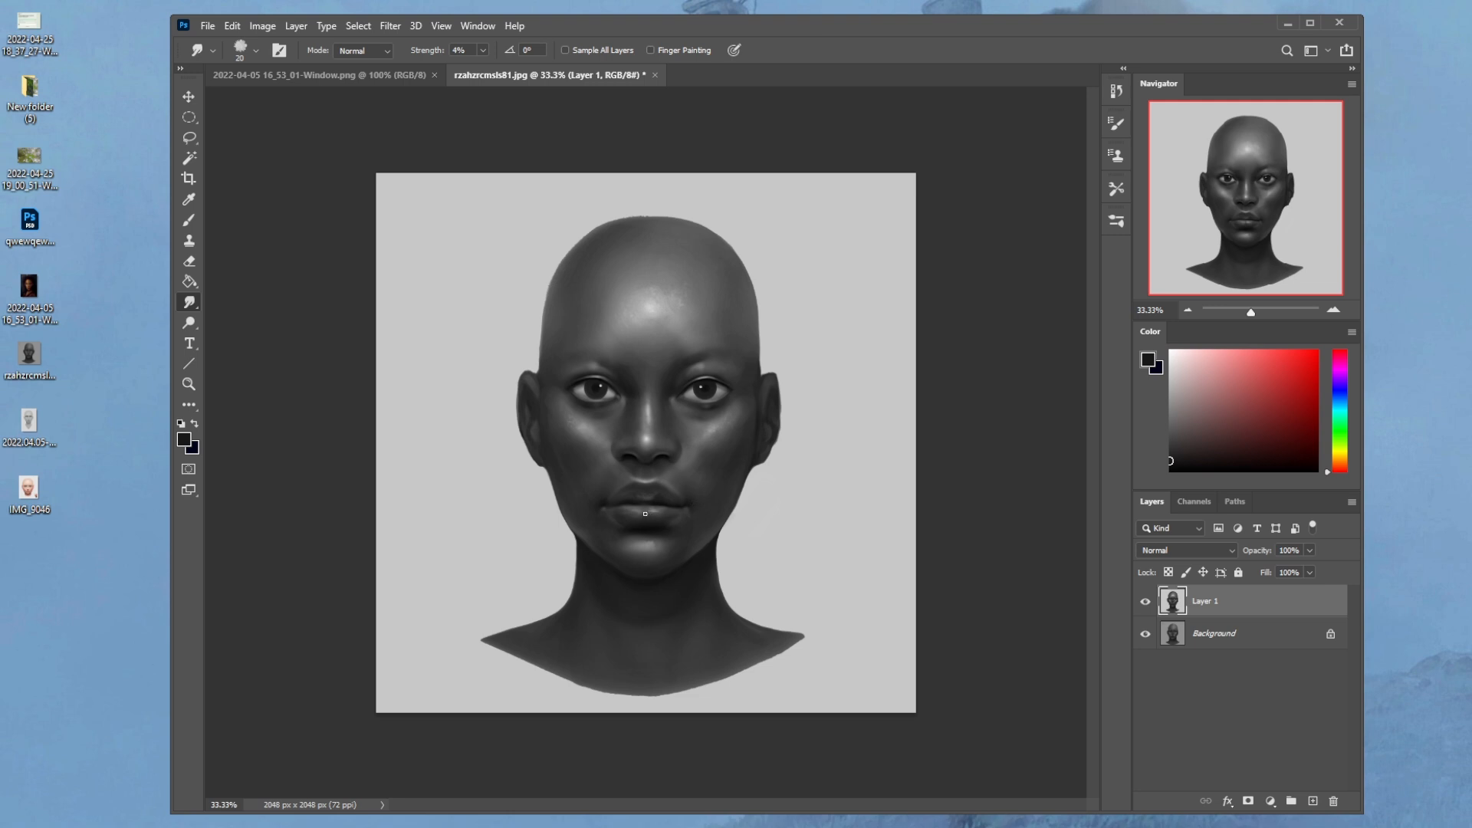
{"action": "mouse_move", "coordinate": [771, 497]}
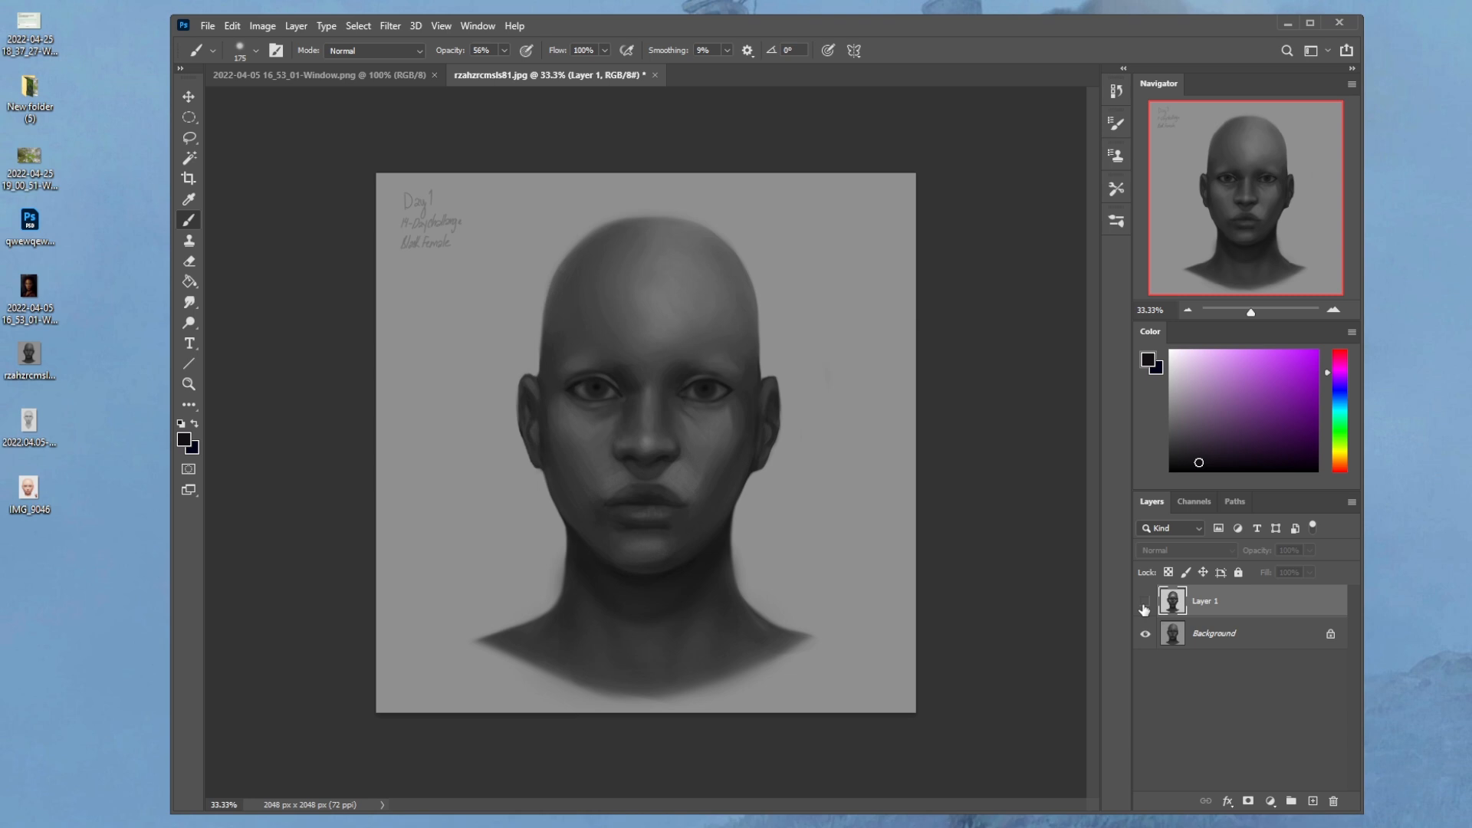
Toggle Layer 1's paint-over on and off repeatedly to compare it with the original portrait.
{"action": "left_click", "coordinate": [1144, 602]}
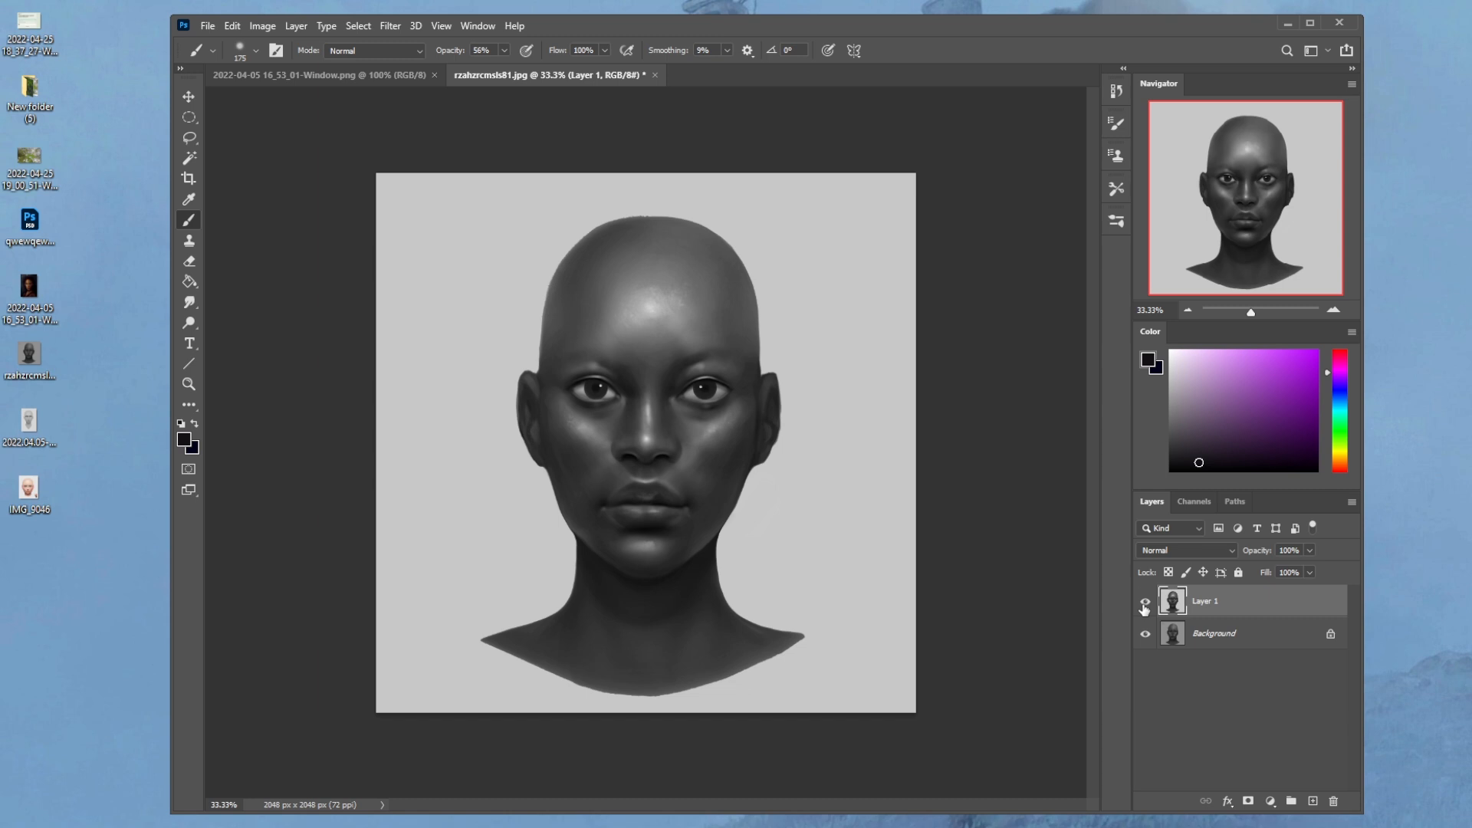
{"action": "left_click", "coordinate": [1144, 602]}
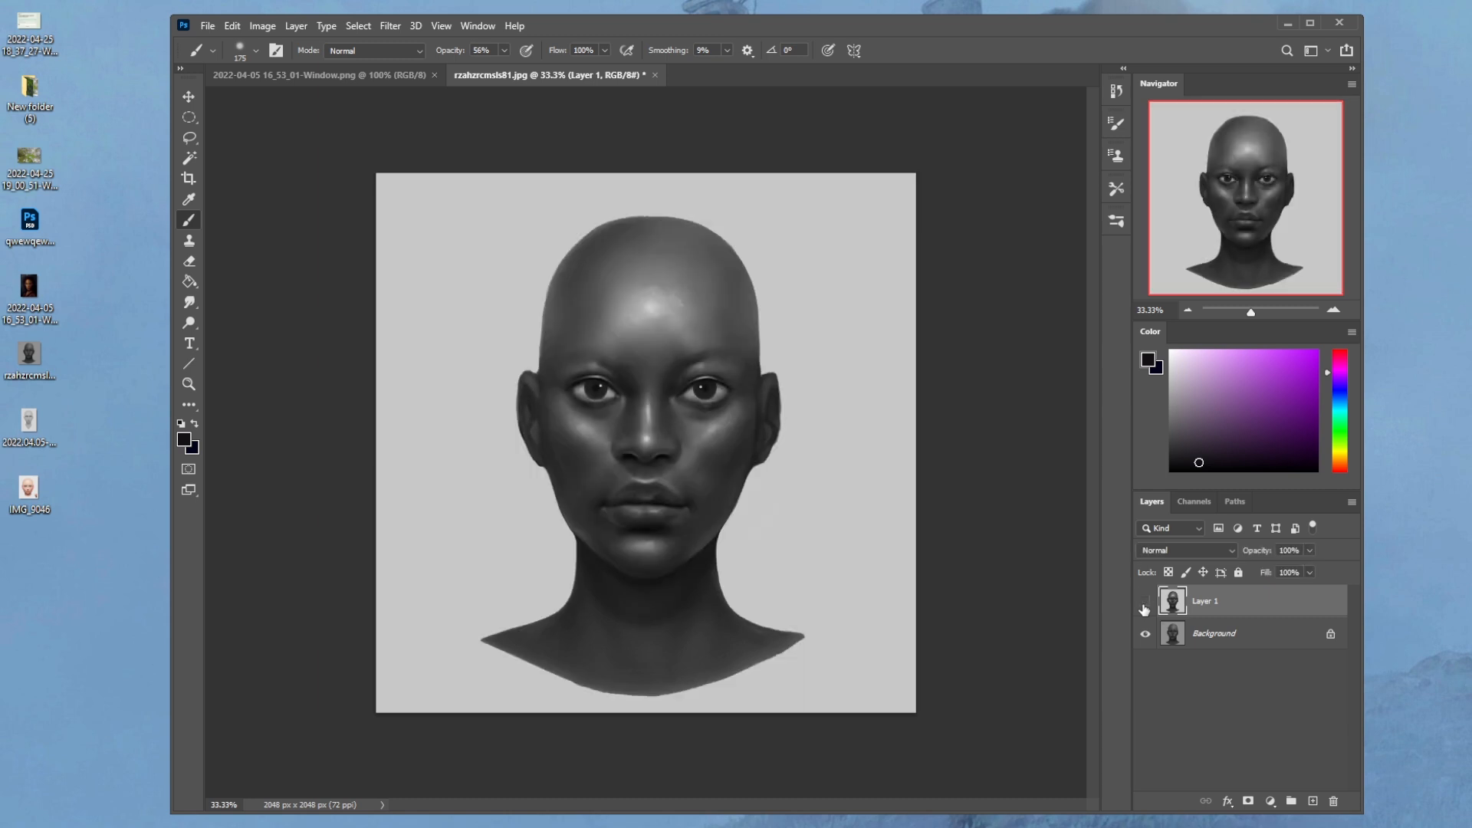
{"action": "left_click", "coordinate": [1145, 606]}
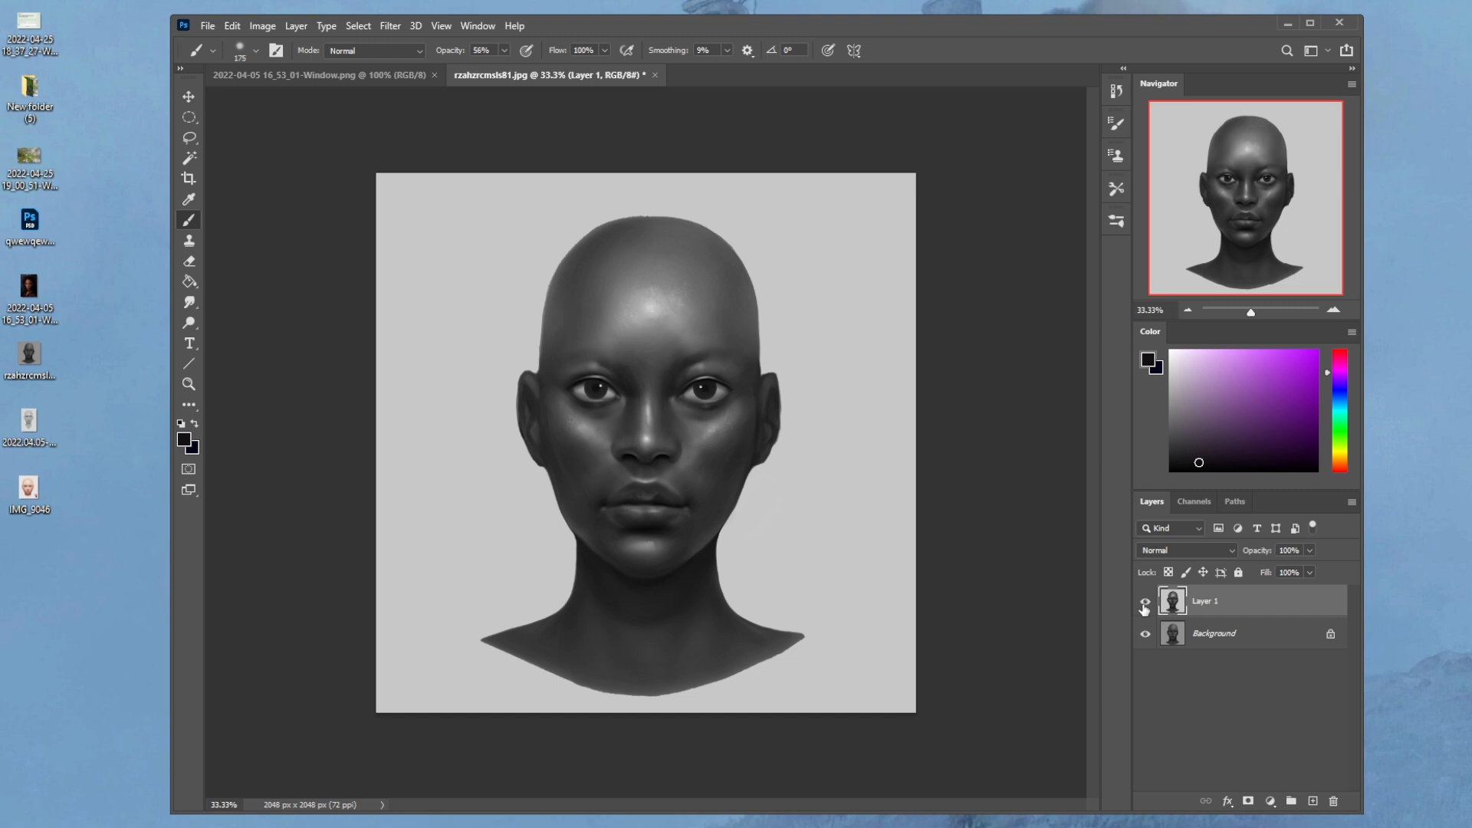
{"action": "left_click", "coordinate": [1144, 605]}
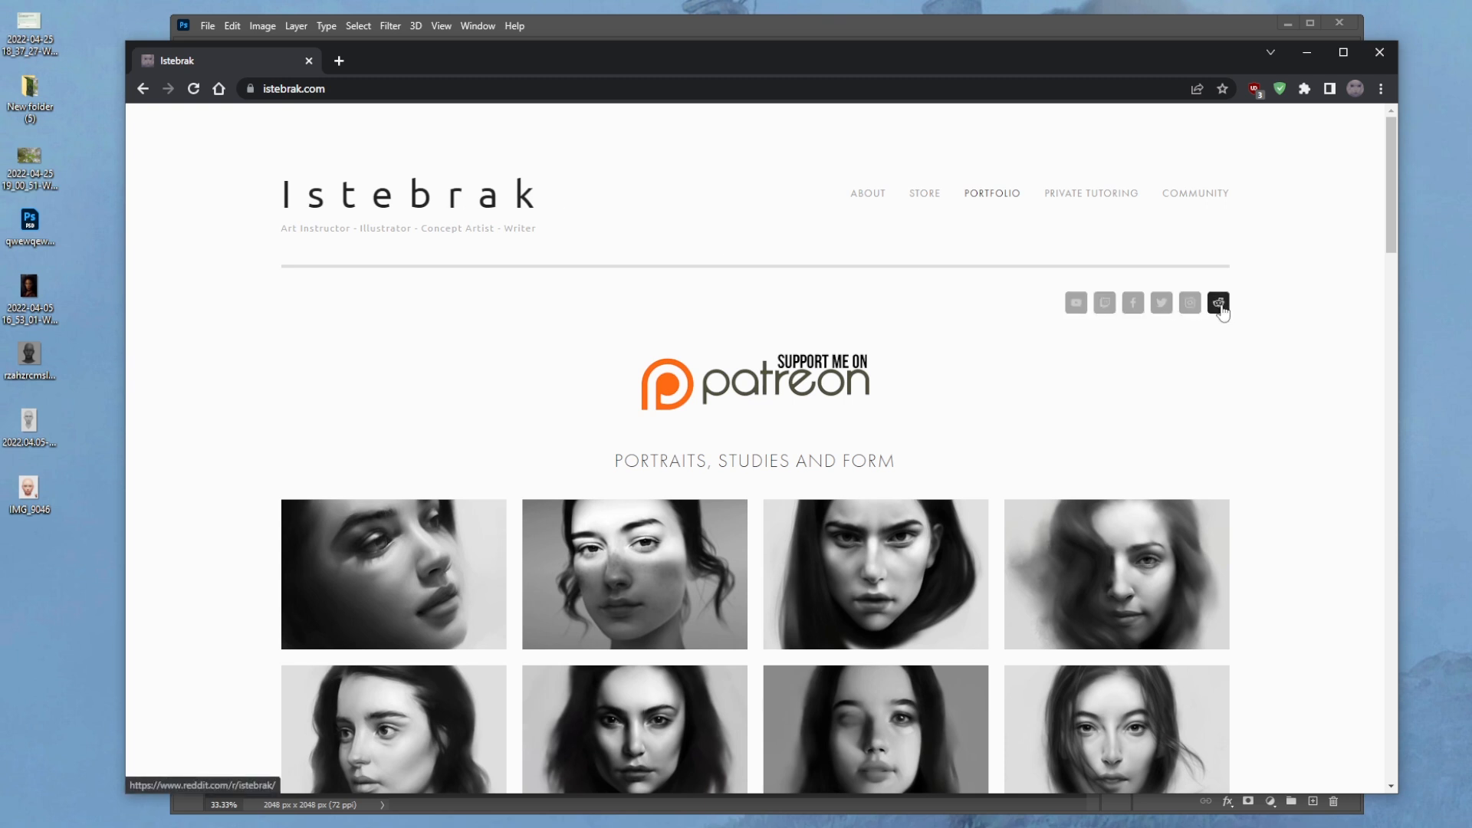
Open the r/istebrak Reddit community in a new tab from istebrak.com's Reddit icon.
{"action": "left_click", "coordinate": [1218, 302]}
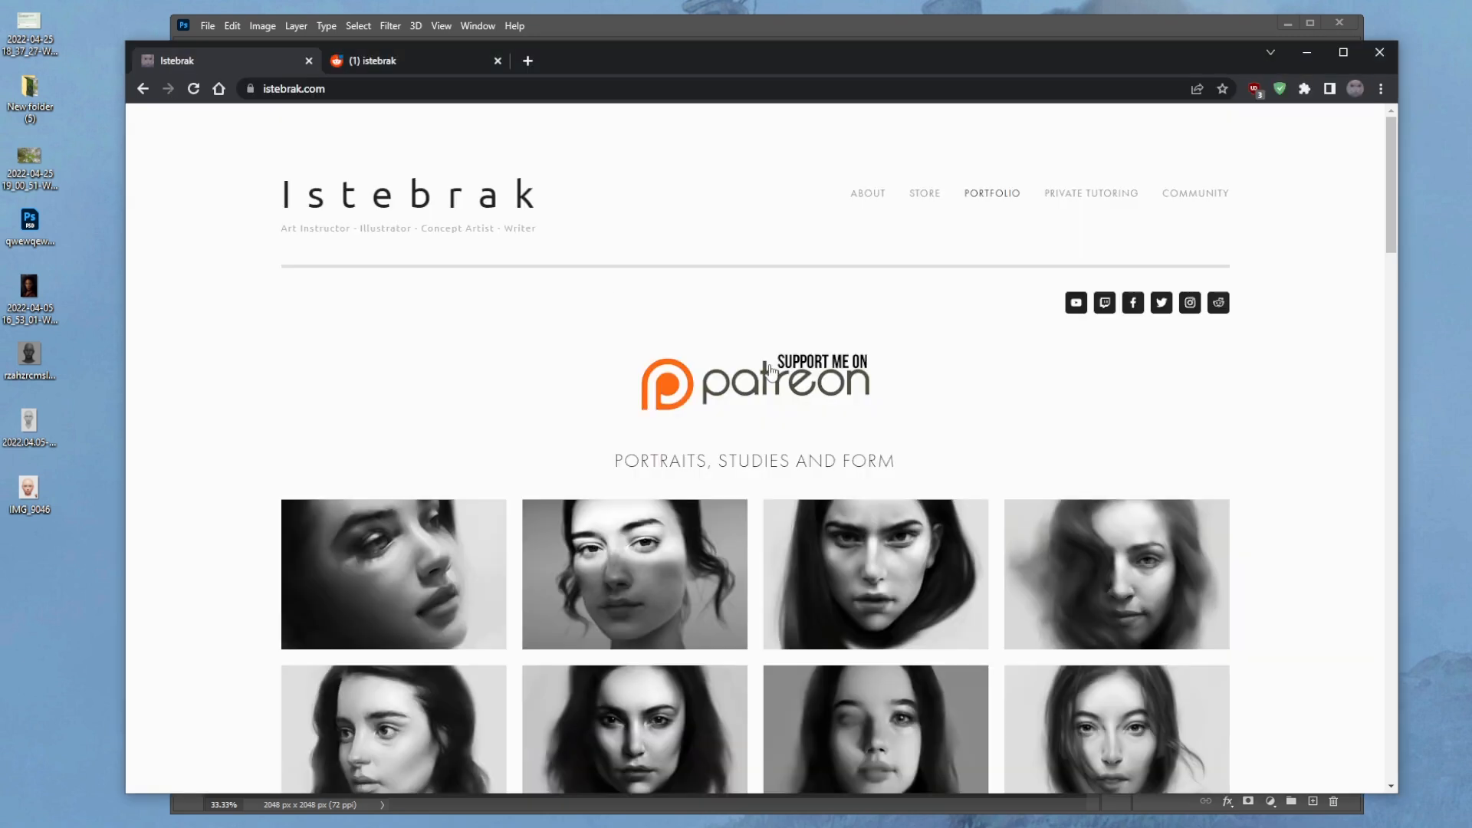
{"action": "mouse_move", "coordinate": [775, 372]}
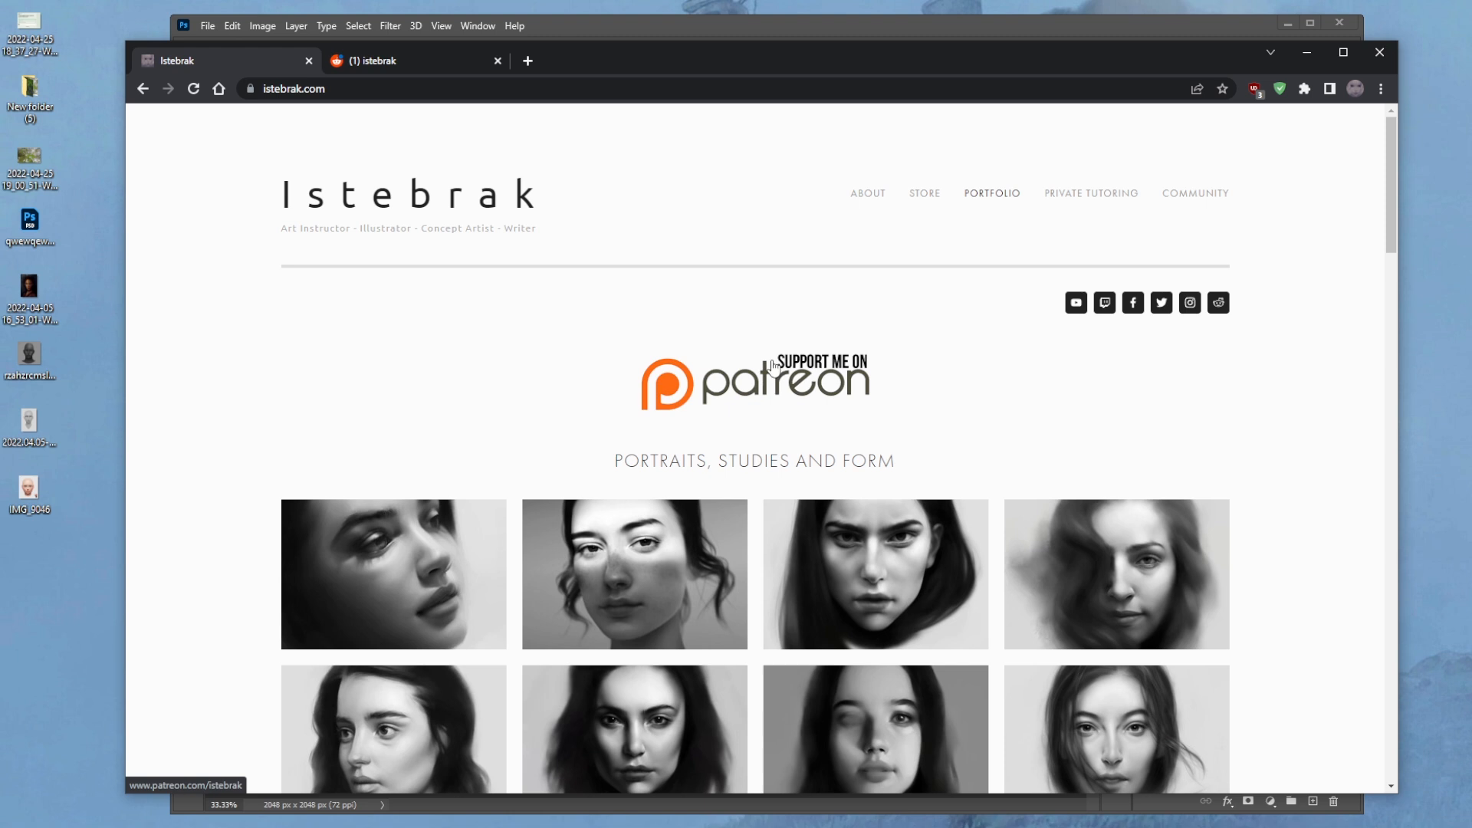
{"action": "mouse_move", "coordinate": [770, 369]}
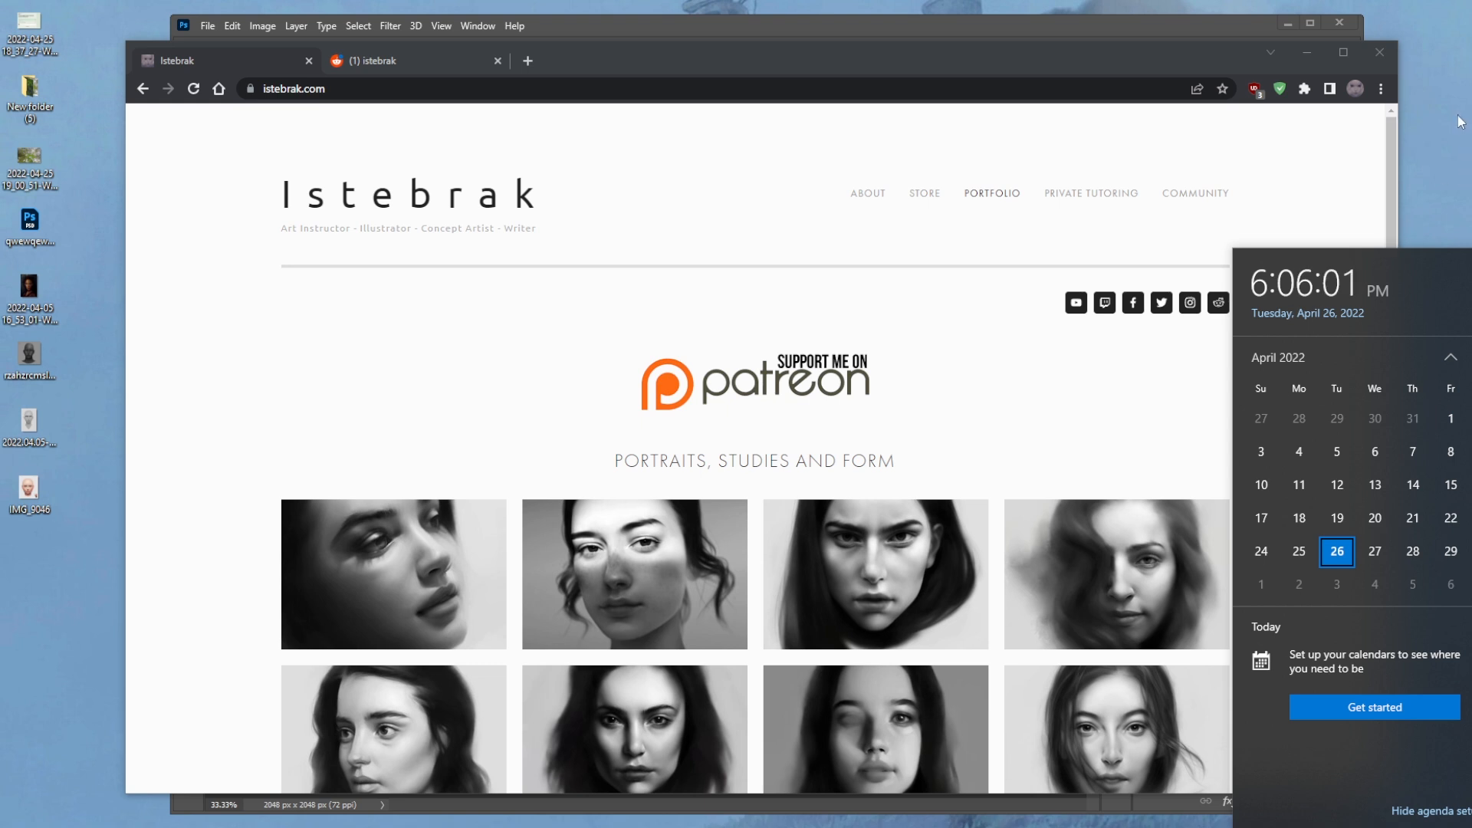
{"action": "mouse_move", "coordinate": [1104, 302]}
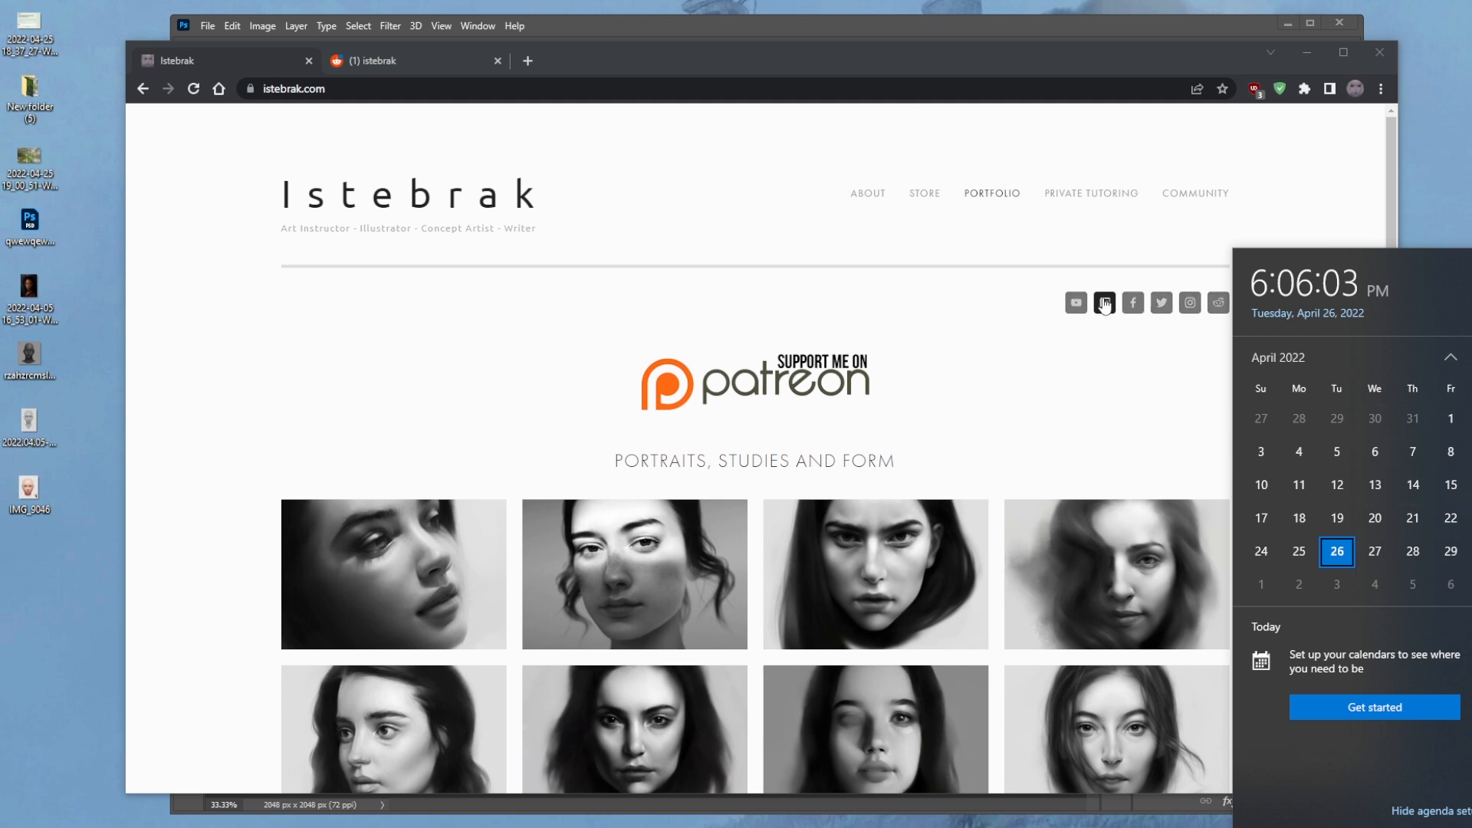
{"action": "mouse_move", "coordinate": [1204, 343]}
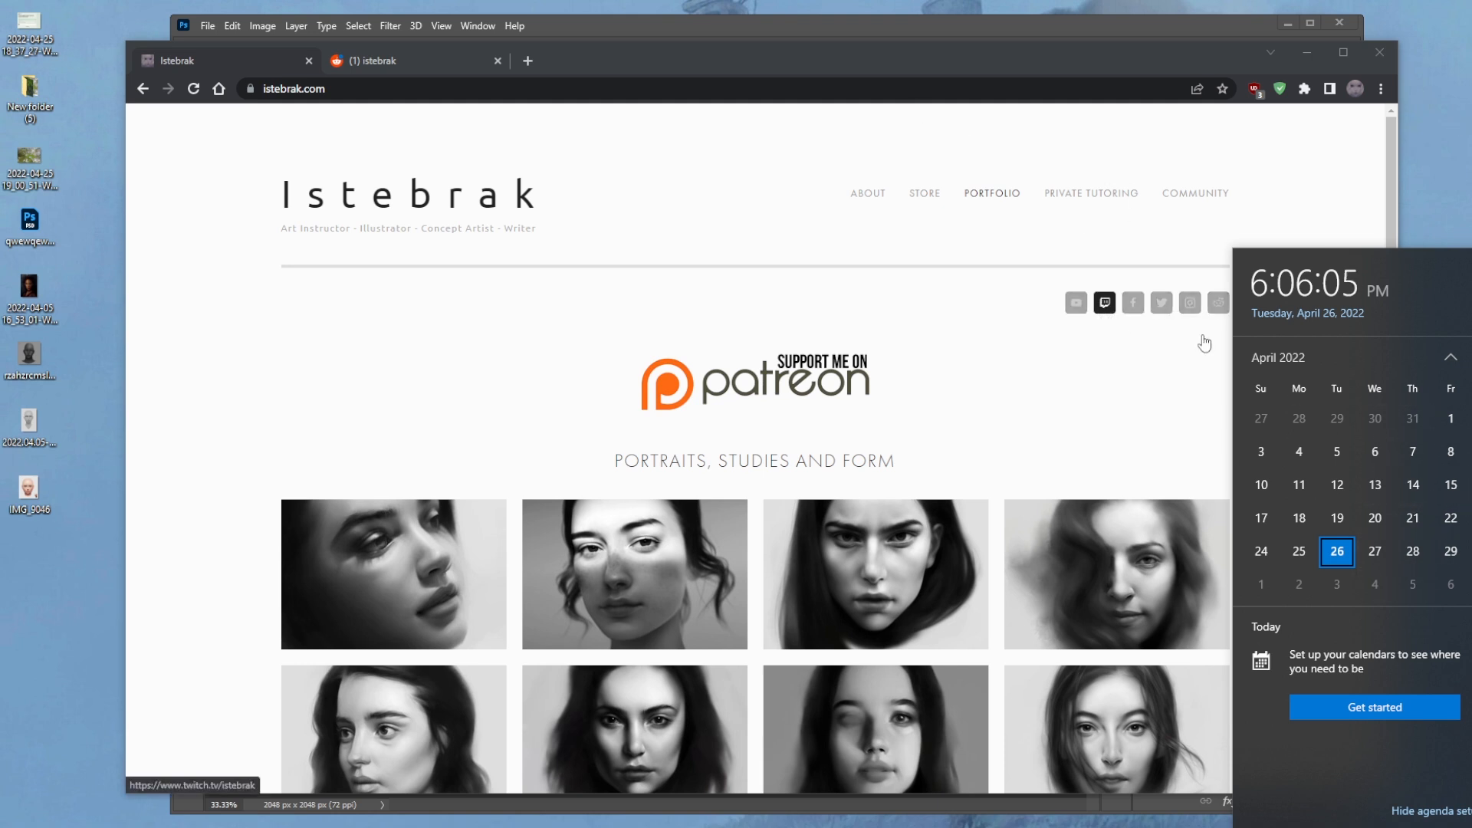